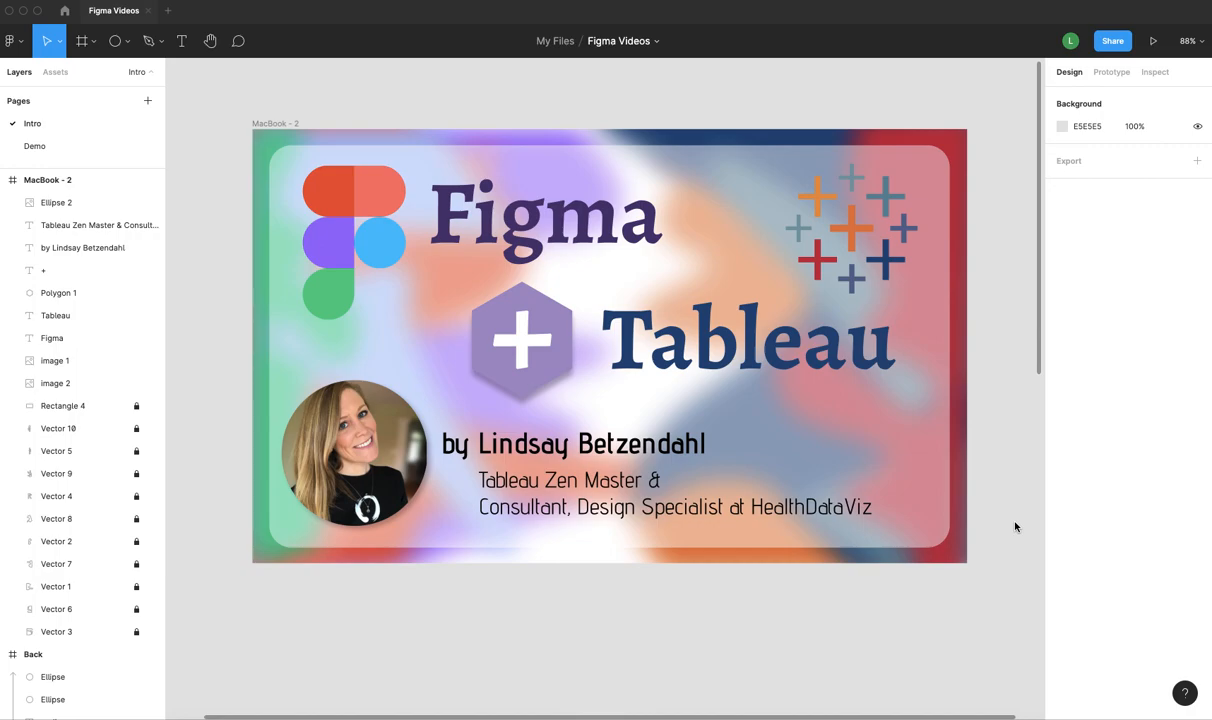
- Switch from the current page to the Demo page in the Pages list
scroll("down", 3)
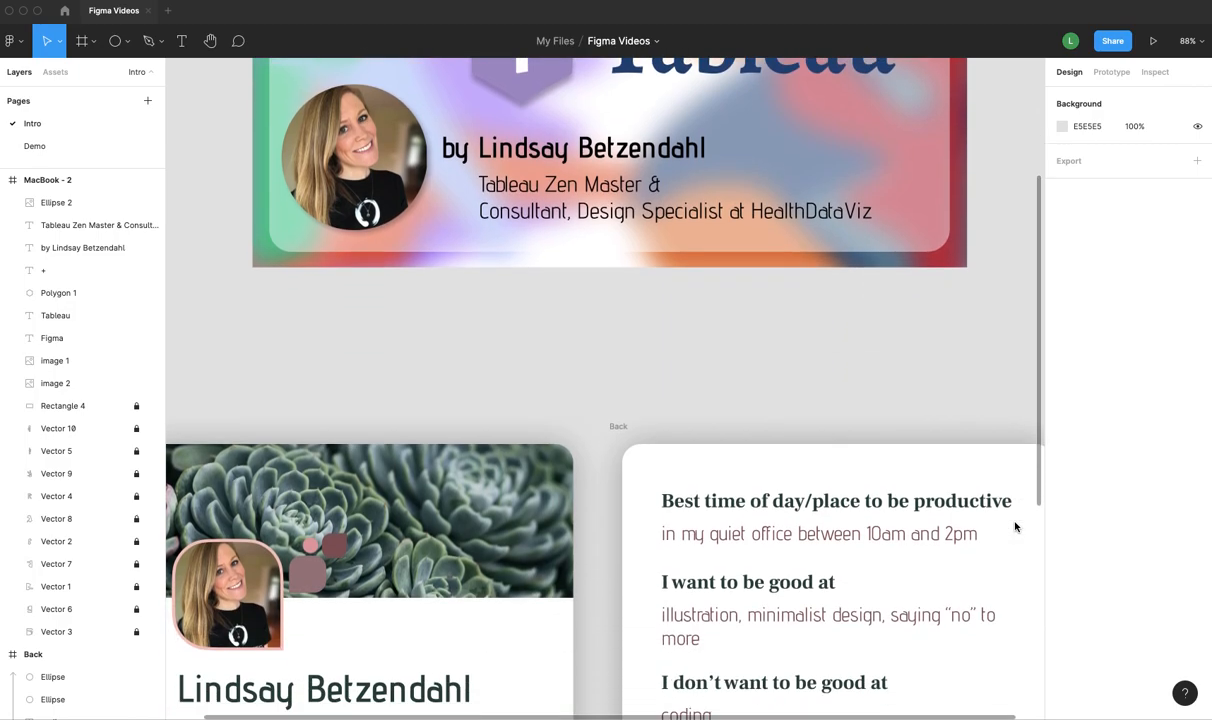
scroll("up", 3)
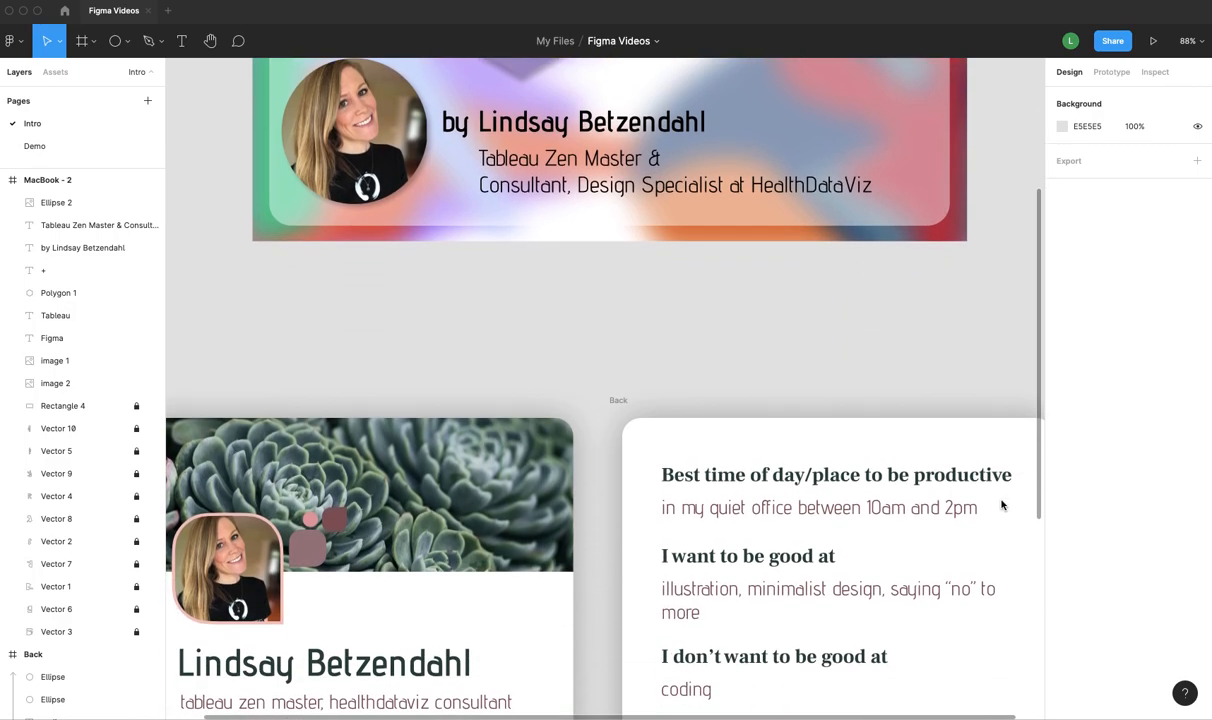
mouse_move(964, 396)
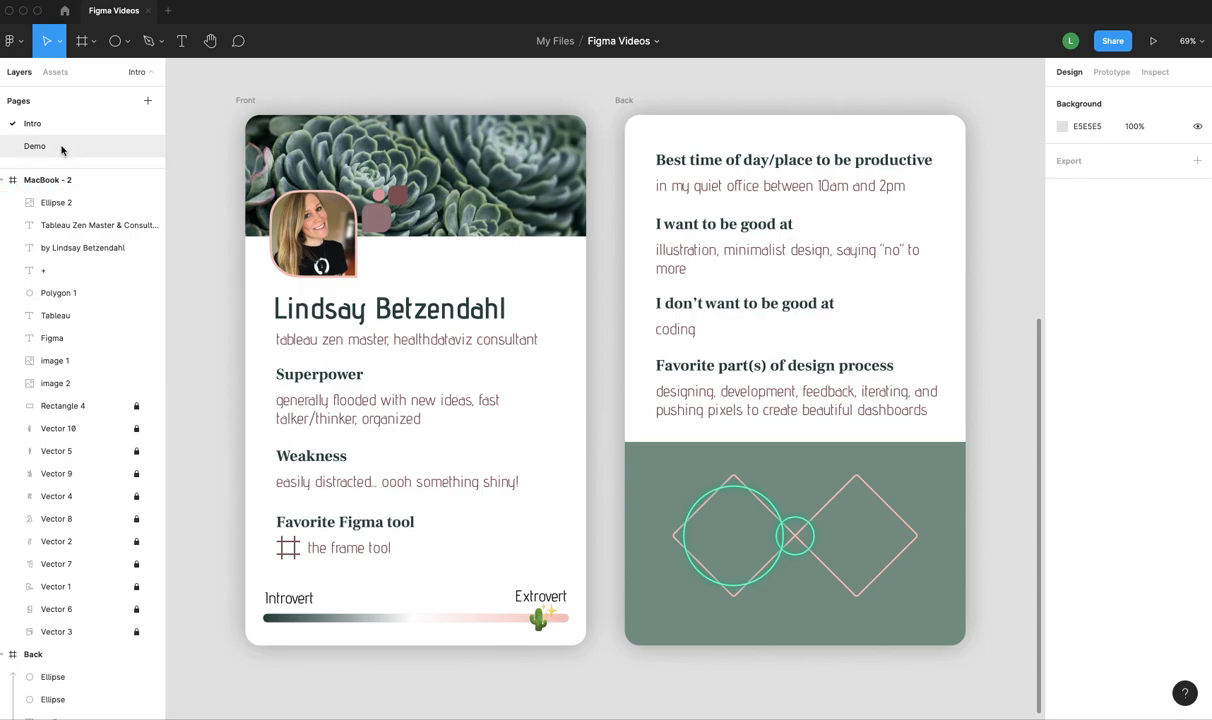
left_click(36, 146)
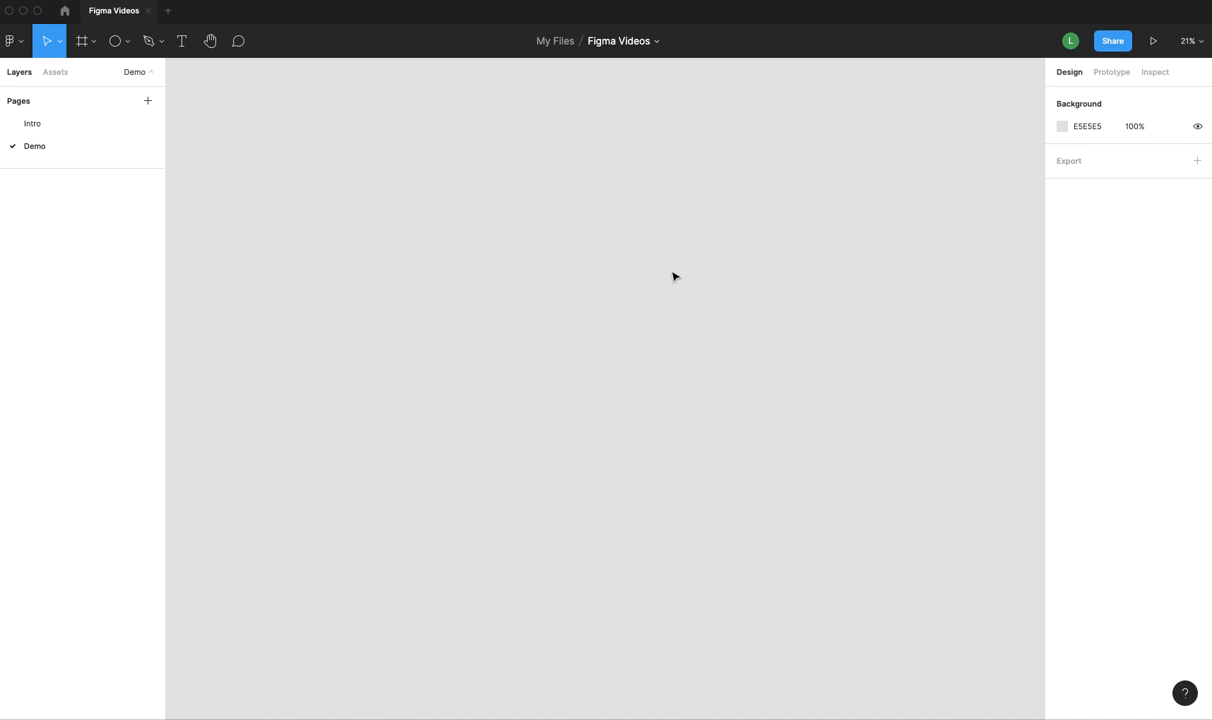
mouse_move(770, 24)
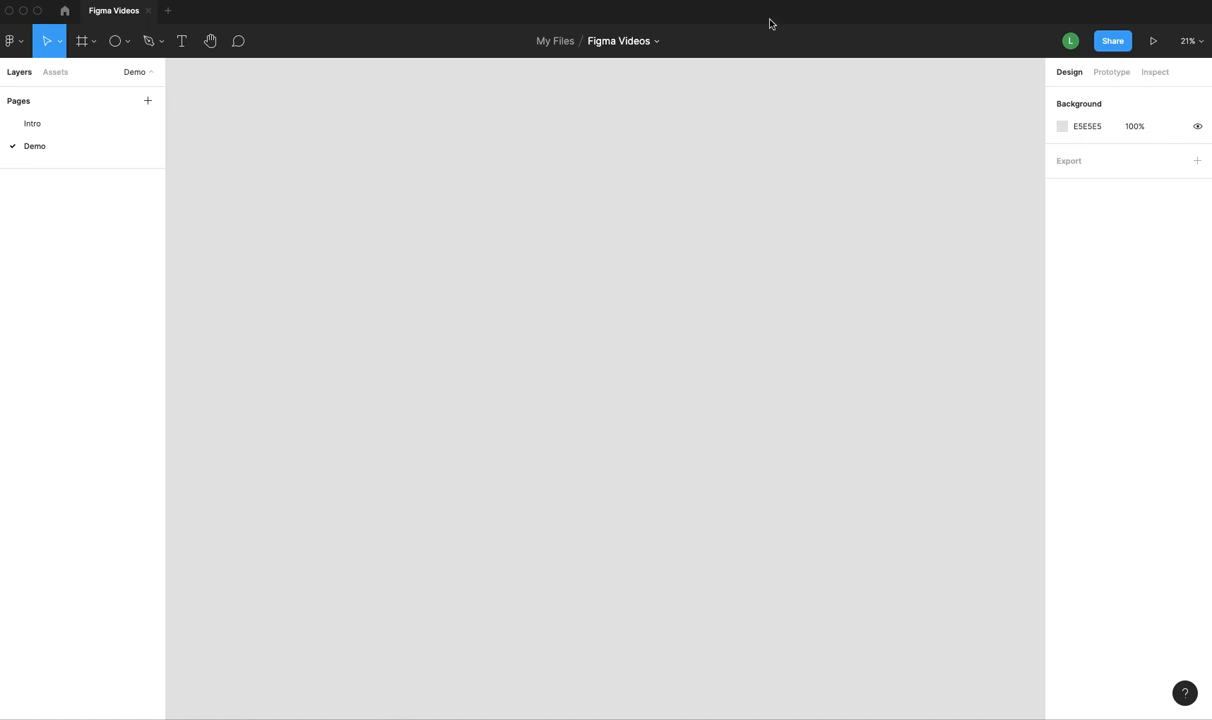
mouse_move(740, 214)
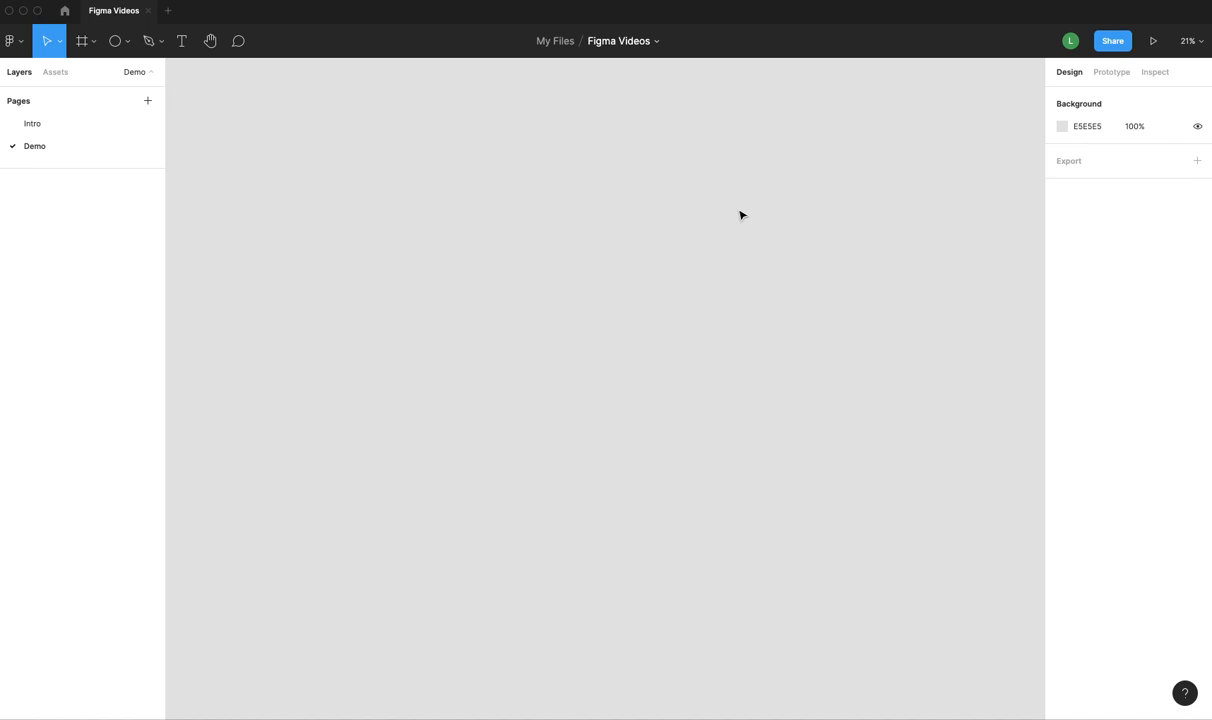
mouse_move(70, 192)
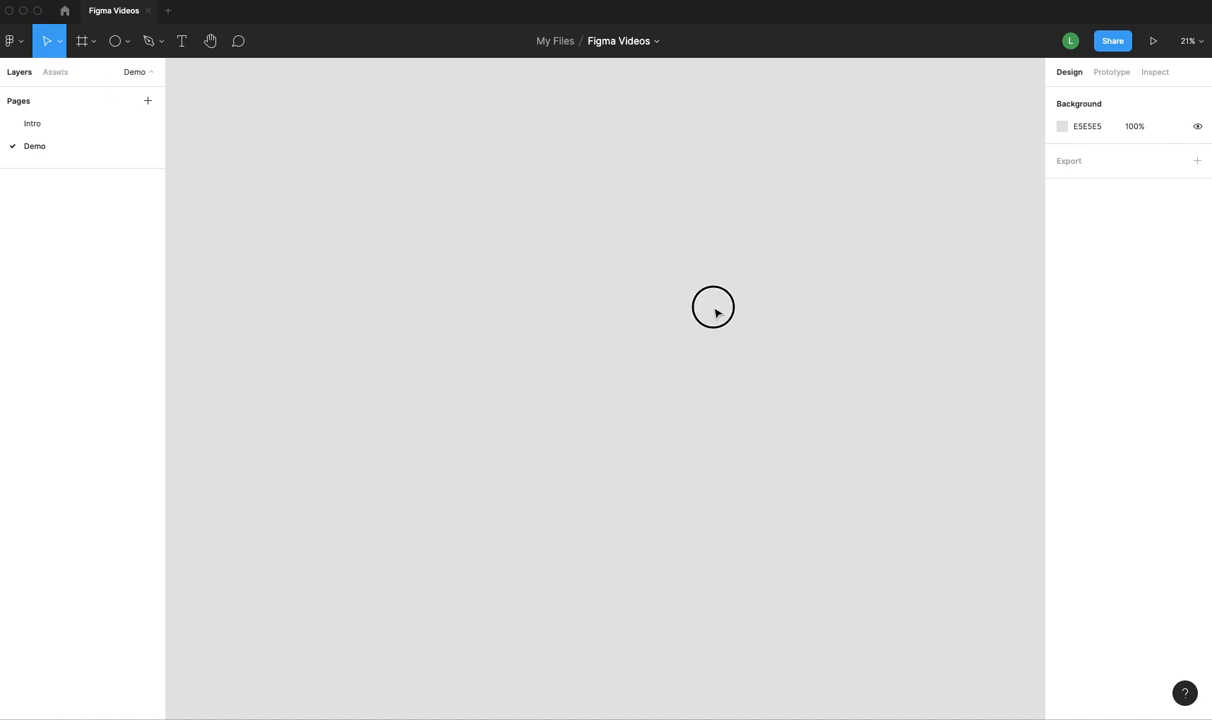
mouse_move(136, 46)
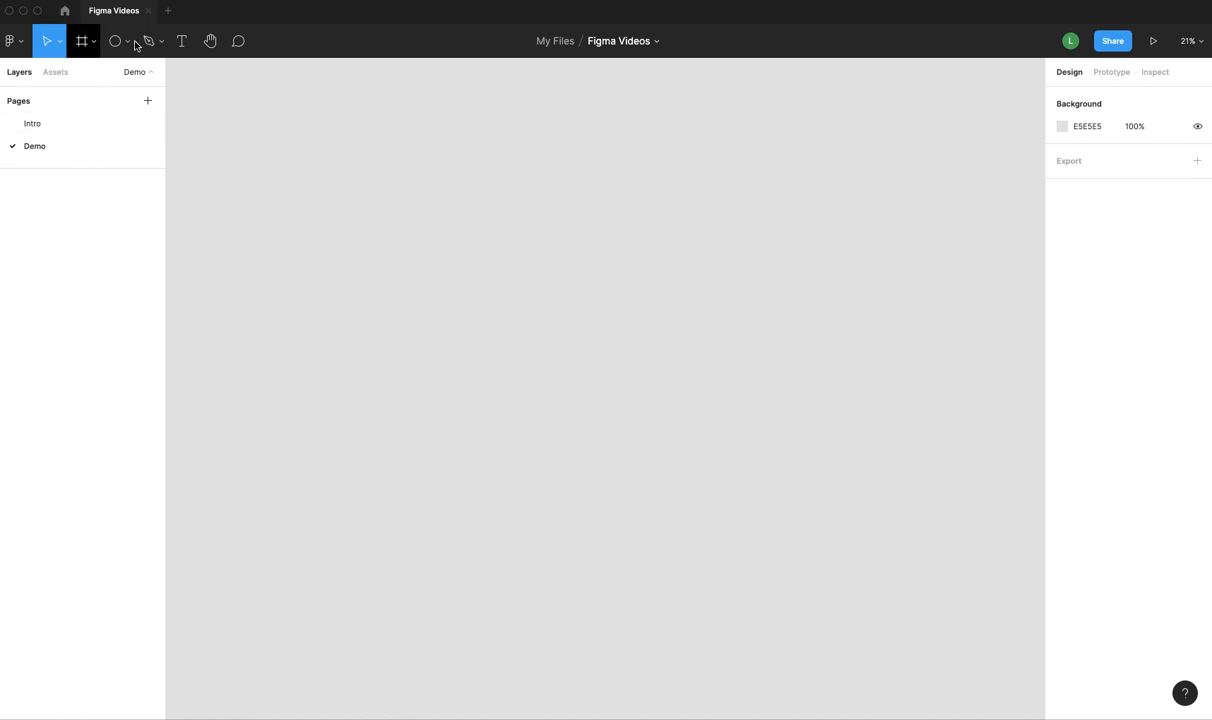
- Draw a test ellipse on the empty Demo canvas and remove it again
left_click(114, 40)
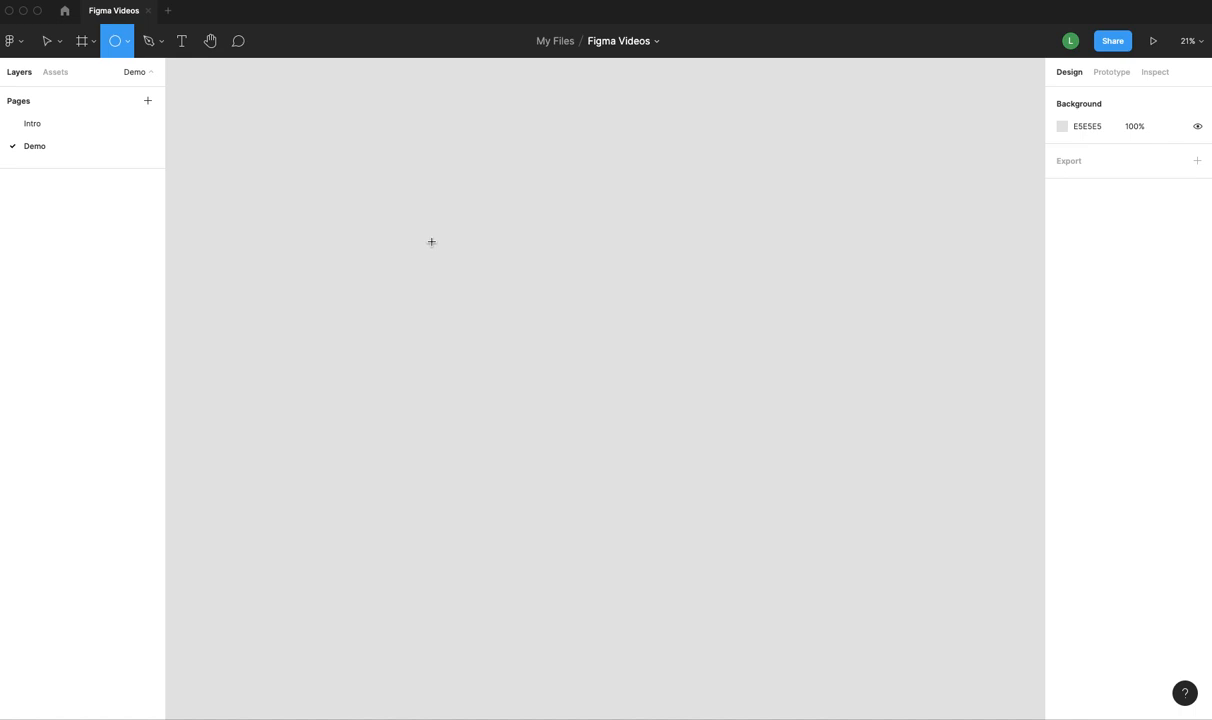
left_click_drag(430, 242, 566, 376)
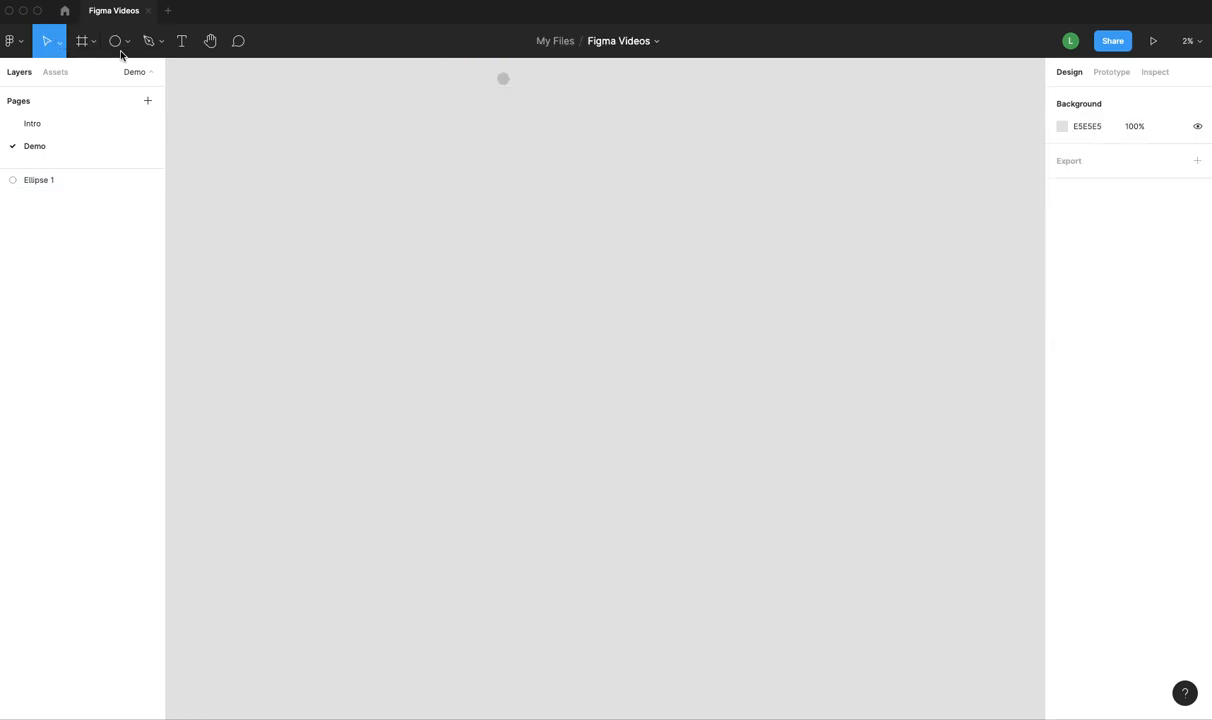
left_click(40, 180)
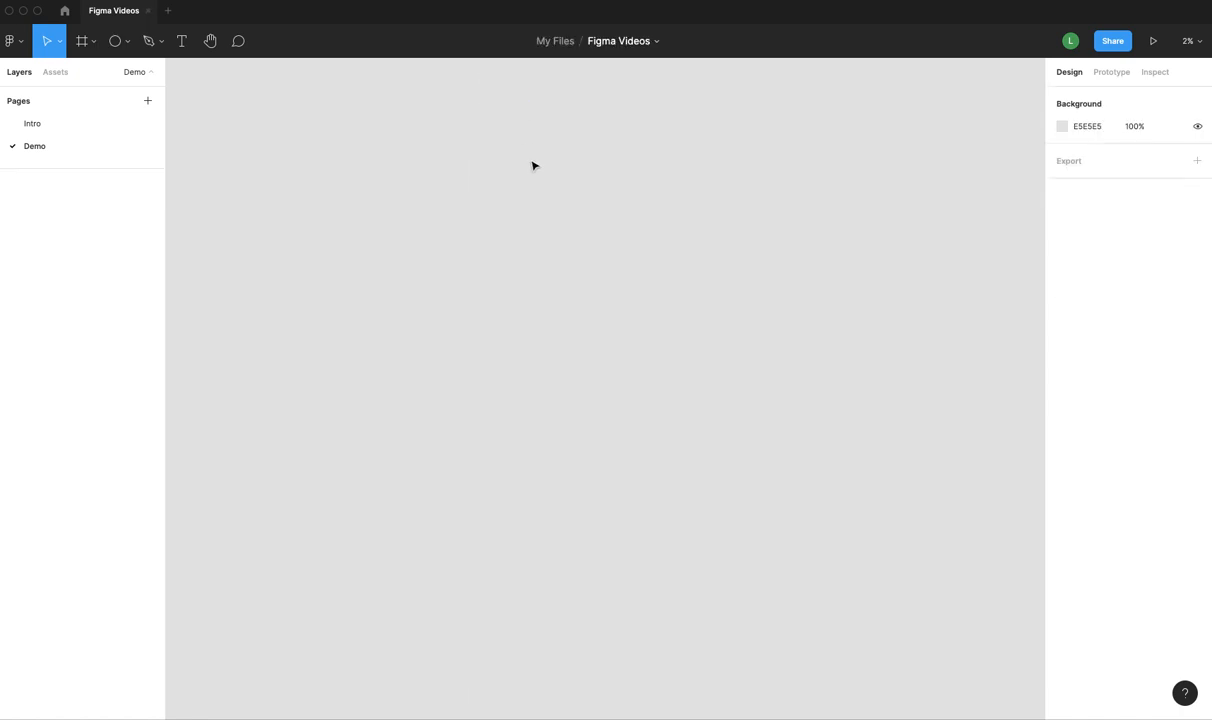
mouse_move(840, 356)
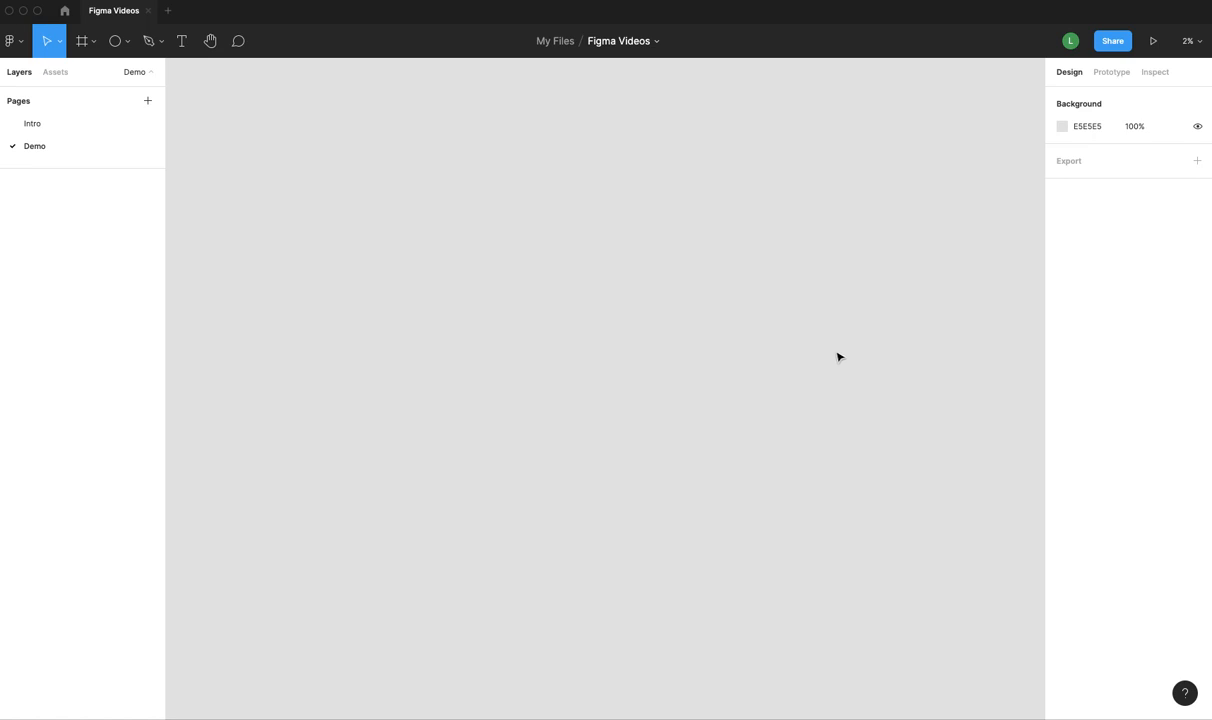
mouse_move(806, 346)
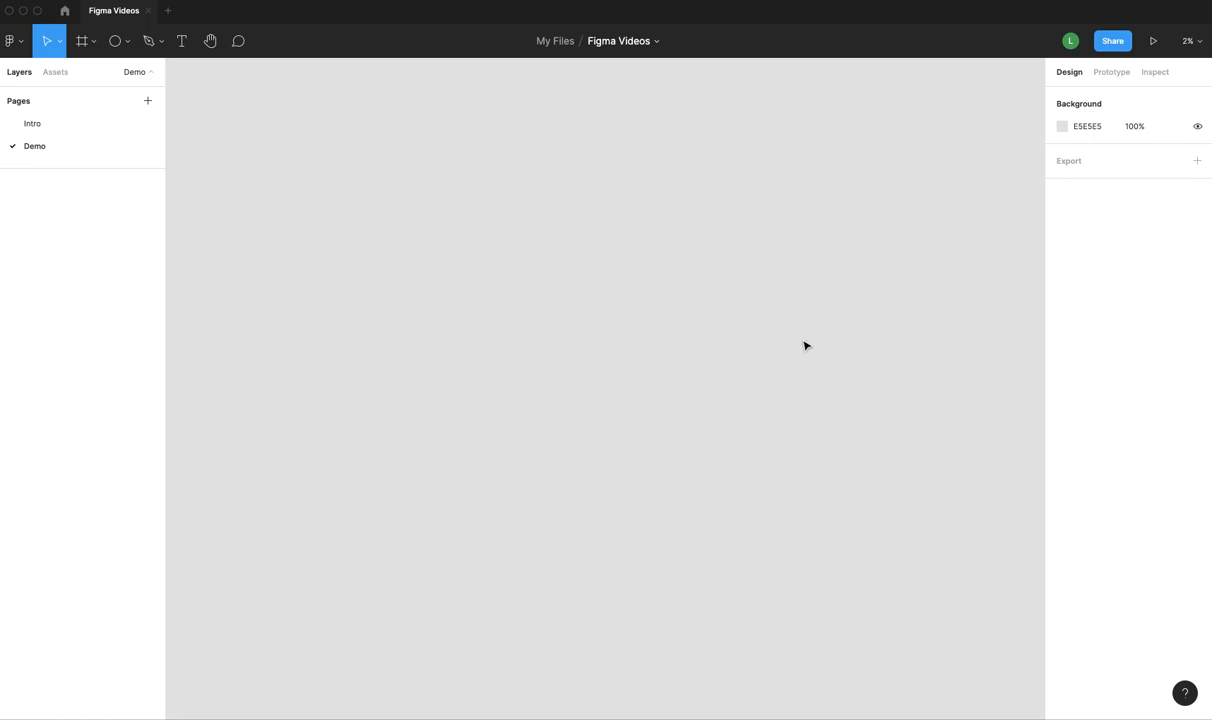
mouse_move(448, 256)
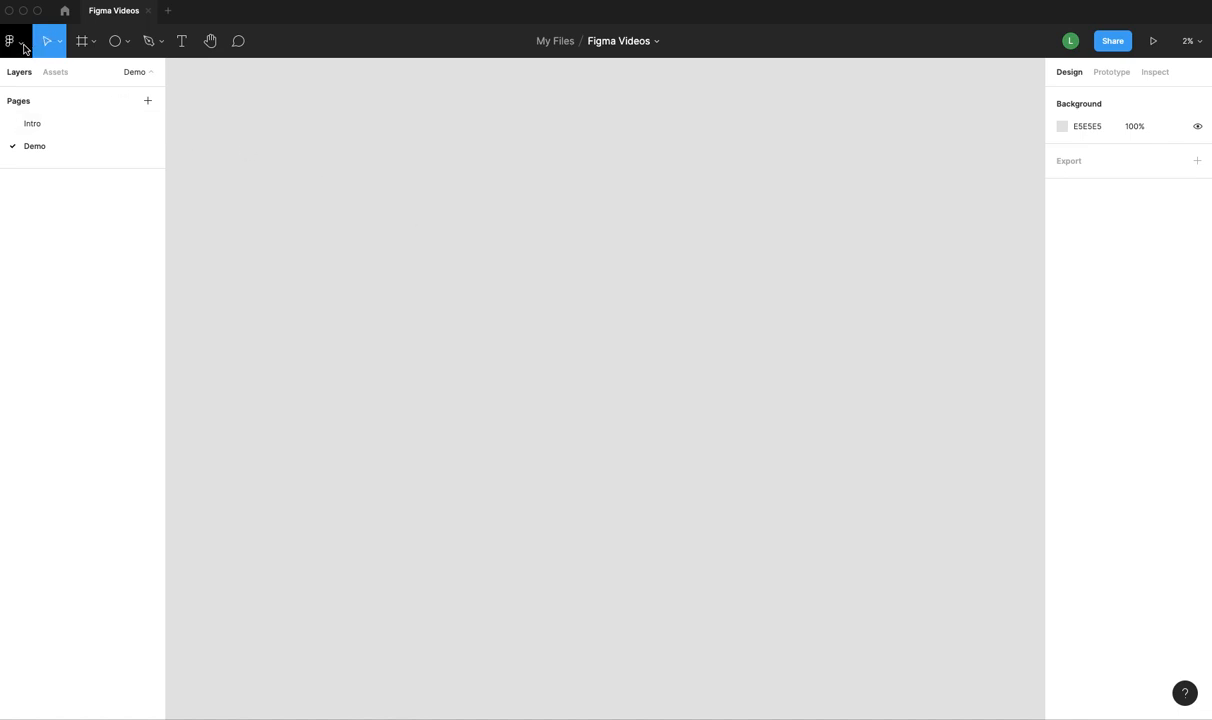
left_click(12, 40)
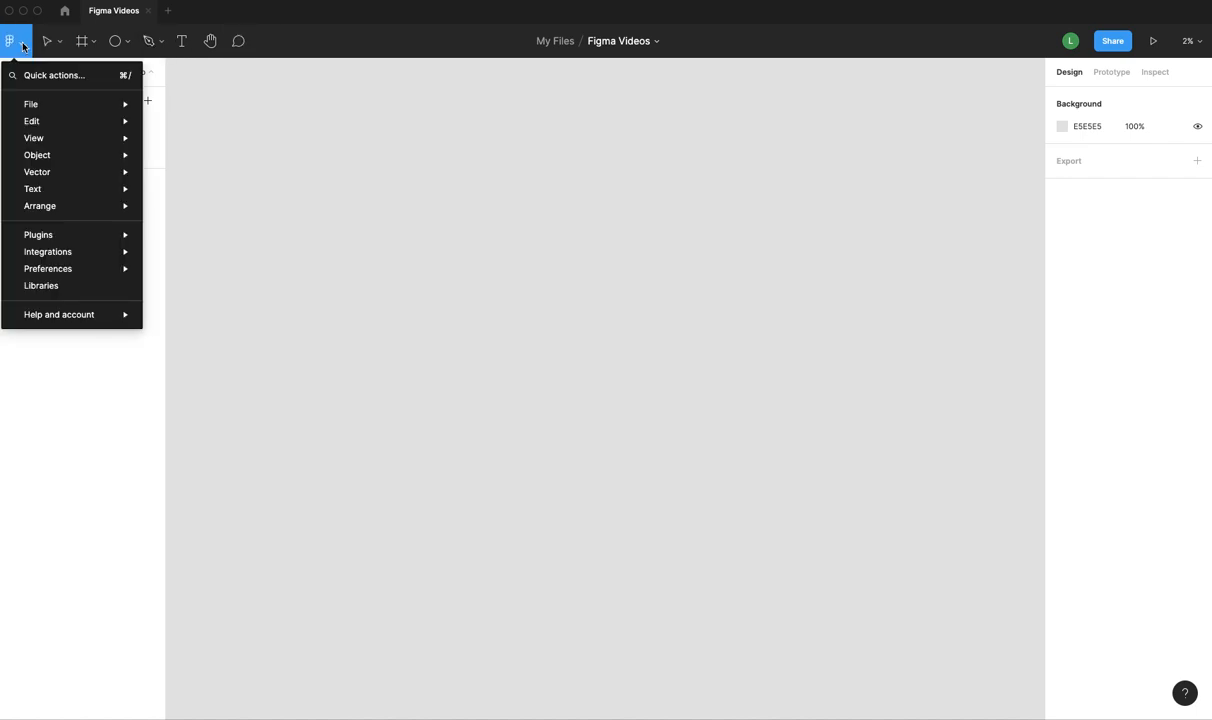
mouse_move(20, 108)
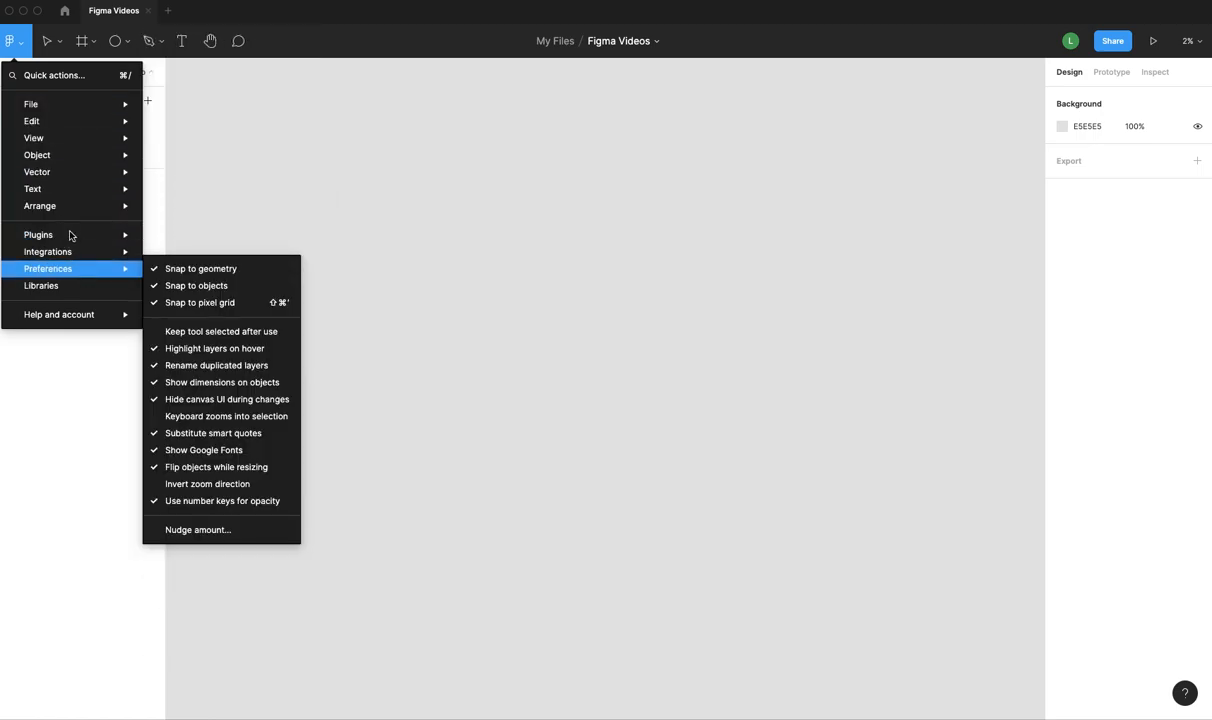
left_click(448, 198)
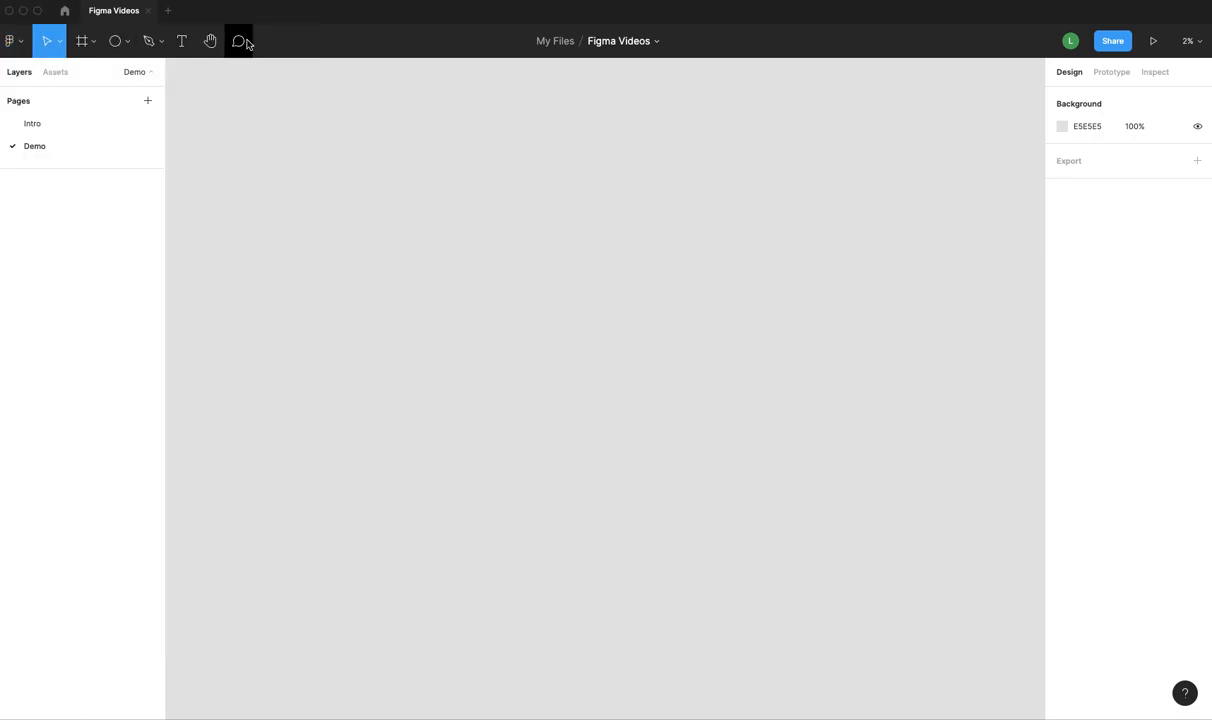
mouse_move(180, 40)
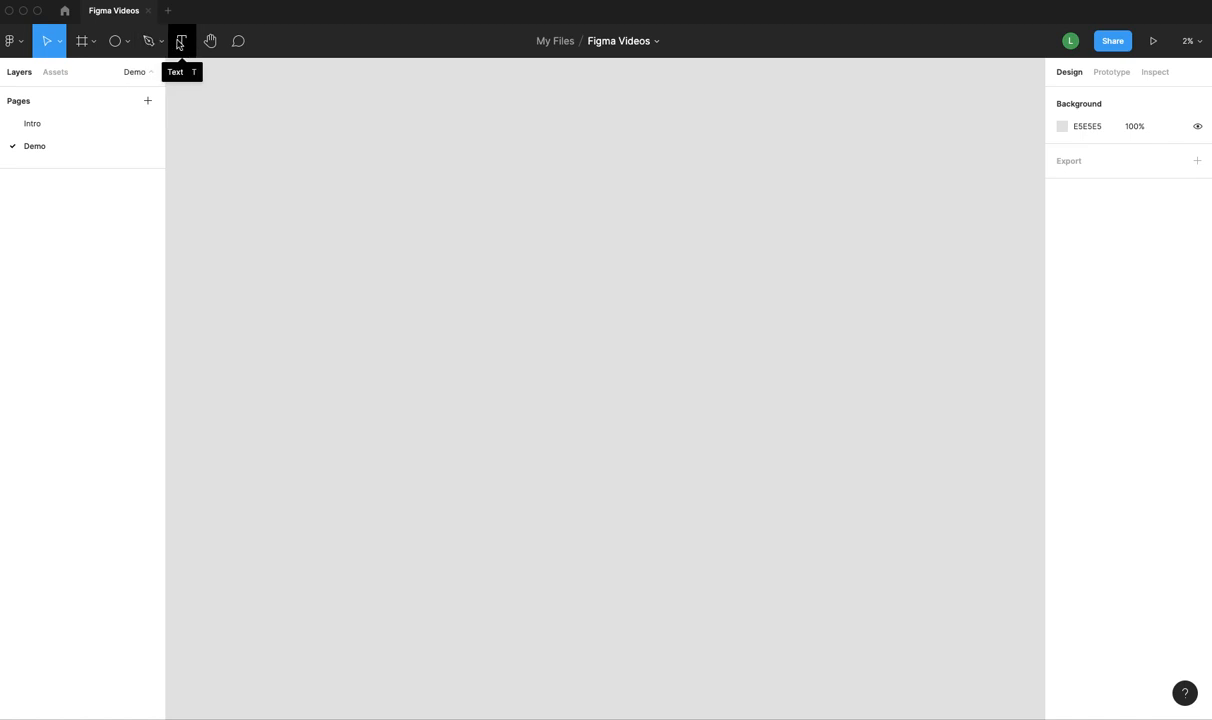
left_click(56, 40)
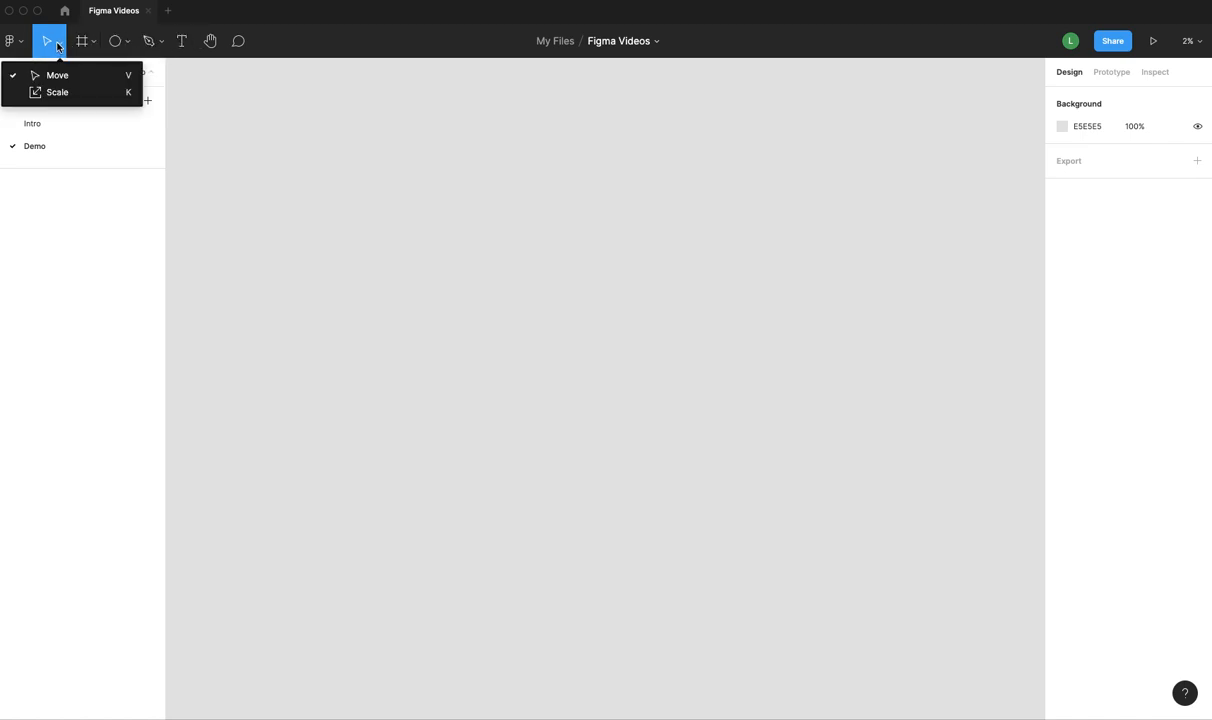
left_click(96, 40)
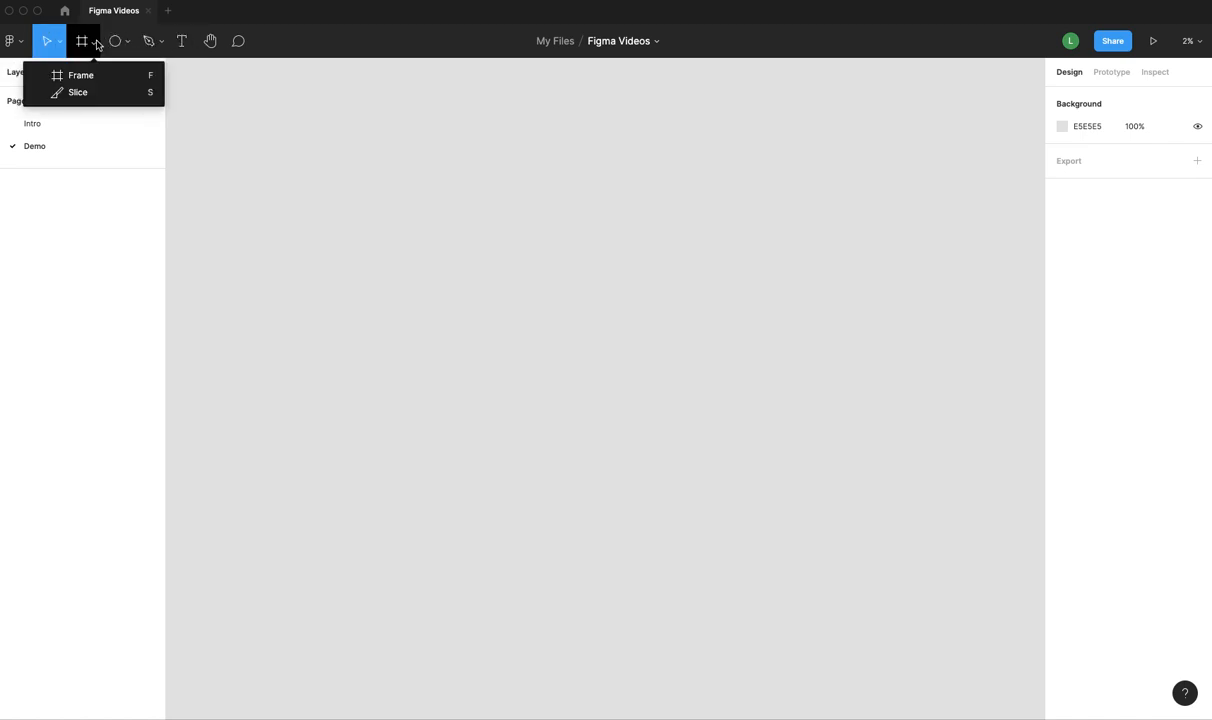
left_click(116, 40)
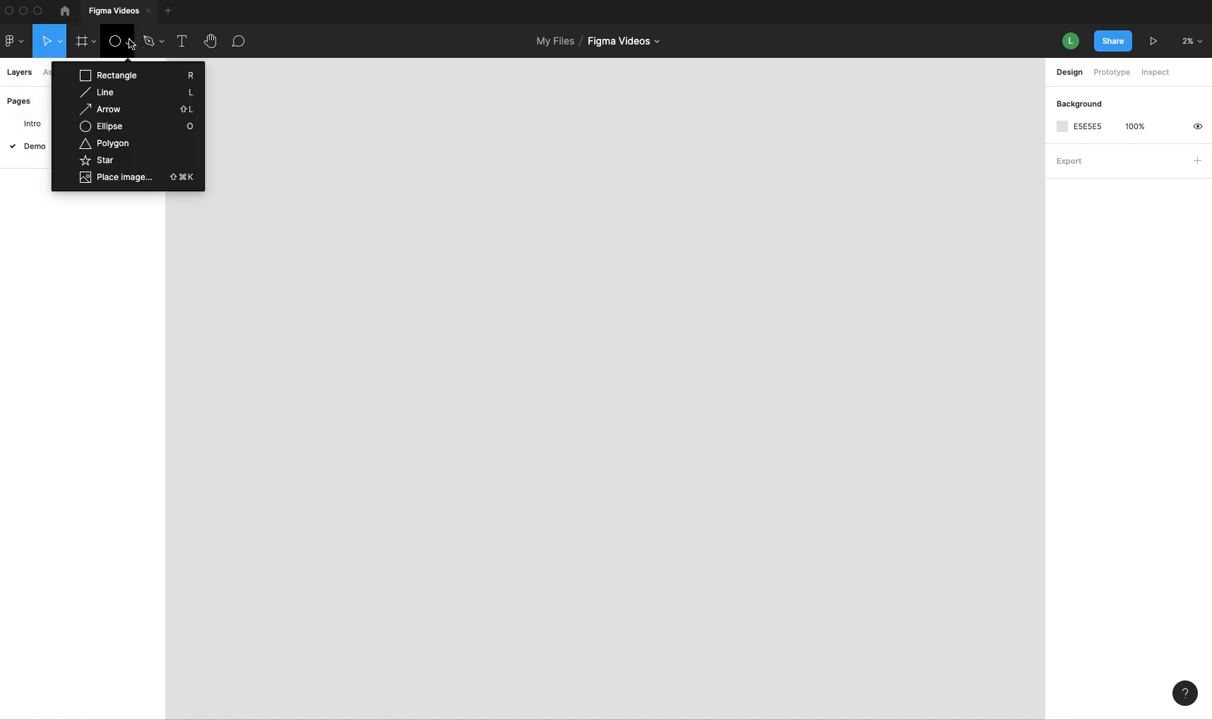
mouse_move(104, 92)
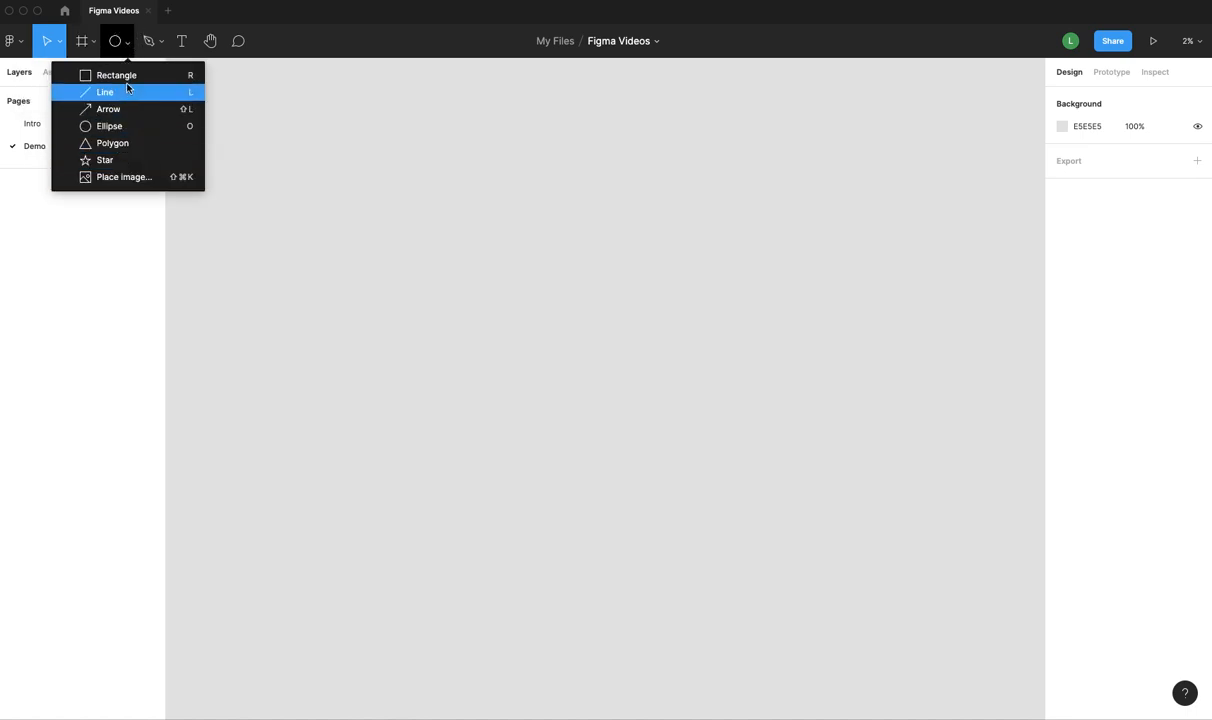
mouse_move(116, 76)
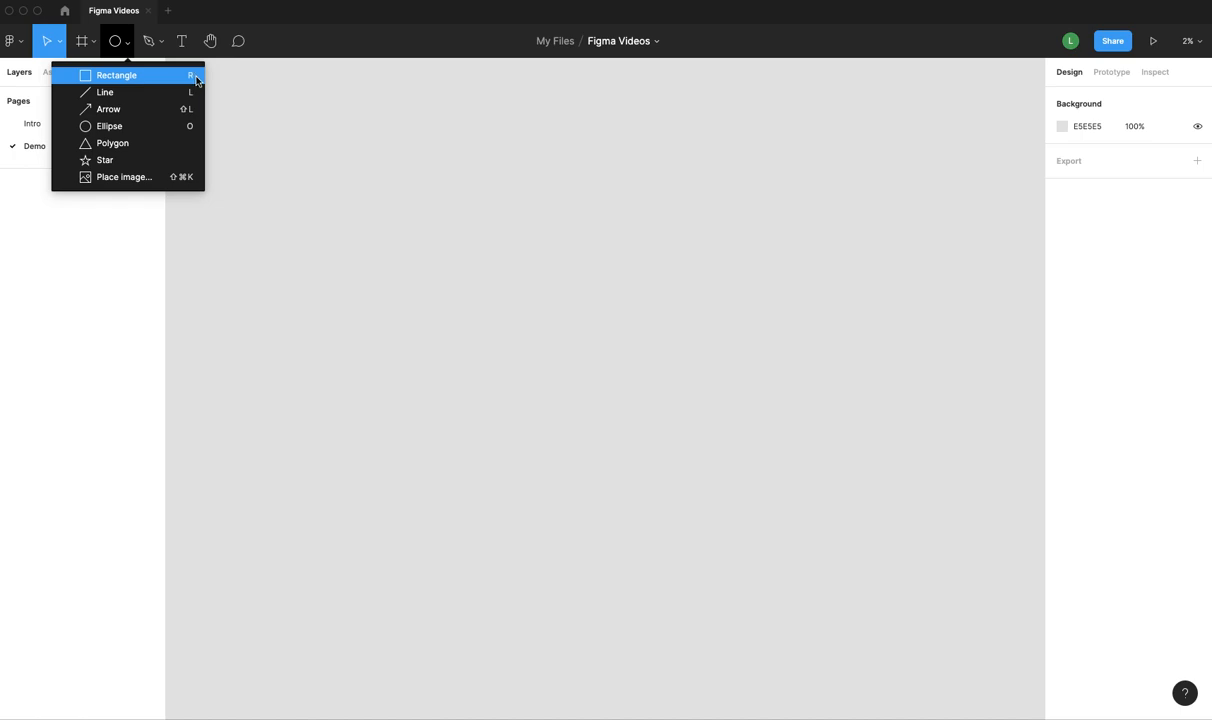
left_click(162, 40)
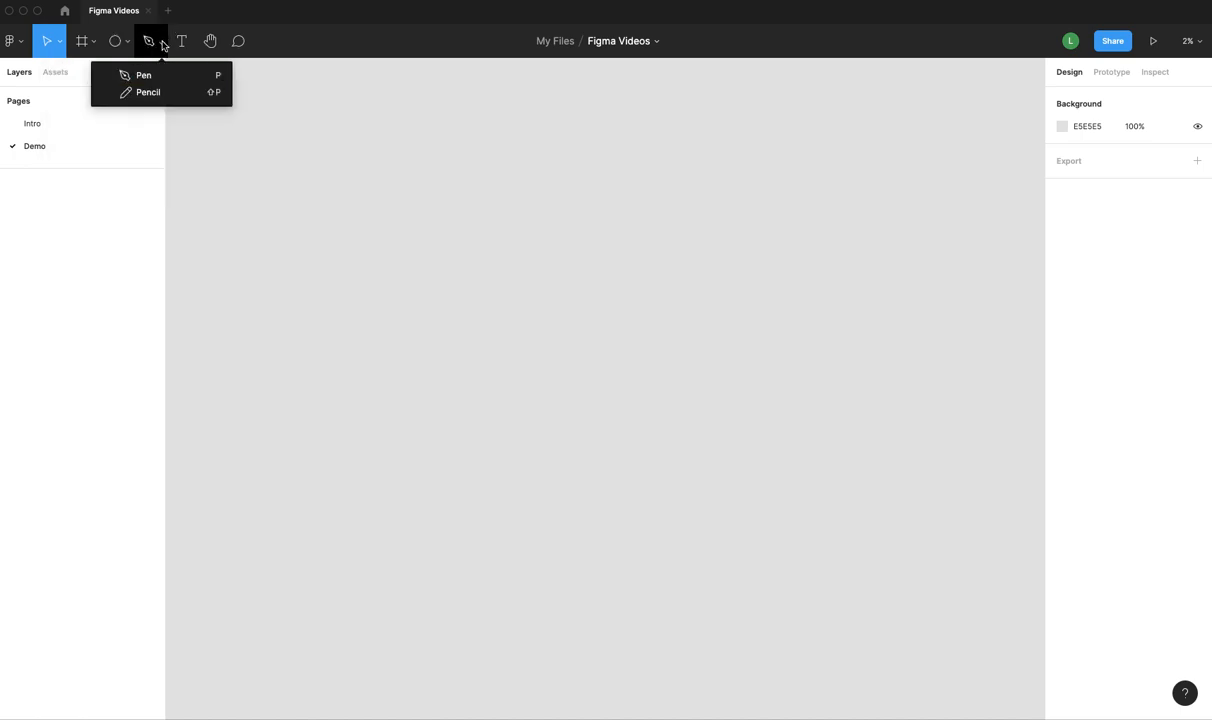
left_click(180, 40)
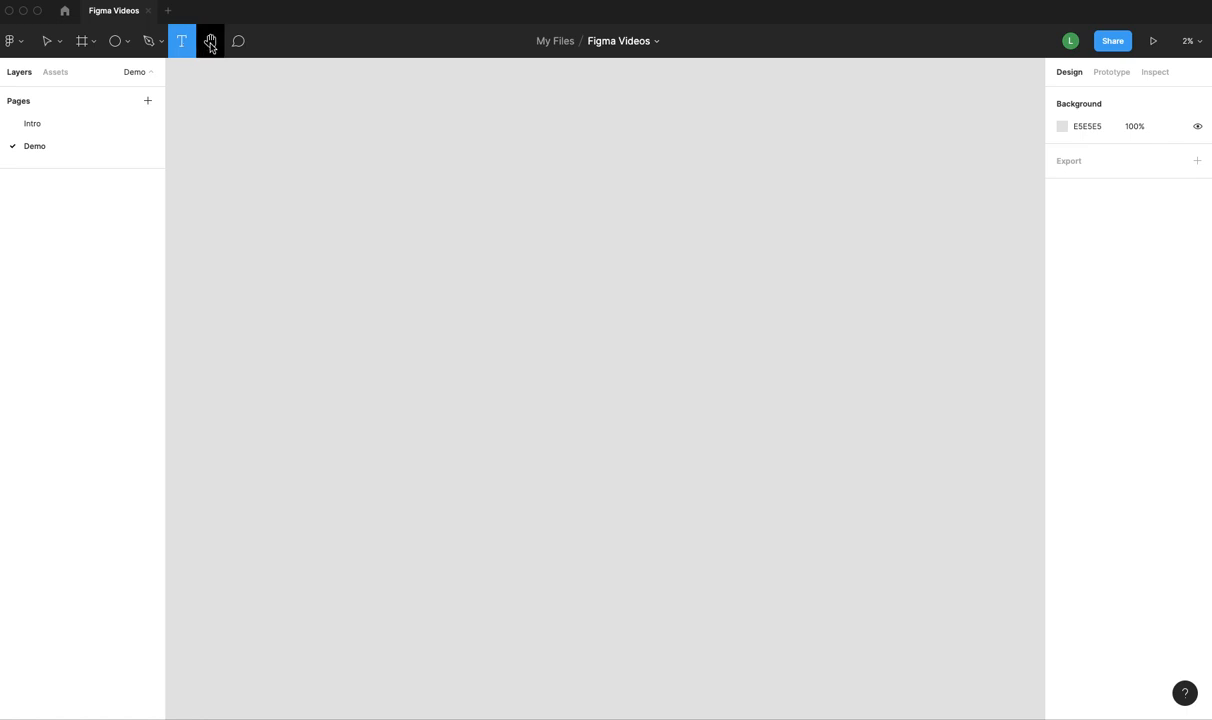
left_click(210, 40)
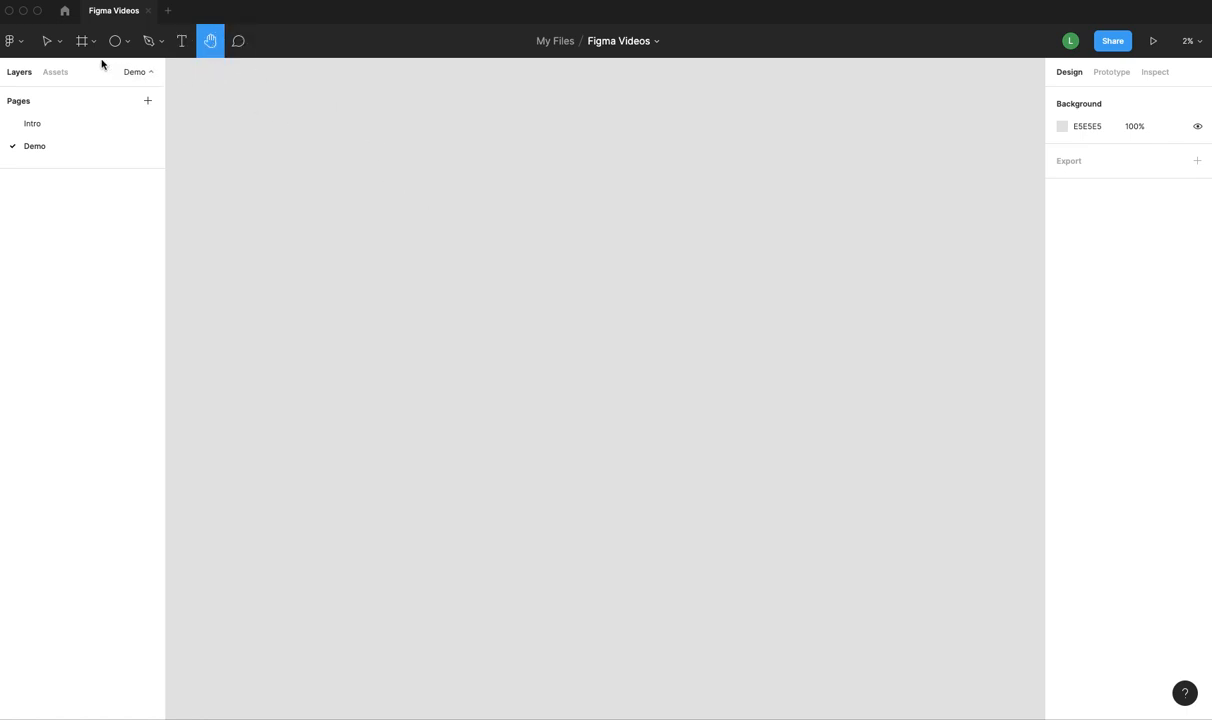
mouse_move(208, 94)
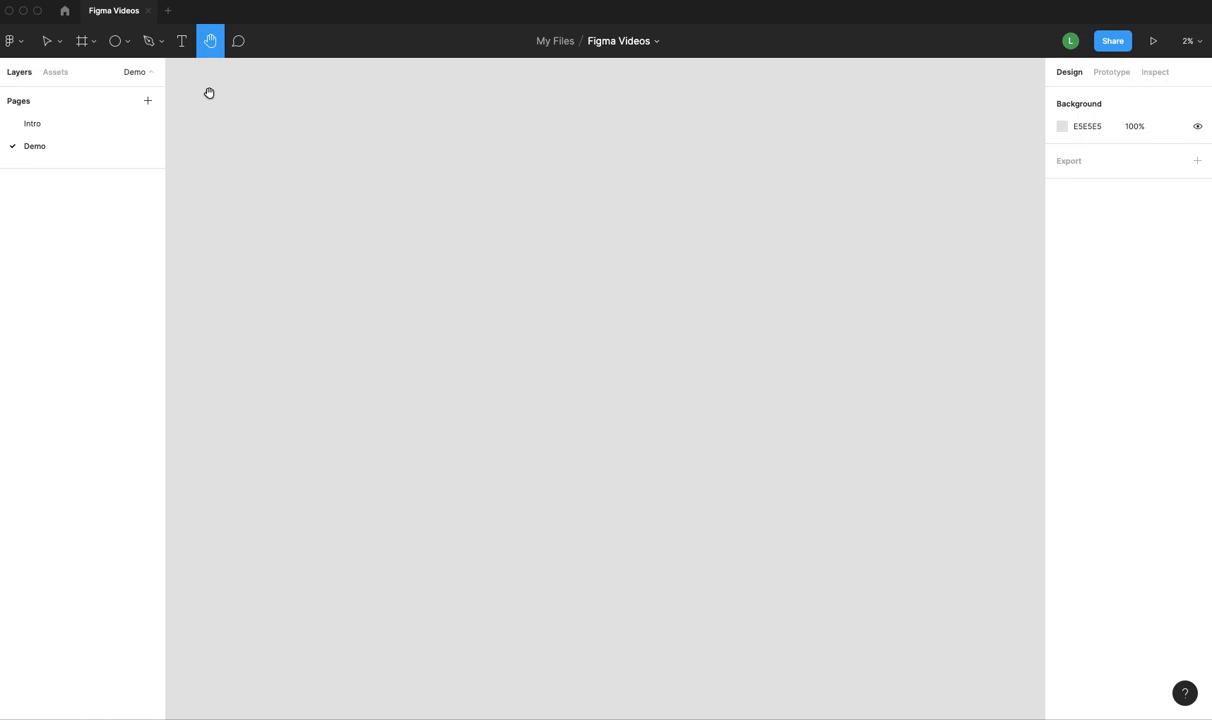
mouse_move(84, 40)
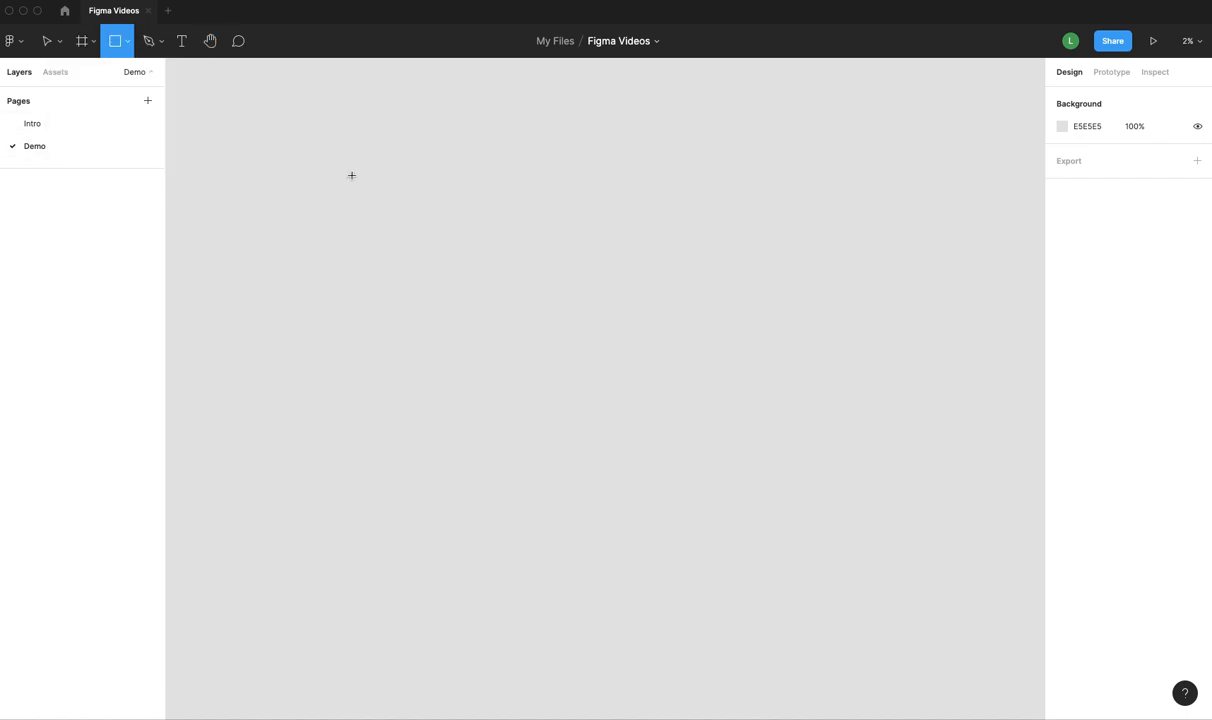
- Draw Rectangle 1 on the canvas and size it to W 1200, H 800
left_click_drag(330, 166, 852, 488)
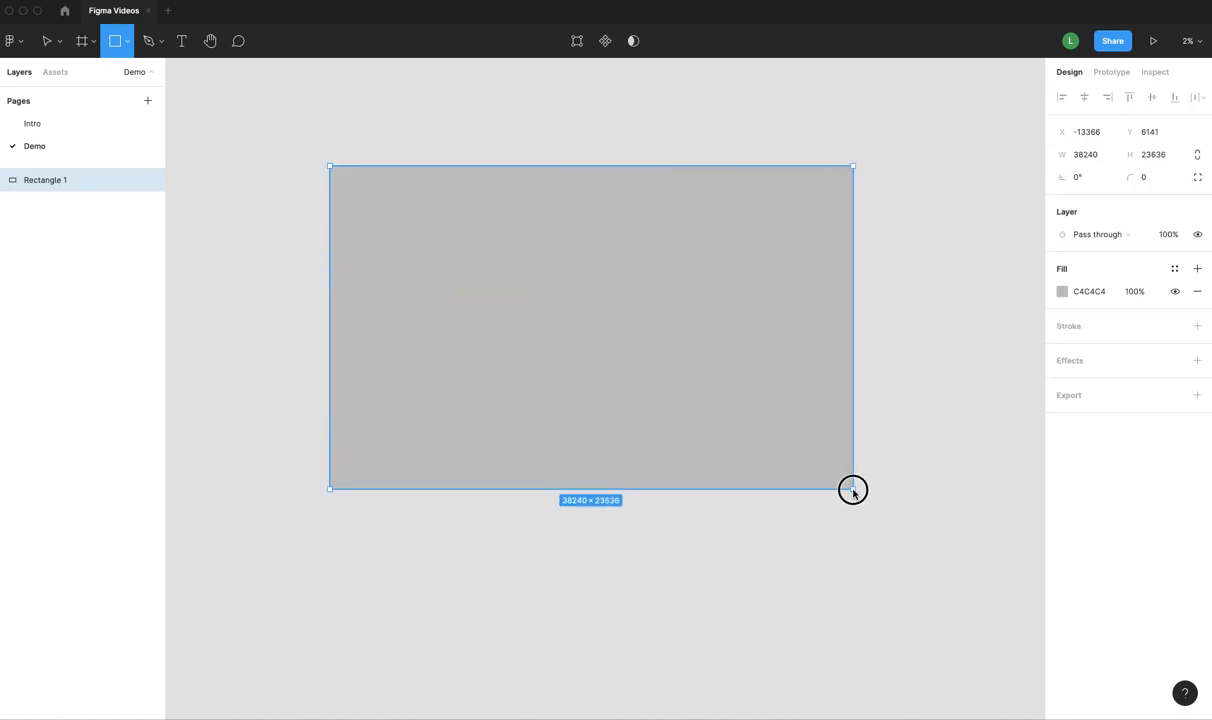
left_click_drag(852, 490, 864, 500)
type("1200")
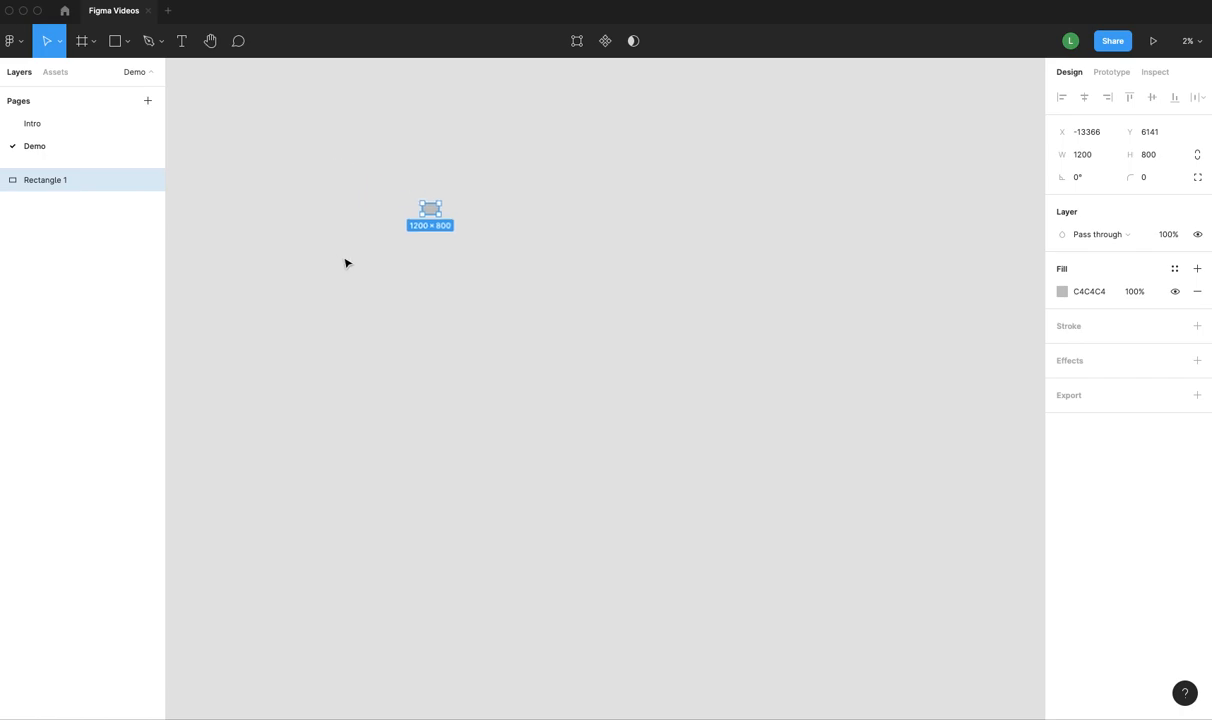
left_click_drag(430, 212, 664, 164)
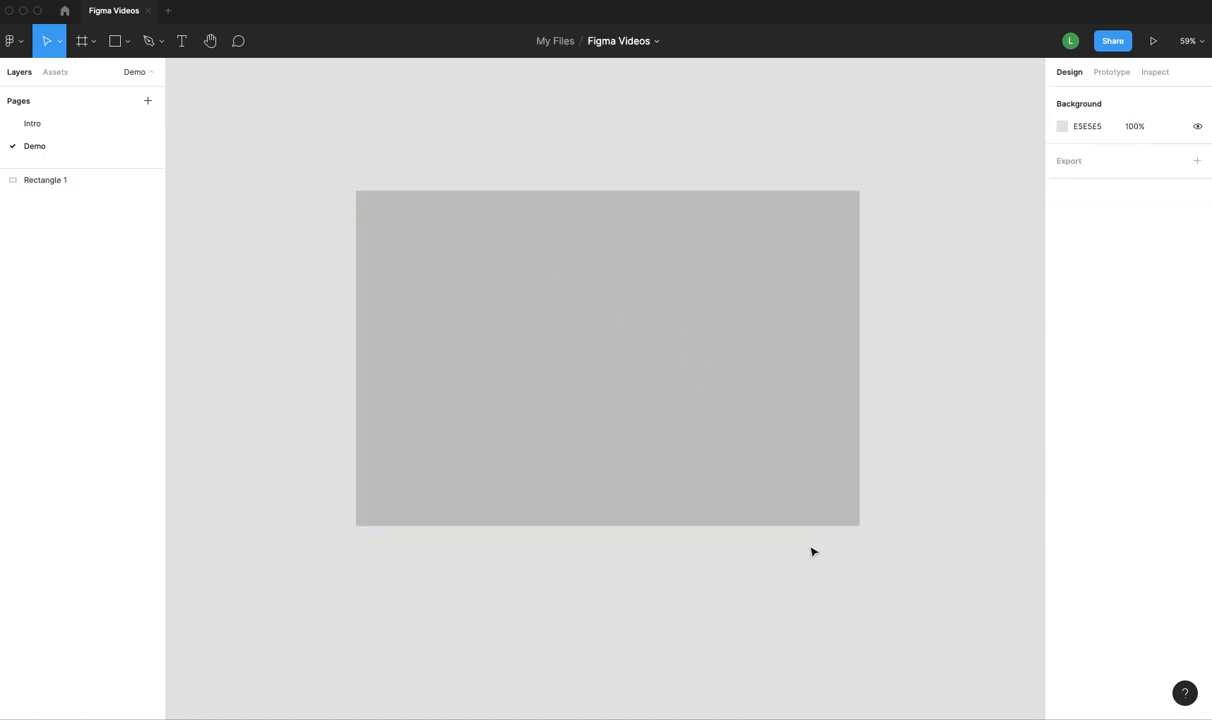
- Set the rectangle's fill to white FFFFFF so it serves as the page background
left_click(608, 356)
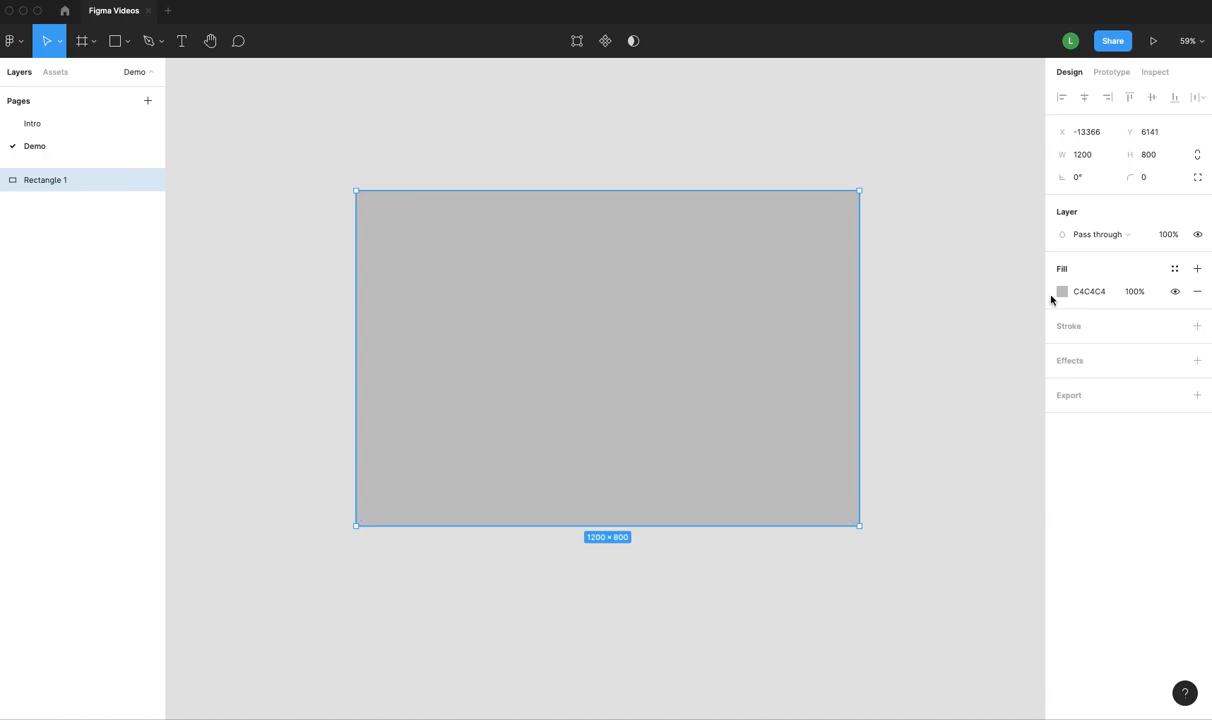
left_click(1062, 292)
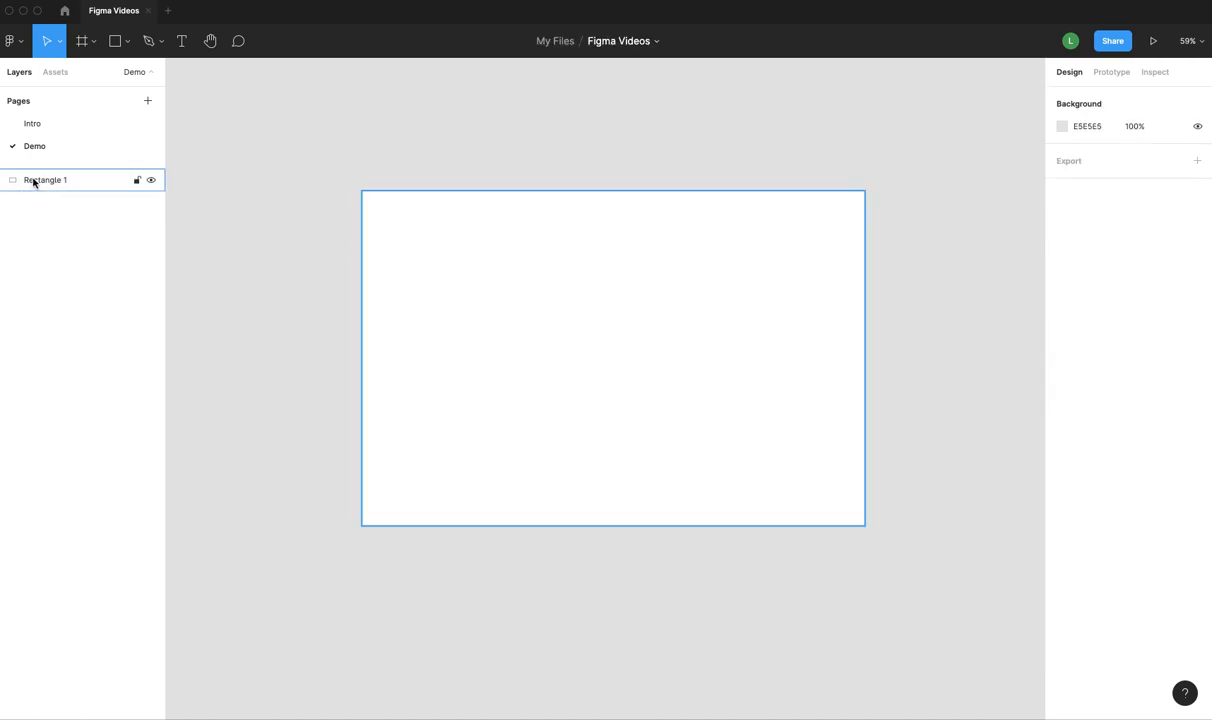
left_click(128, 40)
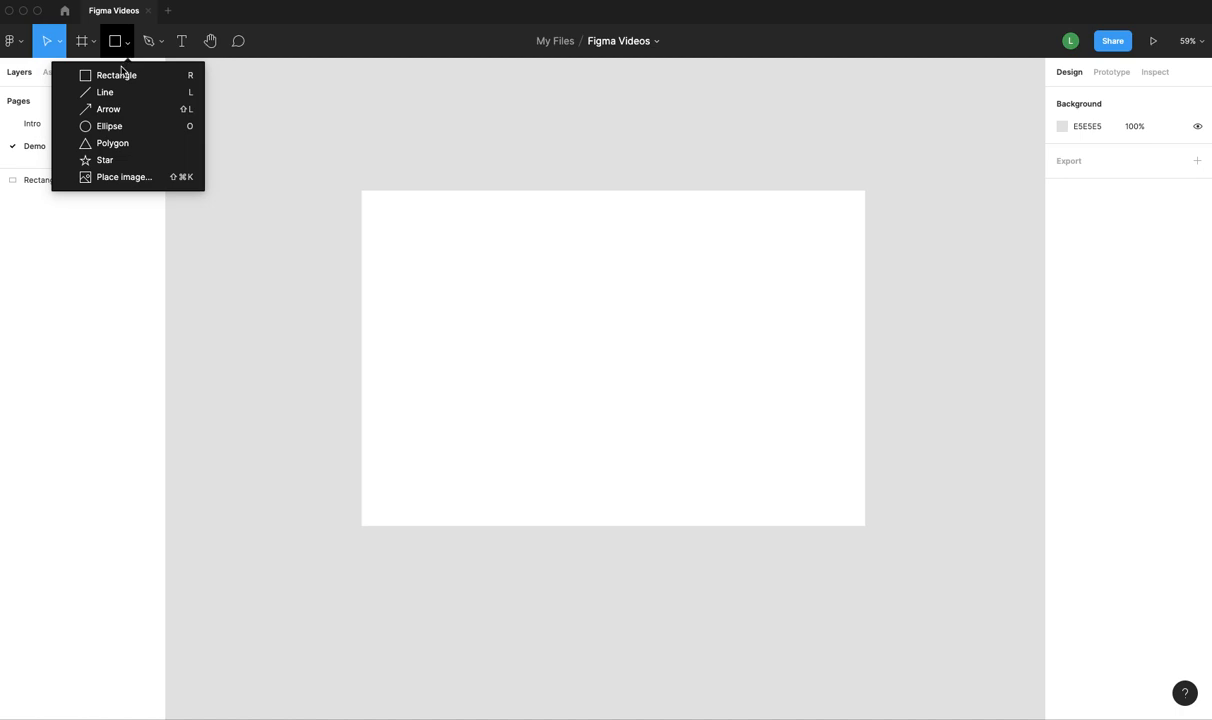
mouse_move(116, 76)
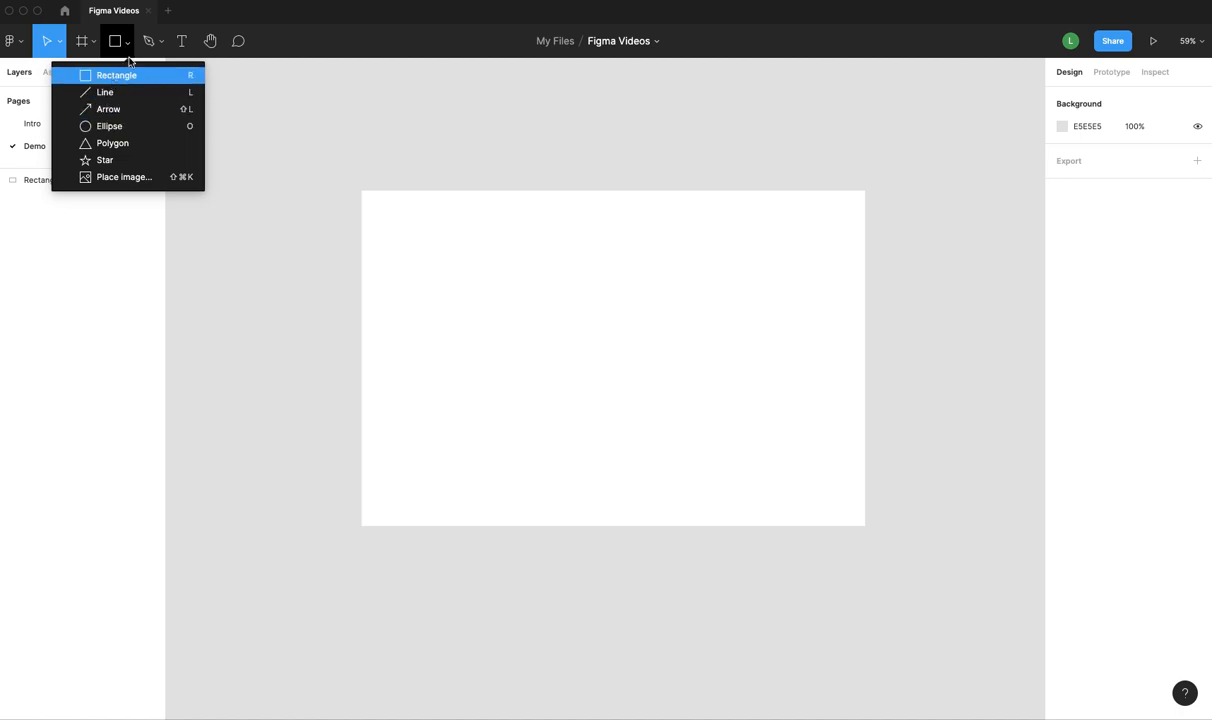
left_click(180, 40)
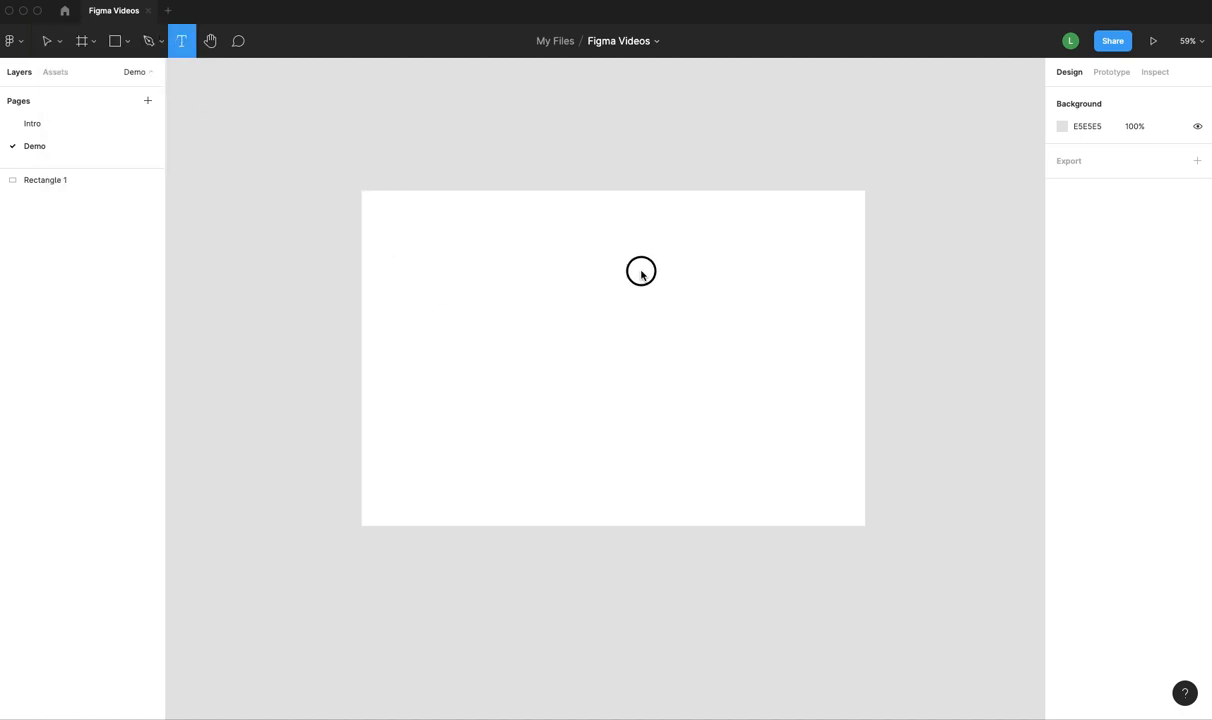
- Add a TITLE HERE text heading near the background's top left
left_click_drag(378, 204, 684, 278)
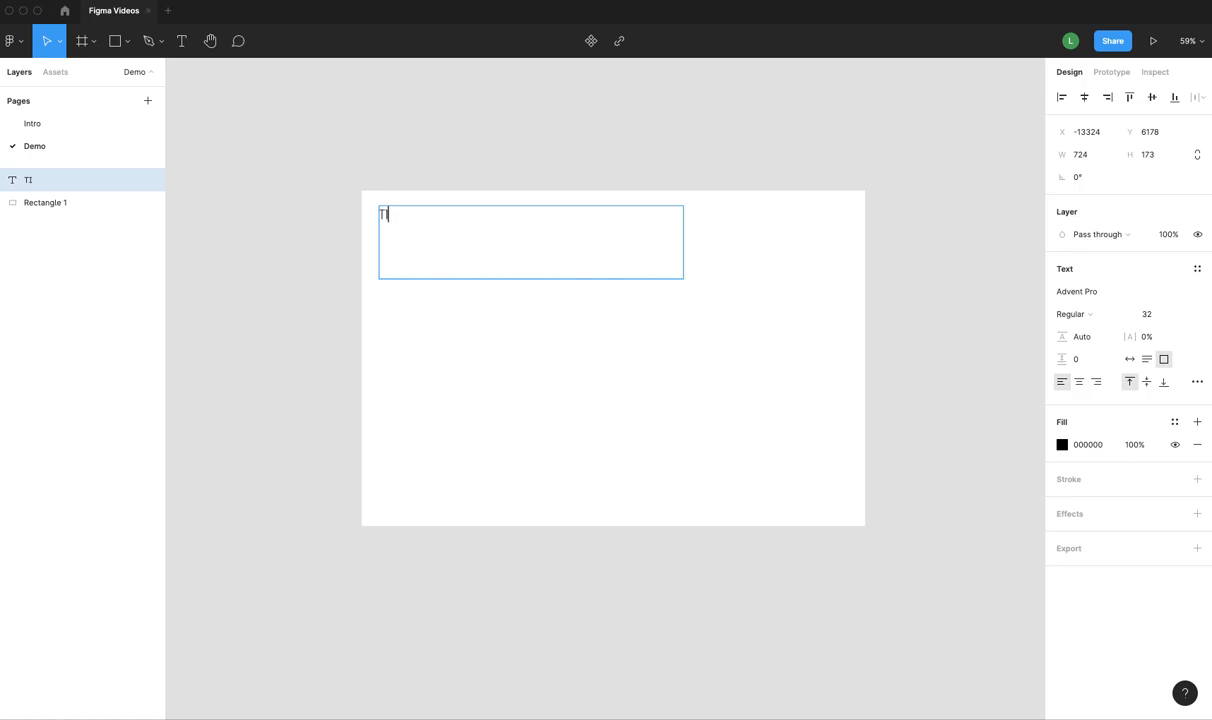
type("ITLE HERE")
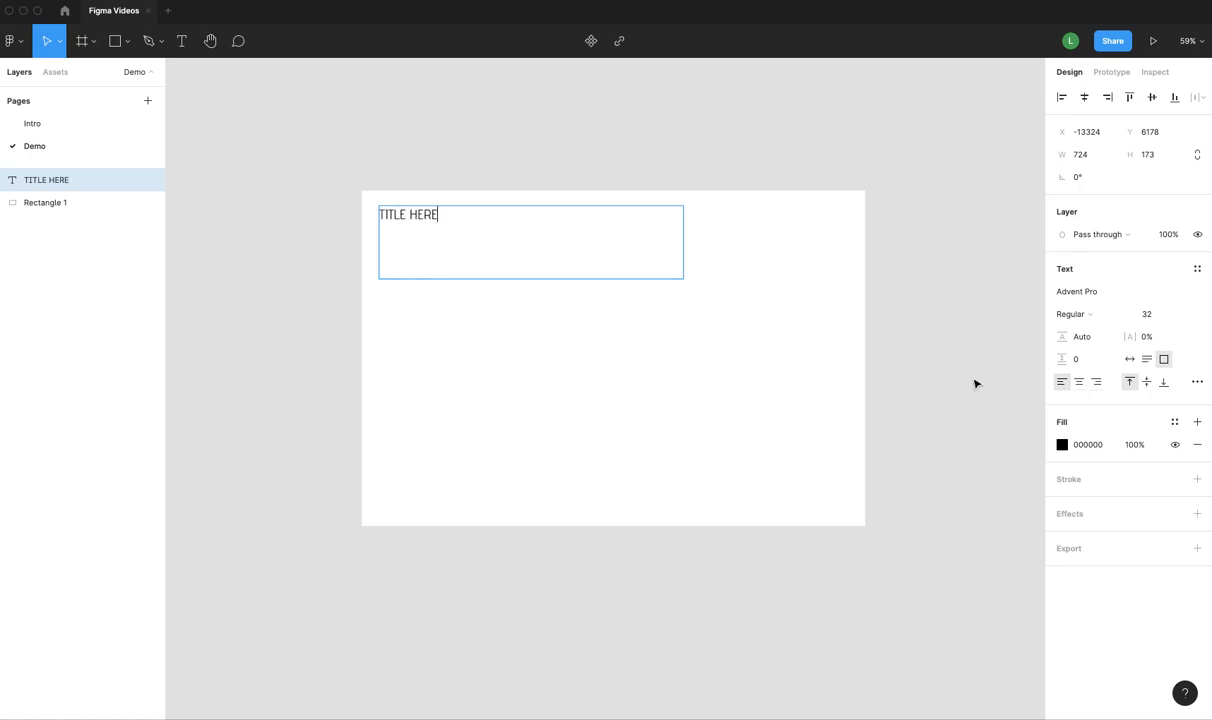
left_click(128, 40)
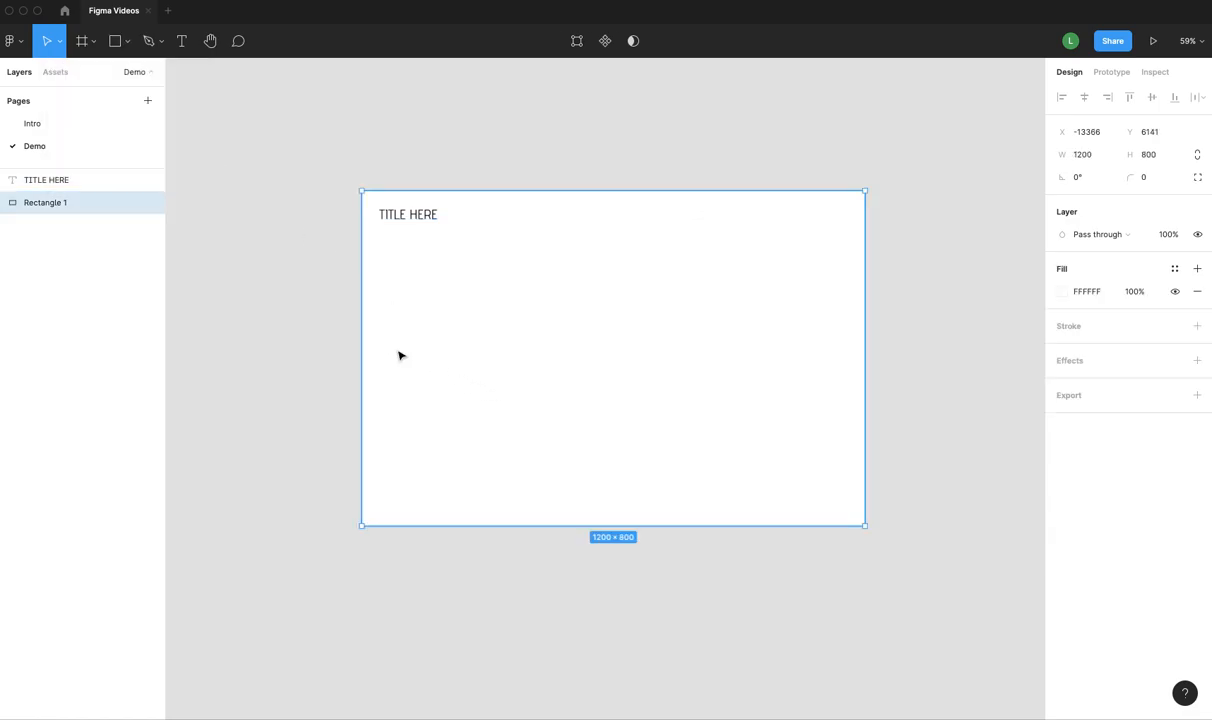
- Draw a narrow grey bar, Alt-drag copies and adjust heights into four rising chart bars
left_click(128, 40)
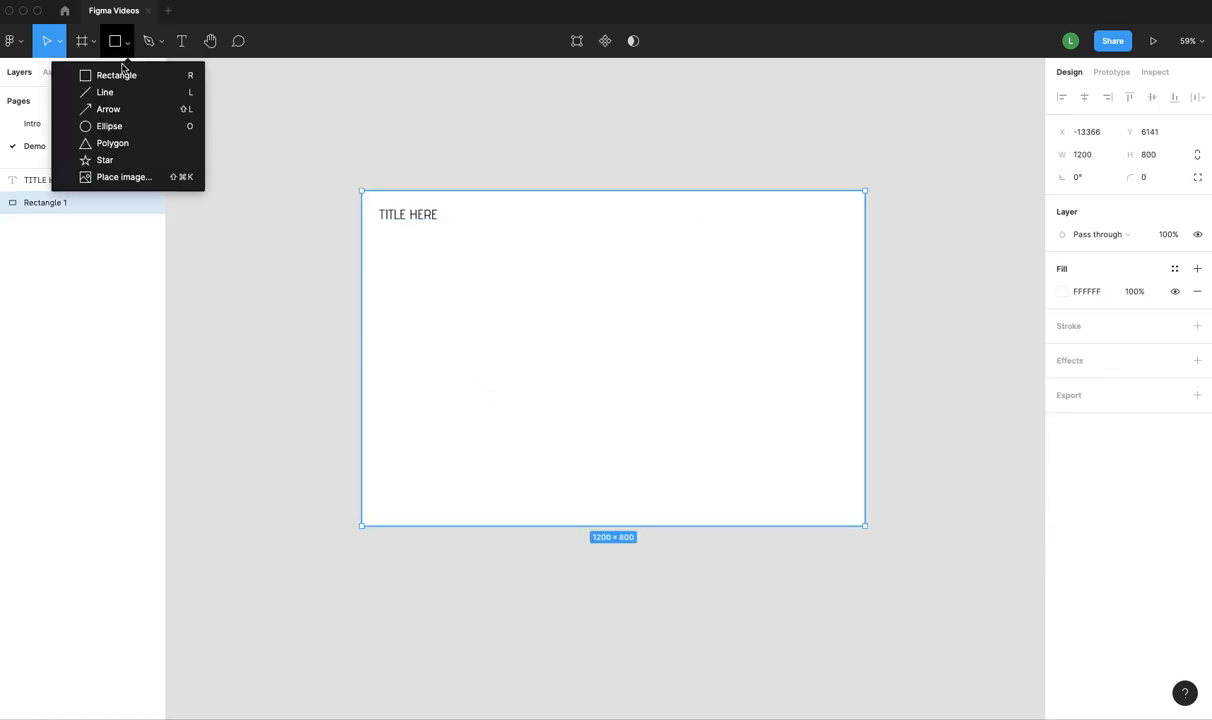
left_click_drag(410, 324, 436, 444)
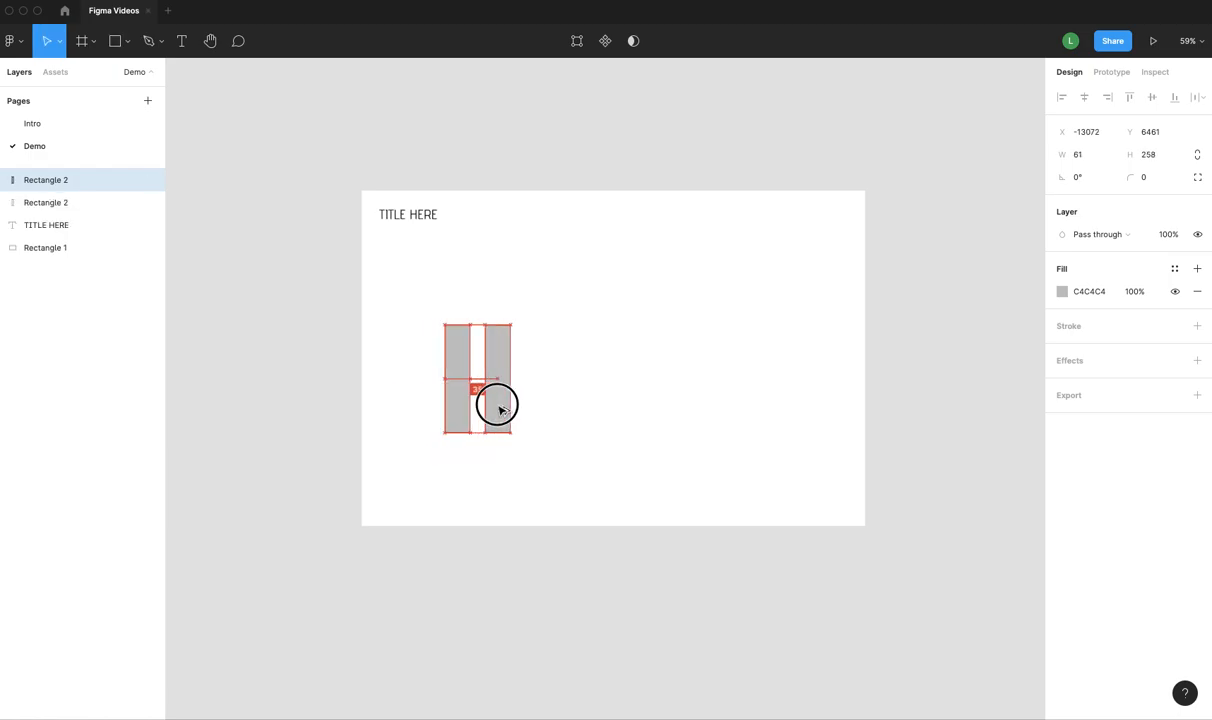
left_click_drag(496, 404, 578, 408)
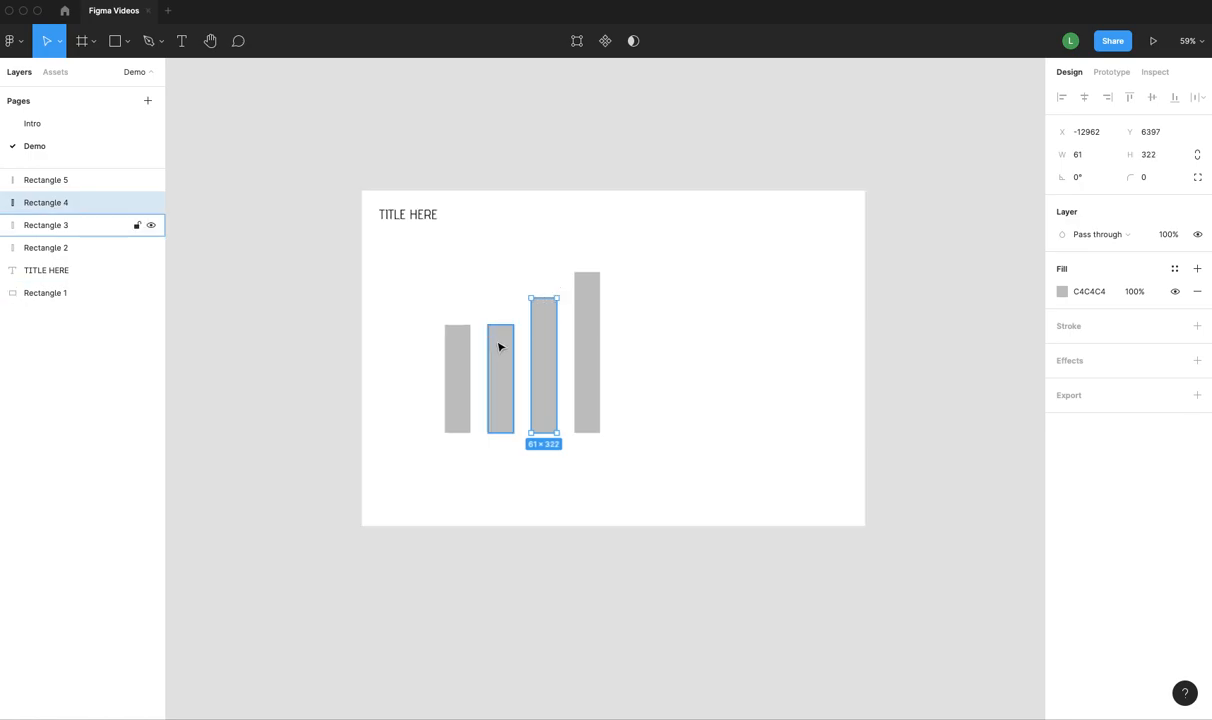
left_click(900, 408)
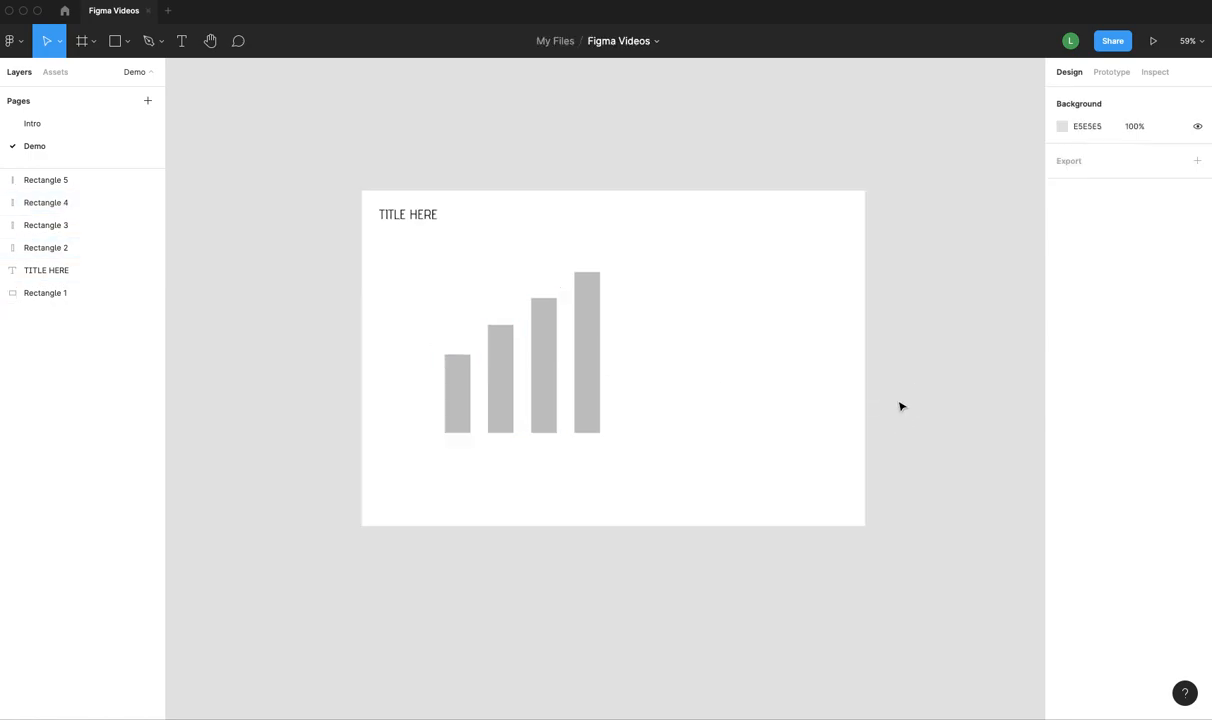
left_click(46, 180)
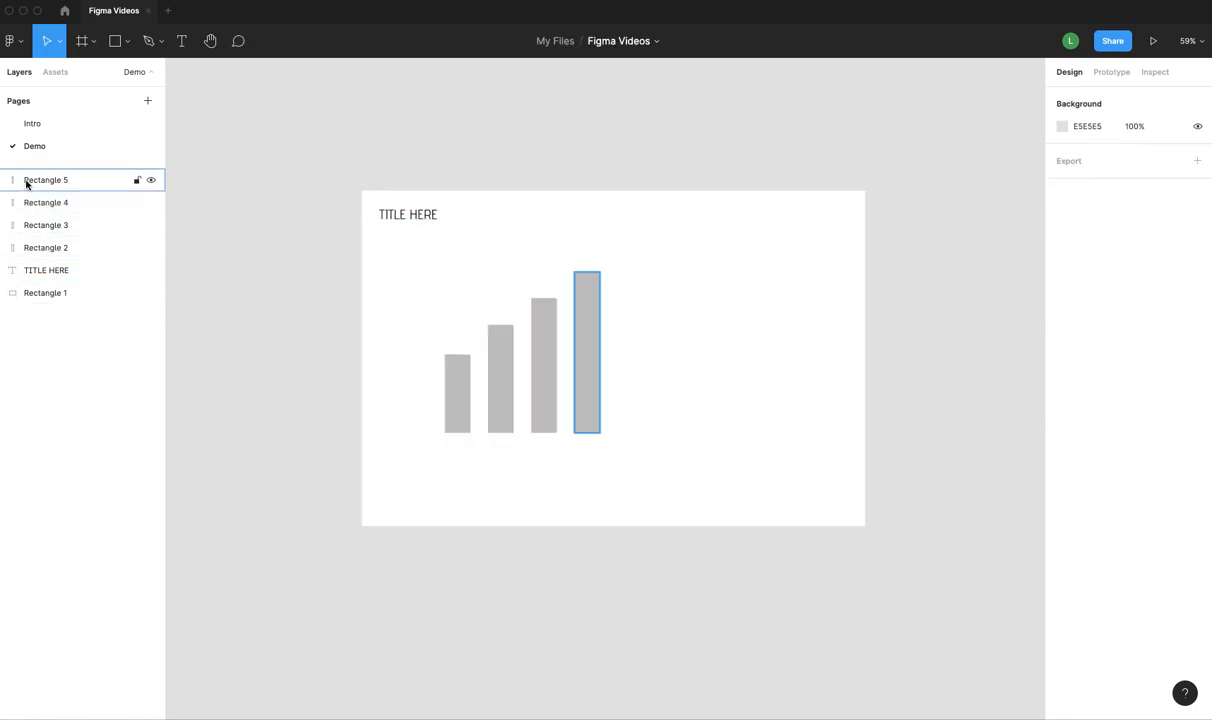
left_click(46, 292)
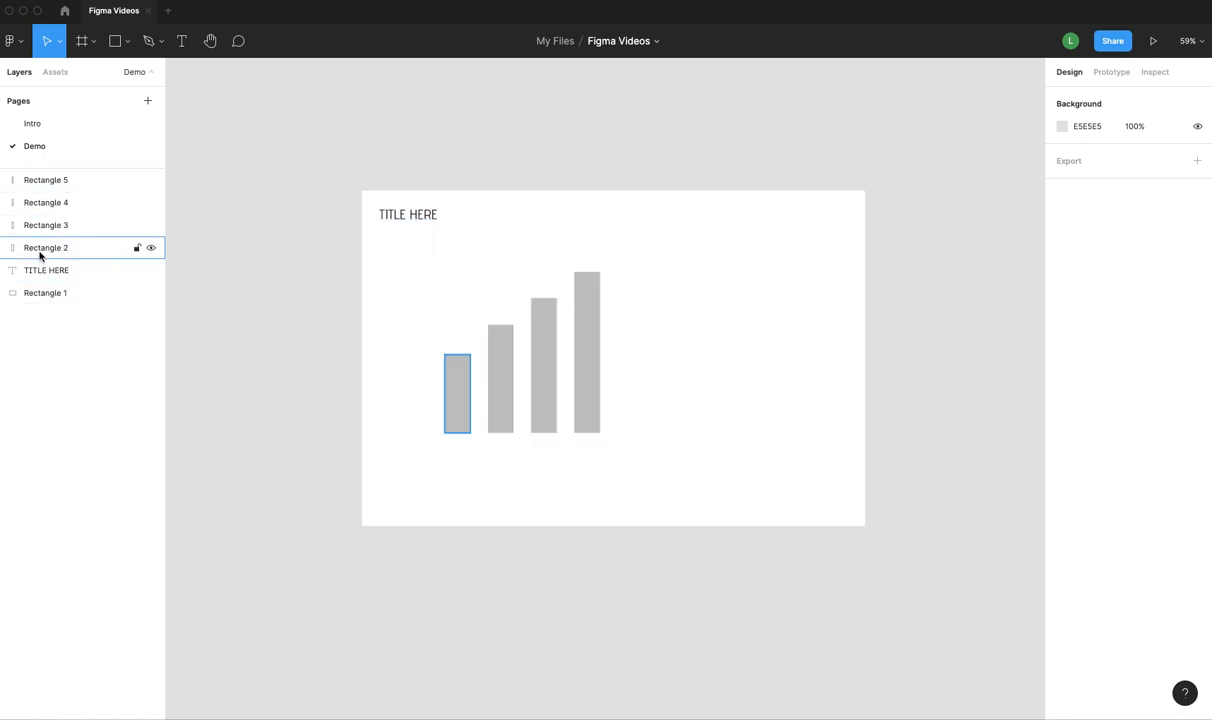
left_click(46, 180)
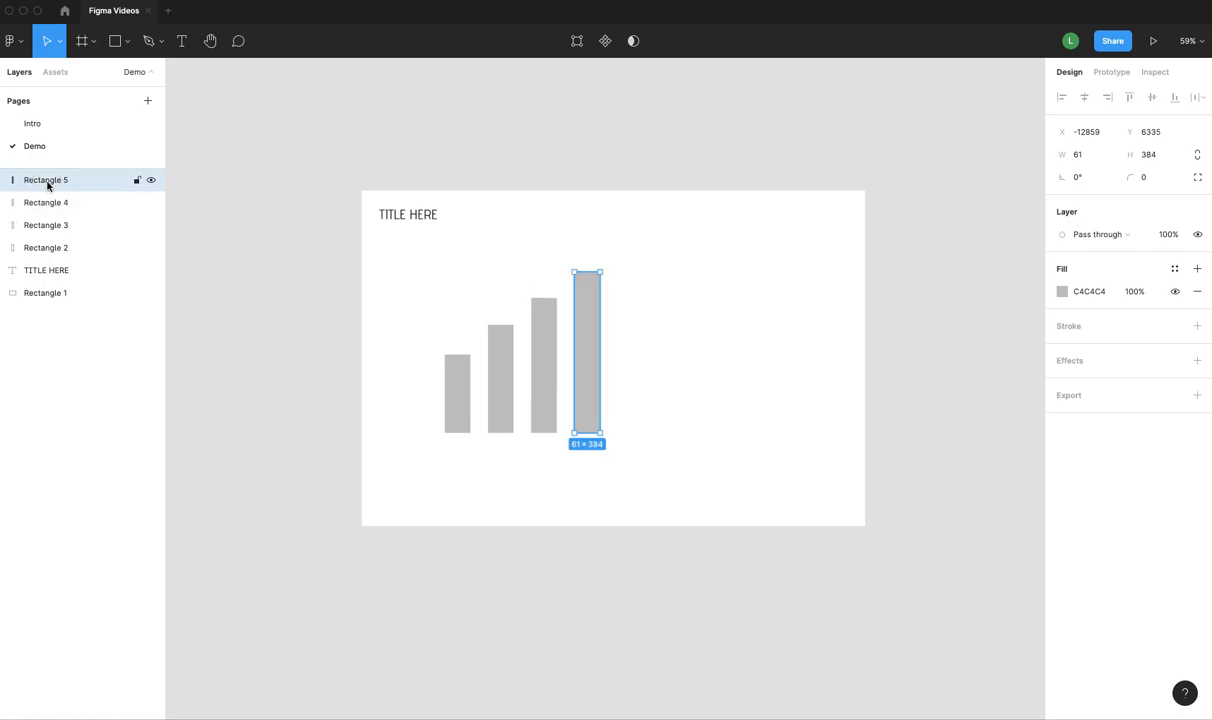
left_click(46, 248)
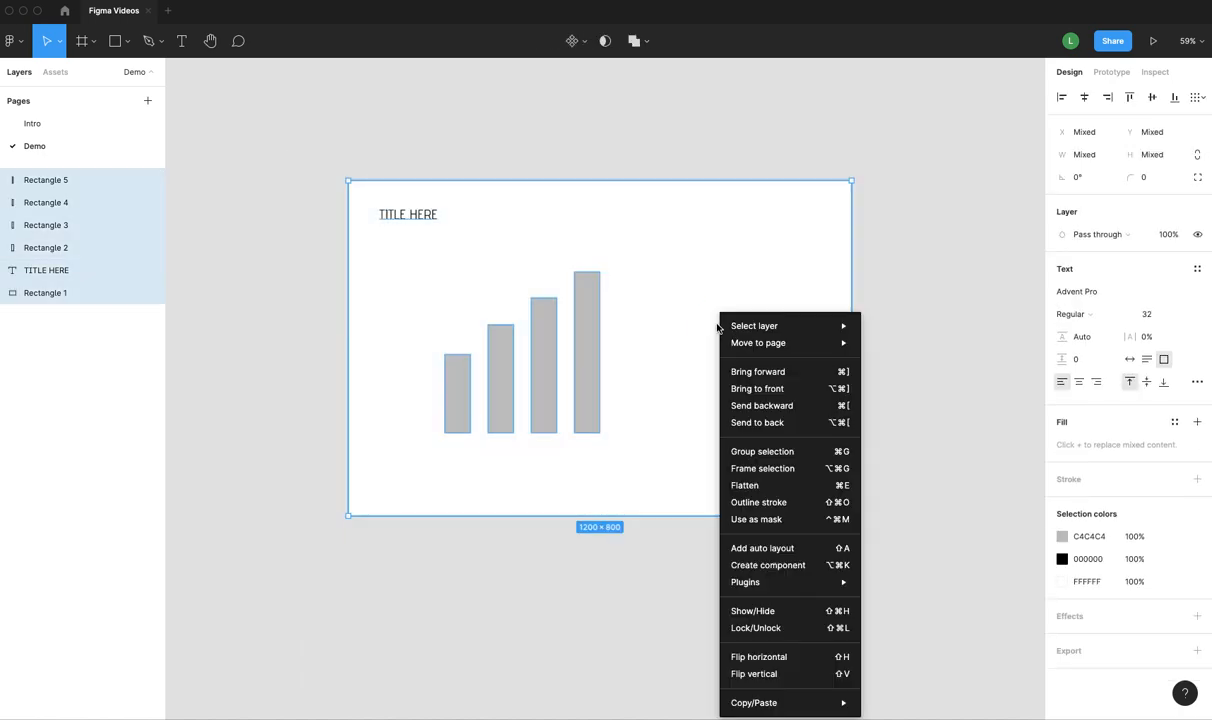
mouse_move(762, 452)
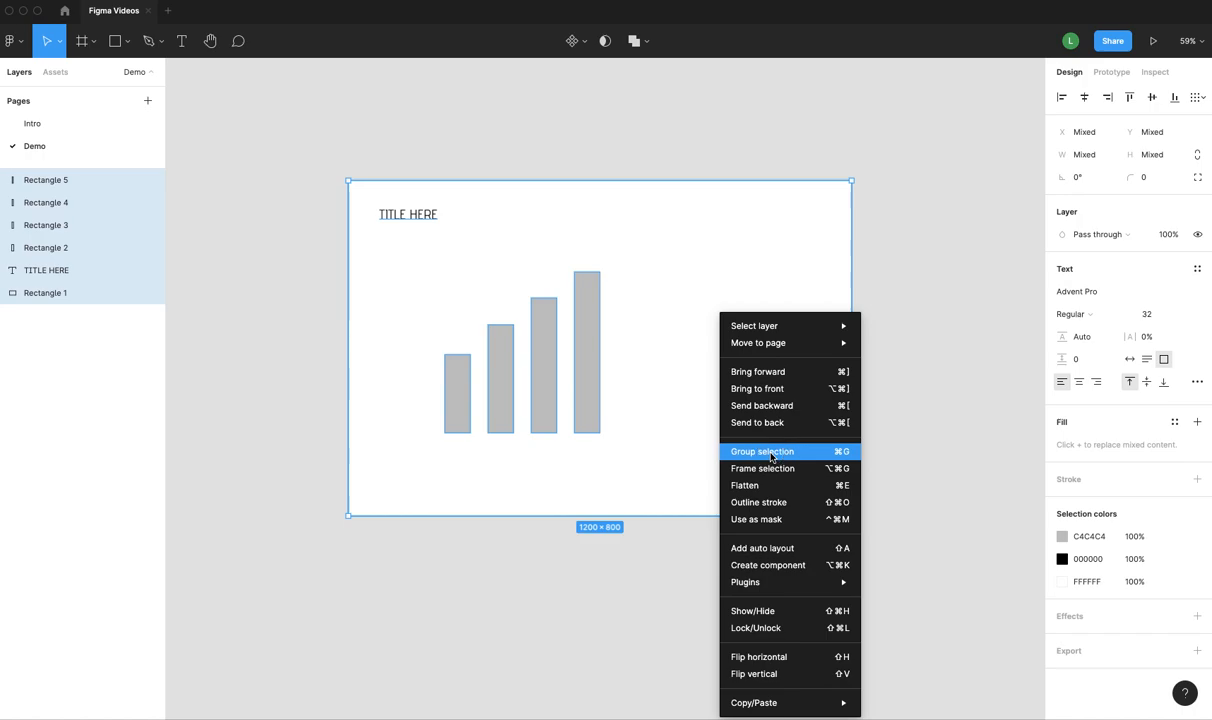
- Group background, title and bars as Group 1 with a PNG export setting, then delete the group
left_click(762, 452)
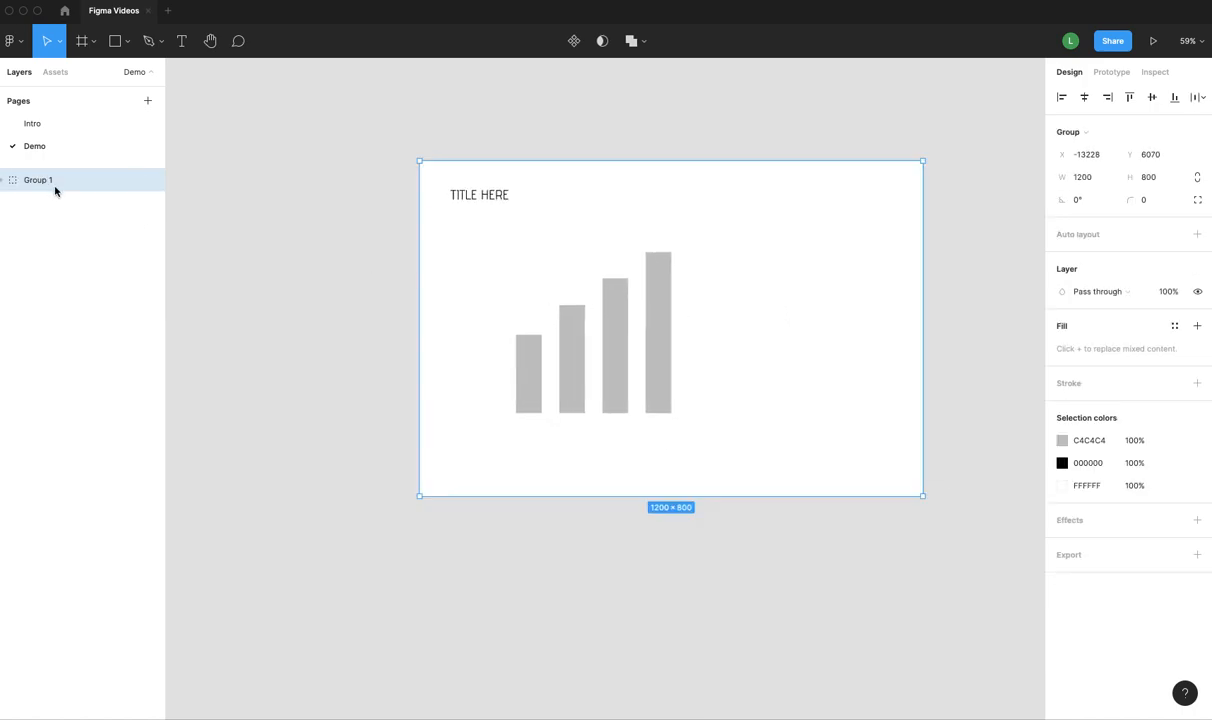
mouse_move(1088, 564)
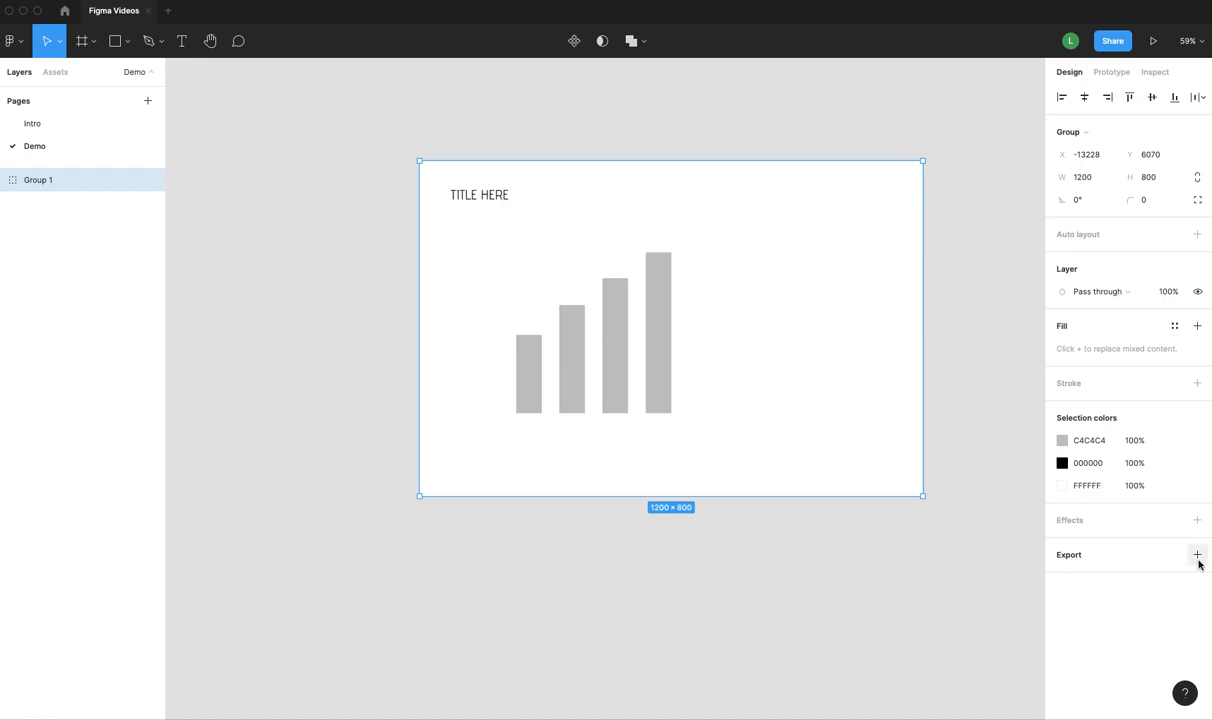
left_click(1196, 556)
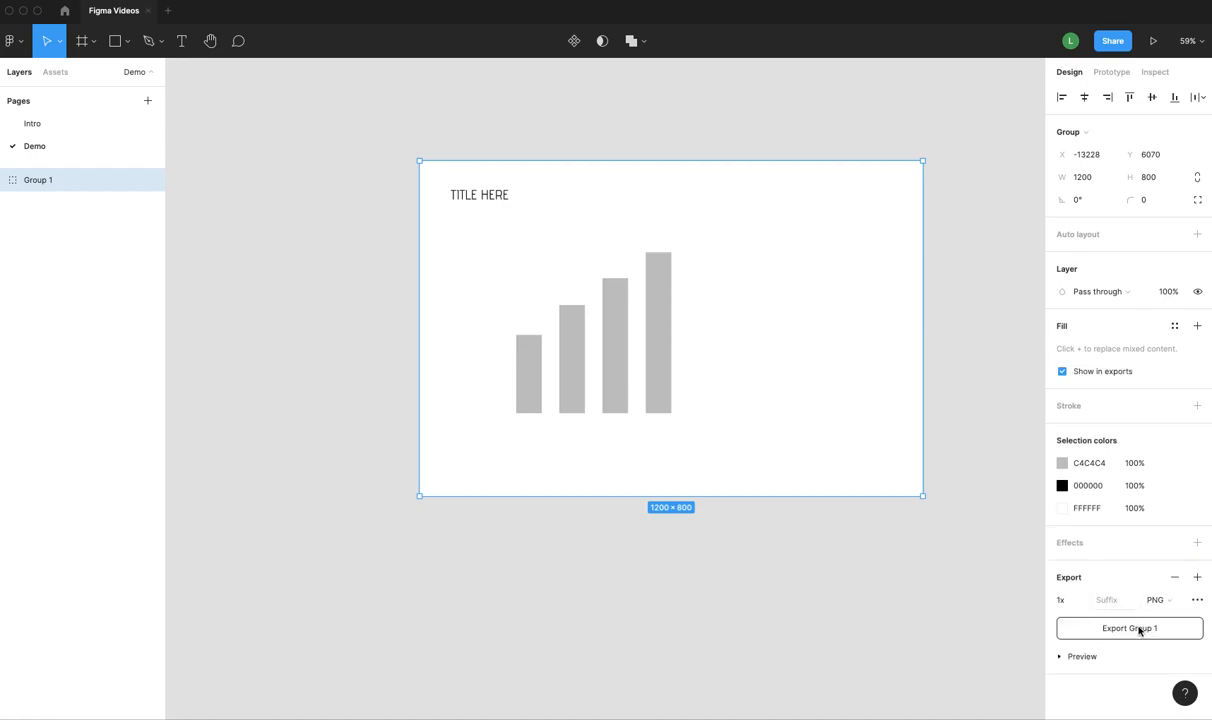
mouse_move(900, 352)
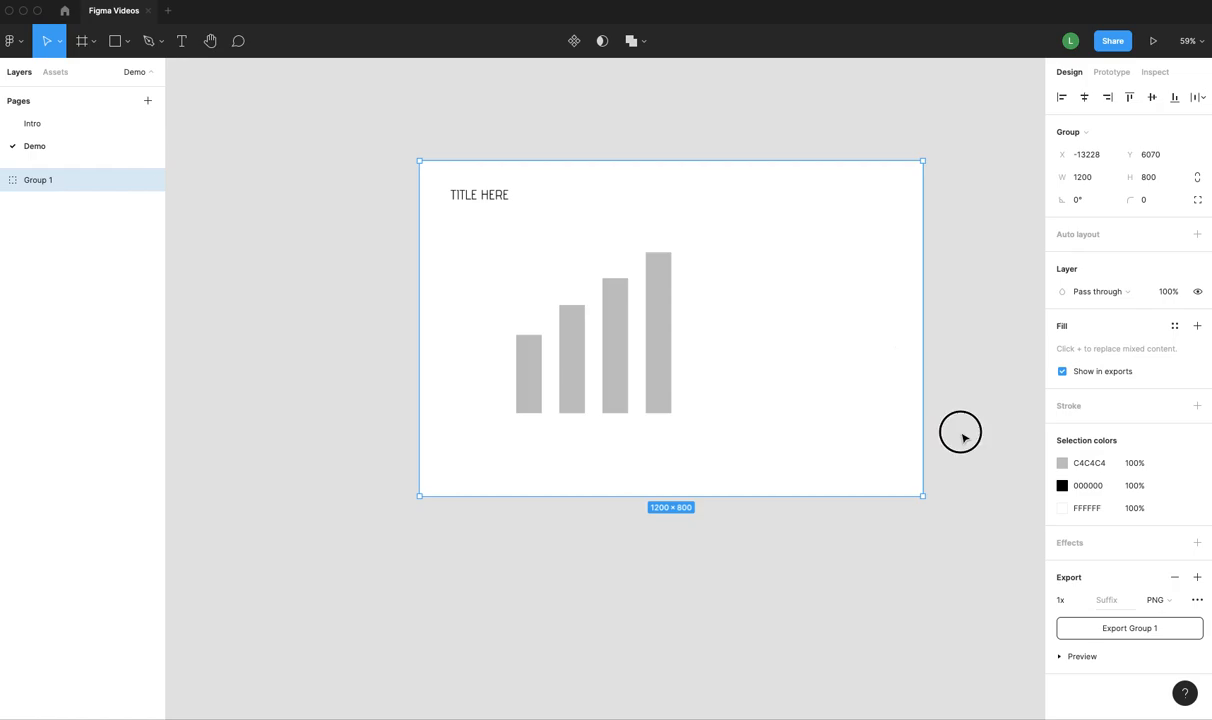
left_click(400, 214)
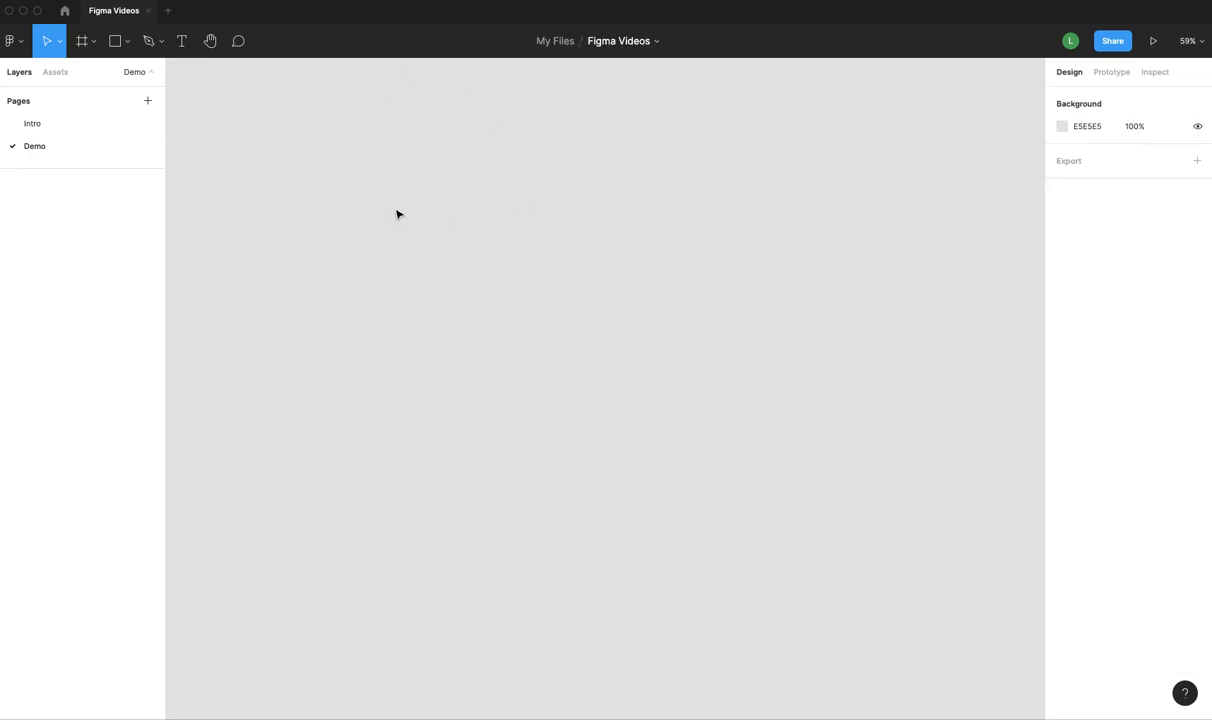
- Switch to the Frame tool and draw a new 1200 × 800 frame, Frame 1
left_click(90, 40)
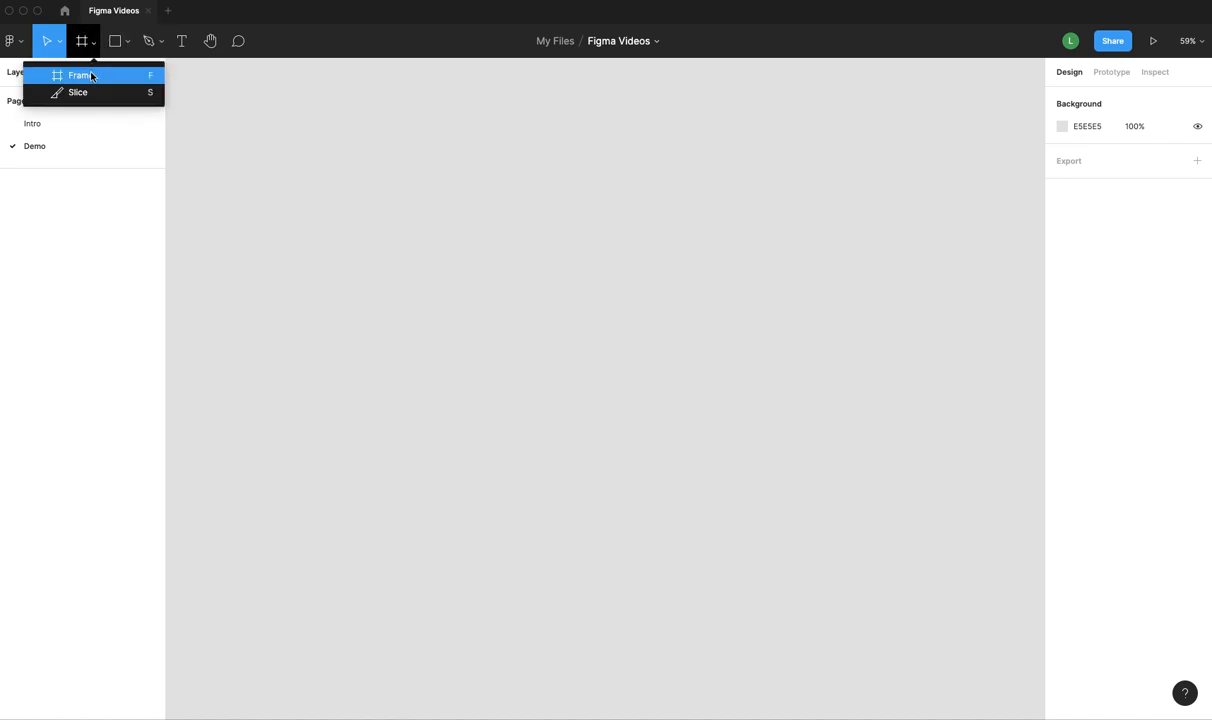
left_click(80, 76)
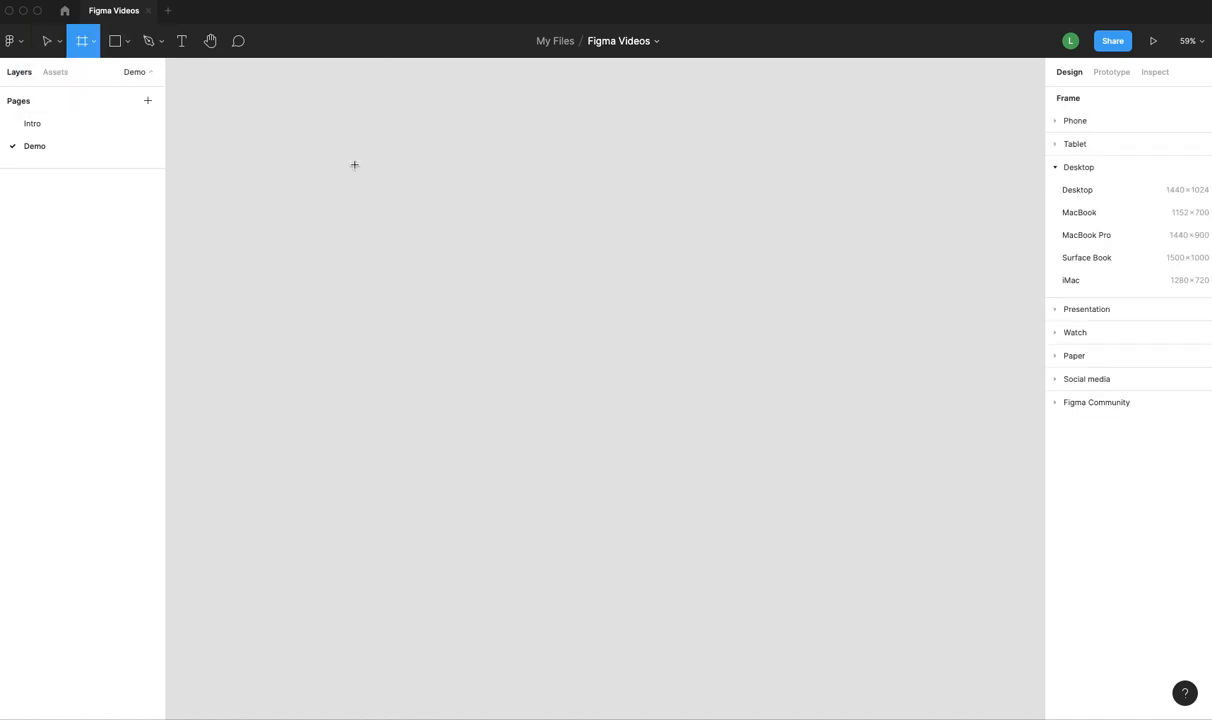
mouse_move(940, 148)
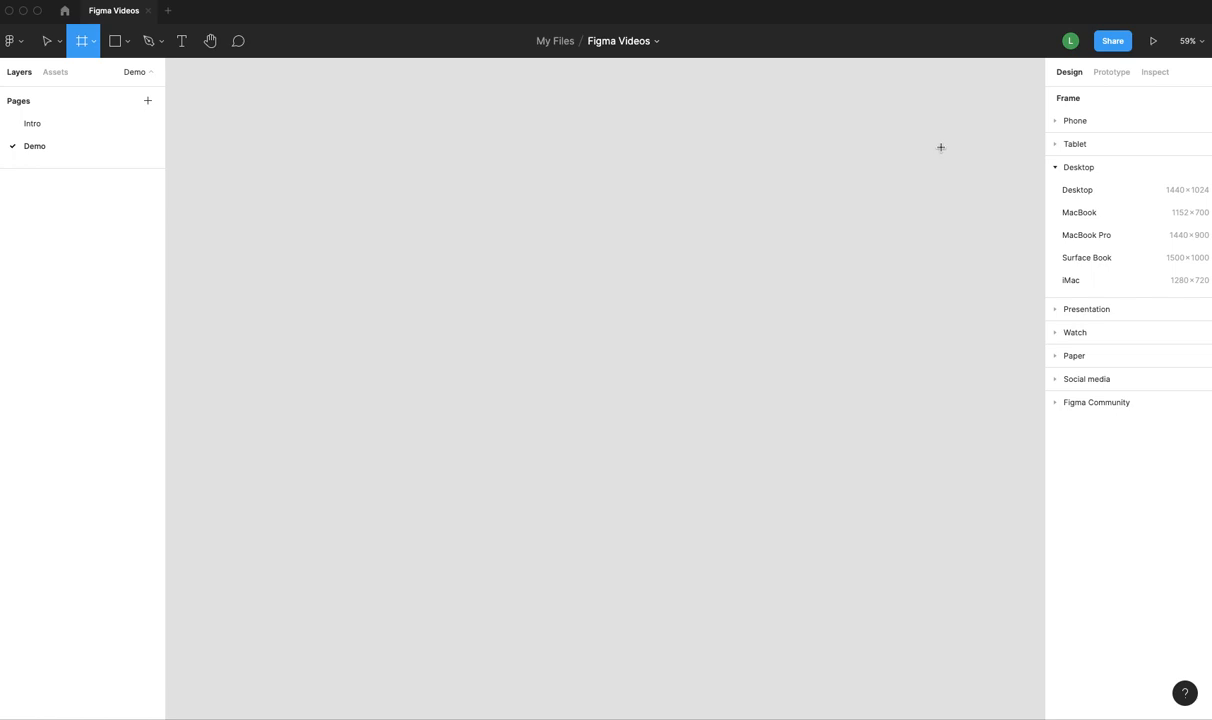
mouse_move(894, 414)
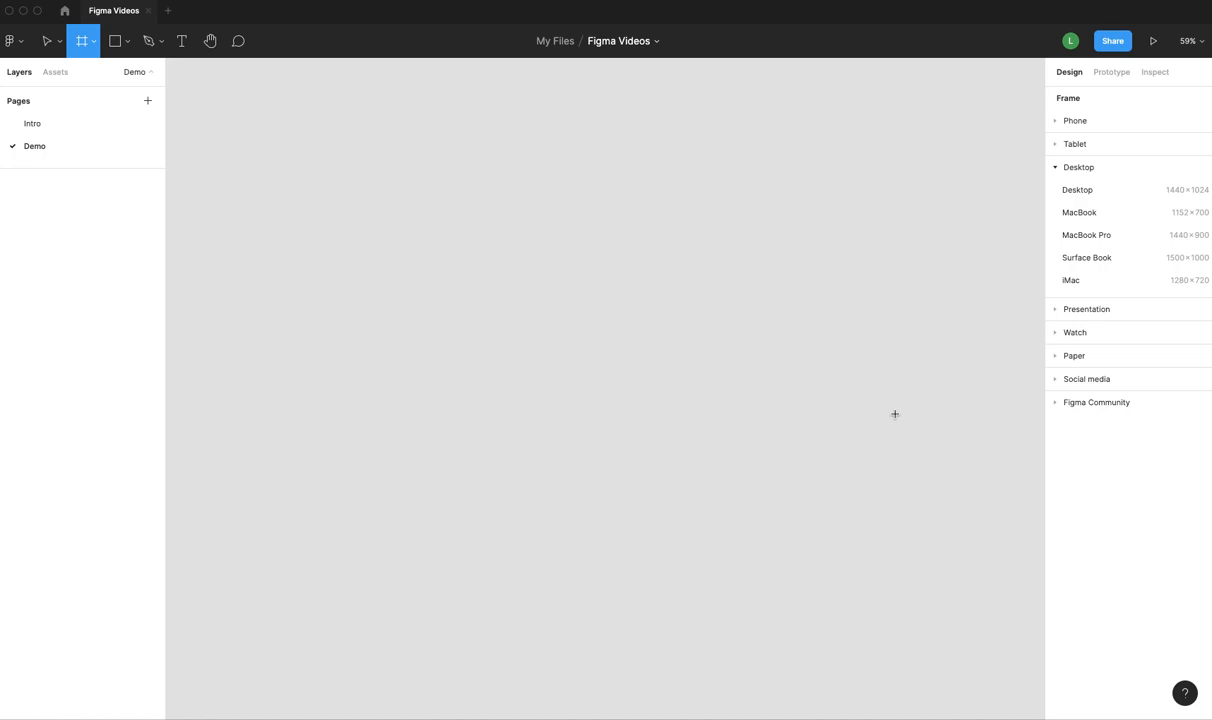
mouse_move(1076, 104)
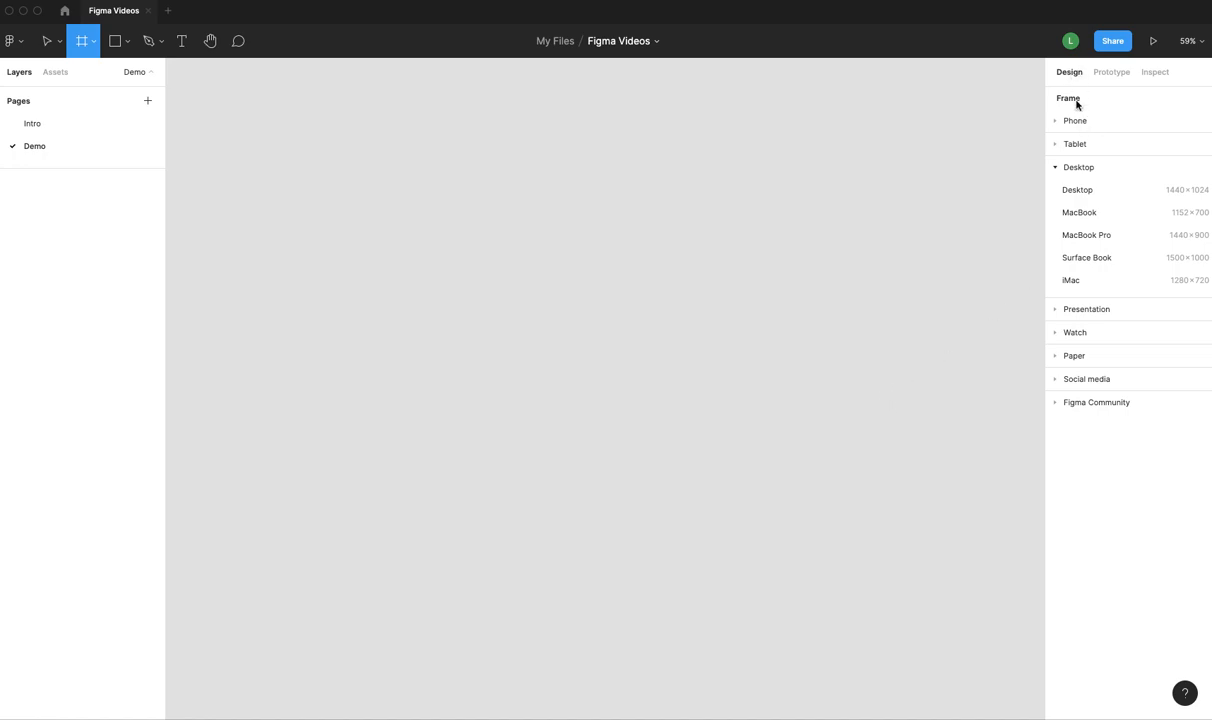
mouse_move(1092, 258)
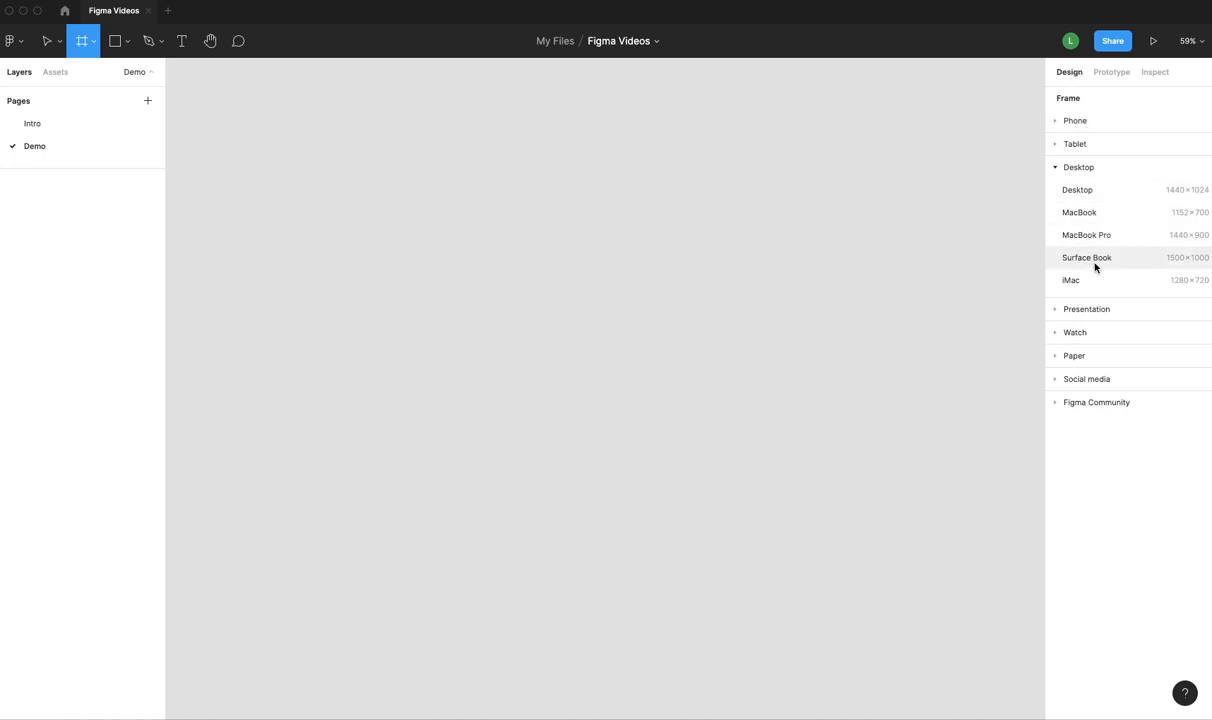
mouse_move(1056, 312)
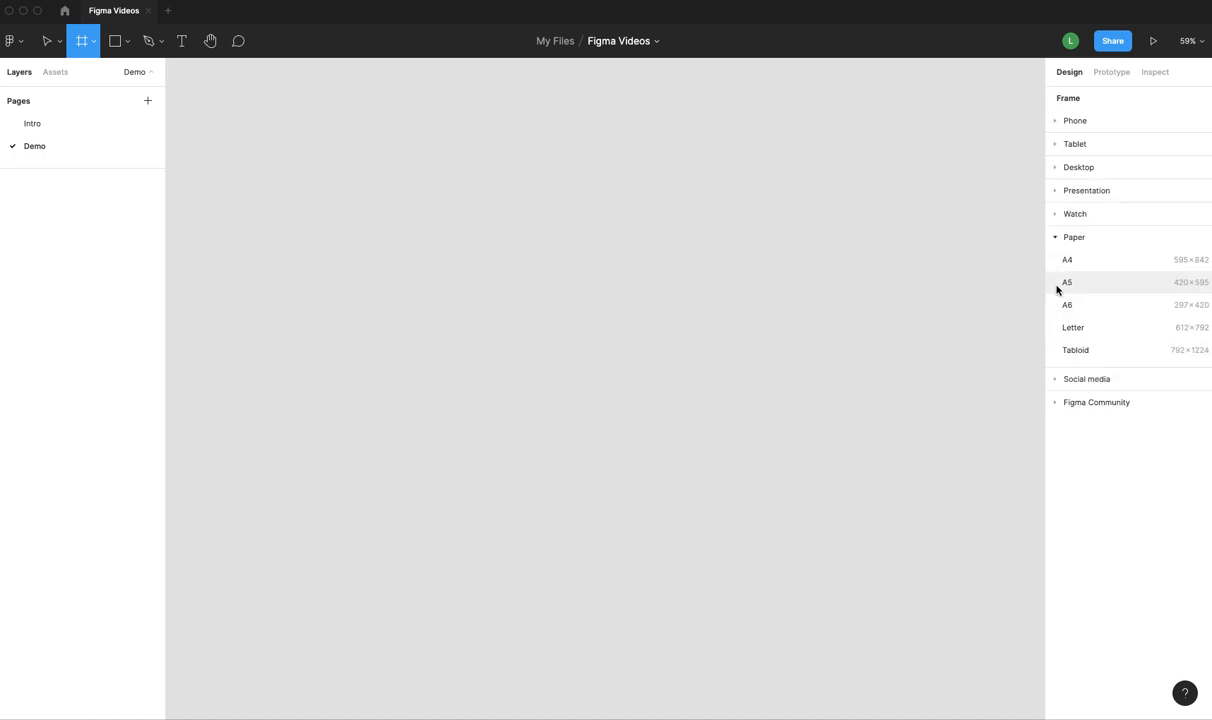
mouse_move(1052, 136)
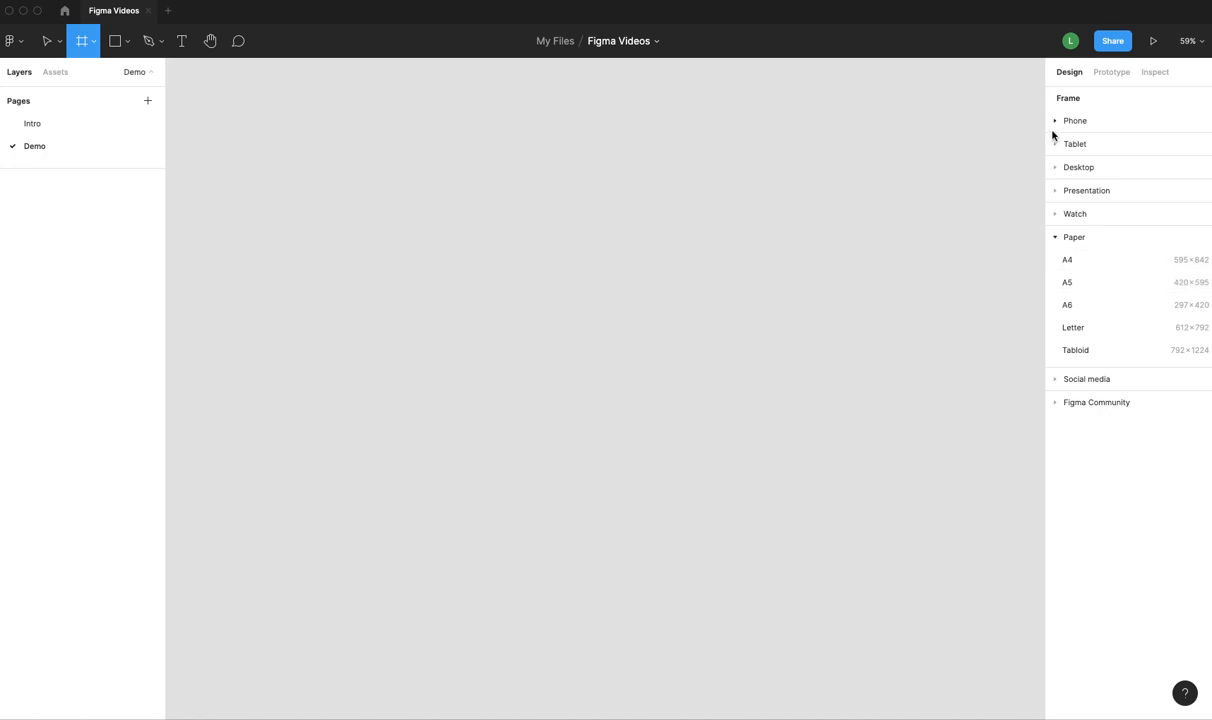
left_click_drag(310, 184, 732, 452)
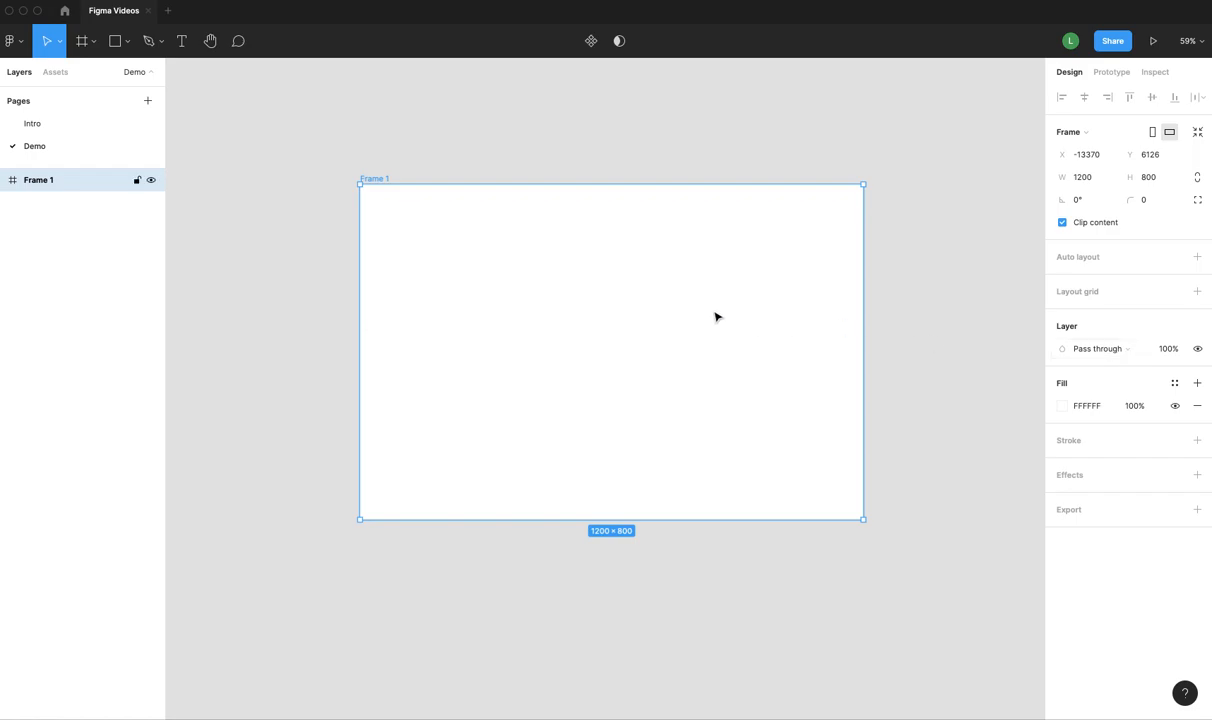
mouse_move(298, 164)
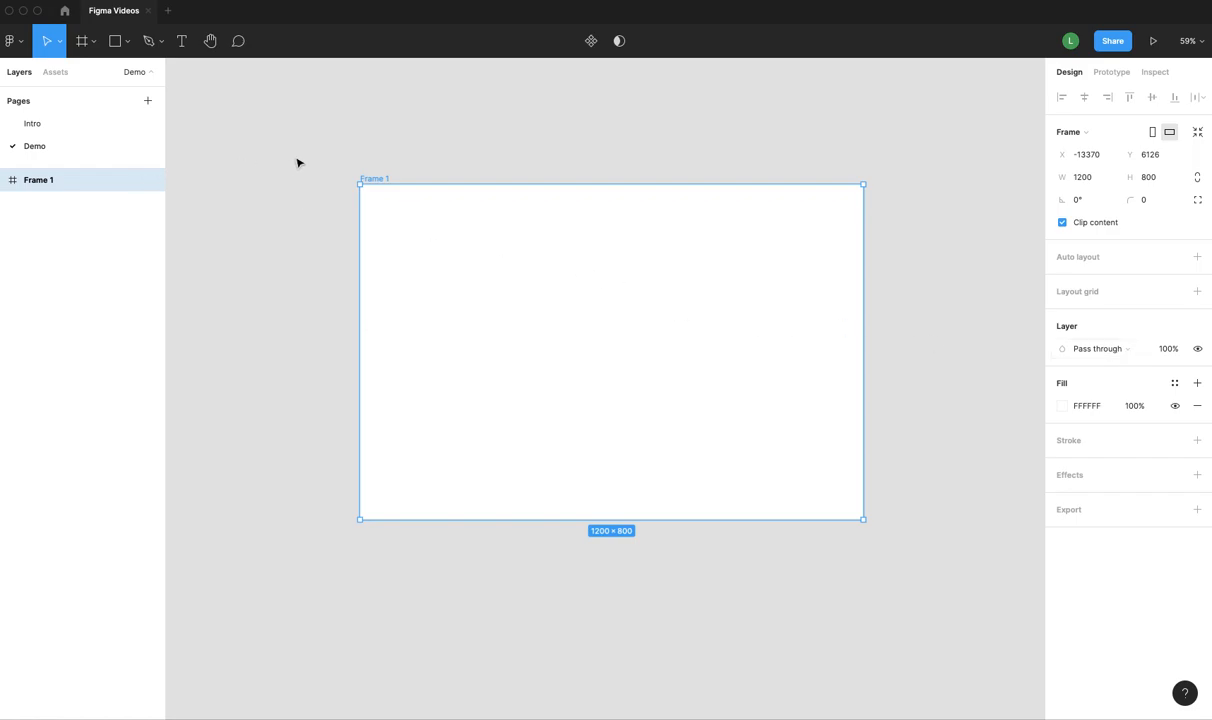
mouse_move(56, 184)
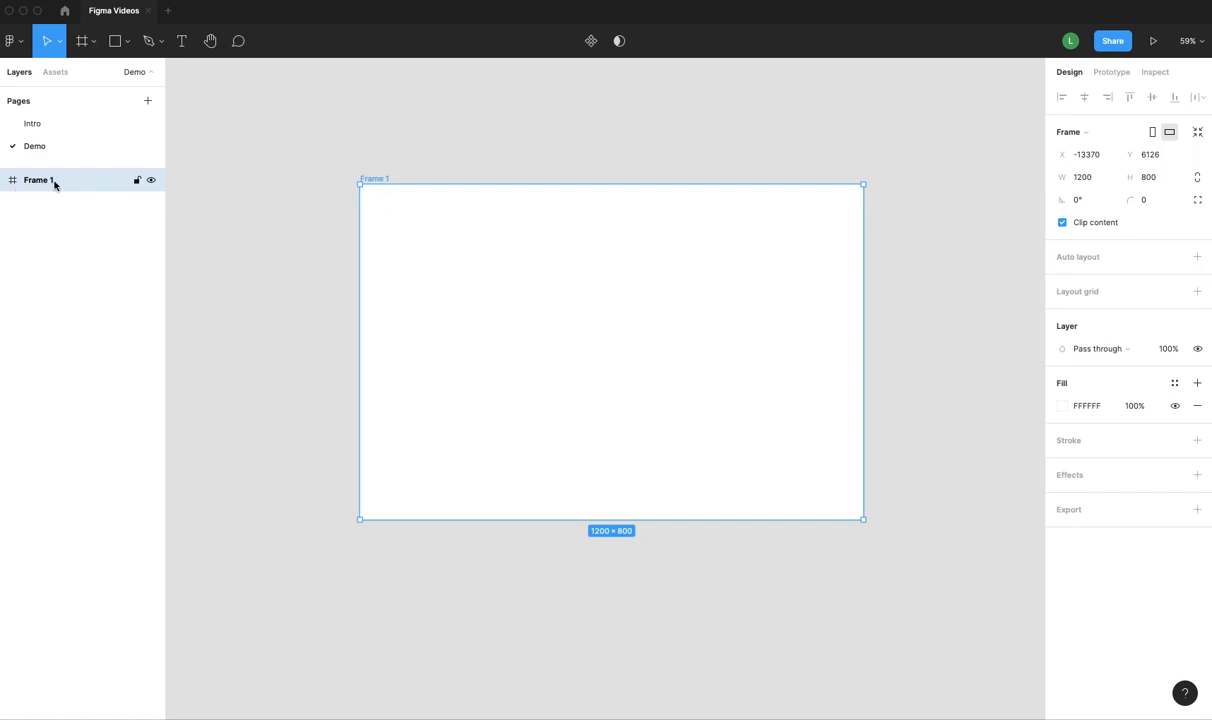
- Rename Frame 1 to Landing Page in the Layers panel
double_click(38, 180)
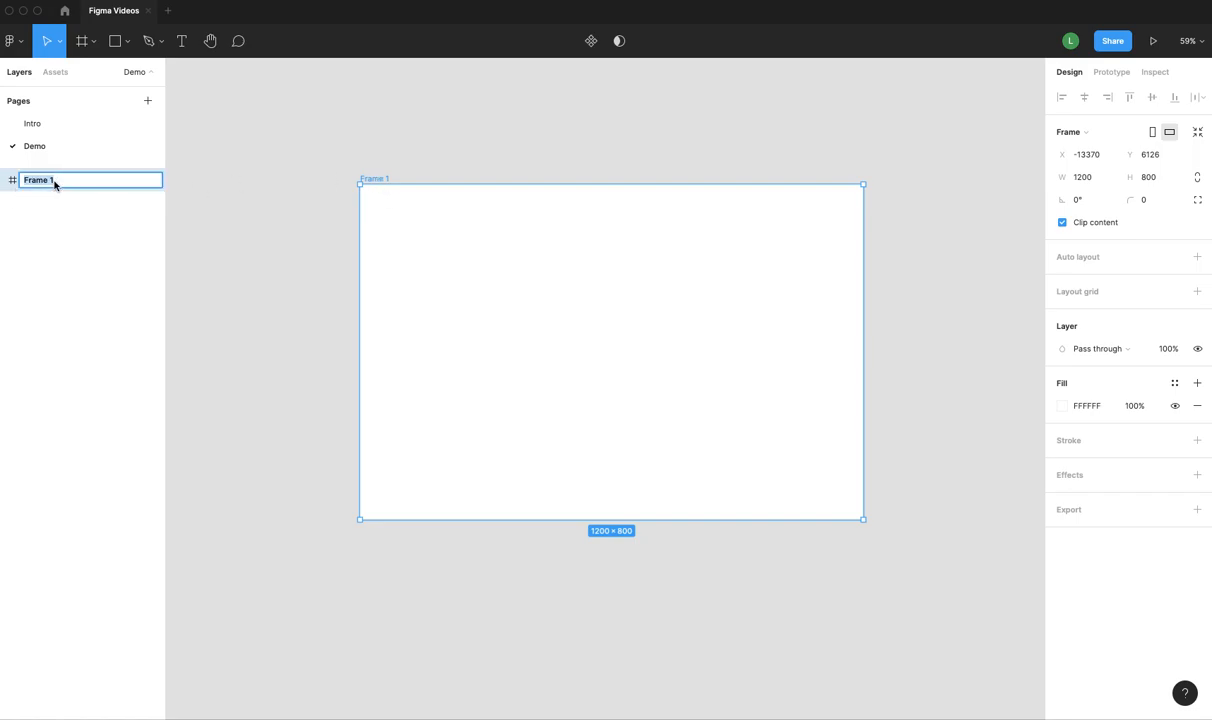
type("Landi")
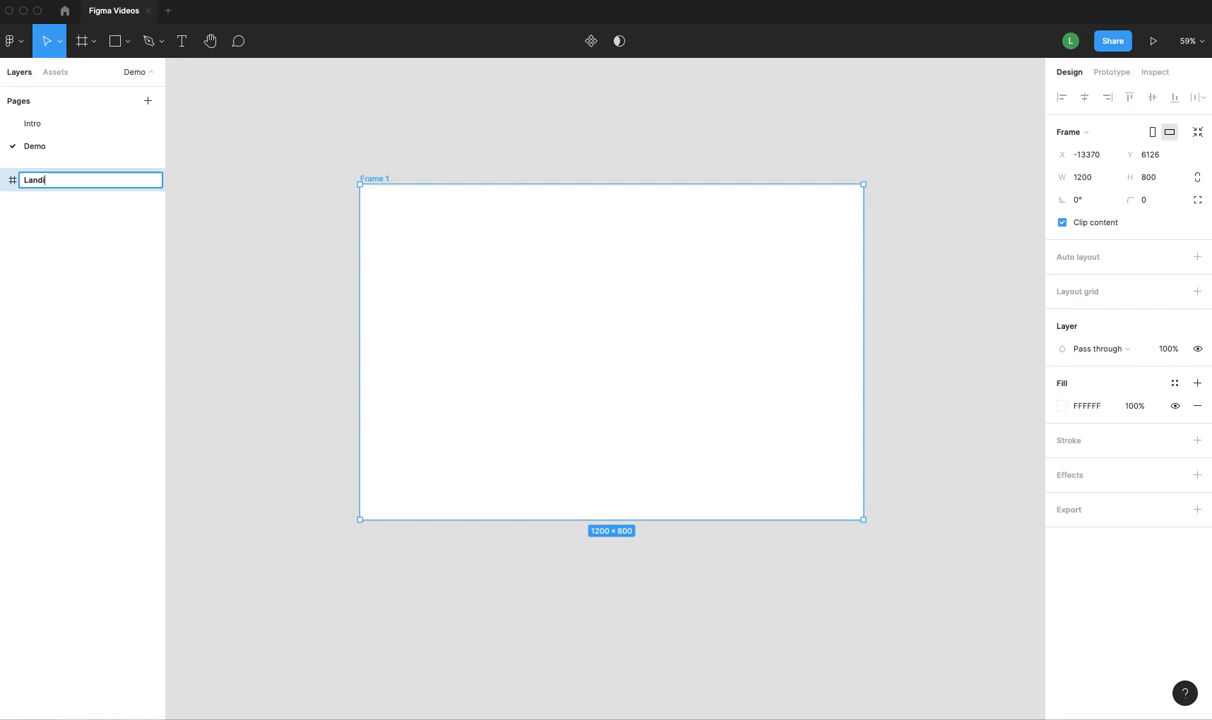
key("Return")
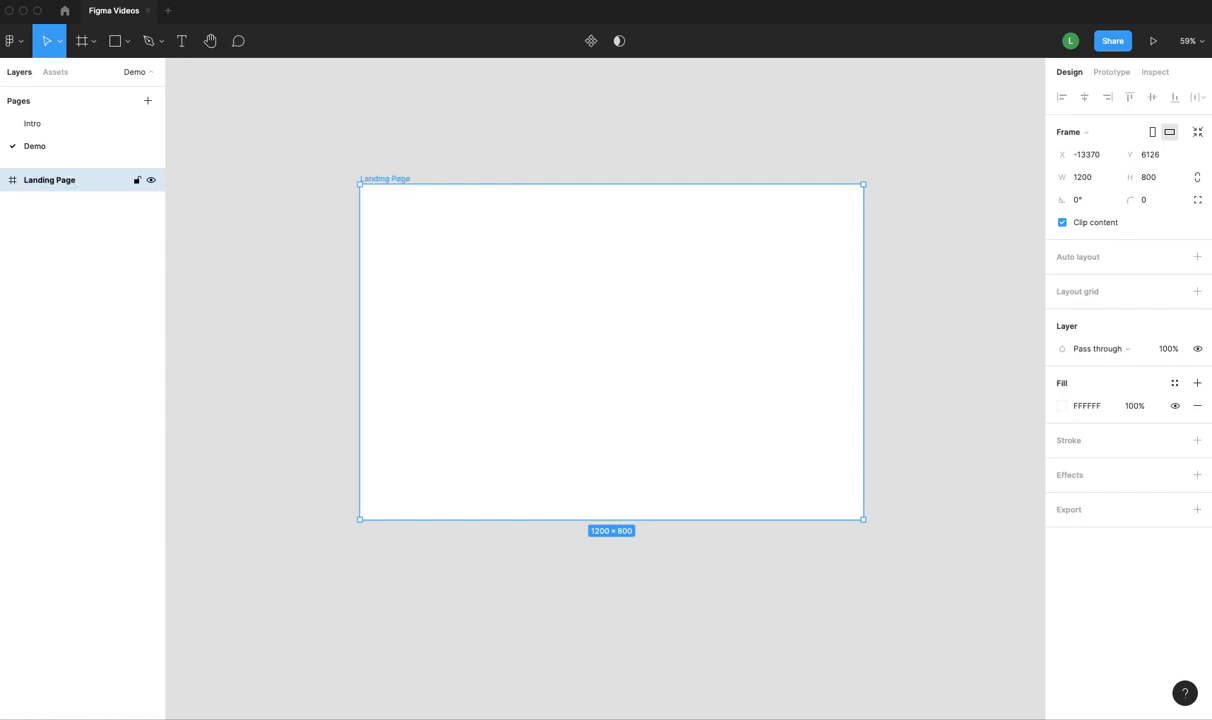
mouse_move(640, 282)
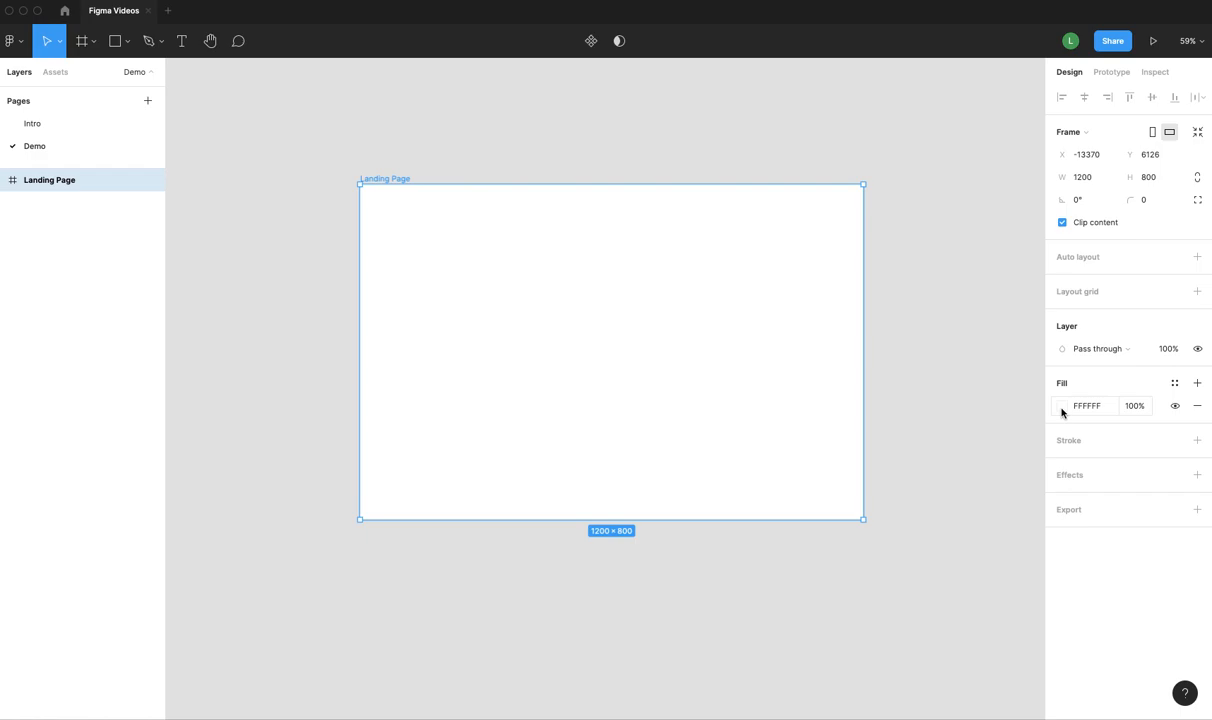
left_click(1062, 404)
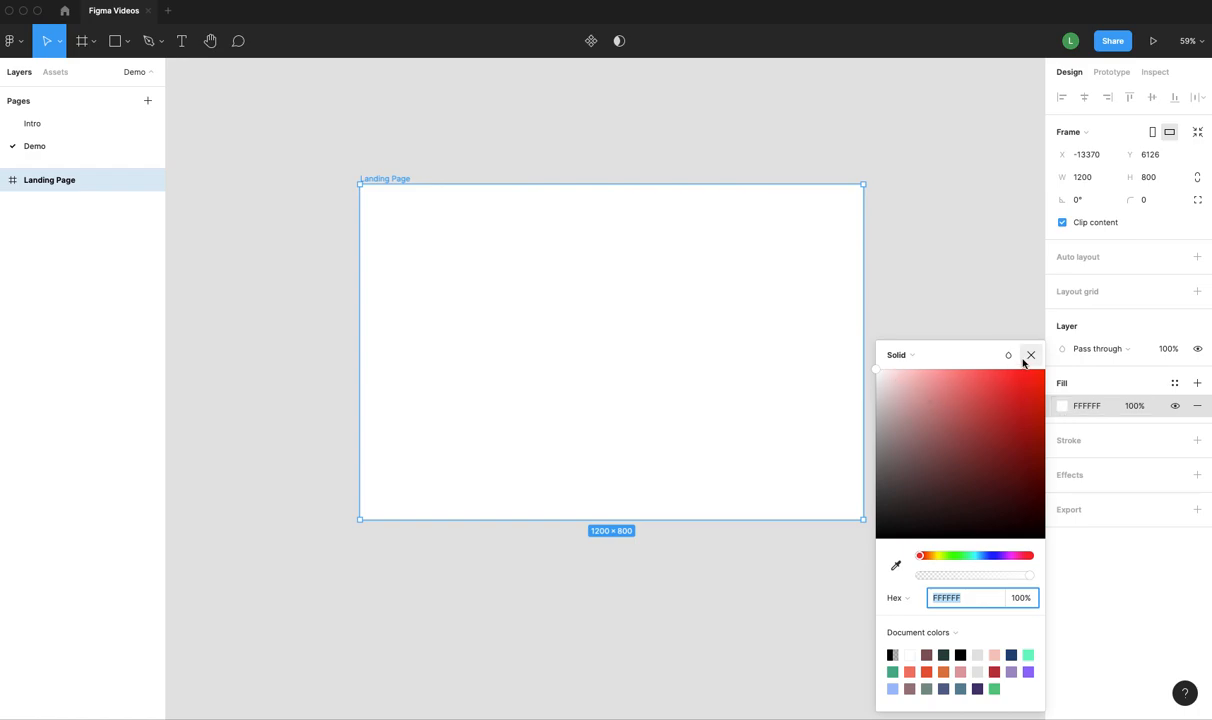
left_click(1032, 356)
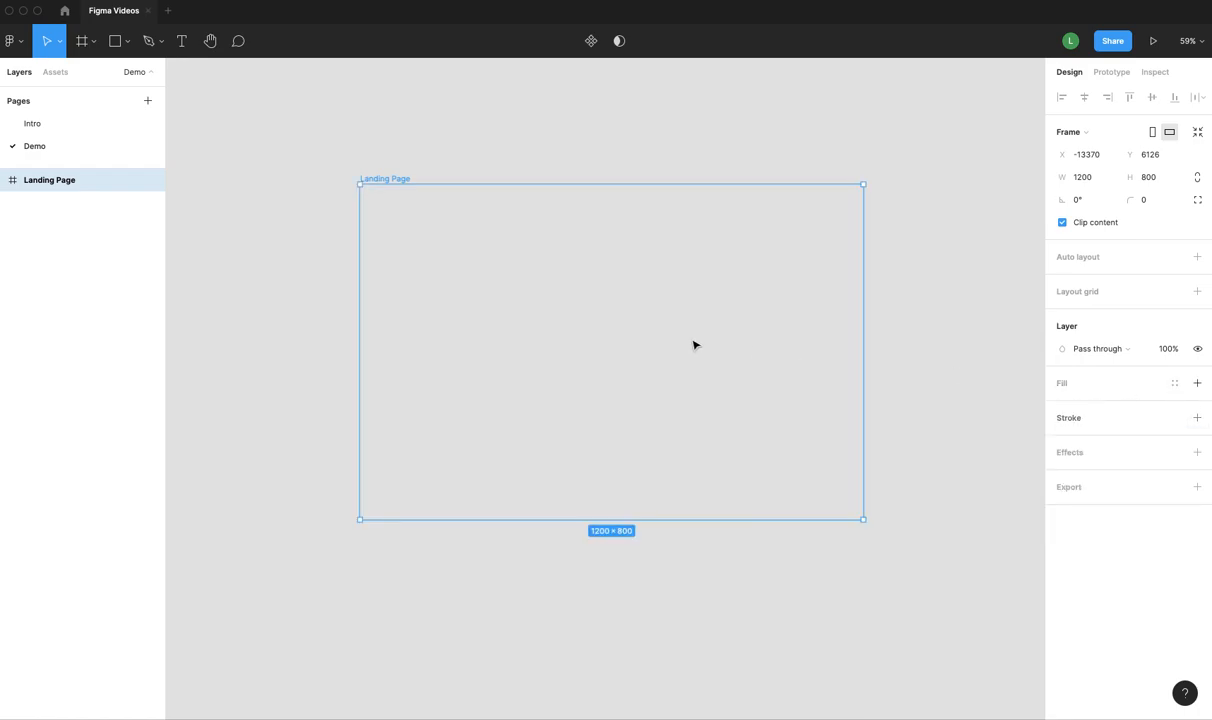
mouse_move(48, 180)
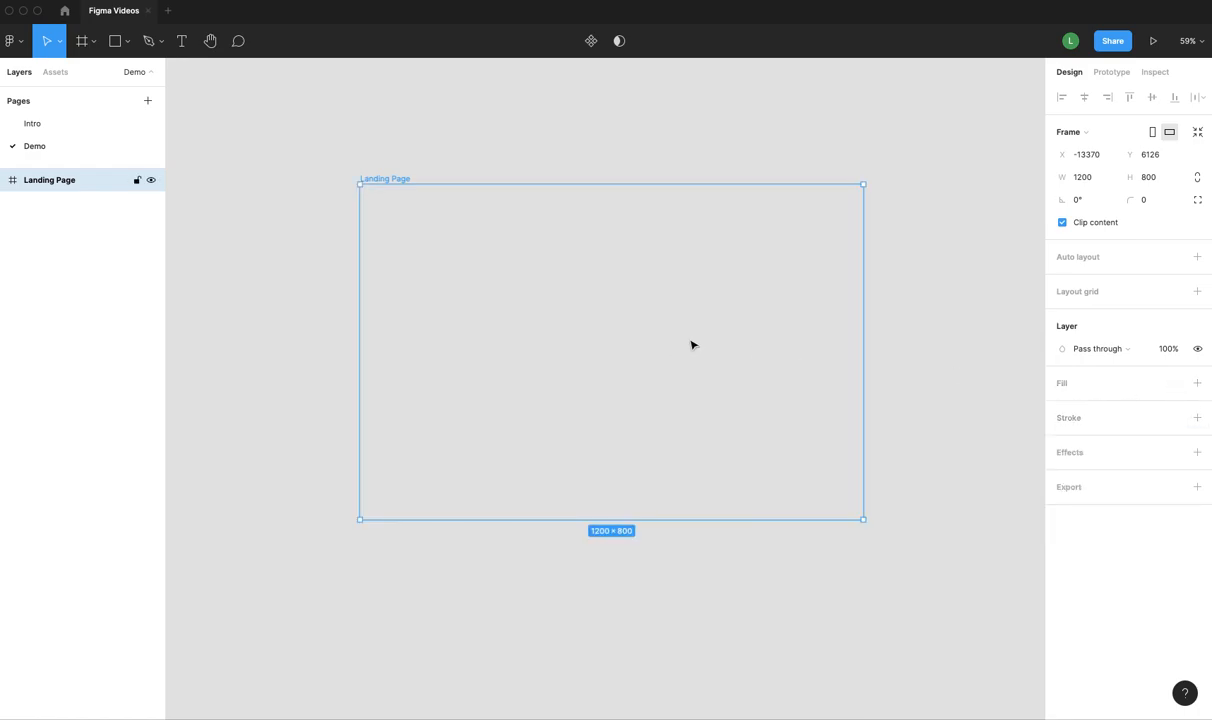
mouse_move(928, 332)
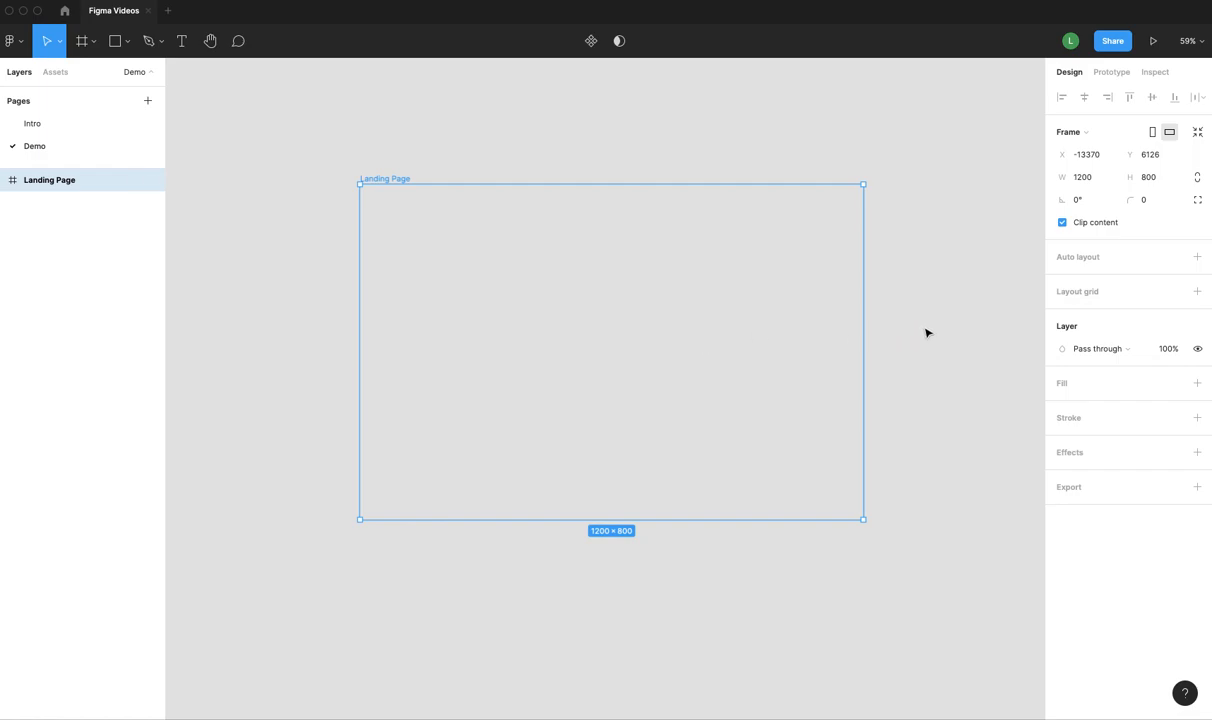
left_click(760, 292)
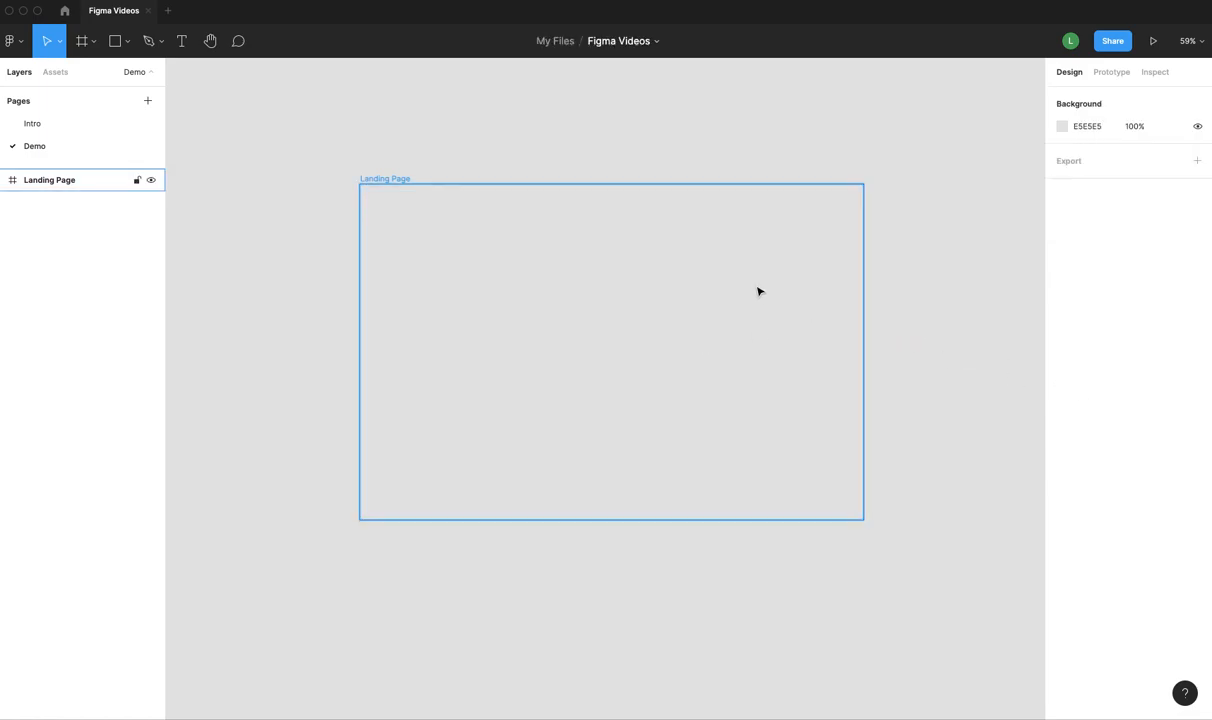
left_click(1062, 126)
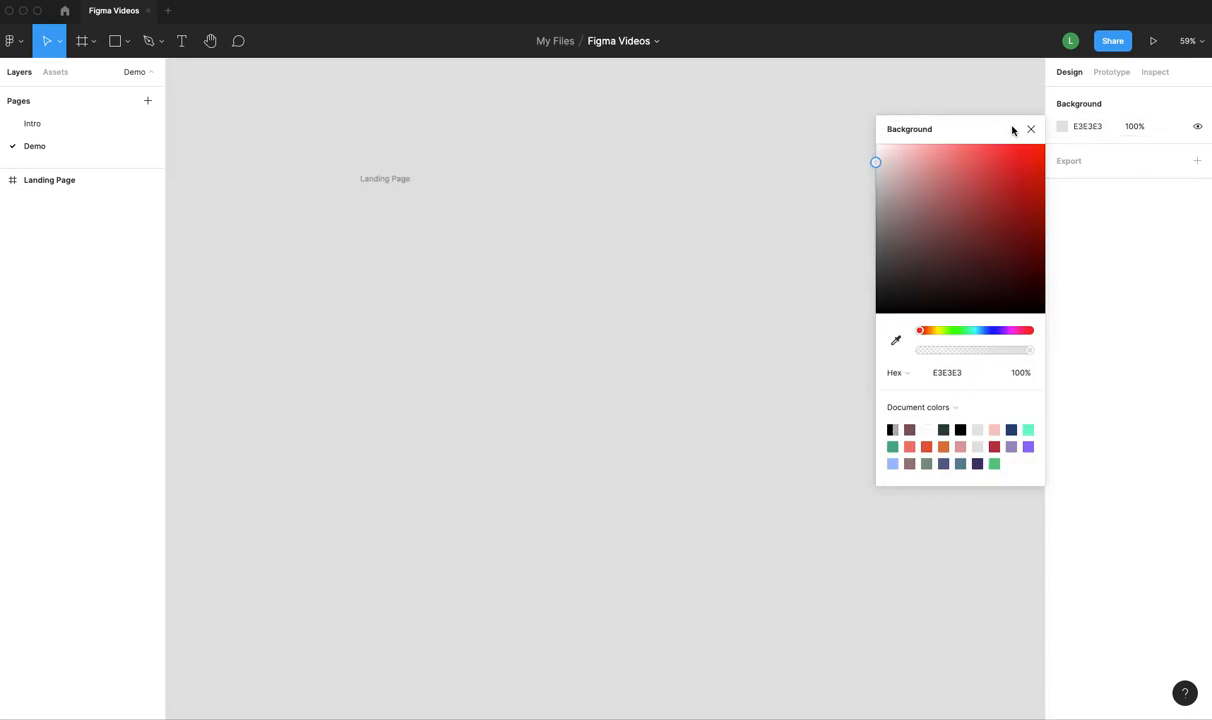
left_click(1032, 128)
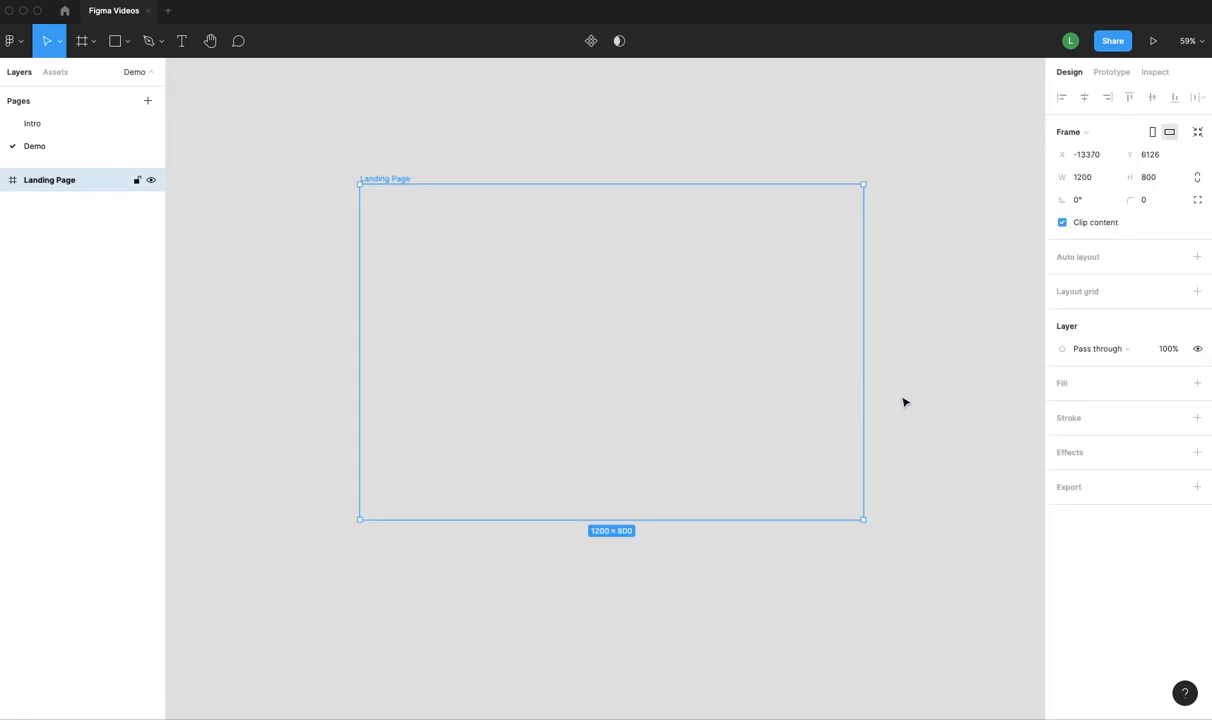
mouse_move(1172, 402)
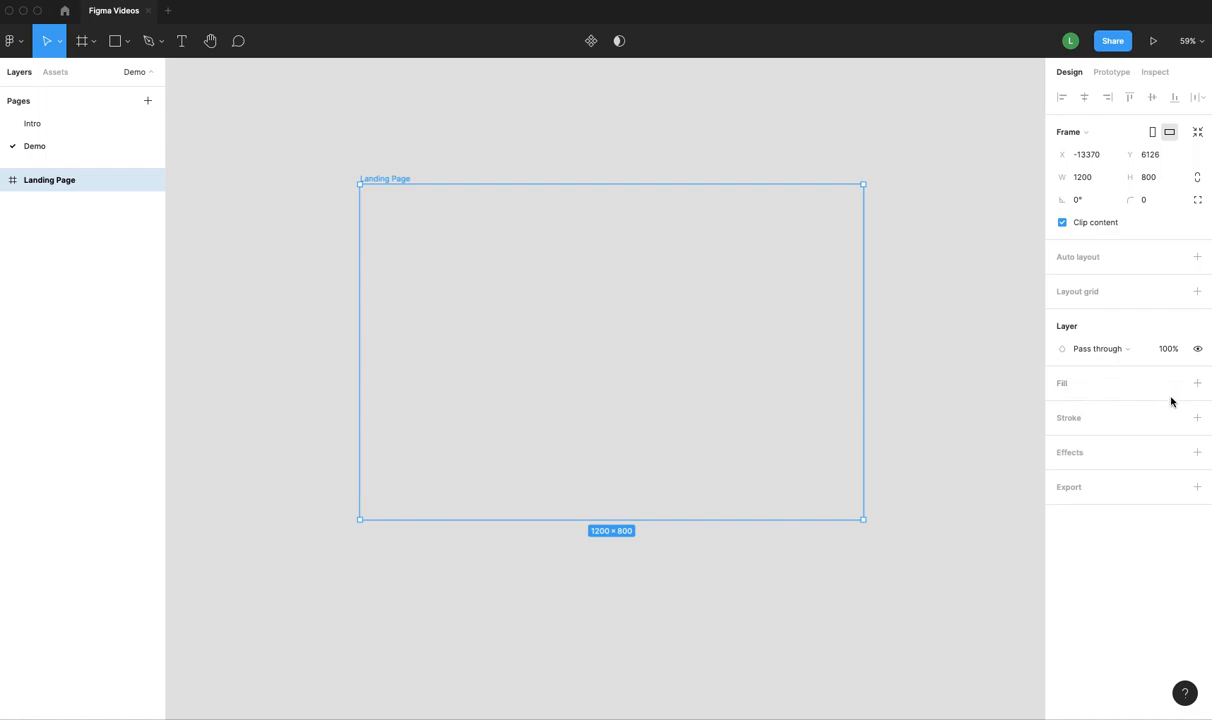
left_click(1196, 418)
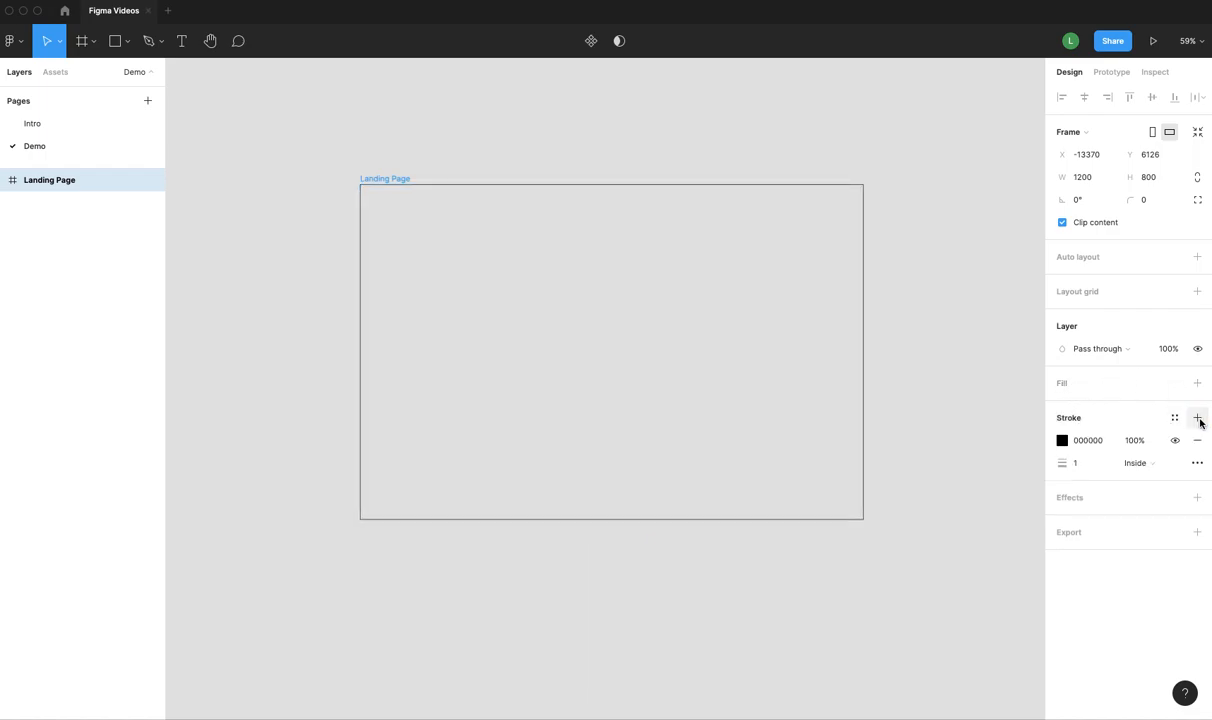
left_click(612, 350)
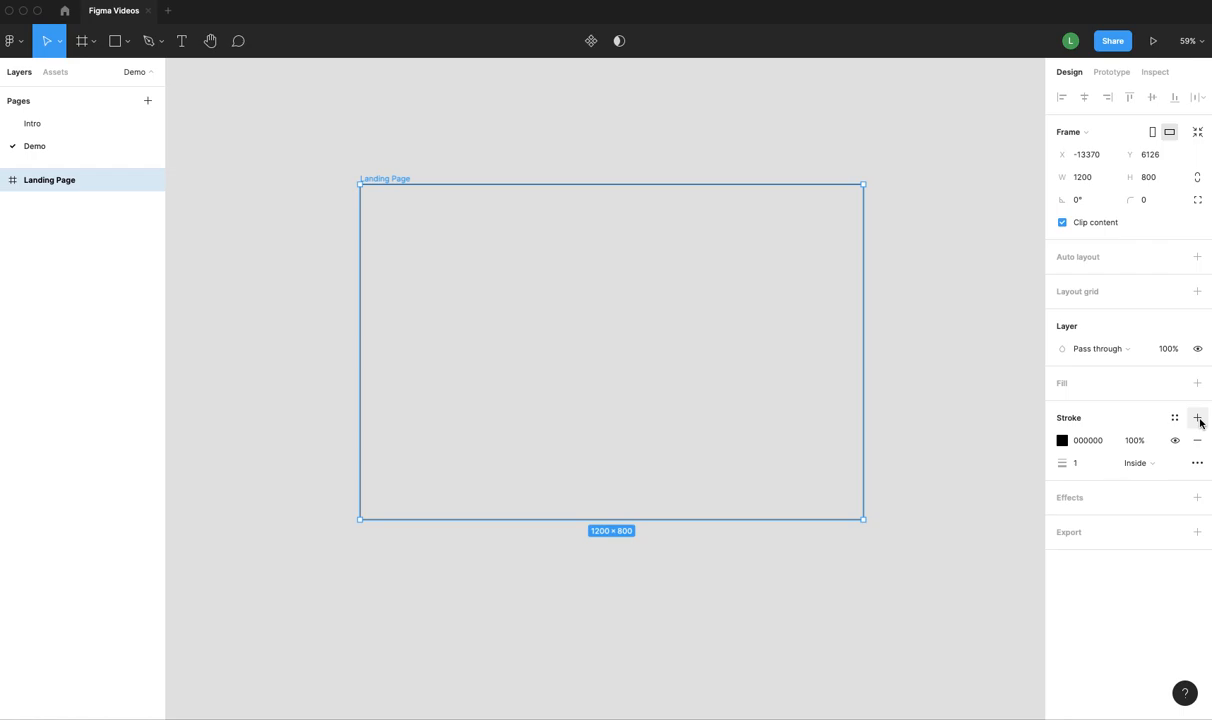
left_click(1196, 442)
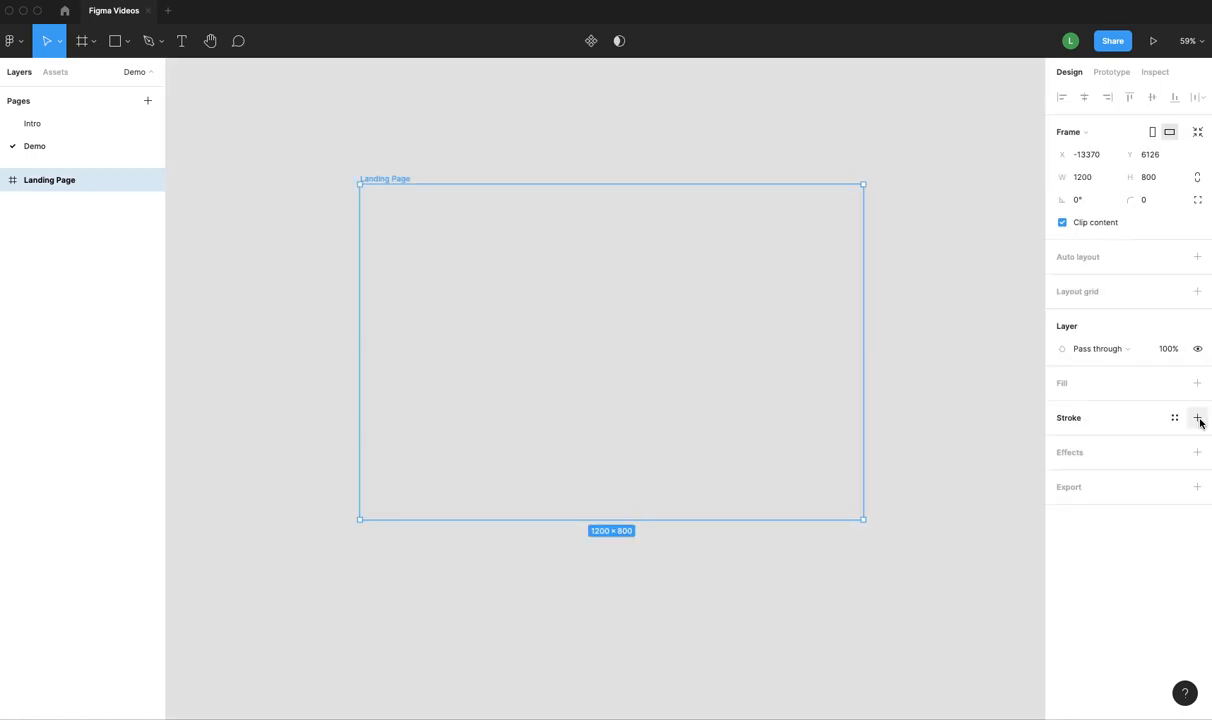
left_click(1196, 384)
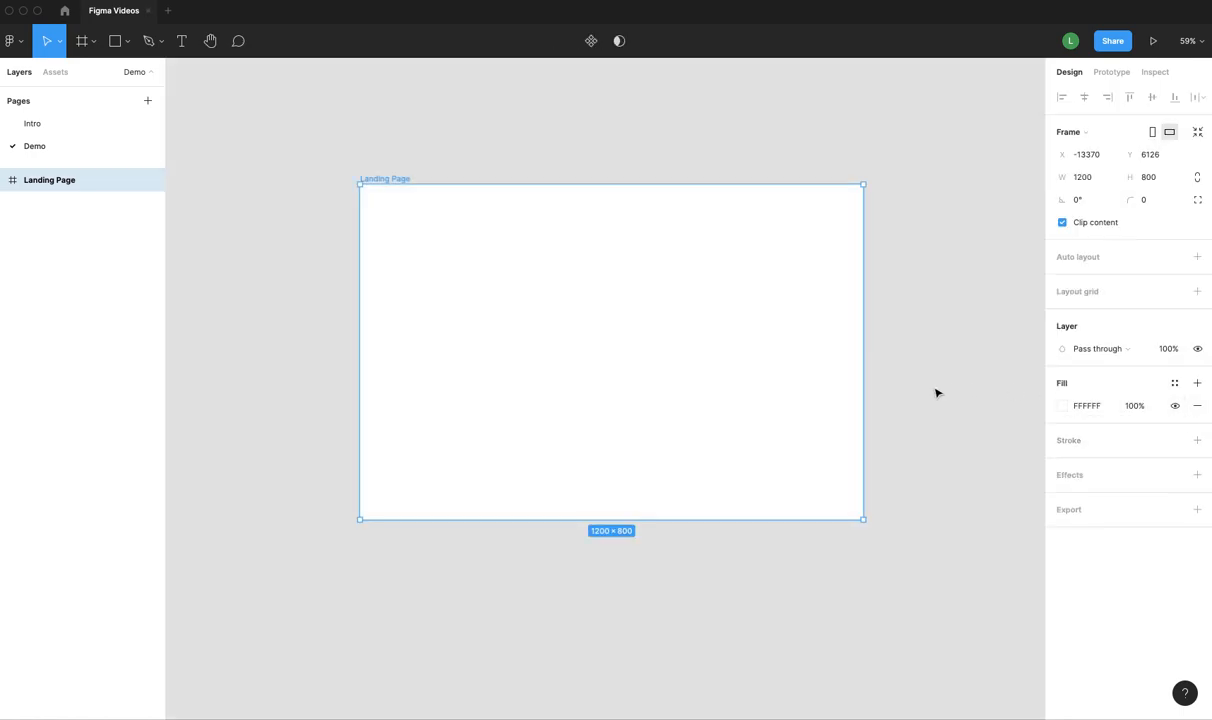
mouse_move(672, 332)
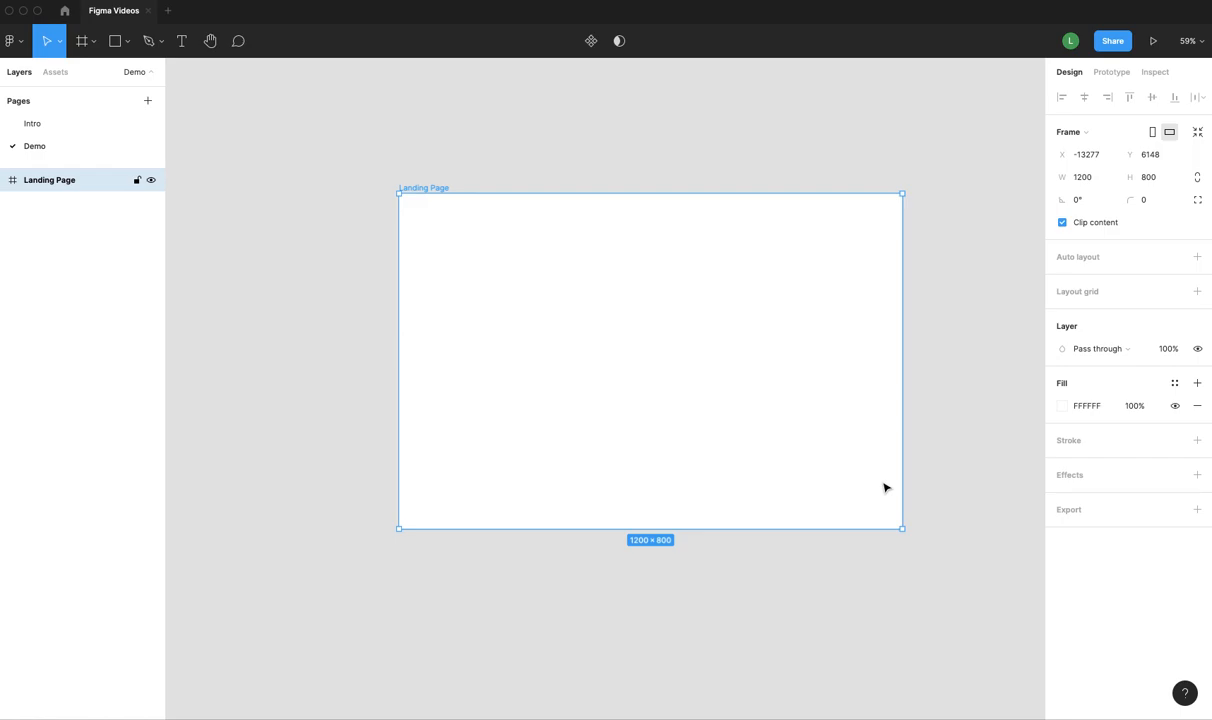
- Nudge the Landing Page frame slightly right and down on the canvas
left_click(650, 384)
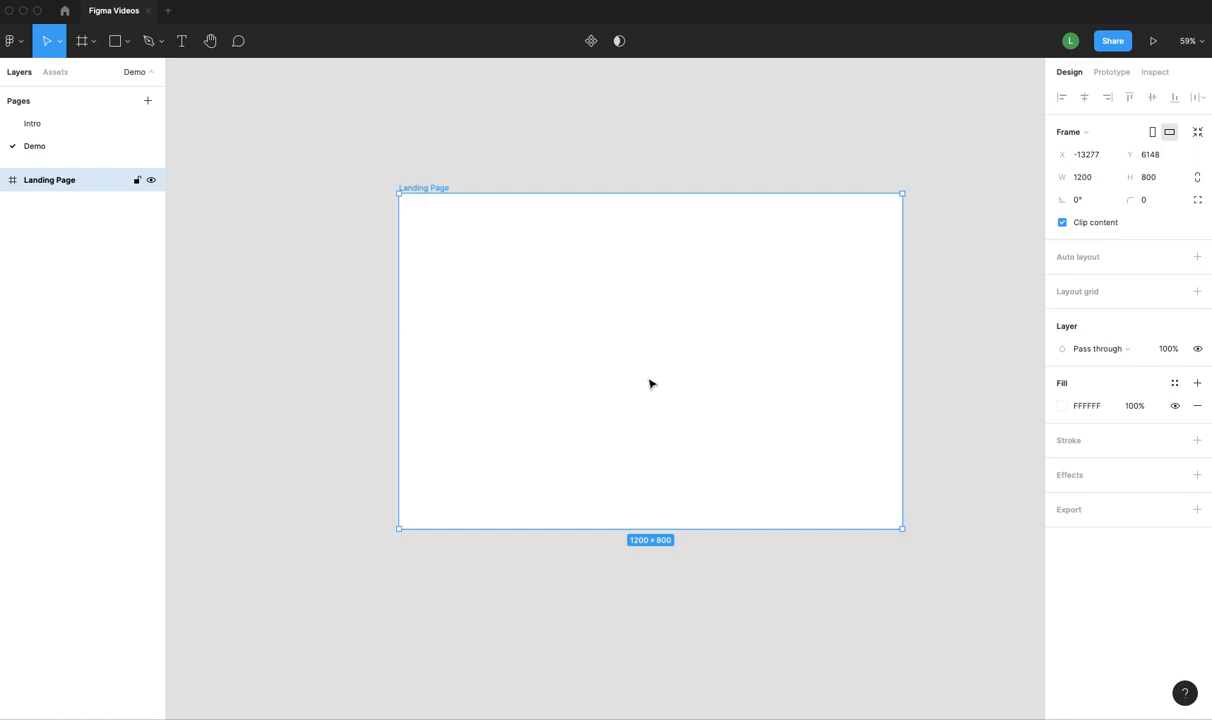
mouse_move(534, 342)
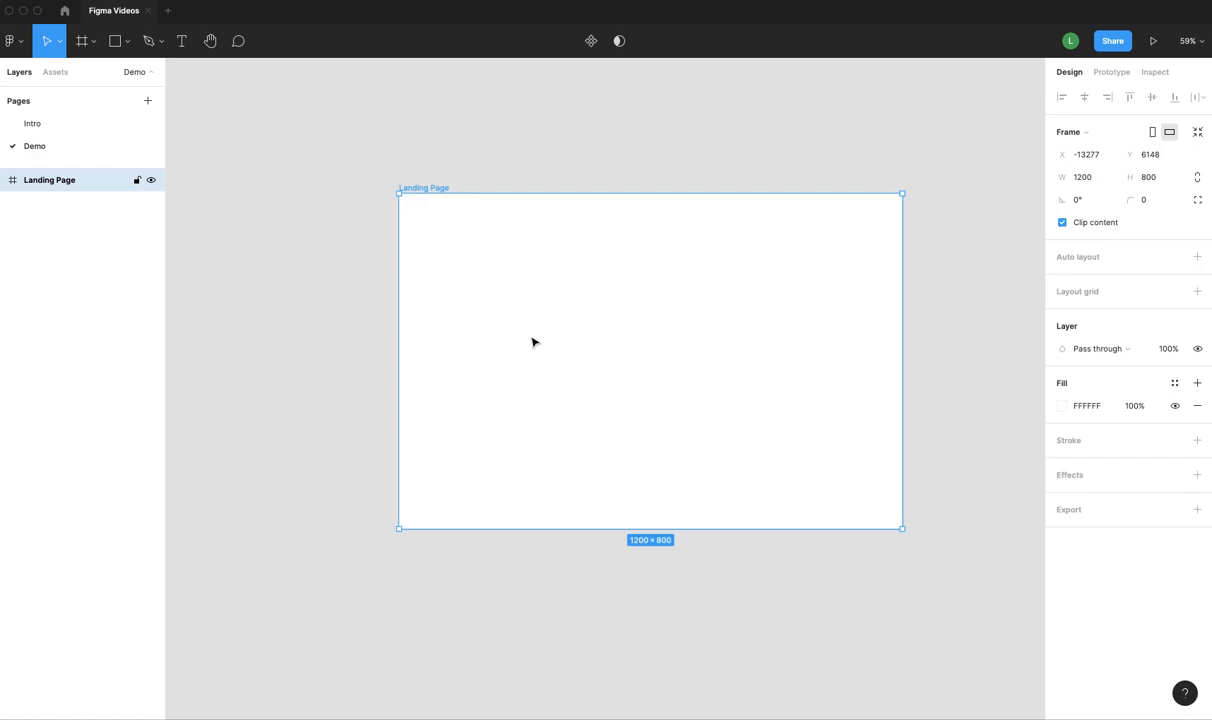
- Draw Ellipse 1 inside the Landing Page frame with red-orange fill F24E1E
left_click(128, 40)
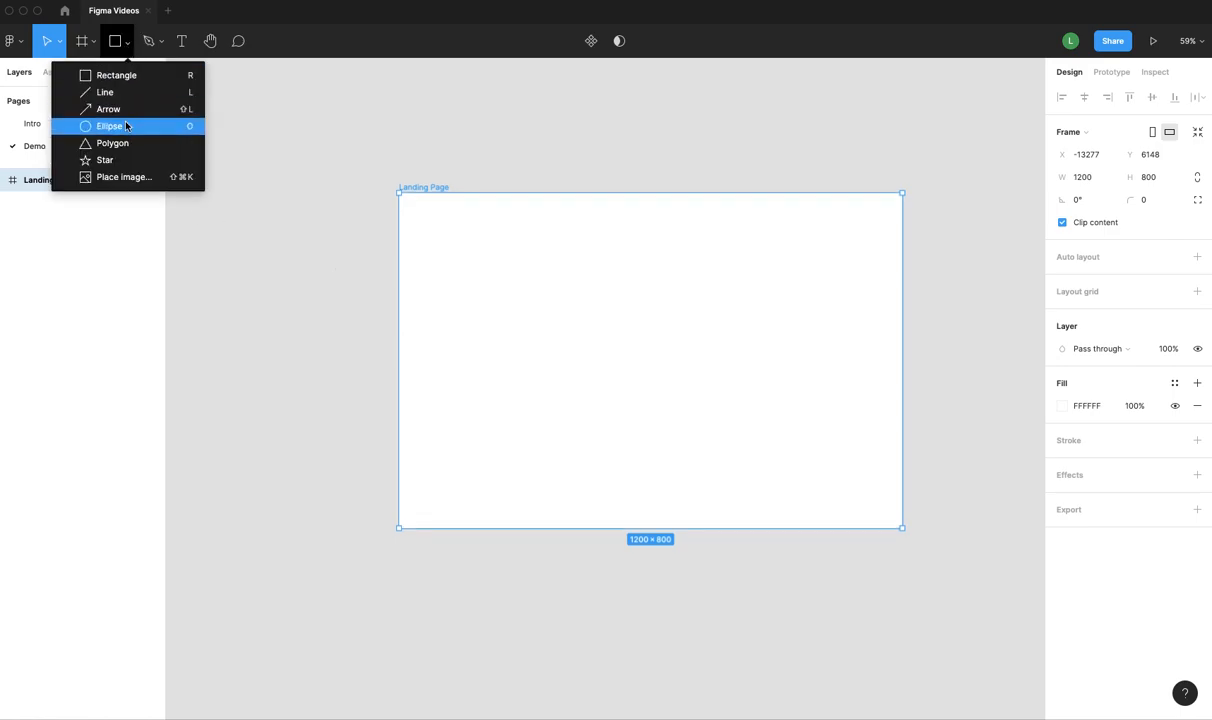
left_click(108, 126)
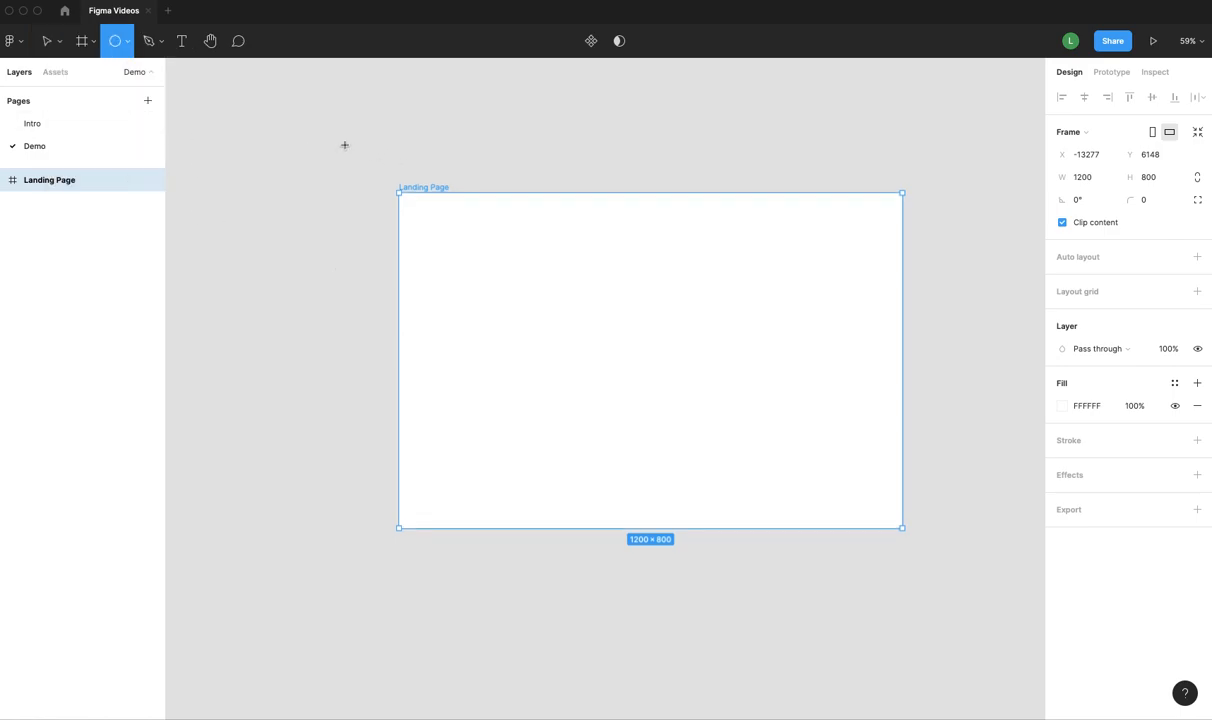
left_click_drag(480, 264, 638, 420)
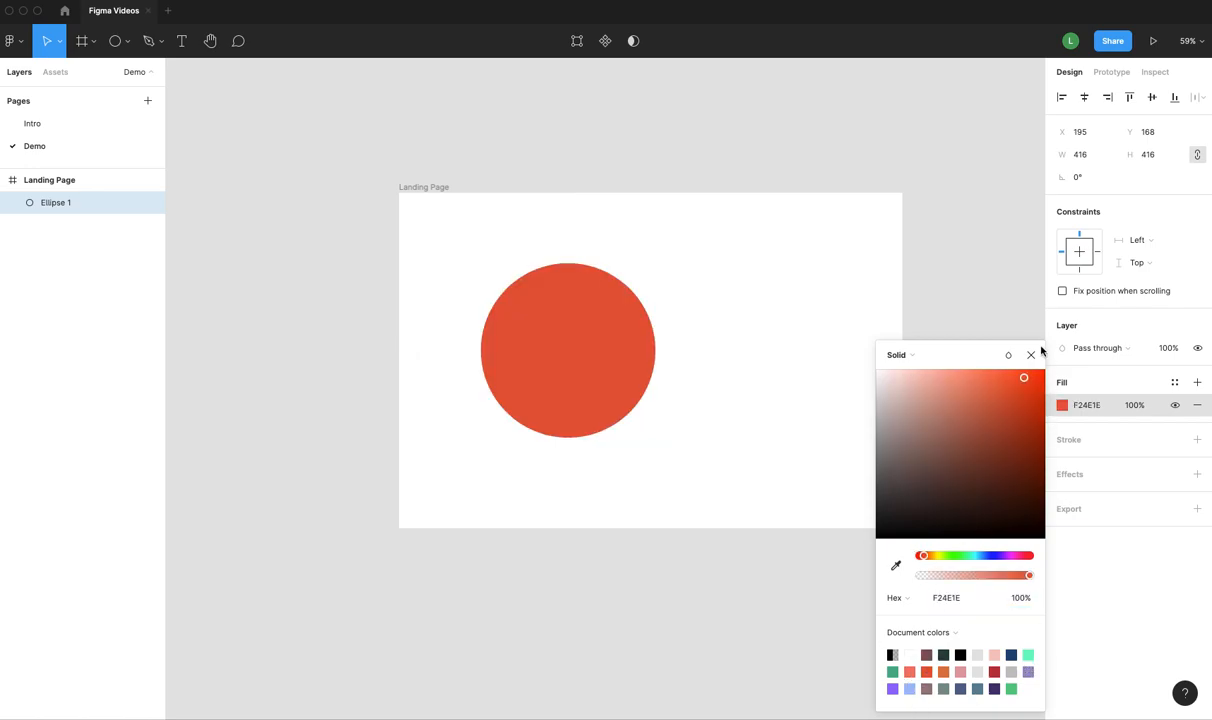
left_click(1032, 356)
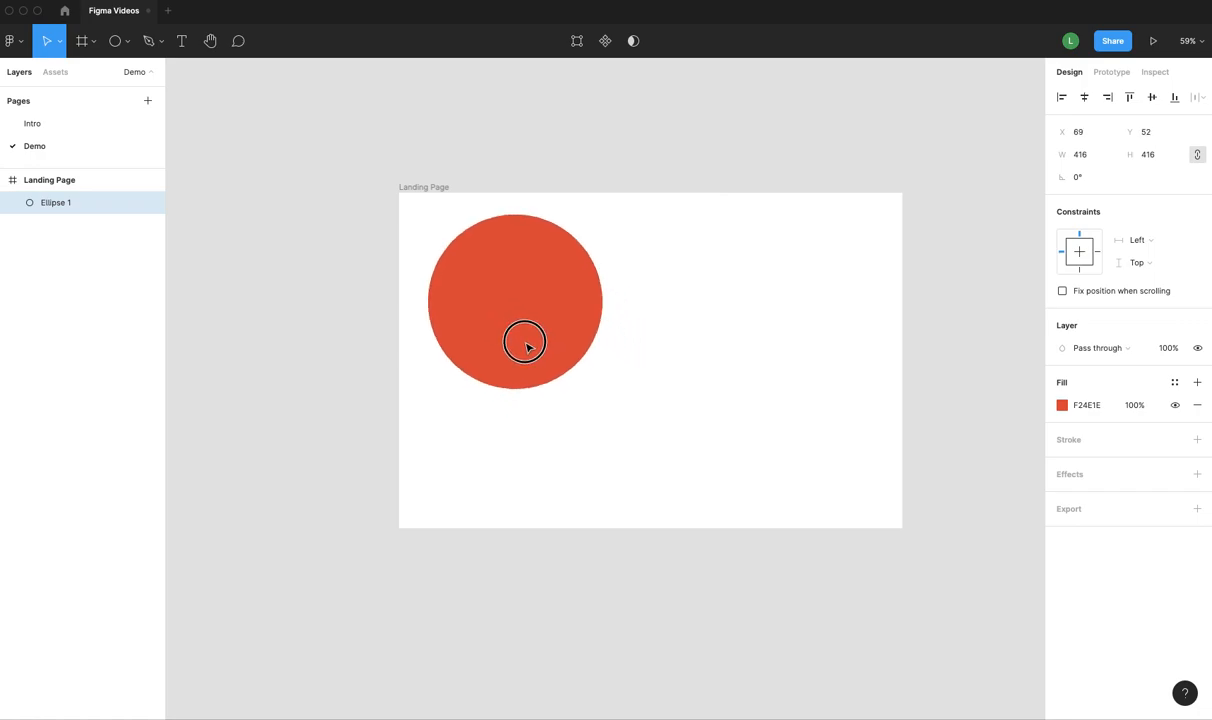
- Drag the red circle past the frame's top-left corner and out above Landing Page
left_click_drag(524, 344, 458, 284)
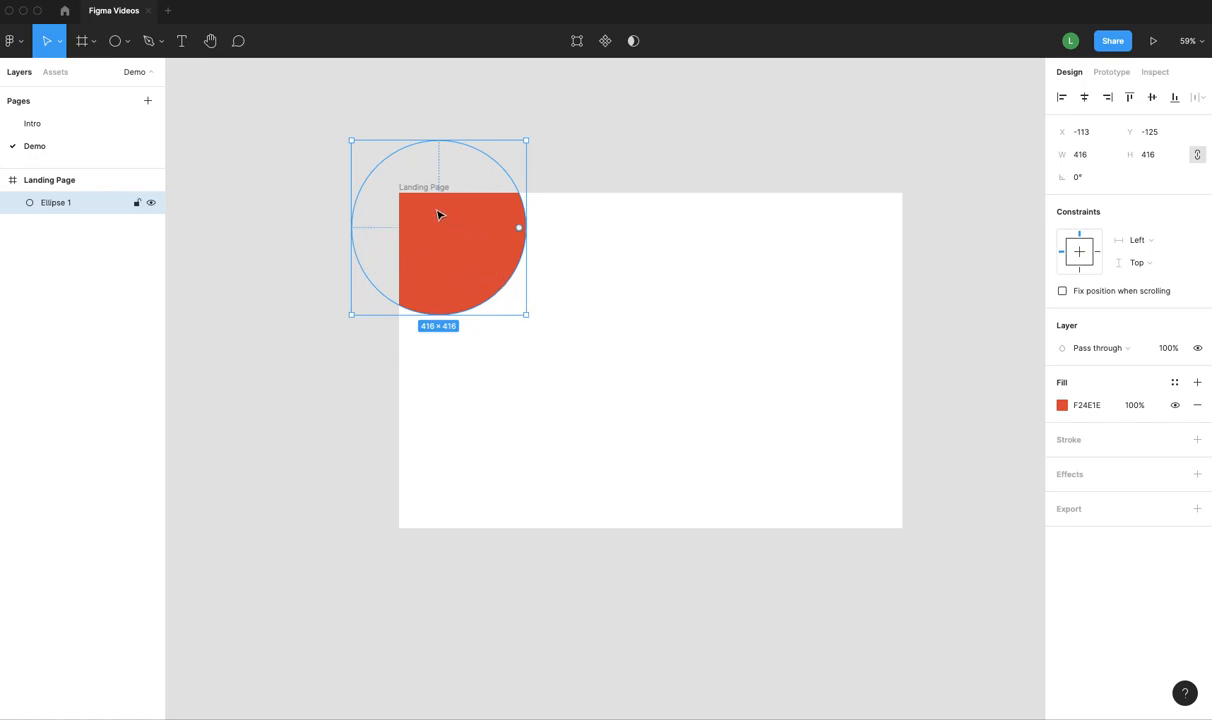
mouse_move(664, 504)
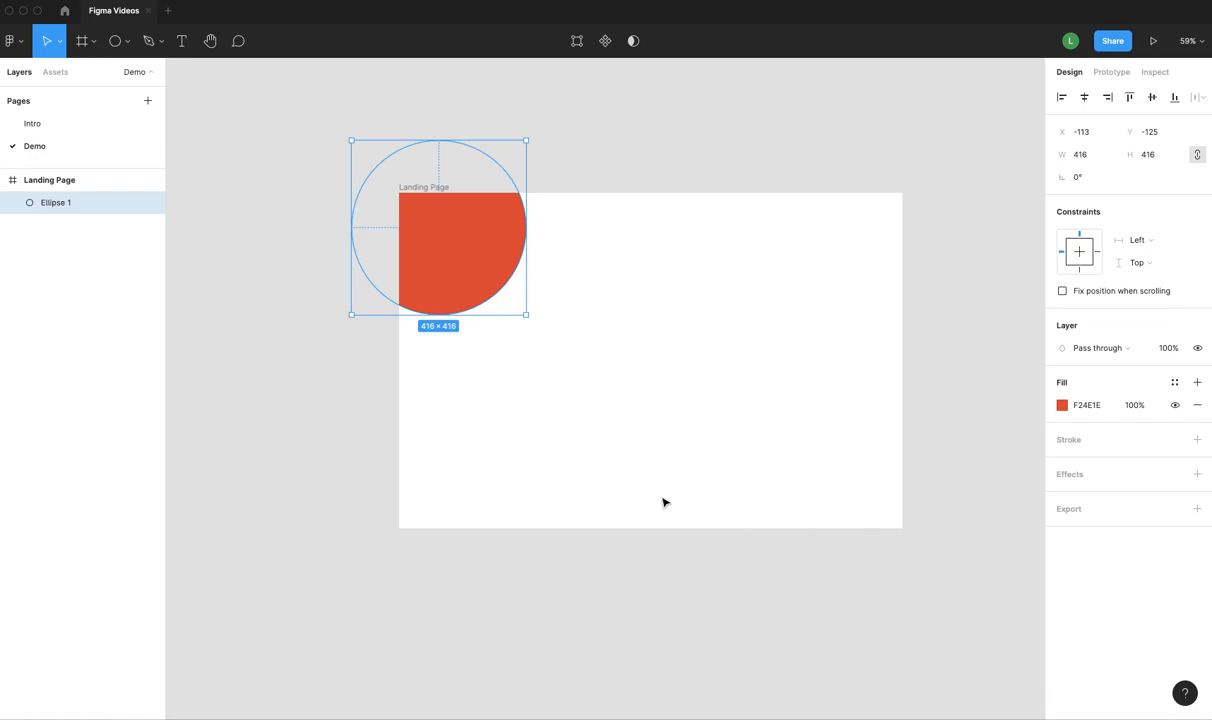
left_click_drag(460, 250, 490, 270)
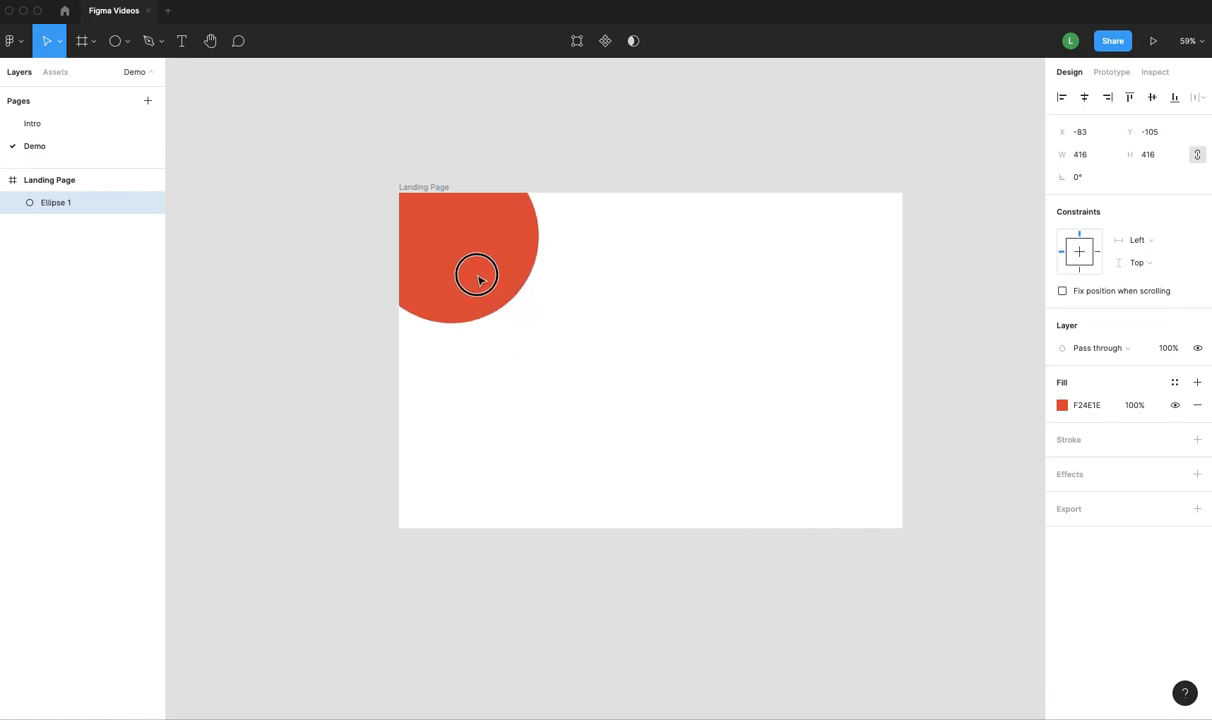
left_click_drag(476, 276, 484, 140)
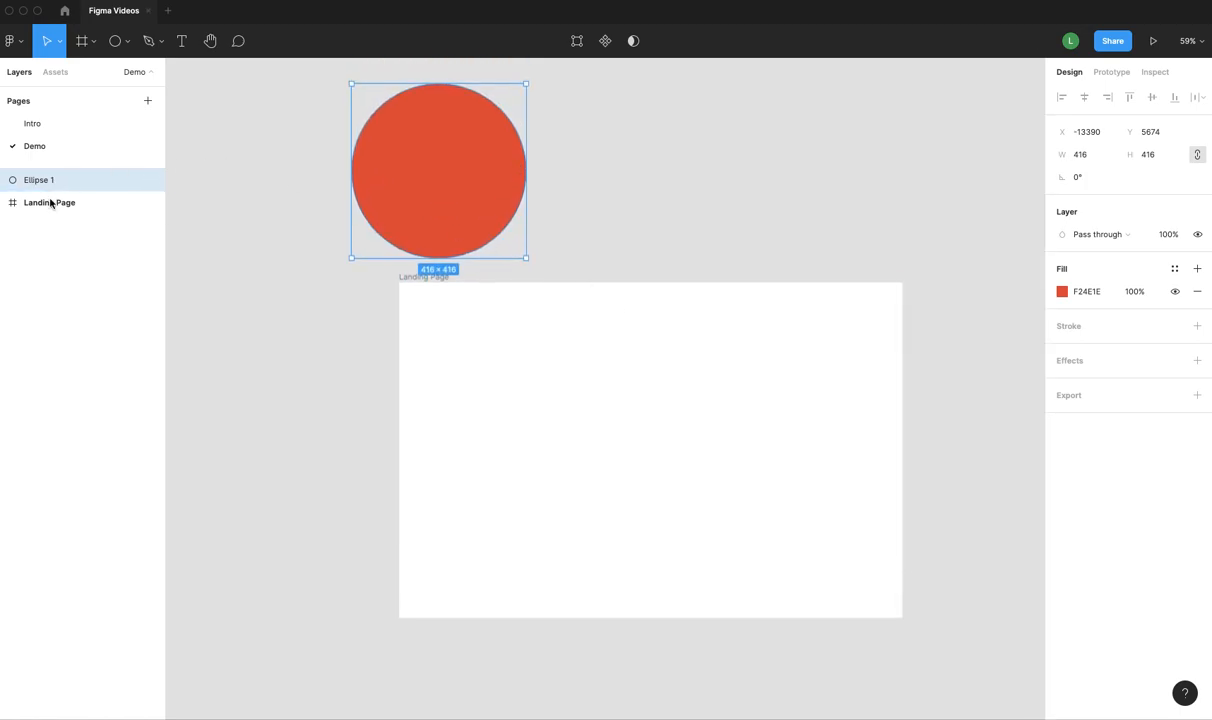
mouse_move(48, 202)
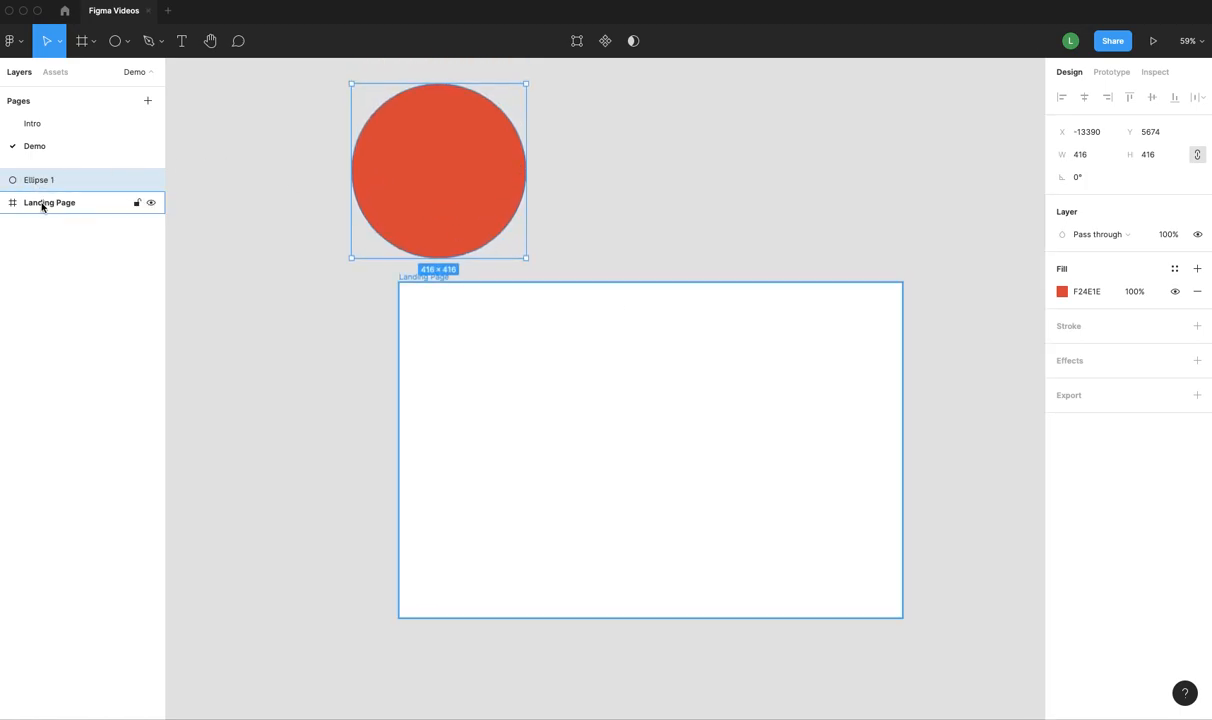
- Reorder Ellipse 1 in the Layers panel so it sits as a separate layer above the frame
left_click(40, 180)
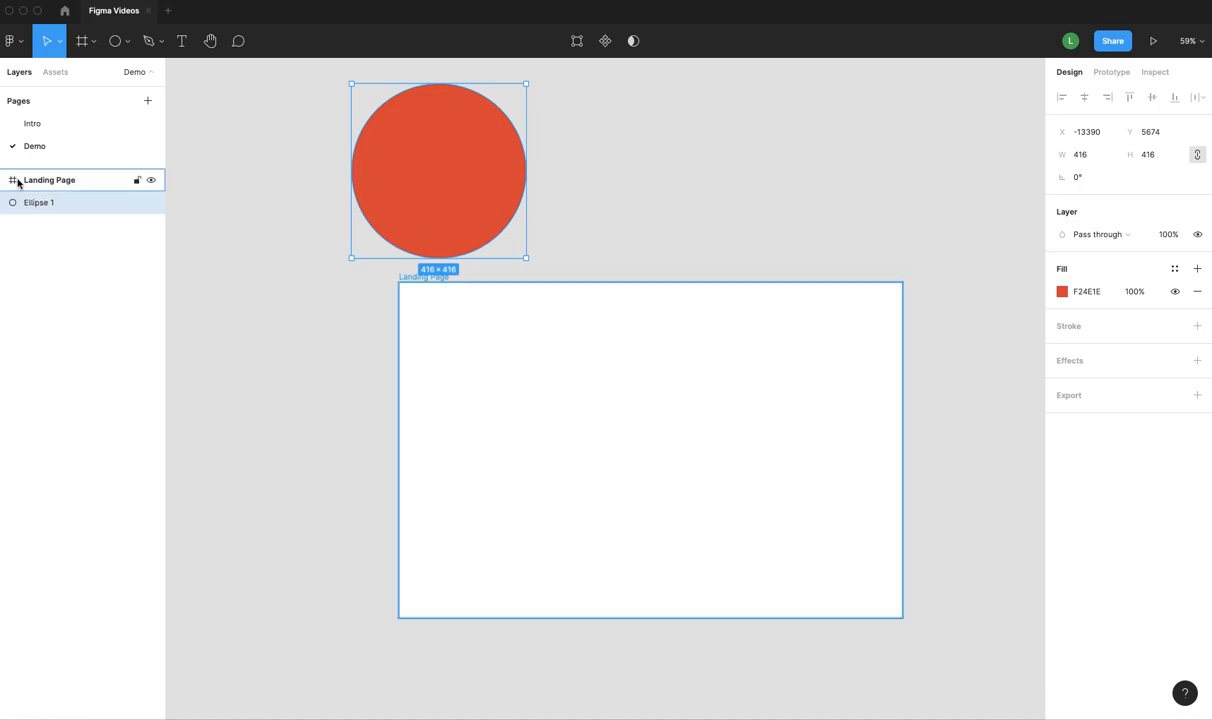
left_click(48, 180)
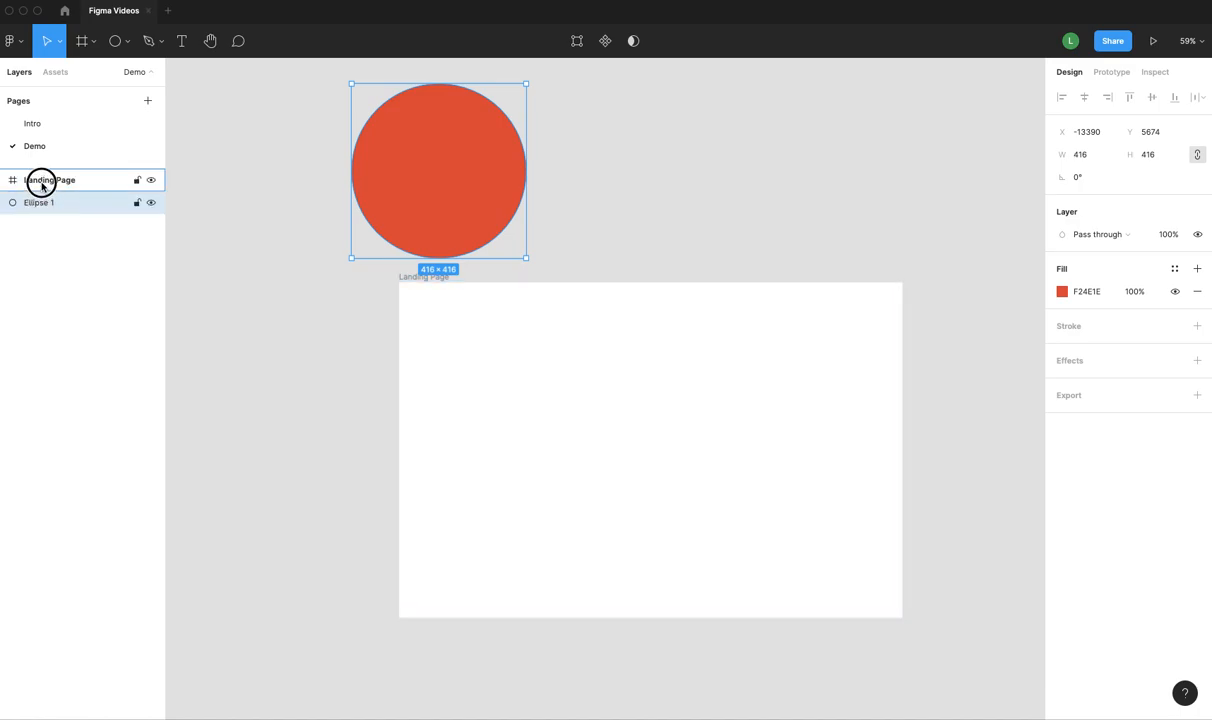
left_click(56, 202)
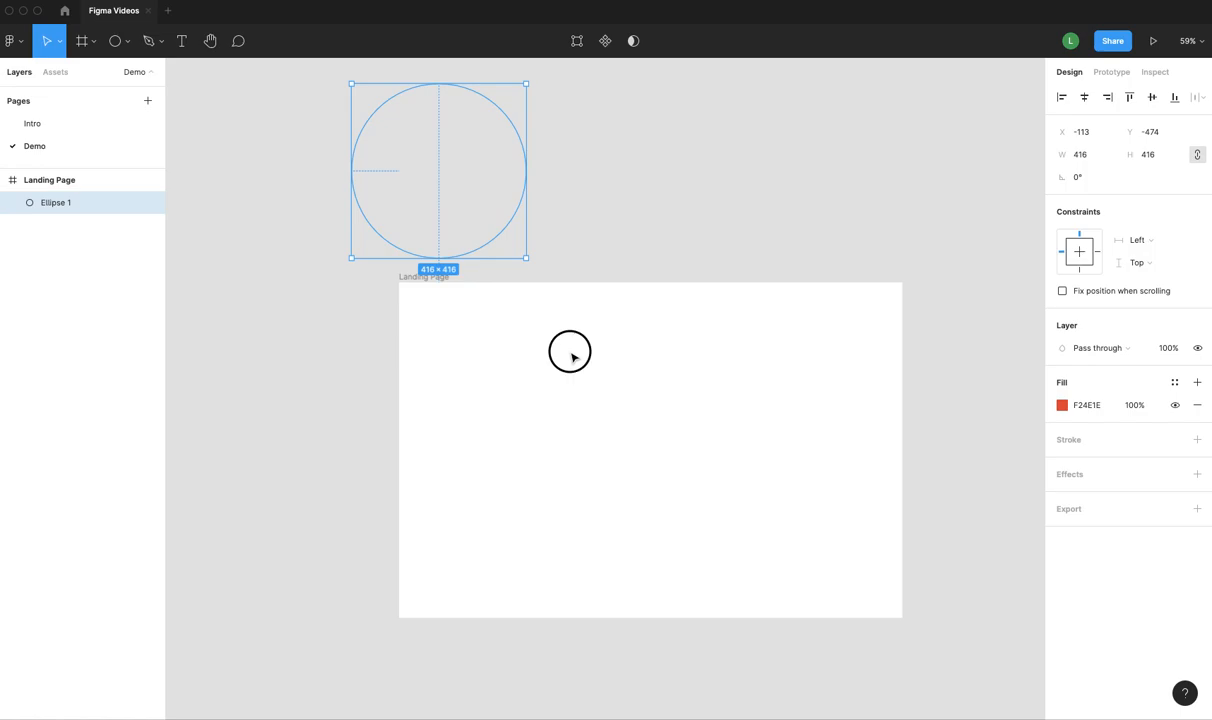
left_click(436, 118)
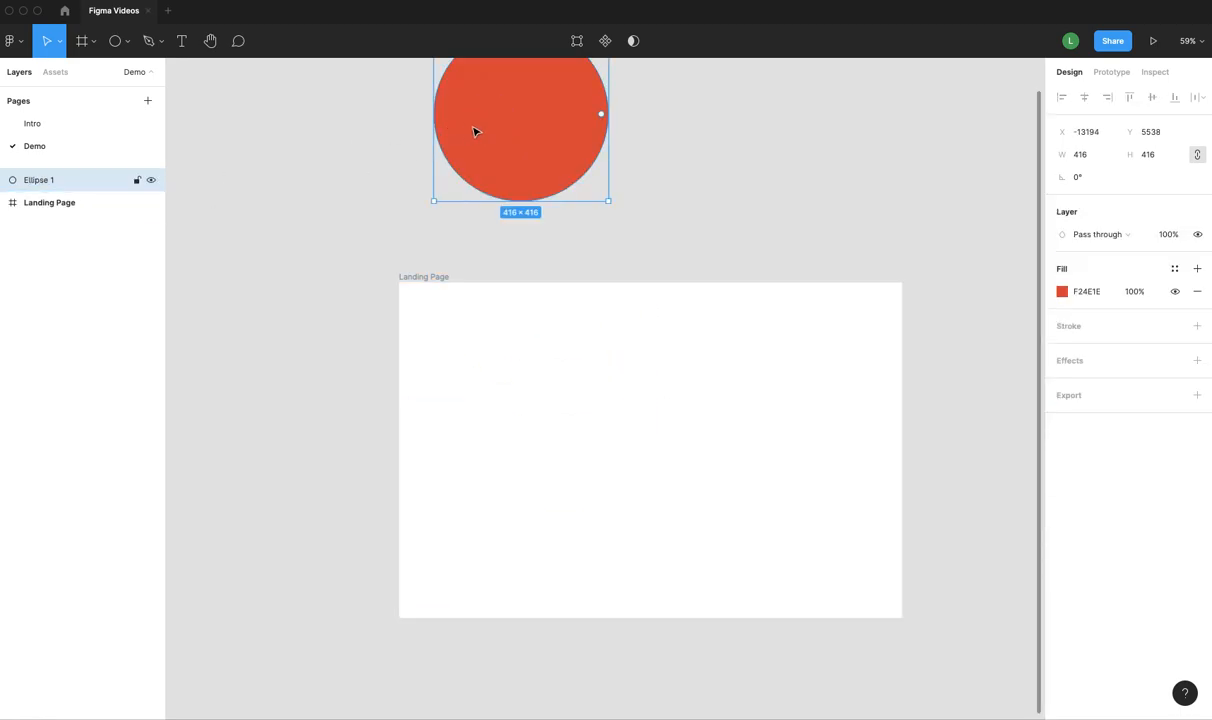
- Move the circle into the middle of Landing Page and delete it, leaving the frame empty
left_click_drag(520, 130, 576, 450)
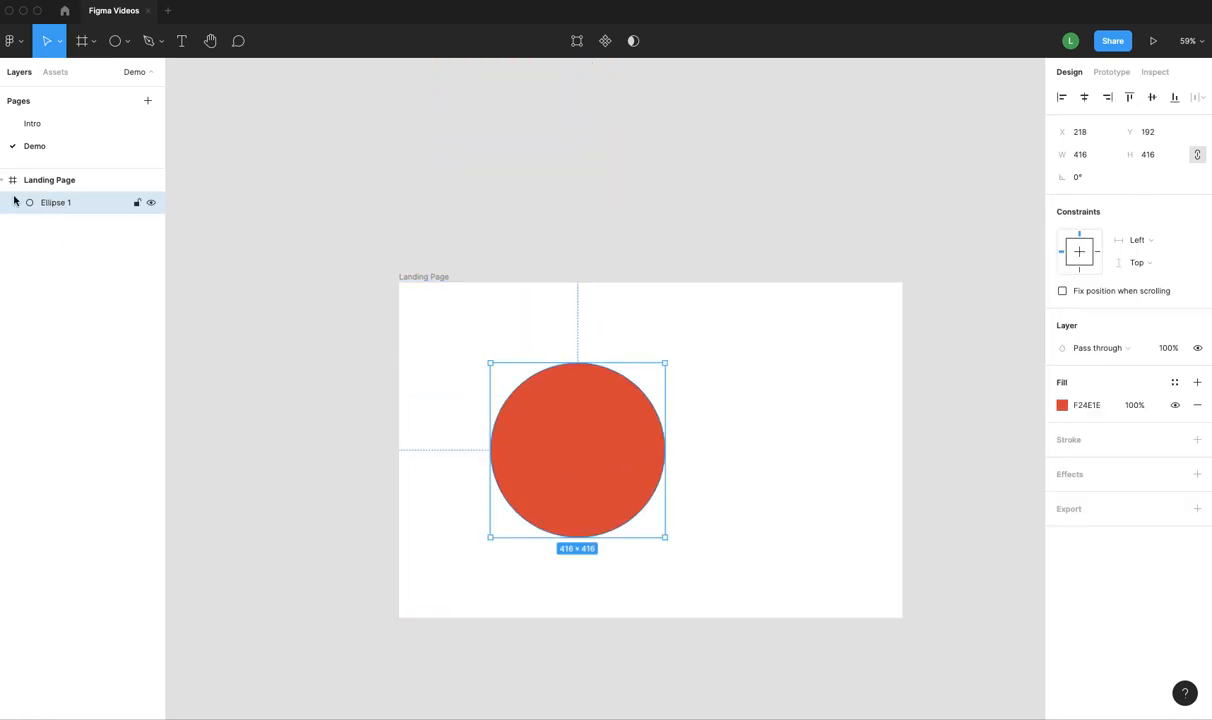
mouse_move(152, 226)
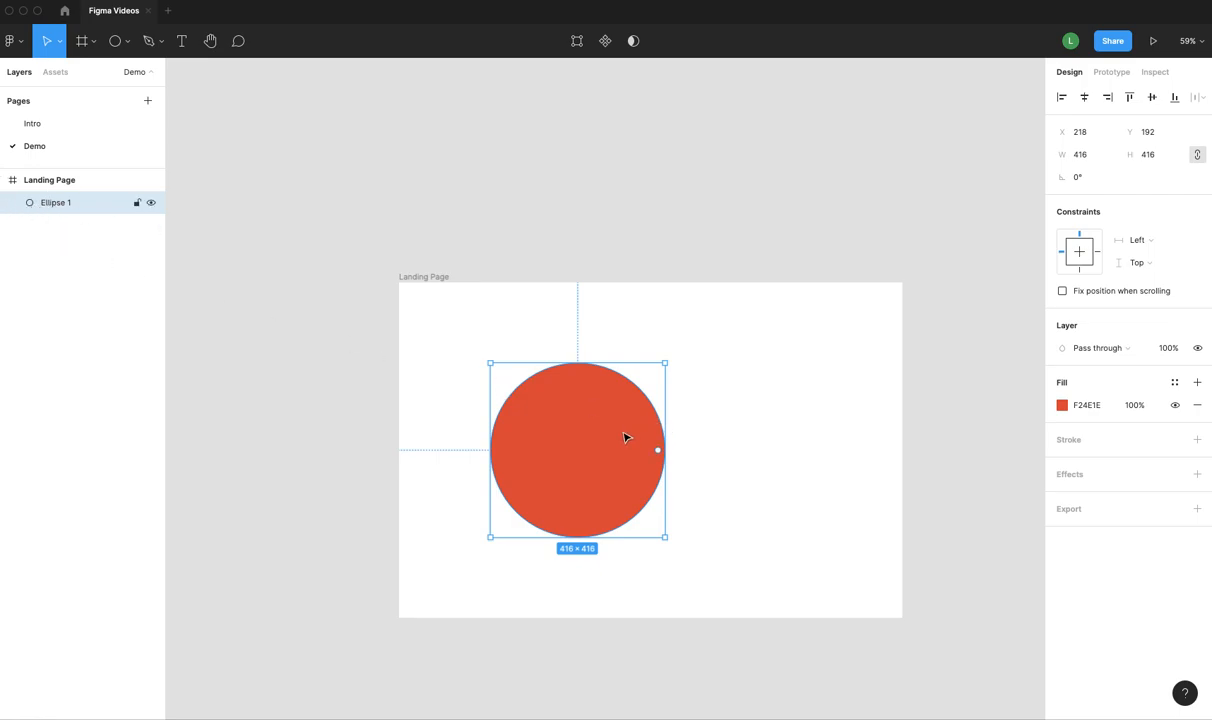
mouse_move(616, 442)
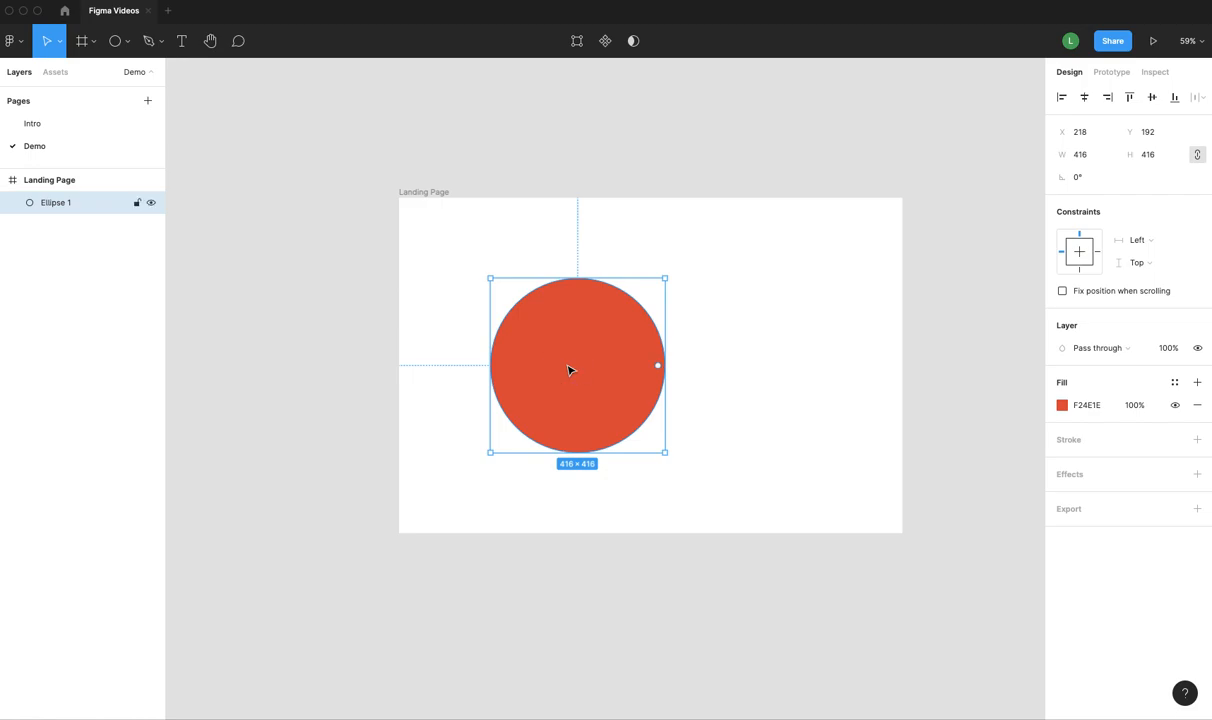
left_click(128, 40)
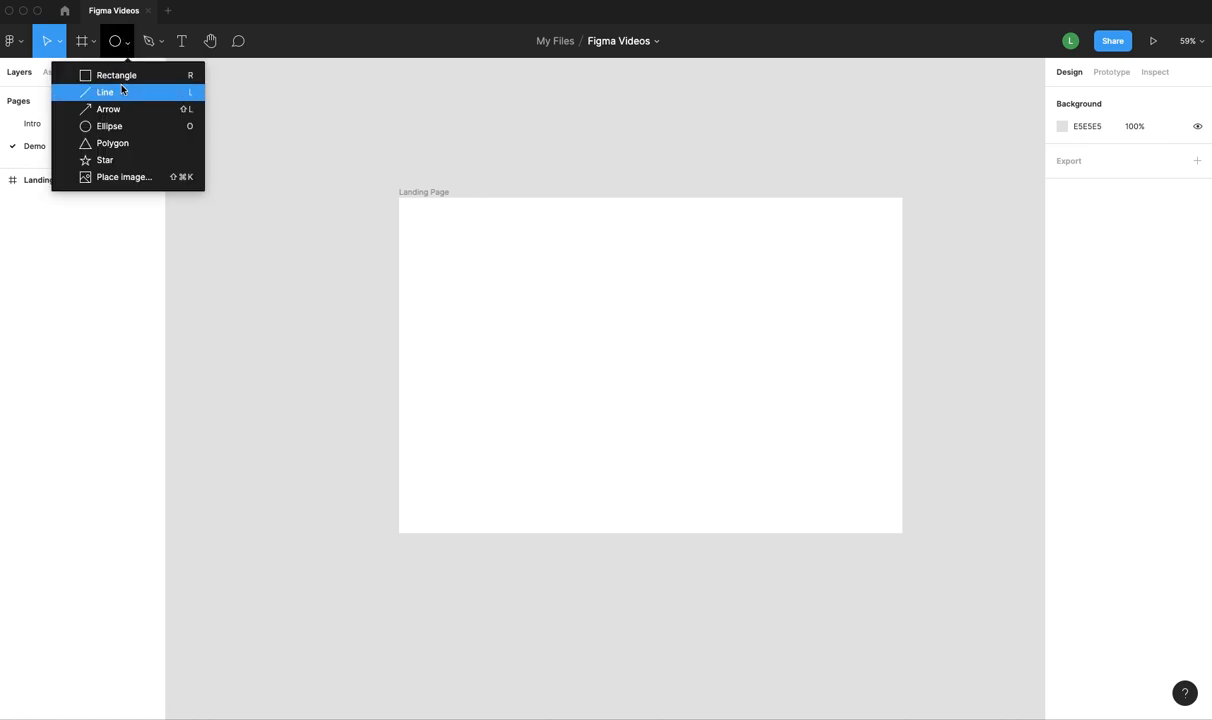
- Draw a rectangle over Landing Page, taper it into a sliver and fill it green 00B58A
left_click_drag(330, 304, 784, 400)
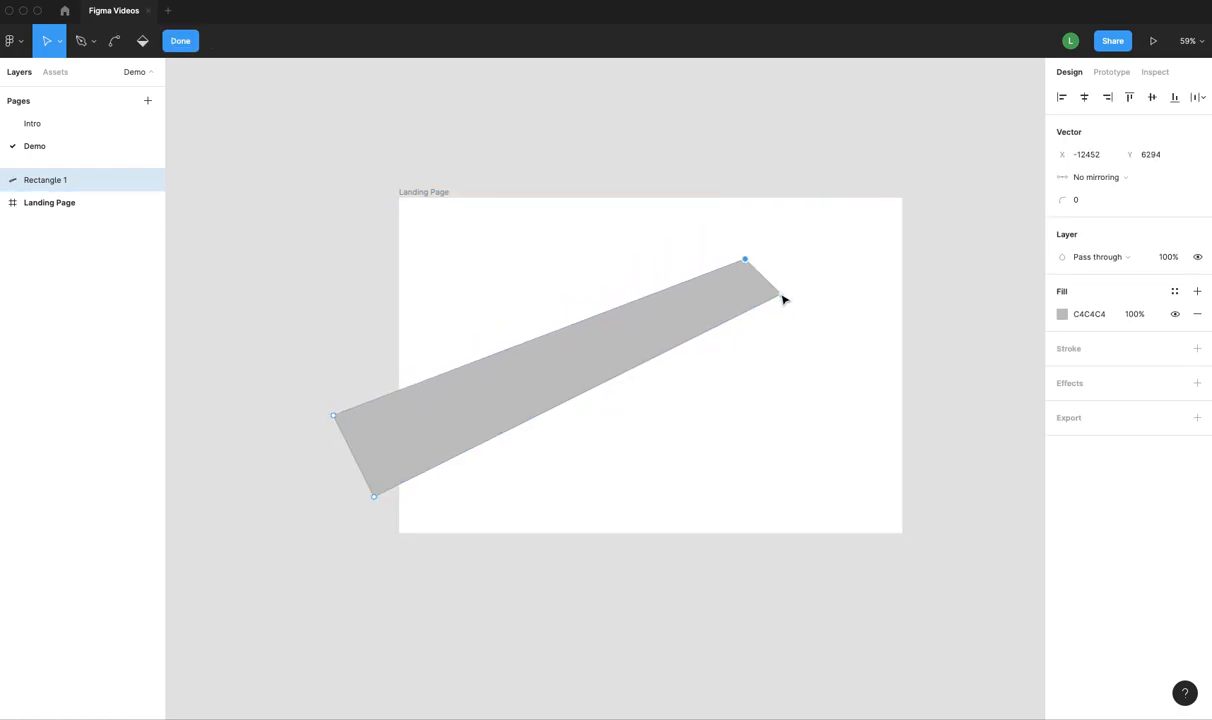
left_click_drag(780, 296, 744, 270)
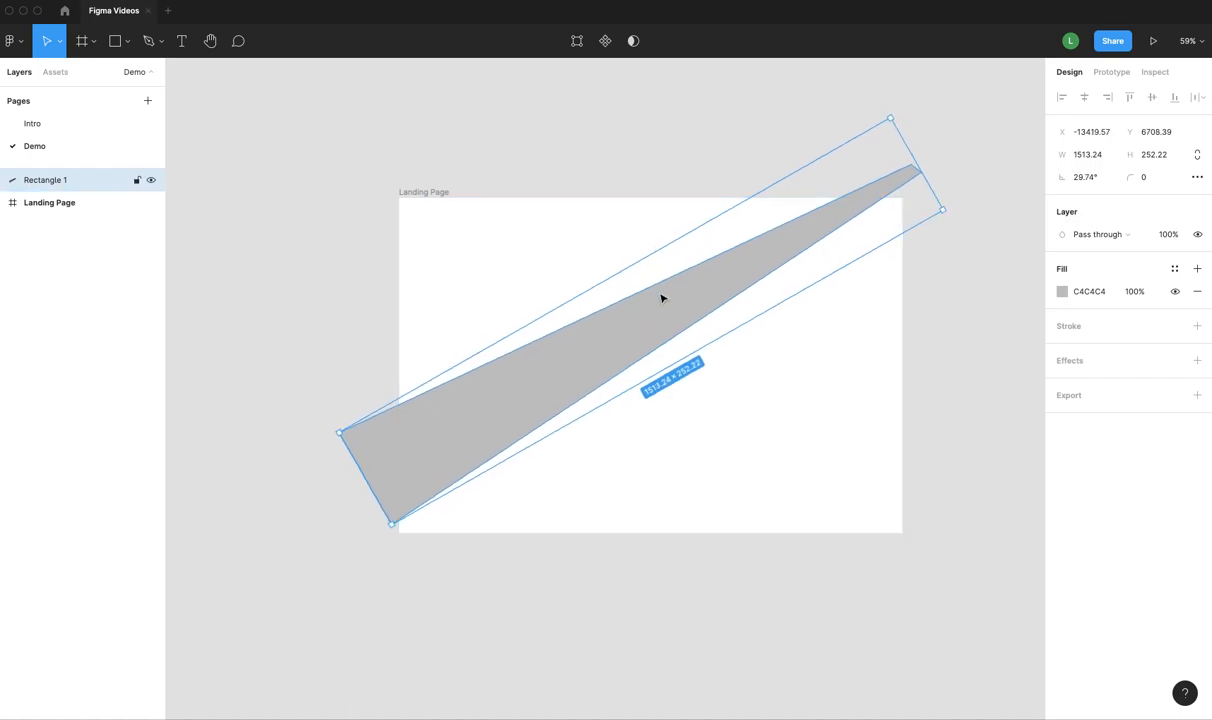
left_click(1062, 292)
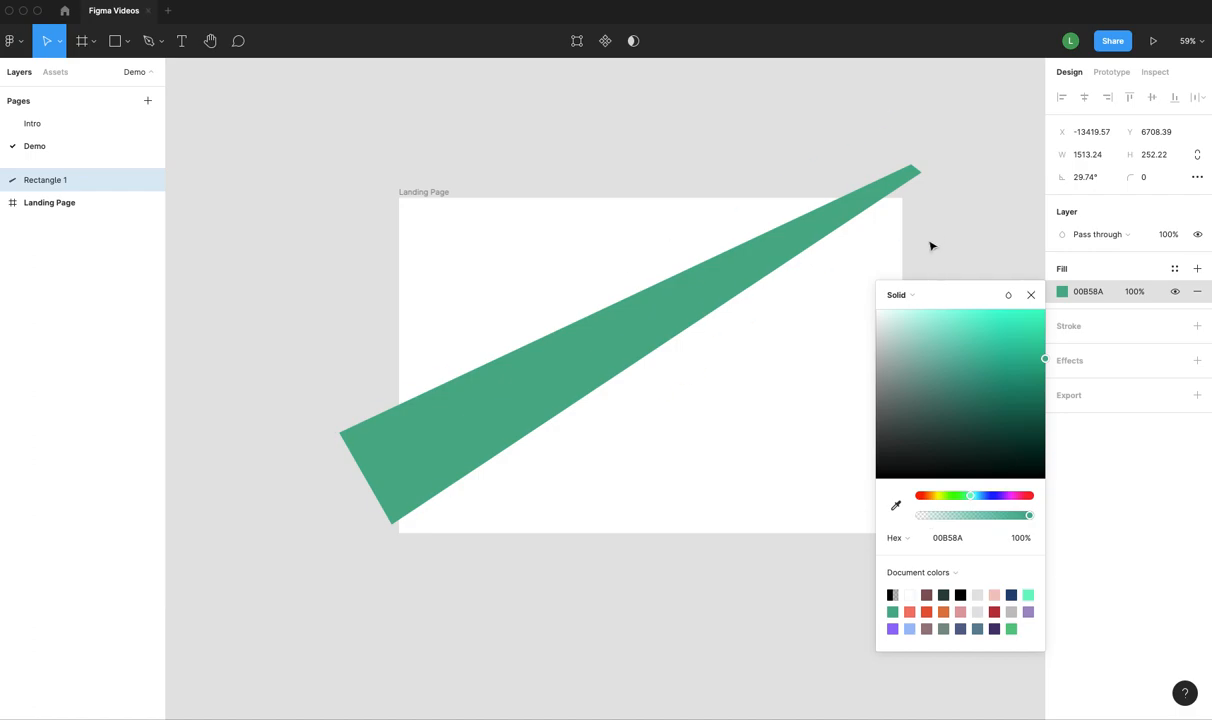
left_click(708, 290)
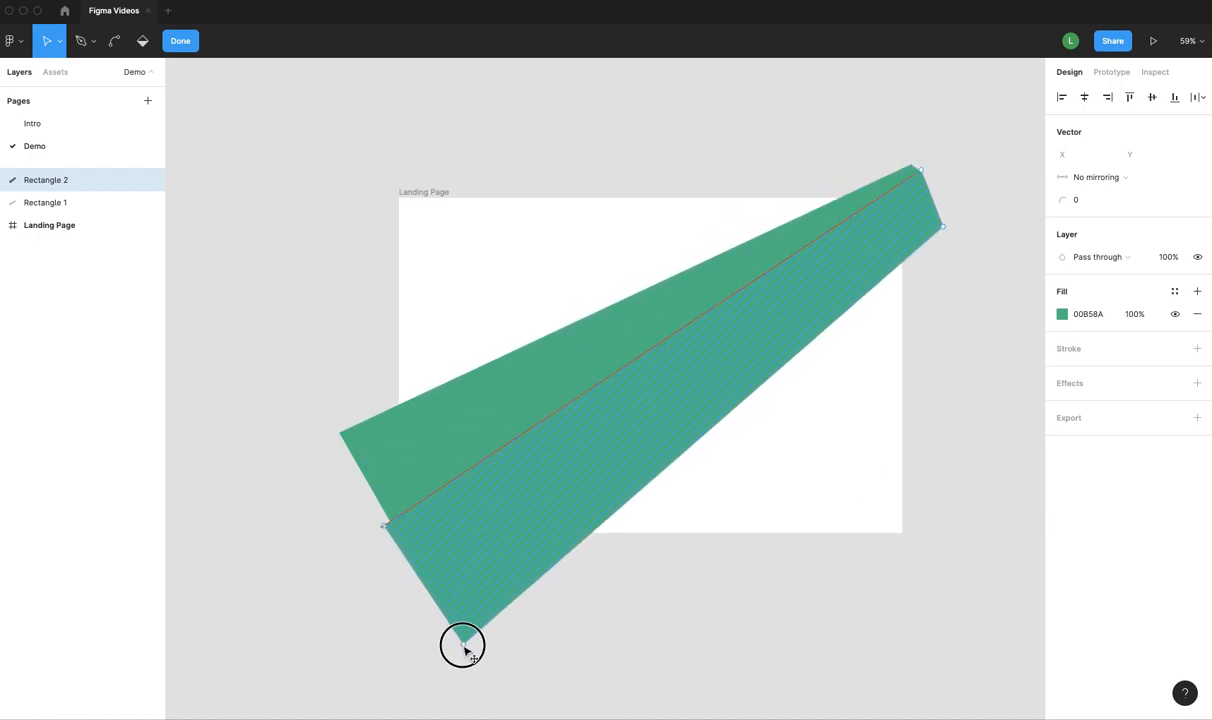
- Reshape the duplicated sliver's corner point and give it a pink fill from Document colors
left_click(180, 40)
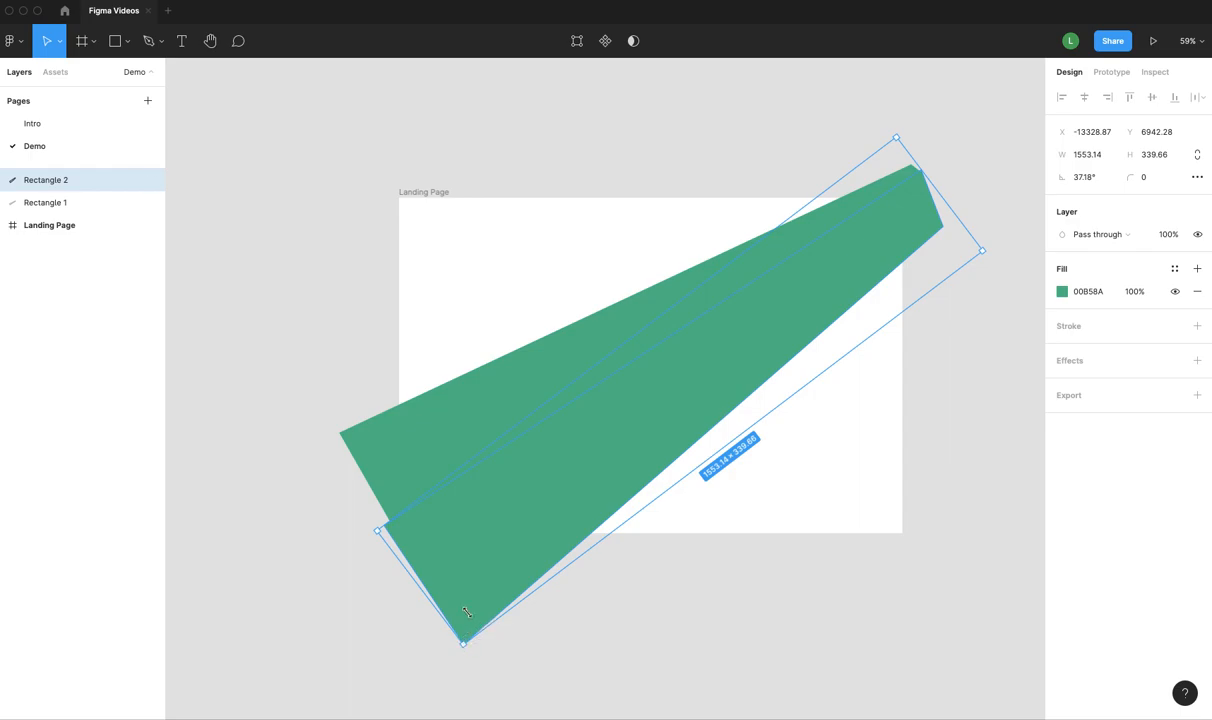
double_click(444, 604)
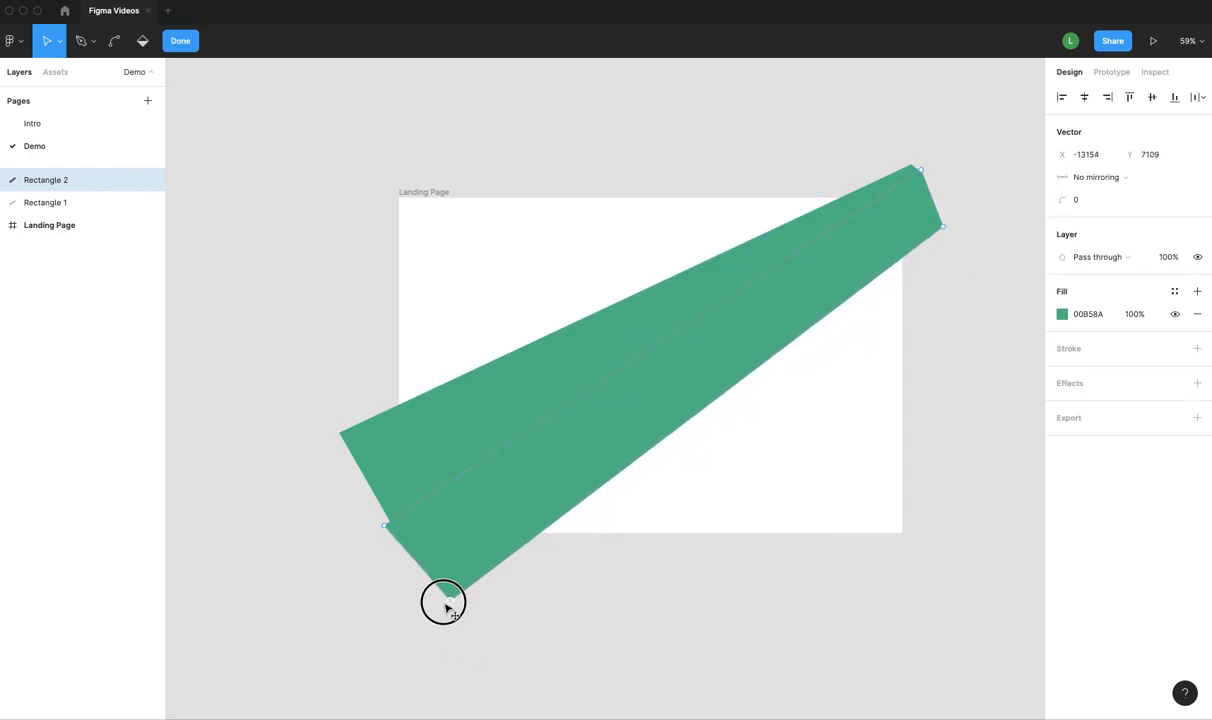
left_click_drag(444, 604, 918, 170)
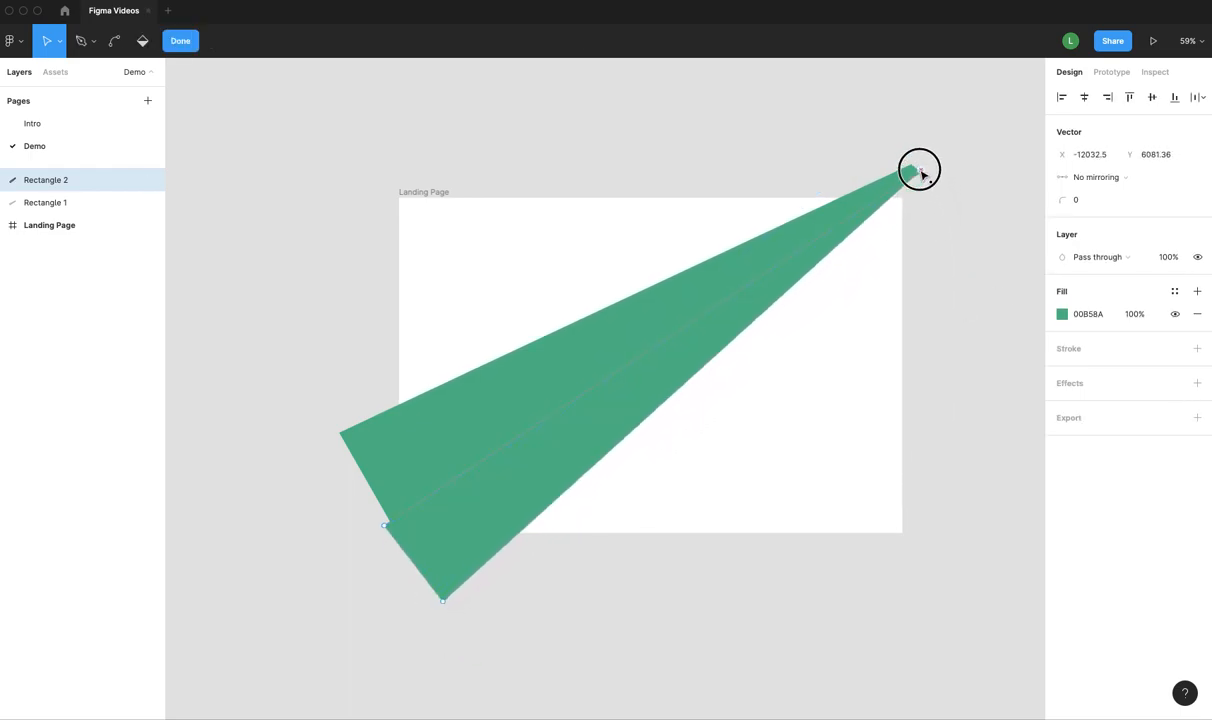
left_click(1062, 314)
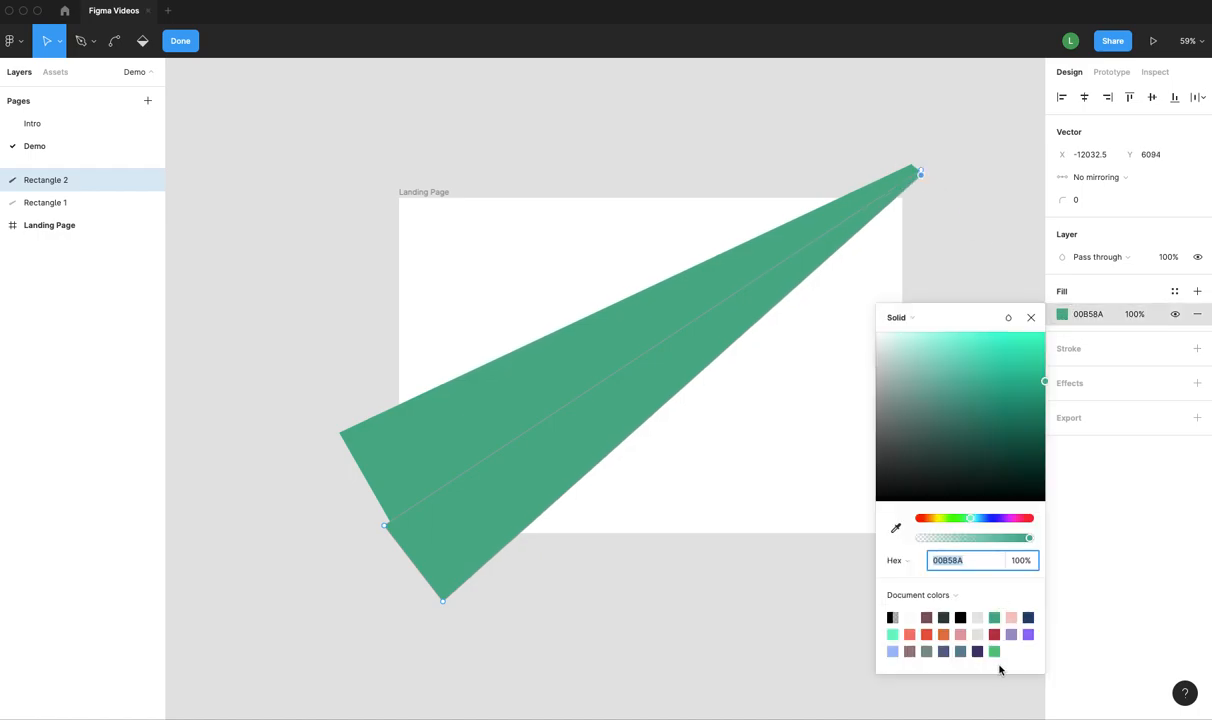
left_click(992, 634)
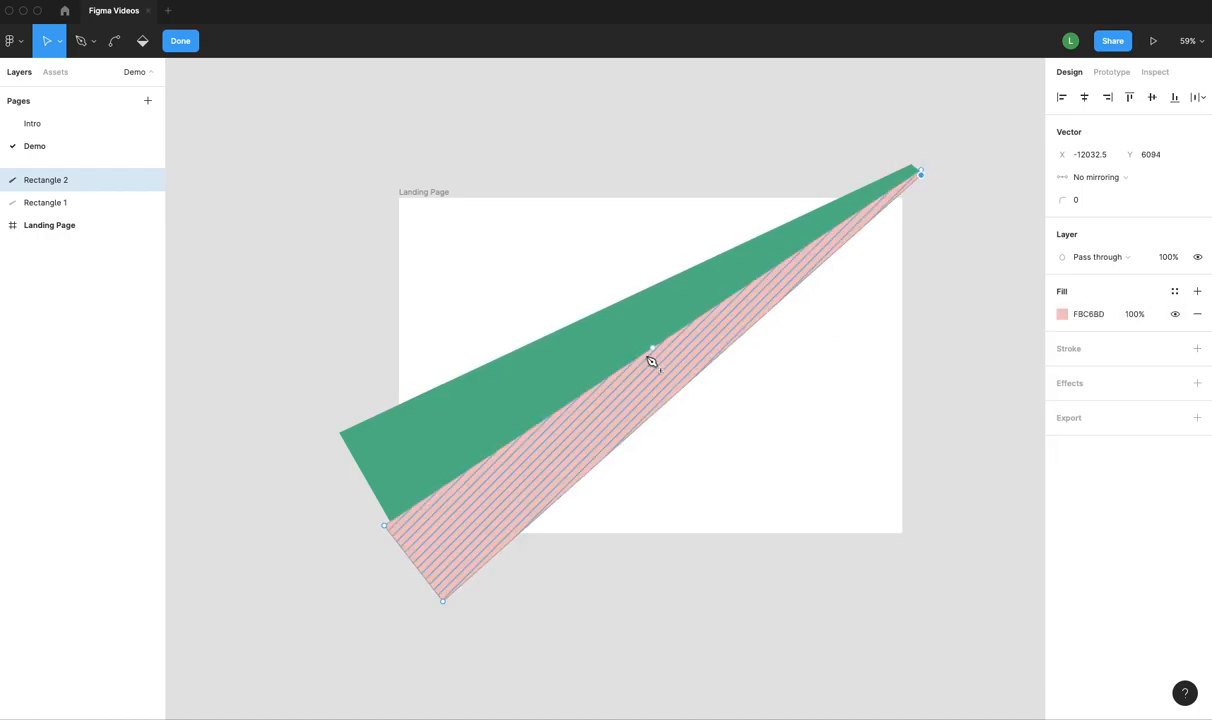
left_click(180, 40)
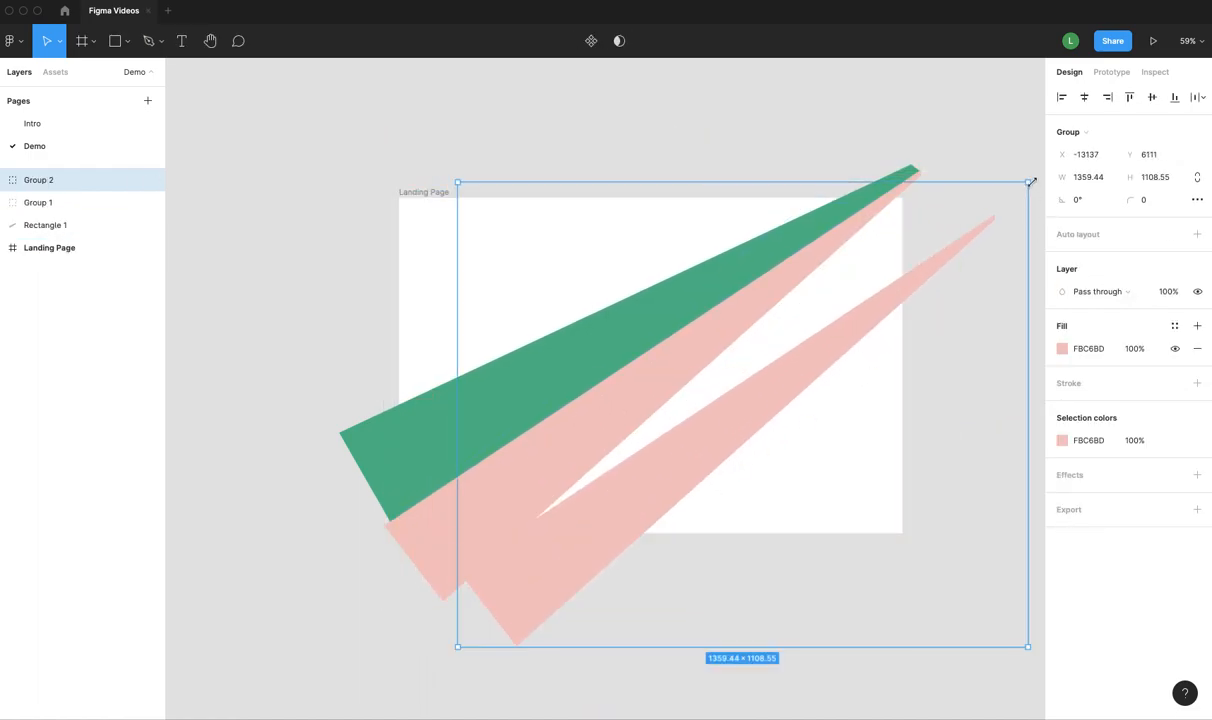
- Rotate the pink shapes steeper and set the new ray's fill colour
left_click_drag(1030, 184, 968, 124)
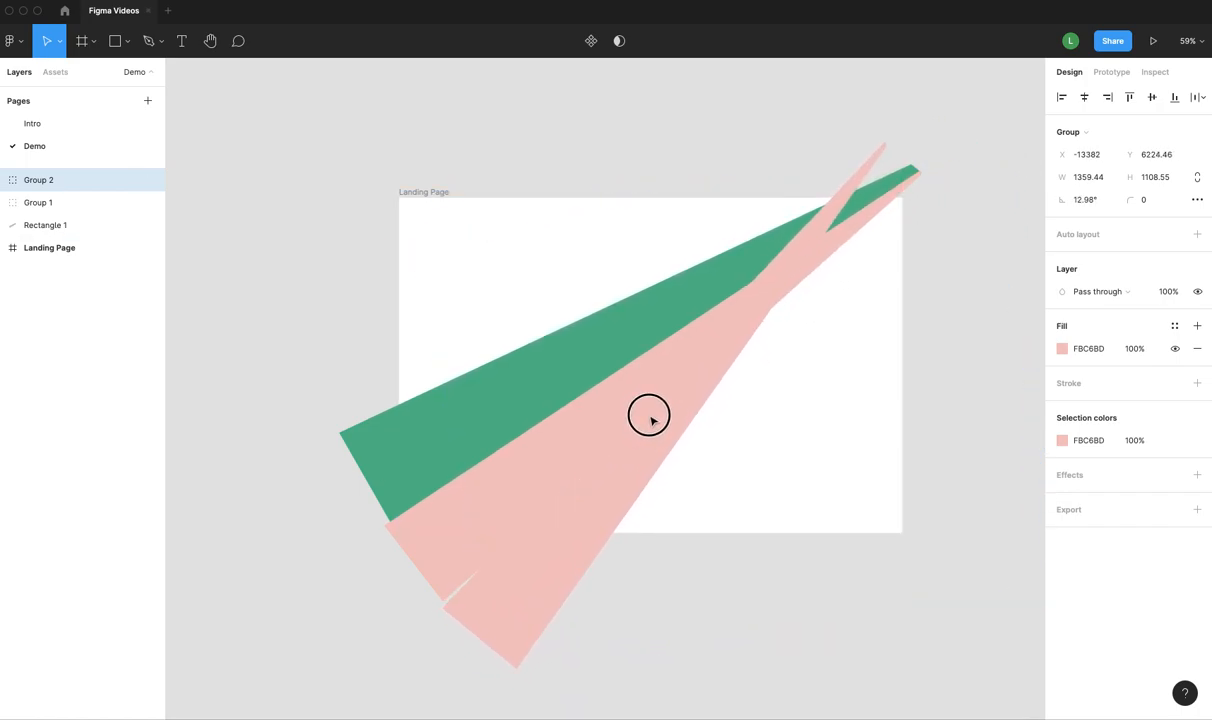
left_click(1062, 348)
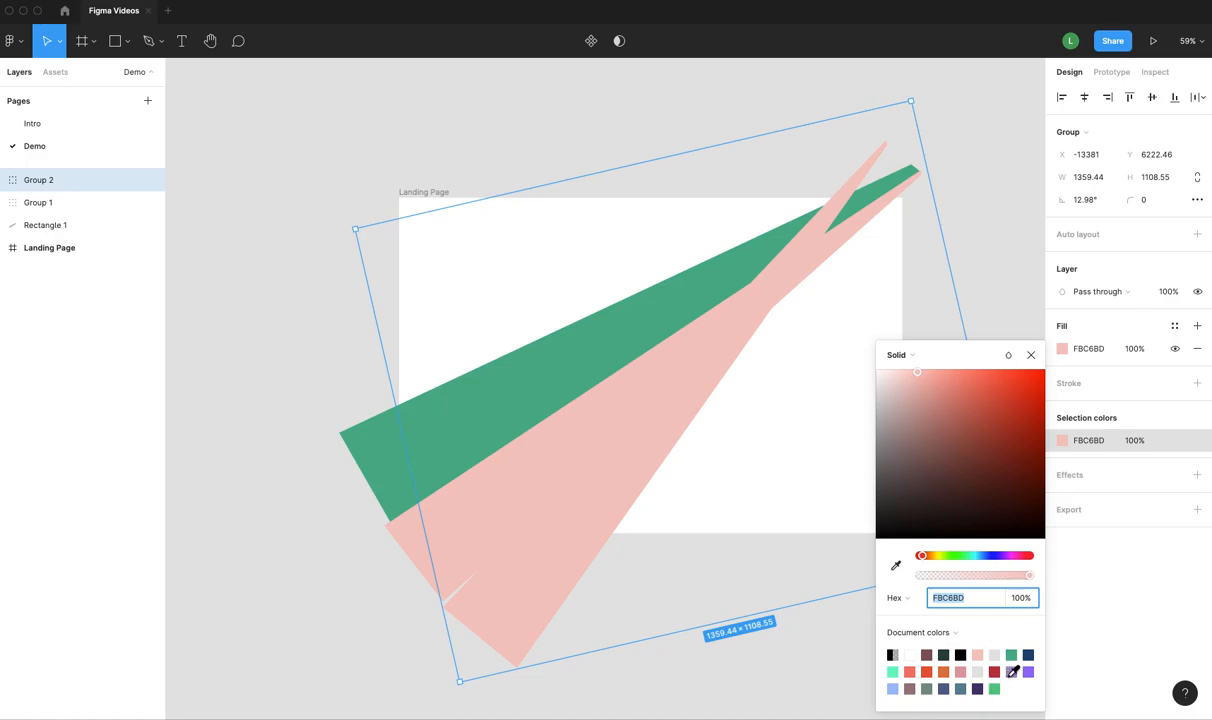
left_click(942, 688)
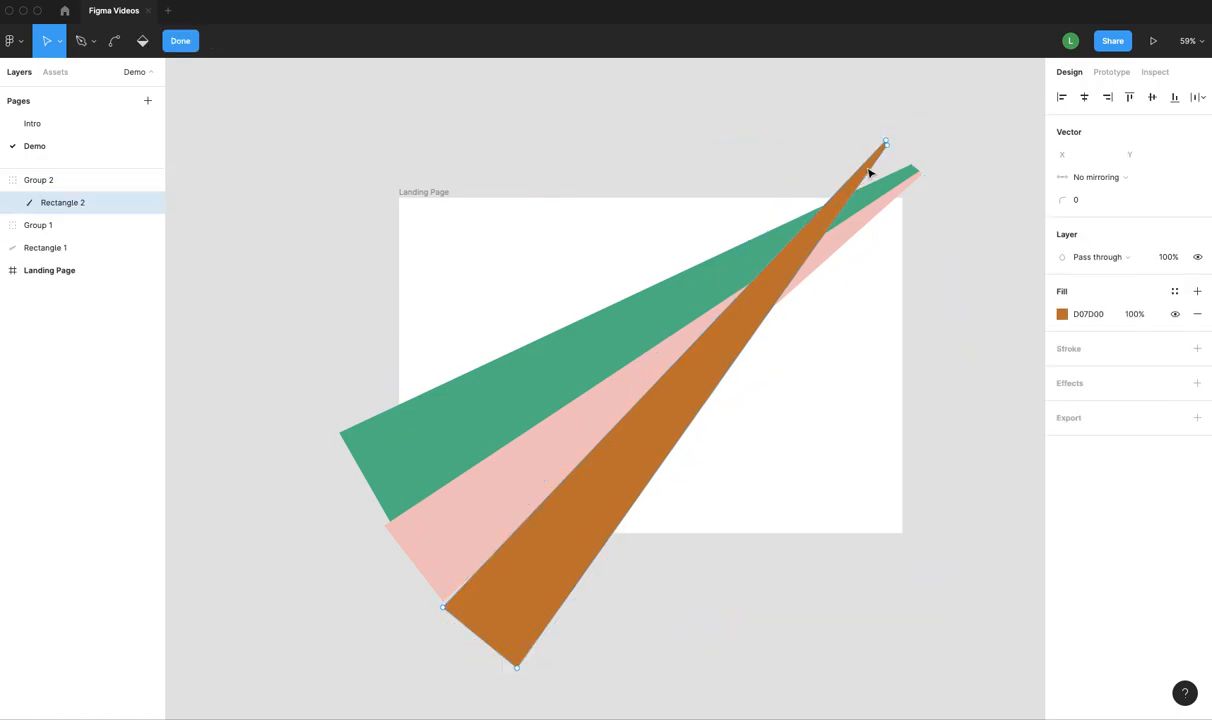
- Move the orange ray's tip to the frame corner and adjust its base and lower corner
left_click_drag(884, 144, 930, 196)
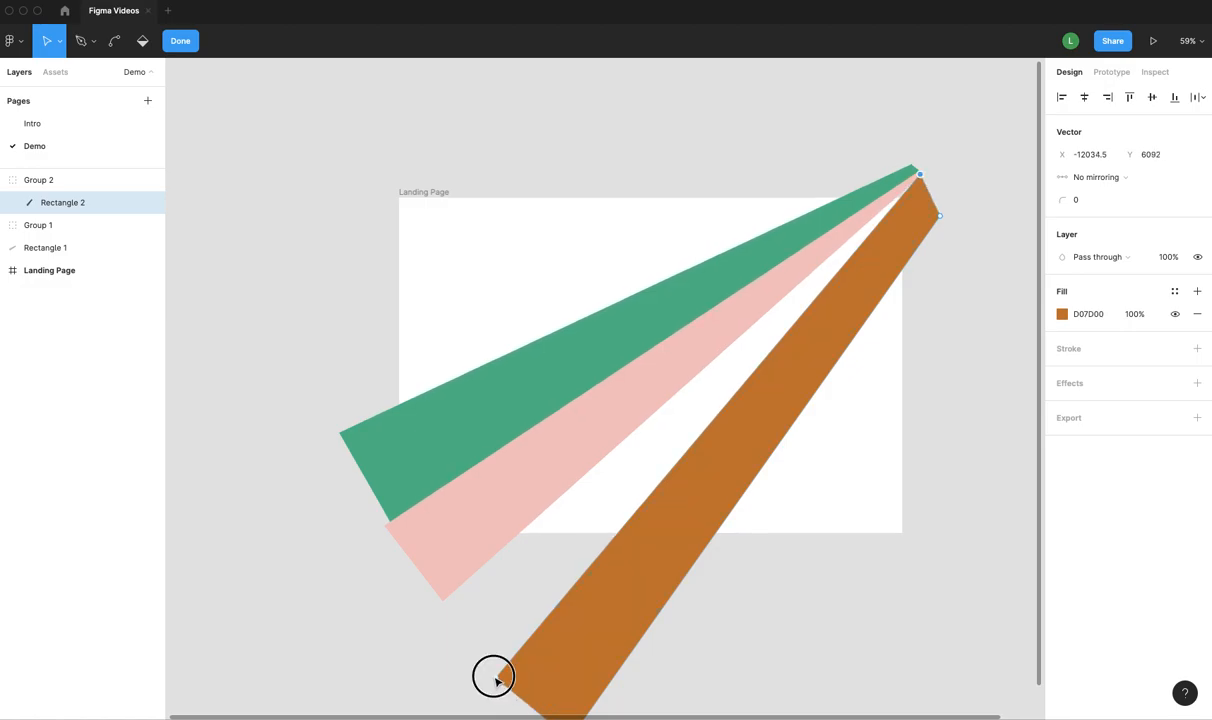
left_click_drag(492, 676, 568, 696)
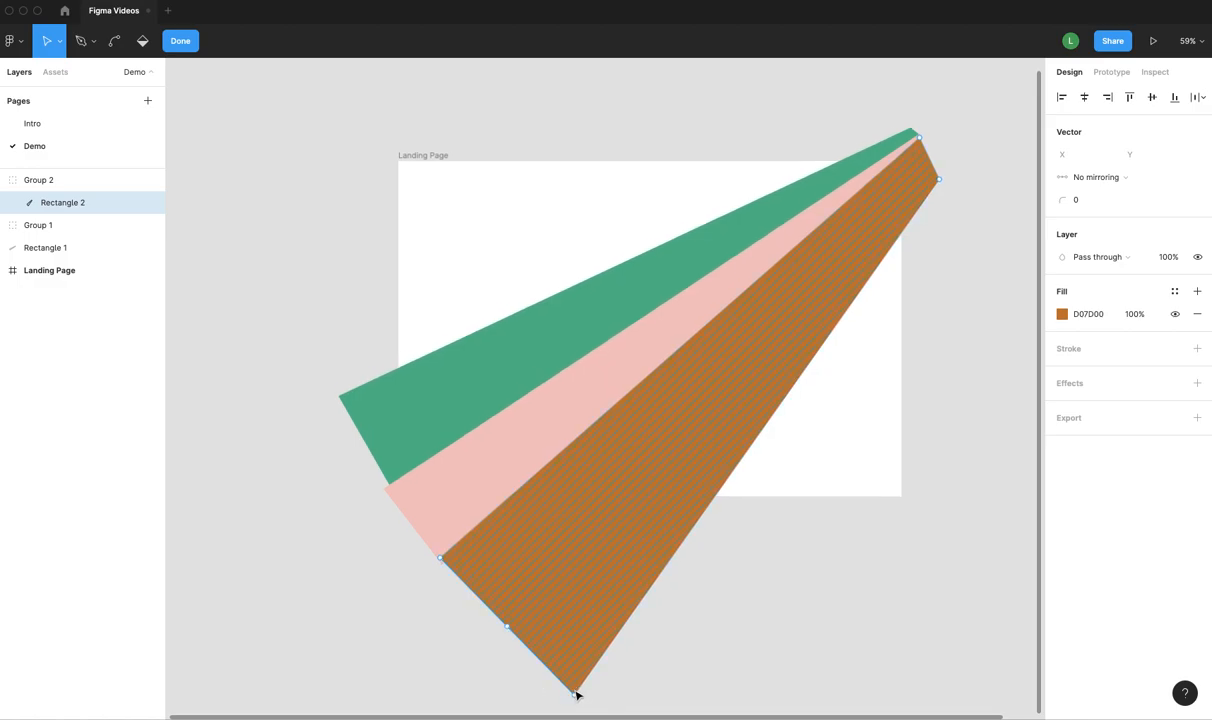
left_click_drag(576, 696, 500, 620)
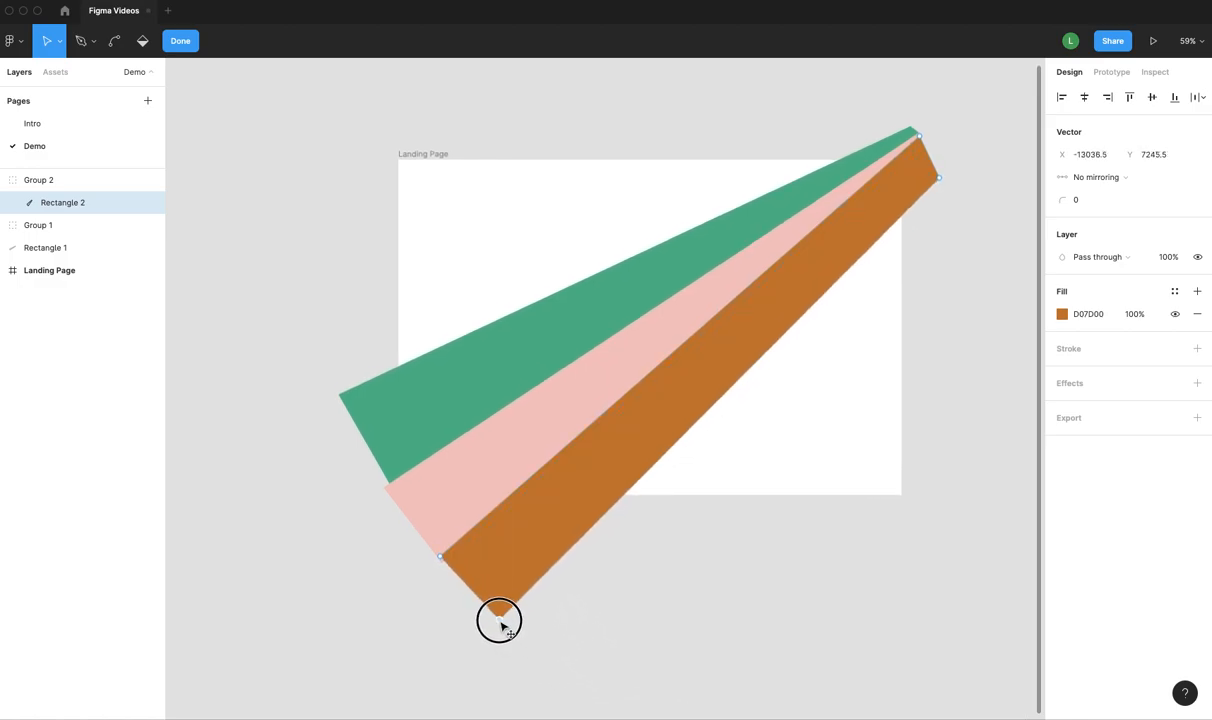
left_click_drag(500, 618, 918, 148)
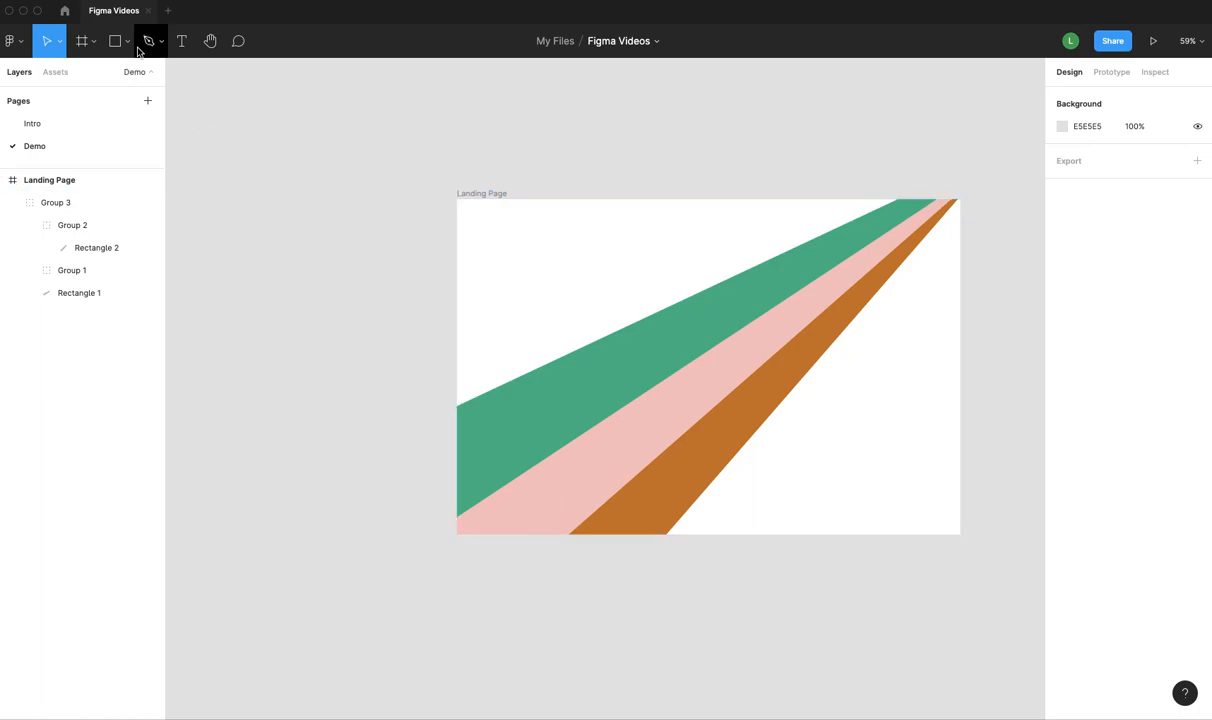
- Draw a large card inside Landing Page with a white FFFFFF semi-transparent fill
left_click(116, 40)
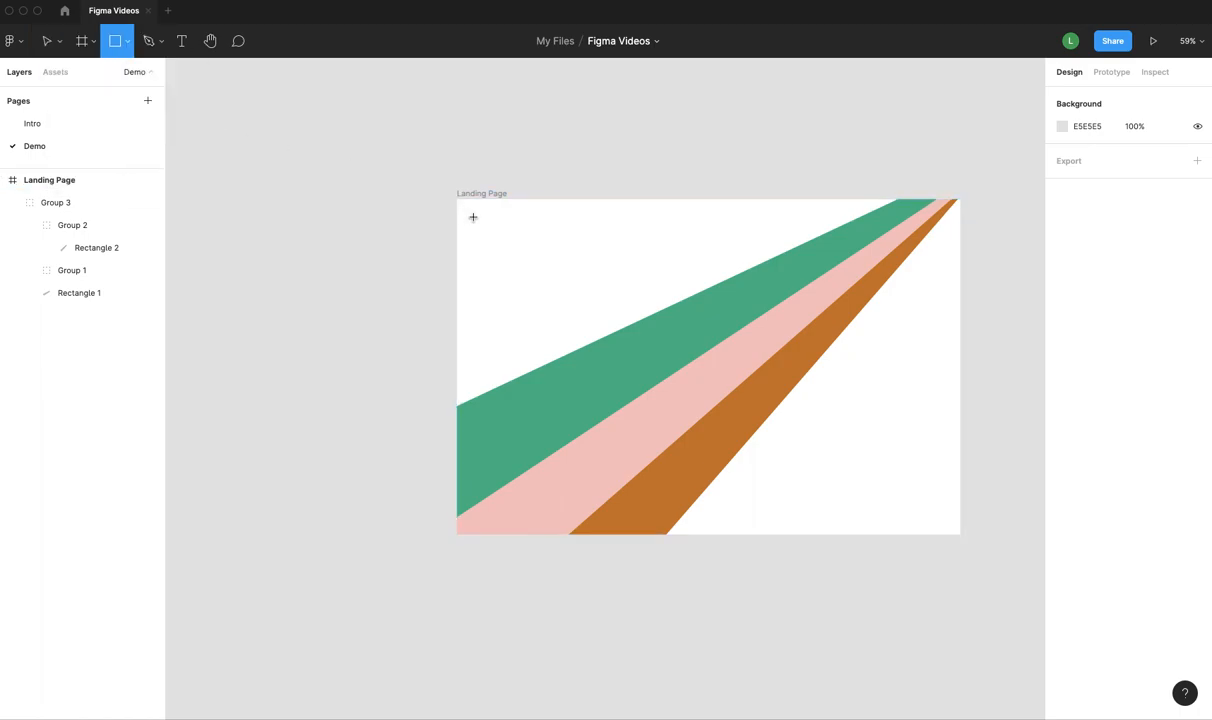
left_click_drag(472, 216, 952, 520)
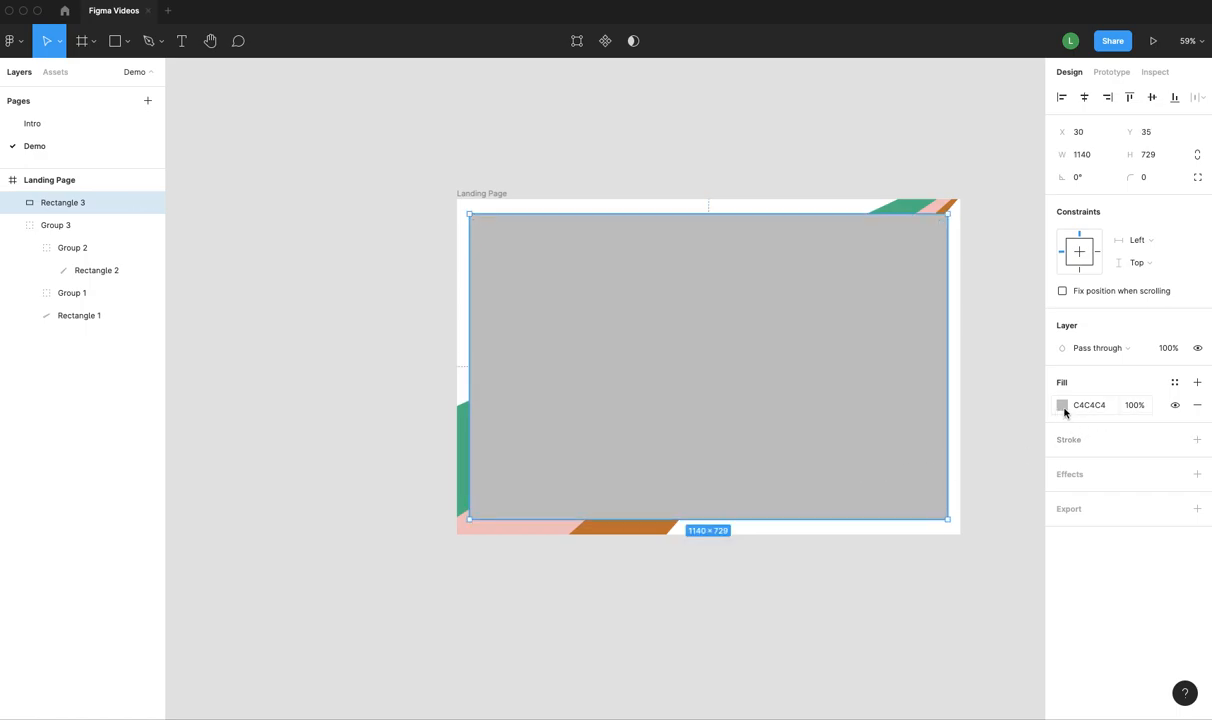
left_click(1062, 404)
type("80")
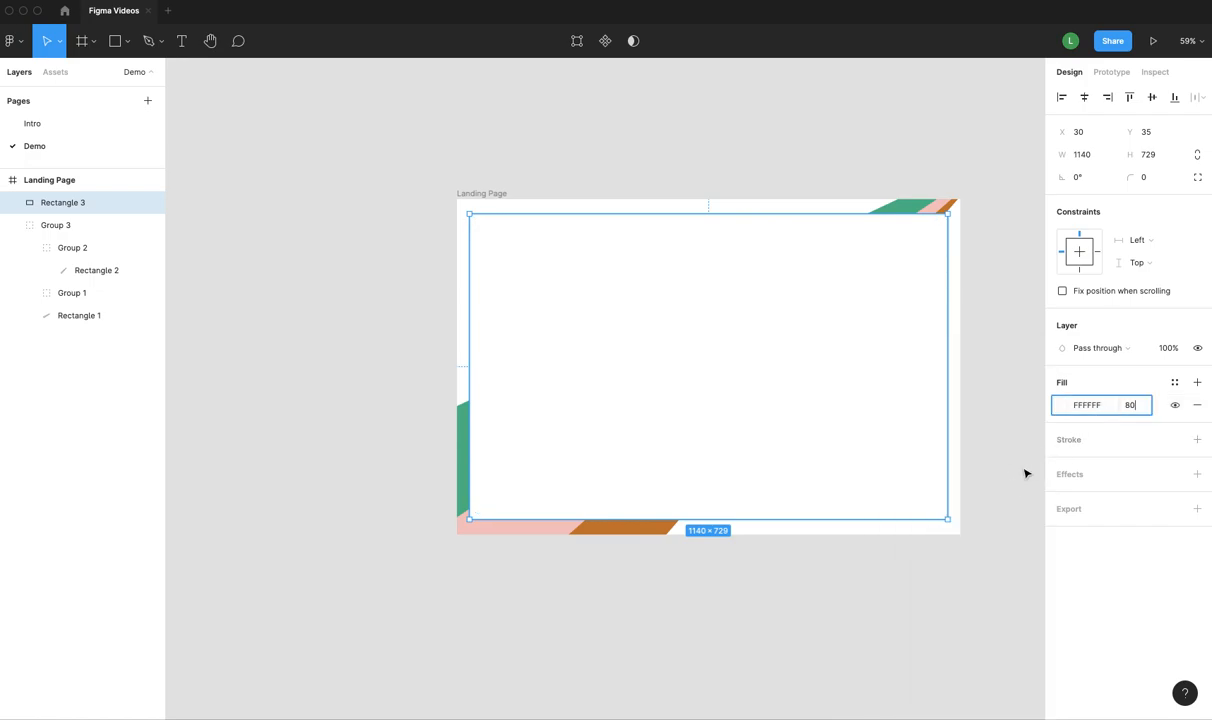
key("Return")
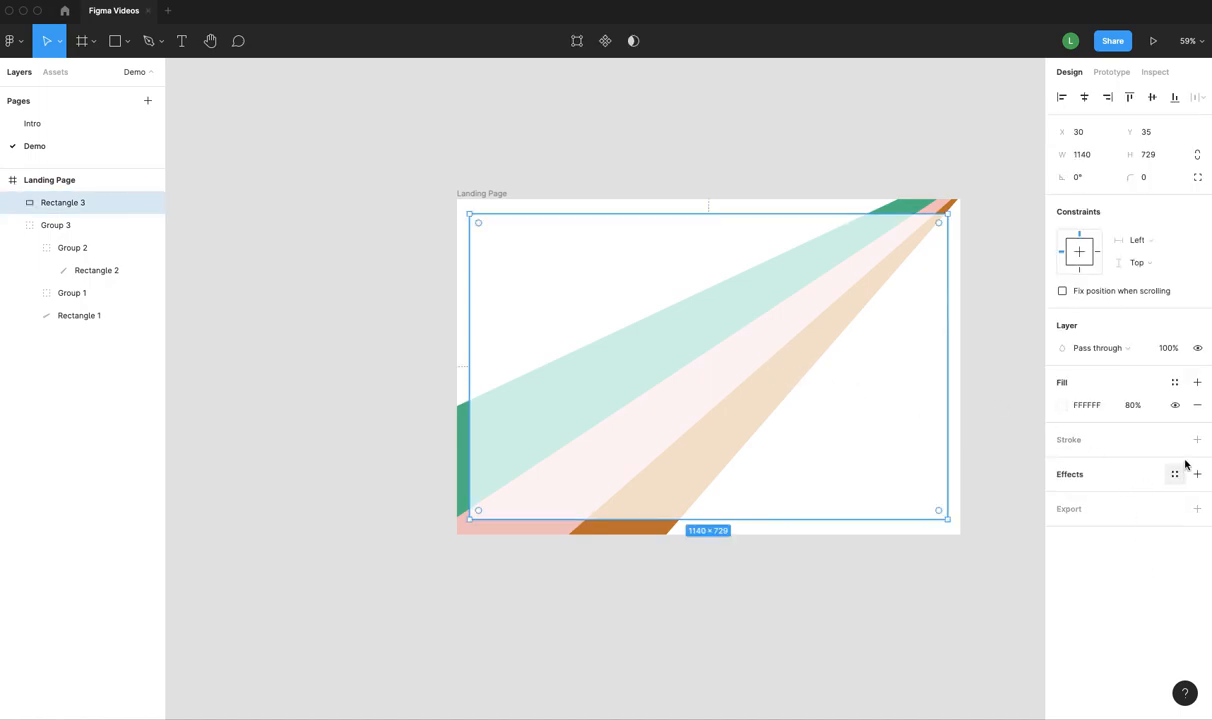
- Add a 3px BEBEBE grey stroke to the card and round its corners
left_click(1196, 440)
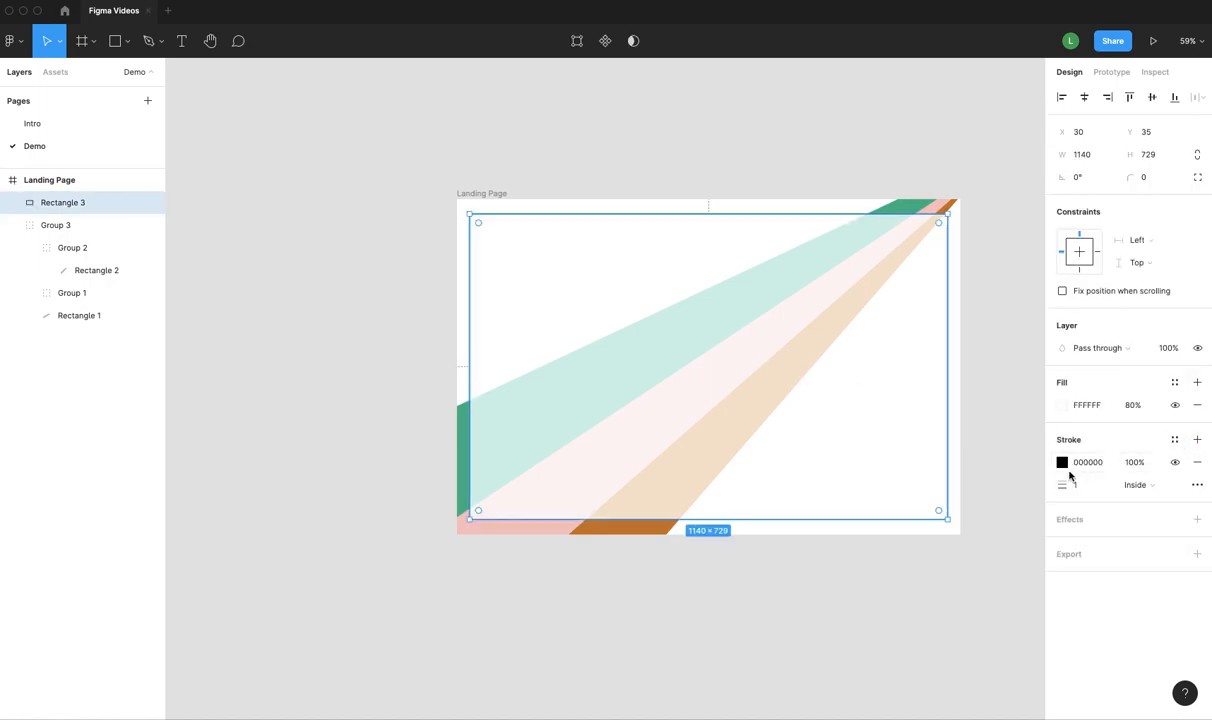
left_click(1062, 462)
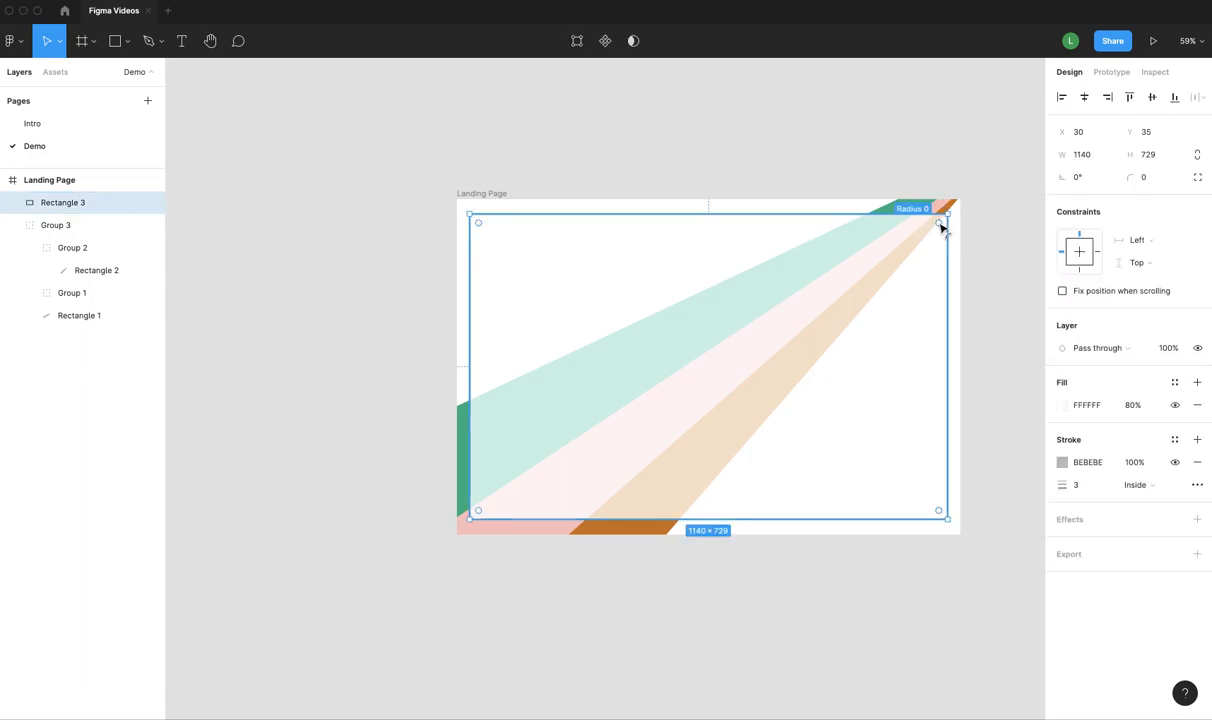
left_click_drag(940, 224, 920, 244)
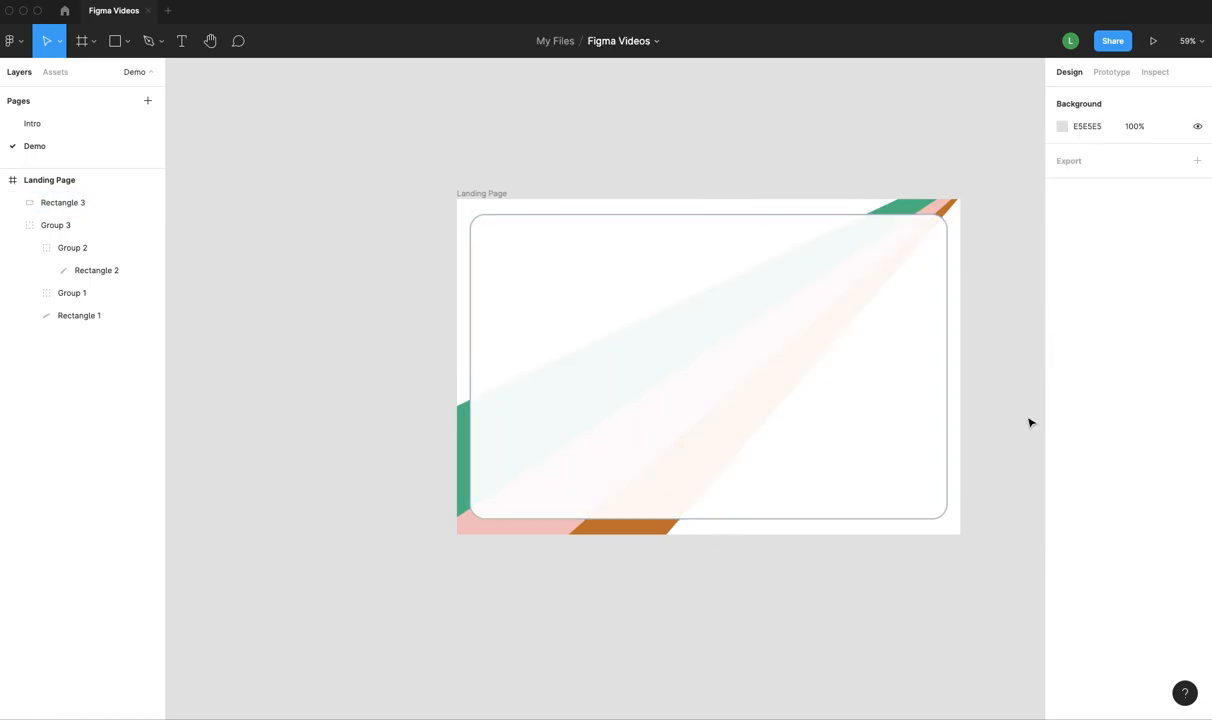
mouse_move(1048, 332)
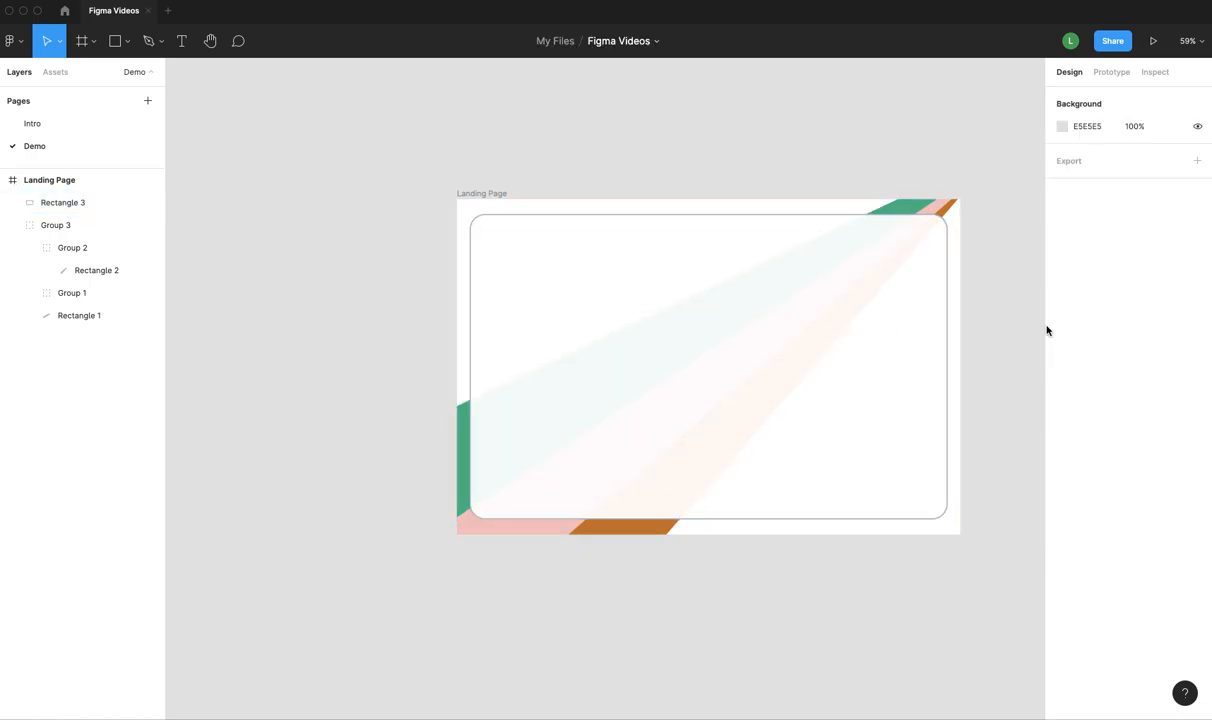
mouse_move(1024, 410)
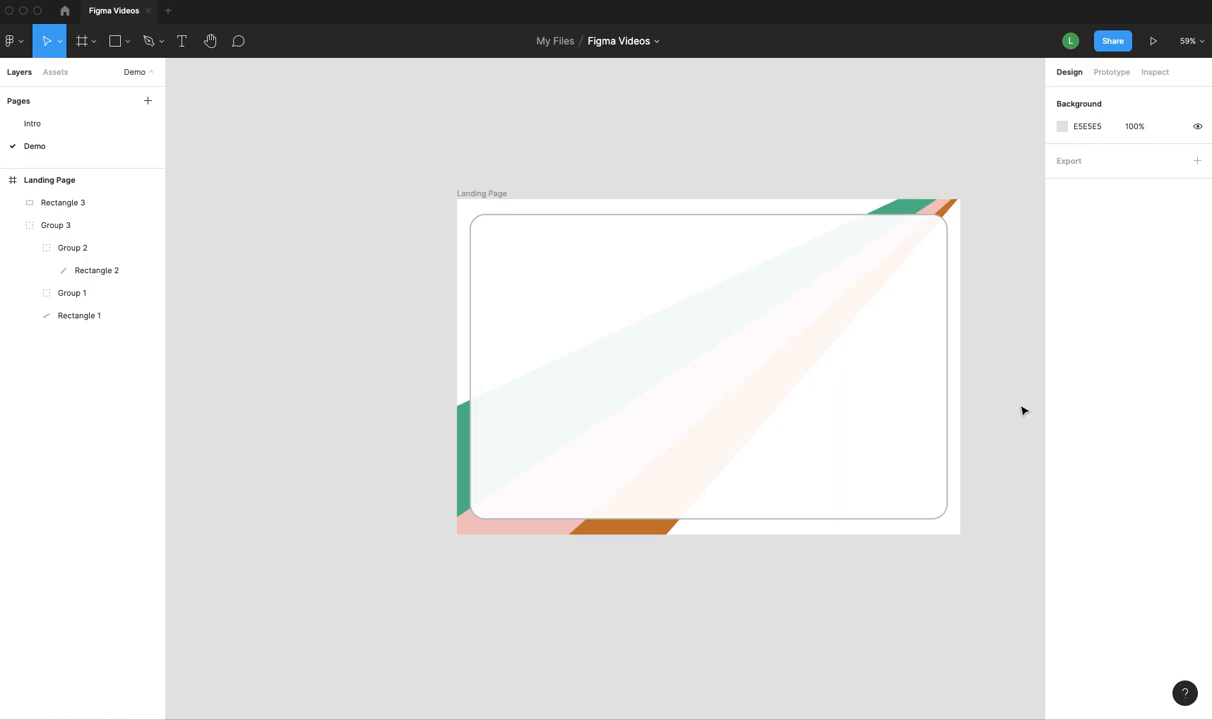
mouse_move(1006, 500)
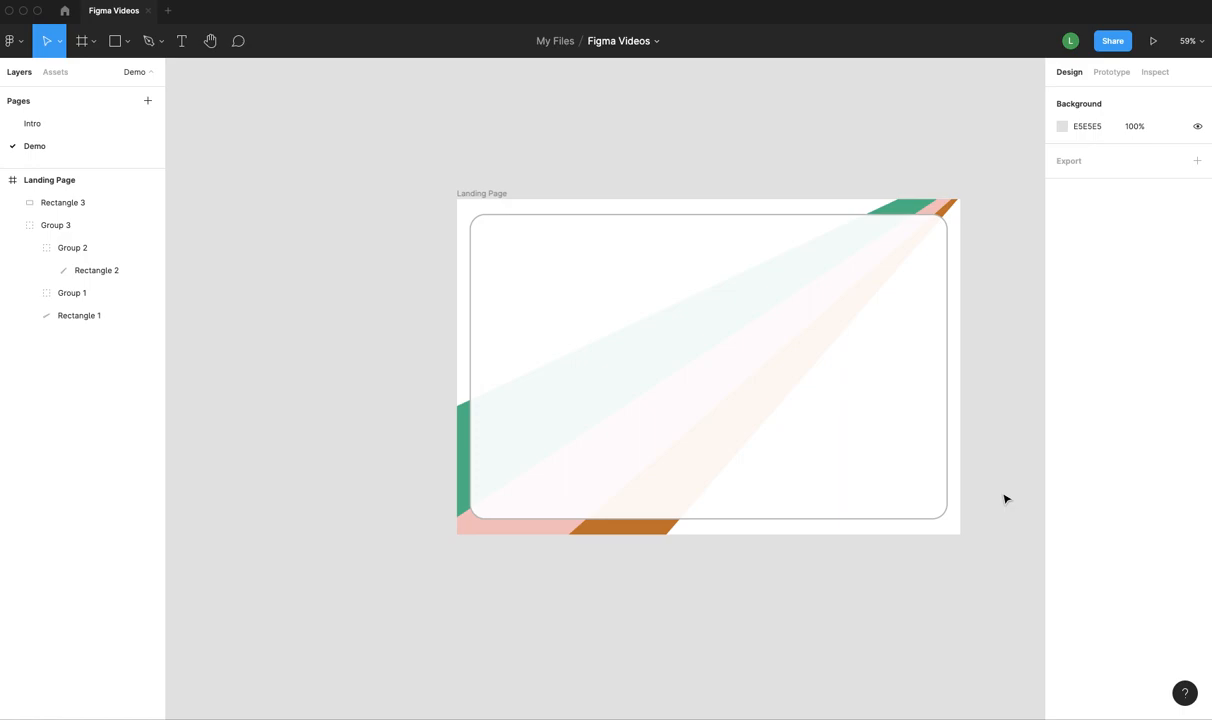
- Select the whole Landing Page frame and move it up and left on the canvas
left_click(64, 202)
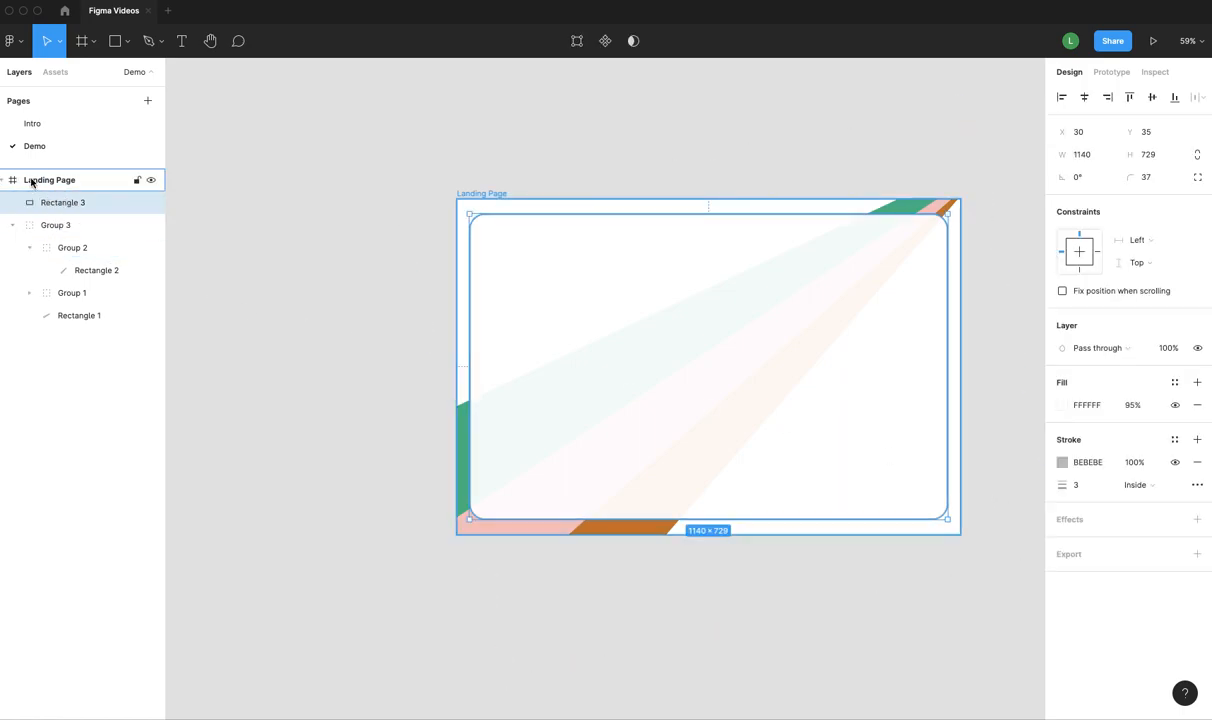
left_click(38, 180)
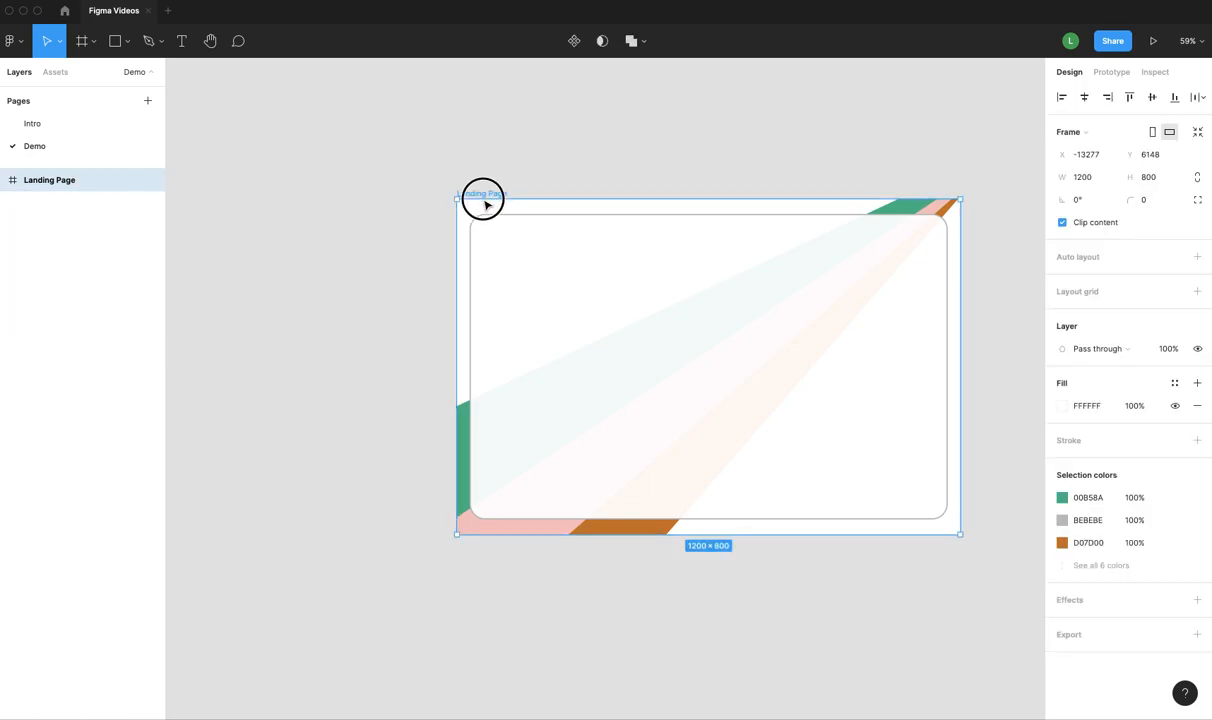
left_click_drag(484, 200, 438, 156)
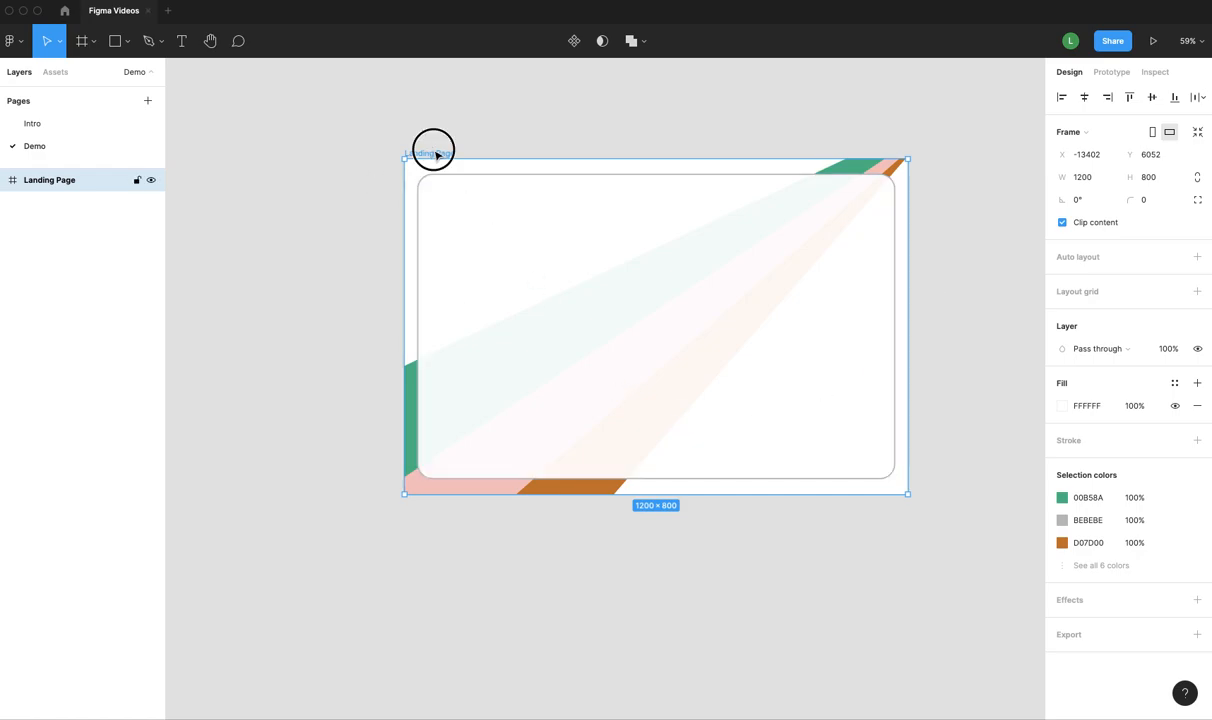
mouse_move(1158, 370)
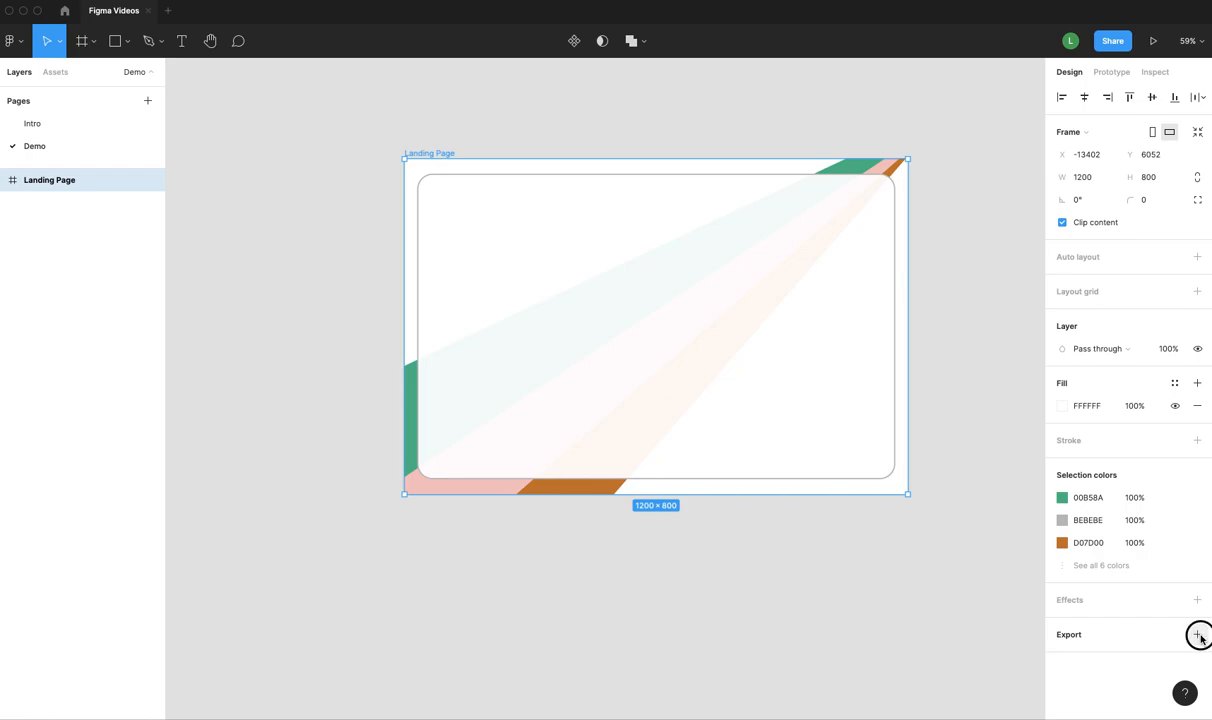
- Add a 1x PNG export setting to the Landing Page frame
left_click(1196, 634)
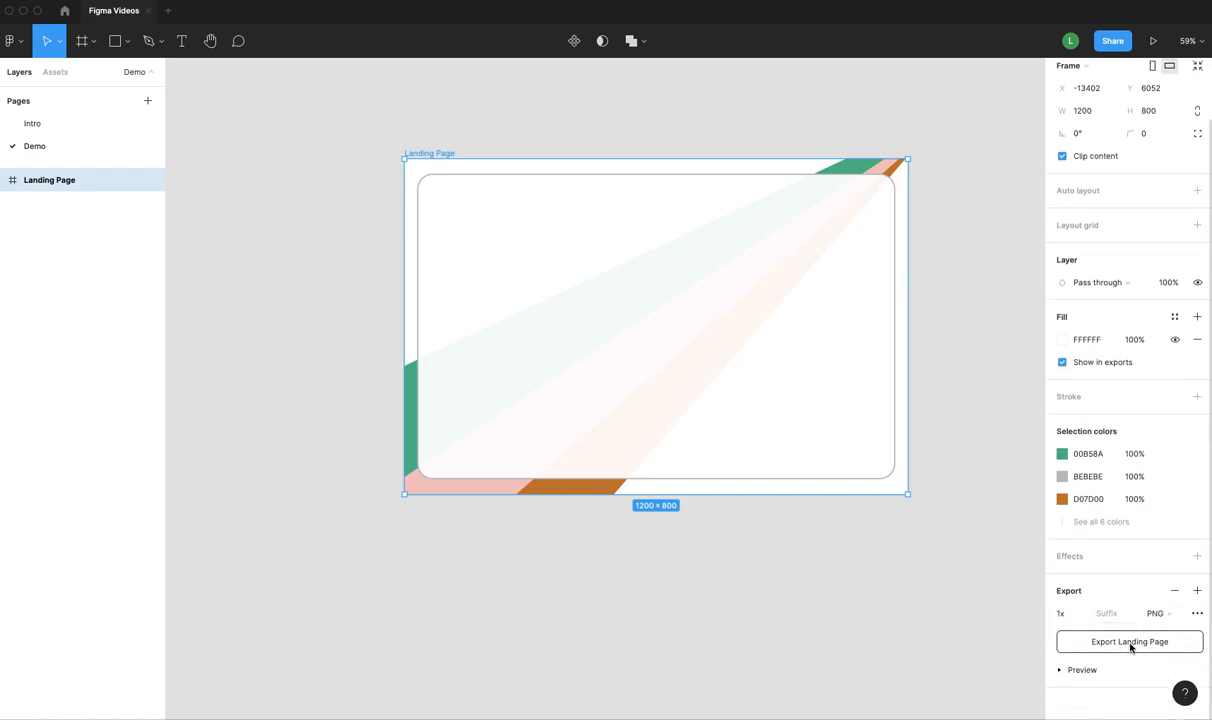
mouse_move(1150, 648)
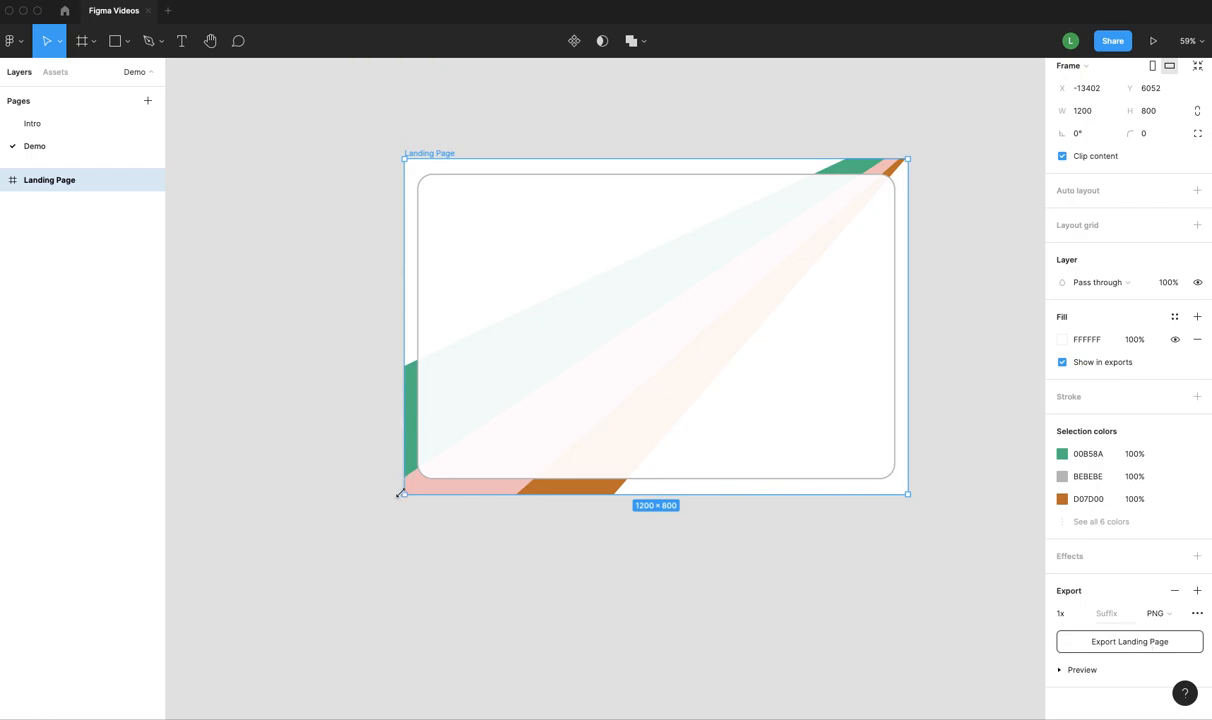
mouse_move(816, 556)
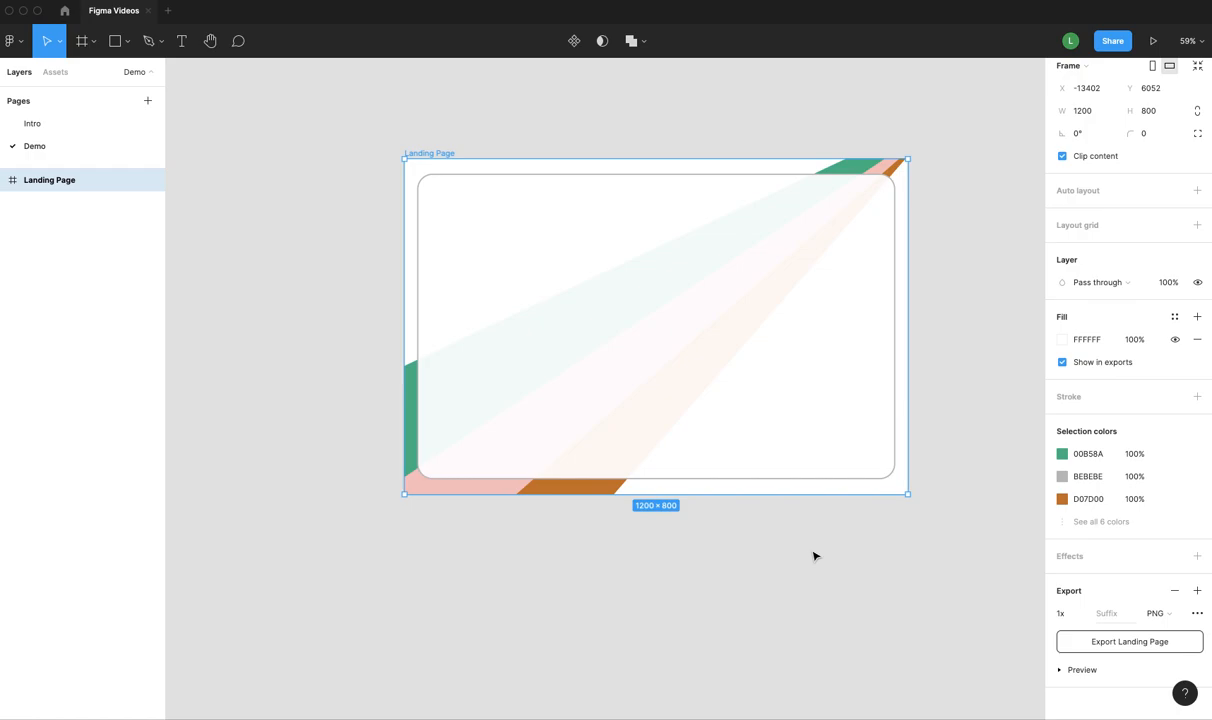
- Rename the duplicated Landing Page frame to Dashboard
left_click(830, 556)
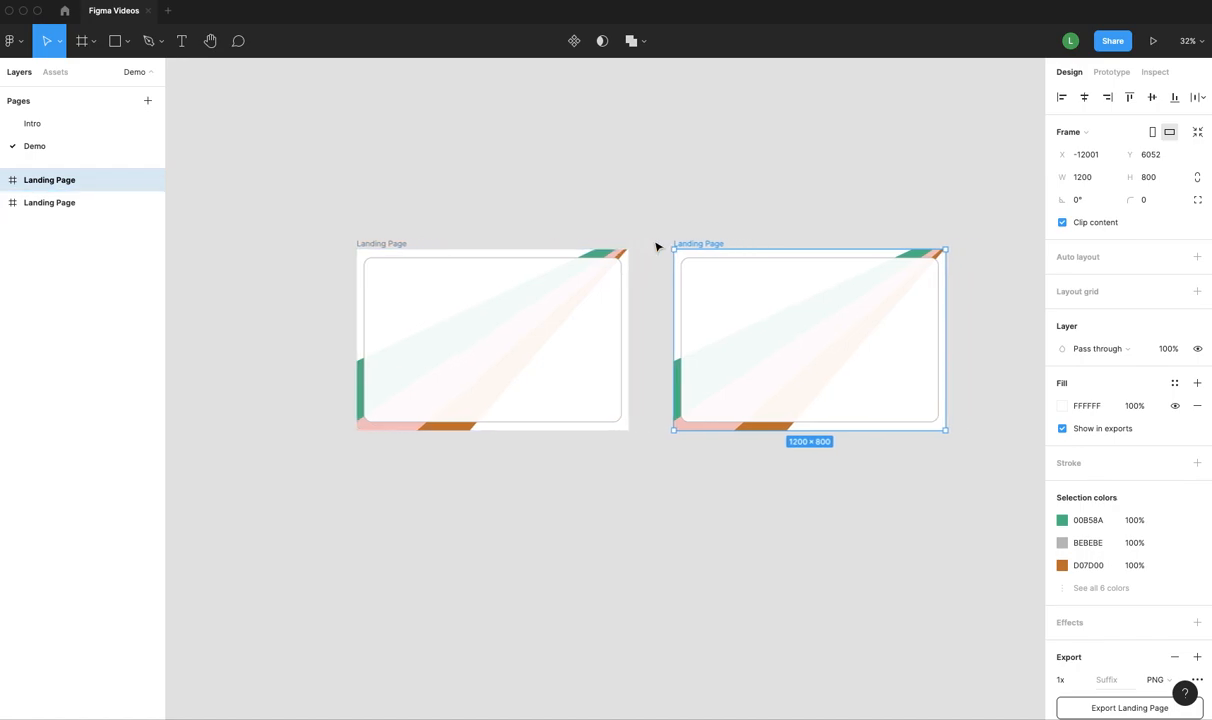
mouse_move(708, 248)
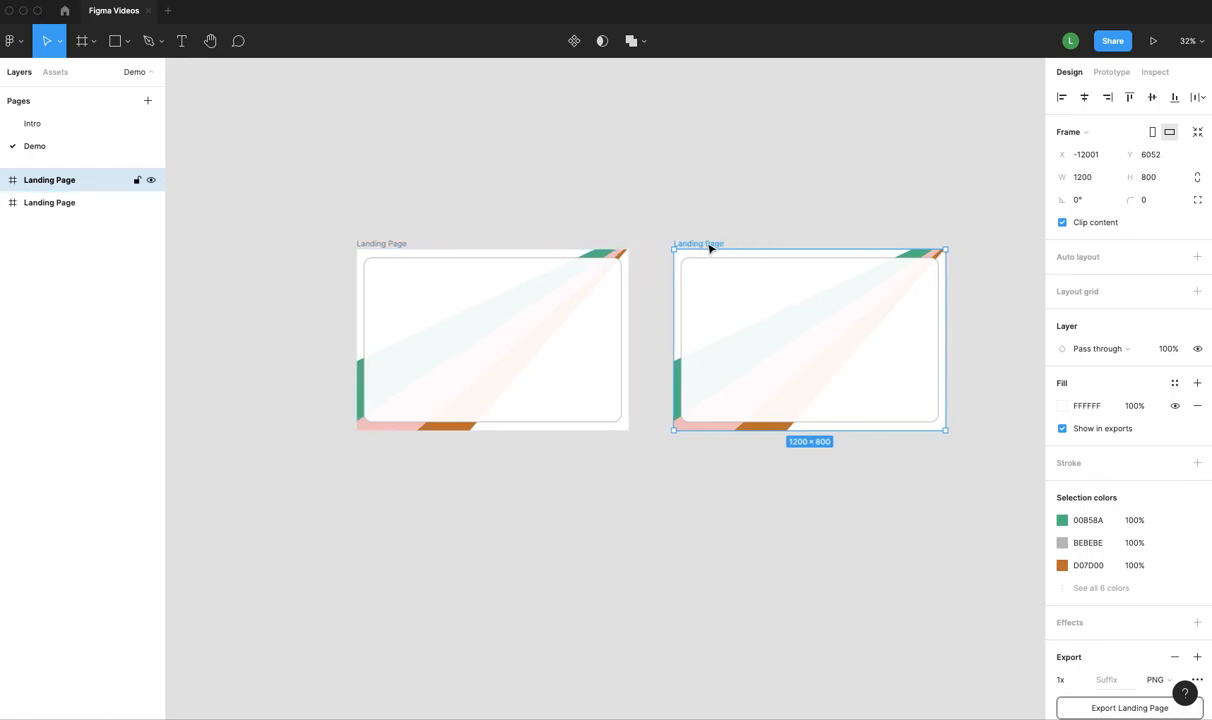
mouse_move(540, 300)
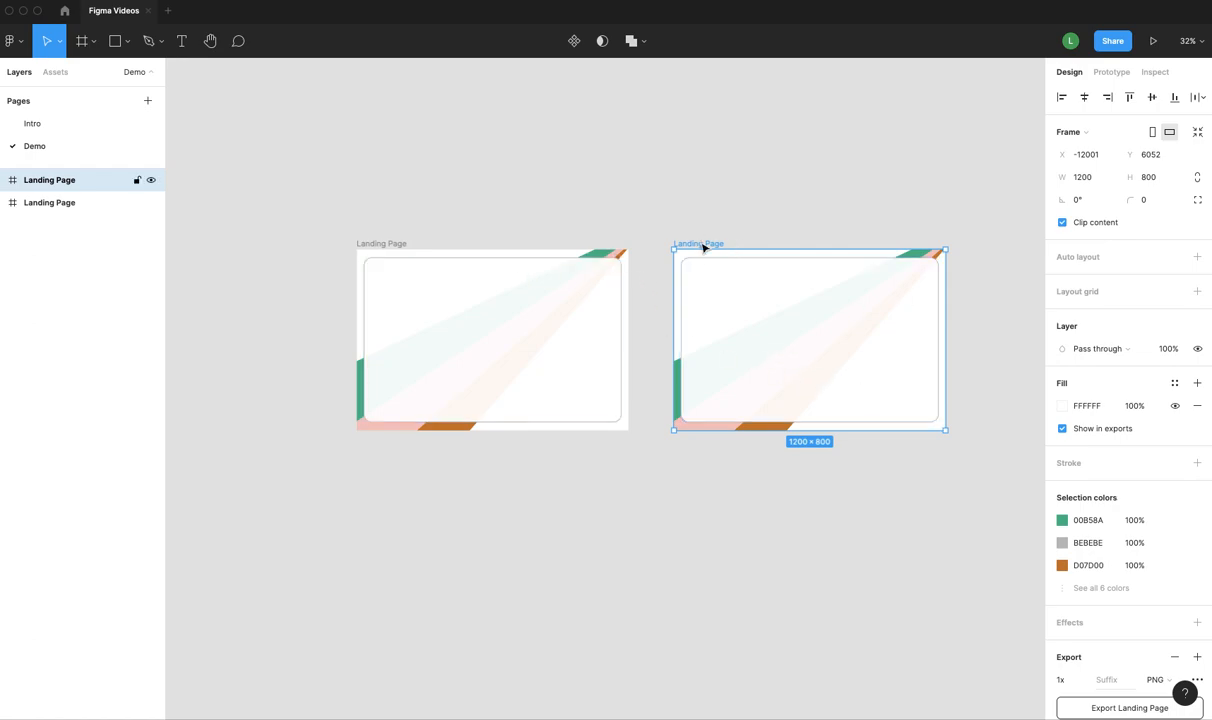
double_click(48, 180)
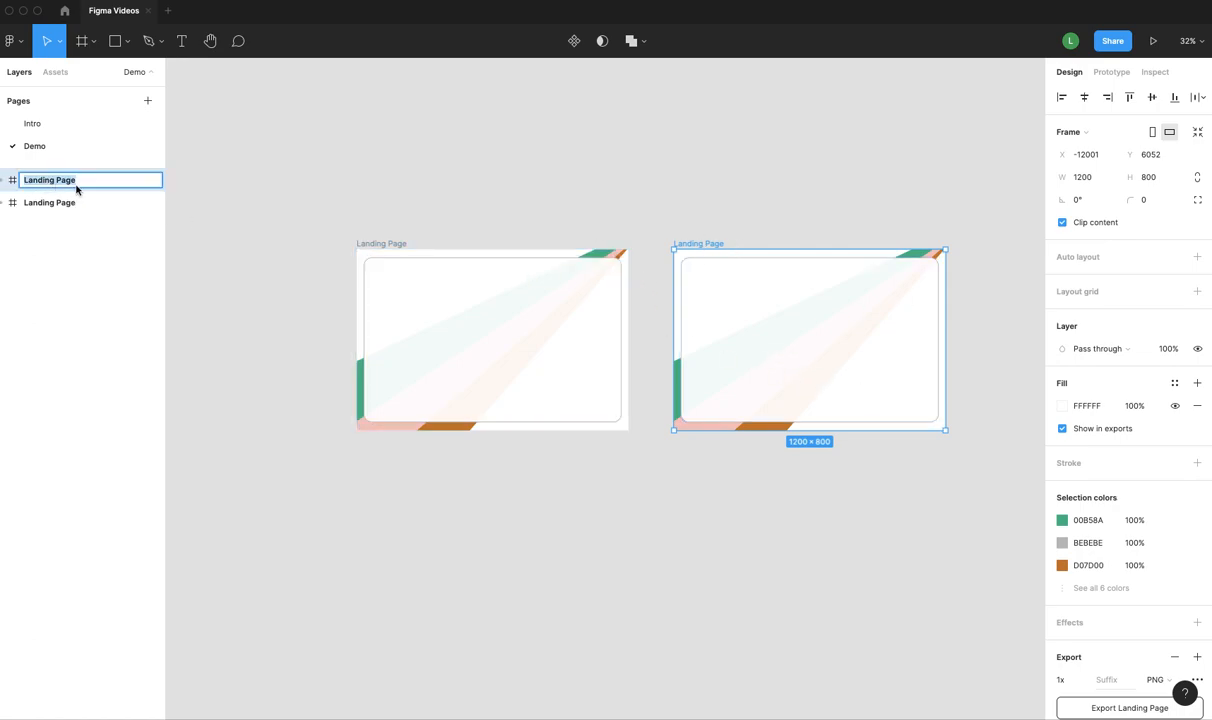
type("Dashboard 1")
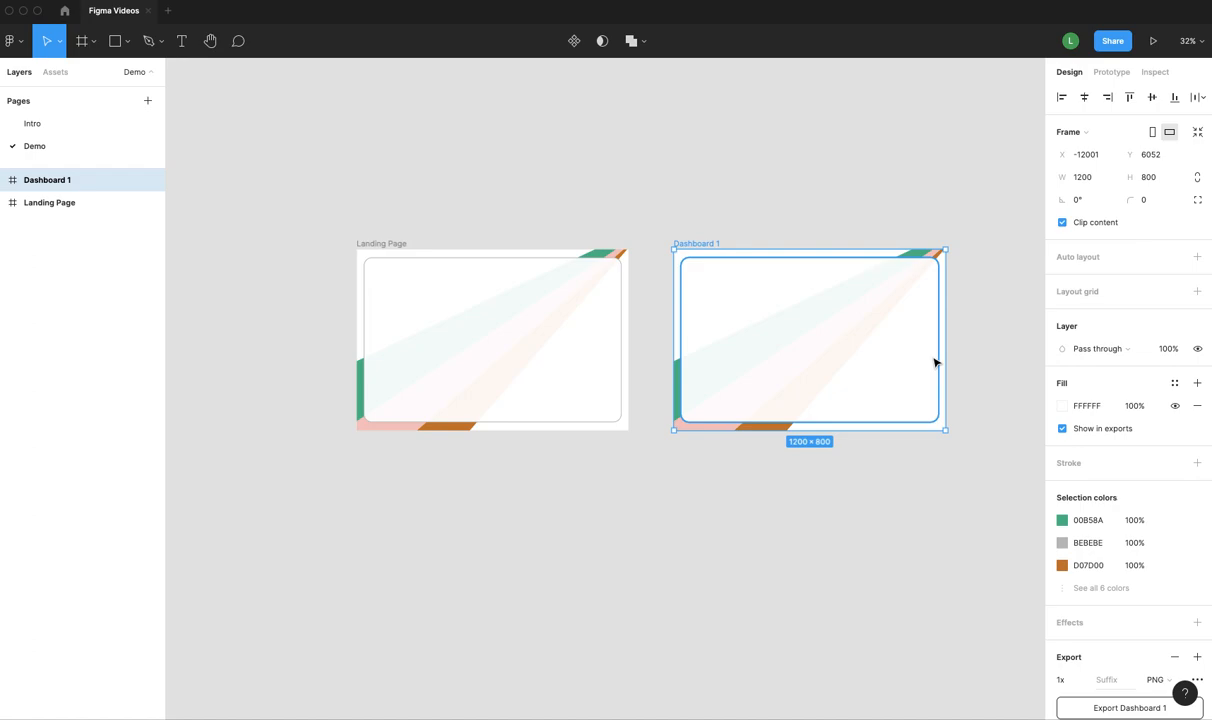
left_click(910, 552)
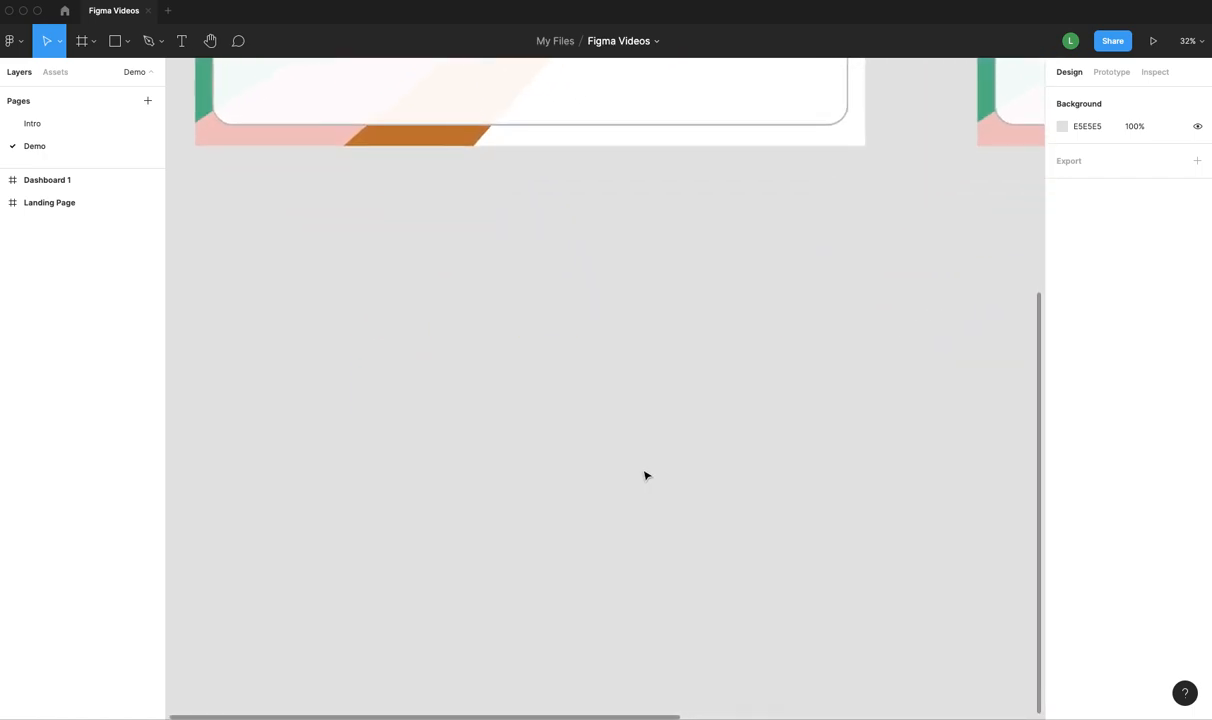
- Draw a square frame on the empty canvas and duplicate it to the right as an equal second frame
left_click(92, 40)
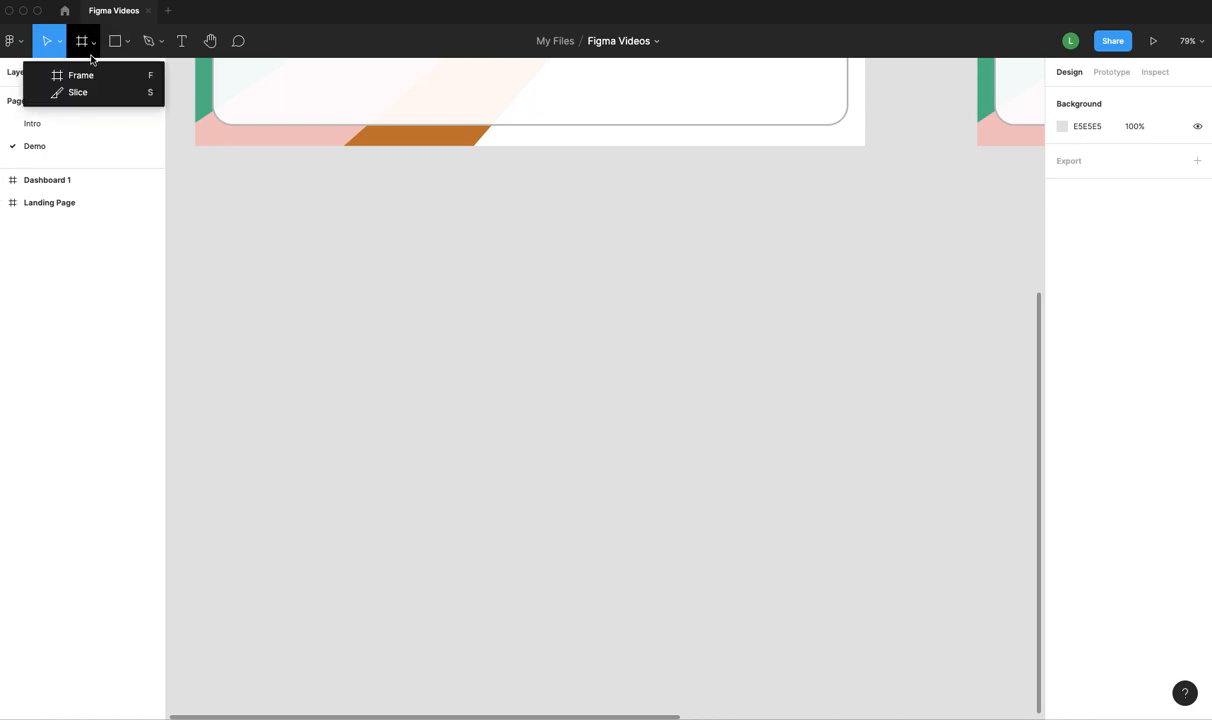
left_click_drag(316, 244, 424, 356)
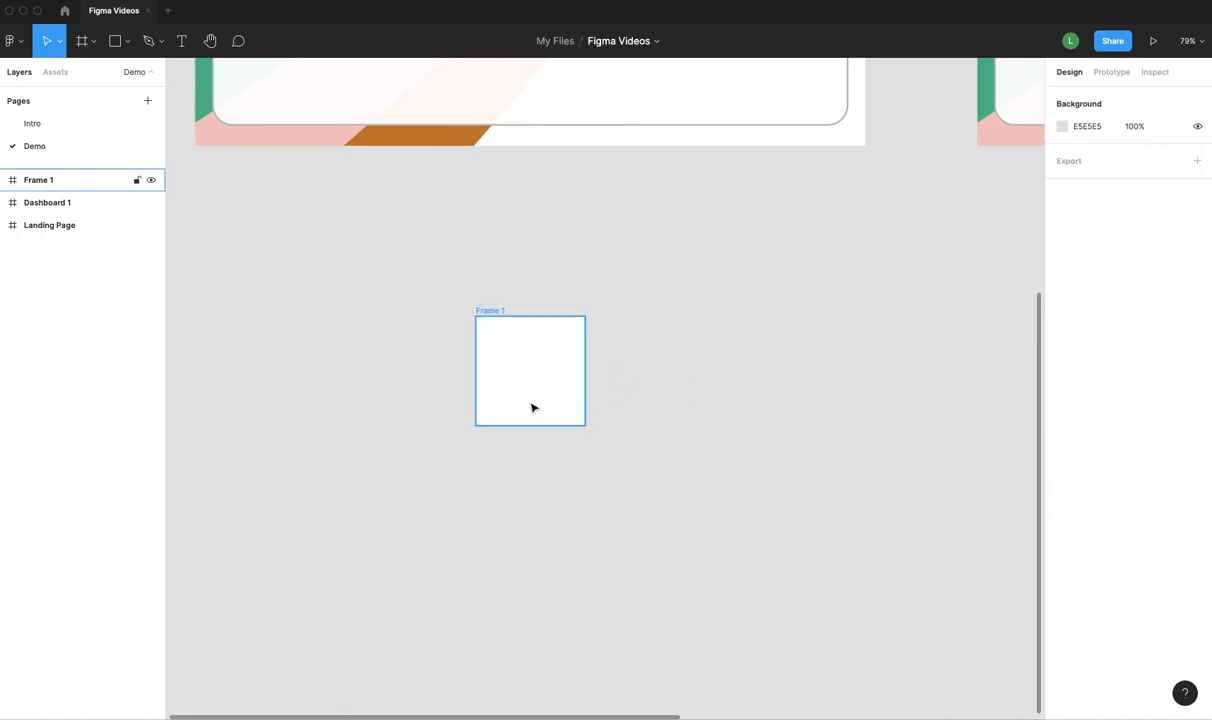
mouse_move(536, 392)
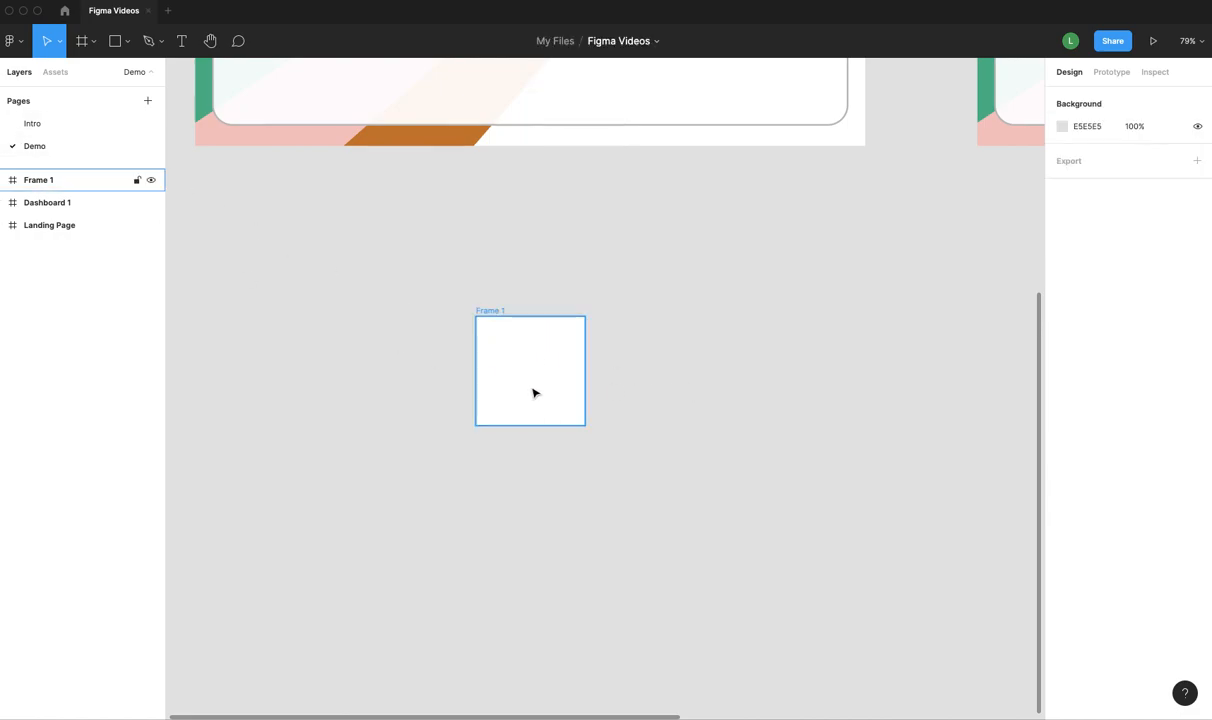
left_click_drag(616, 316, 726, 424)
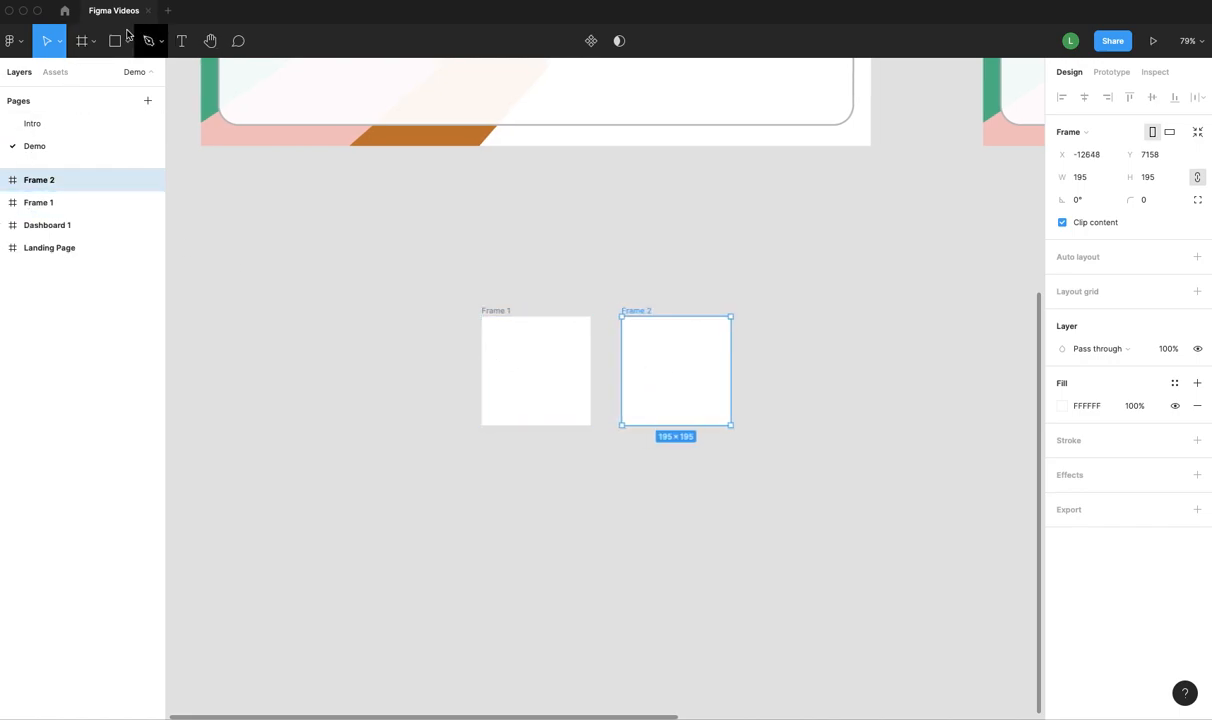
left_click(128, 40)
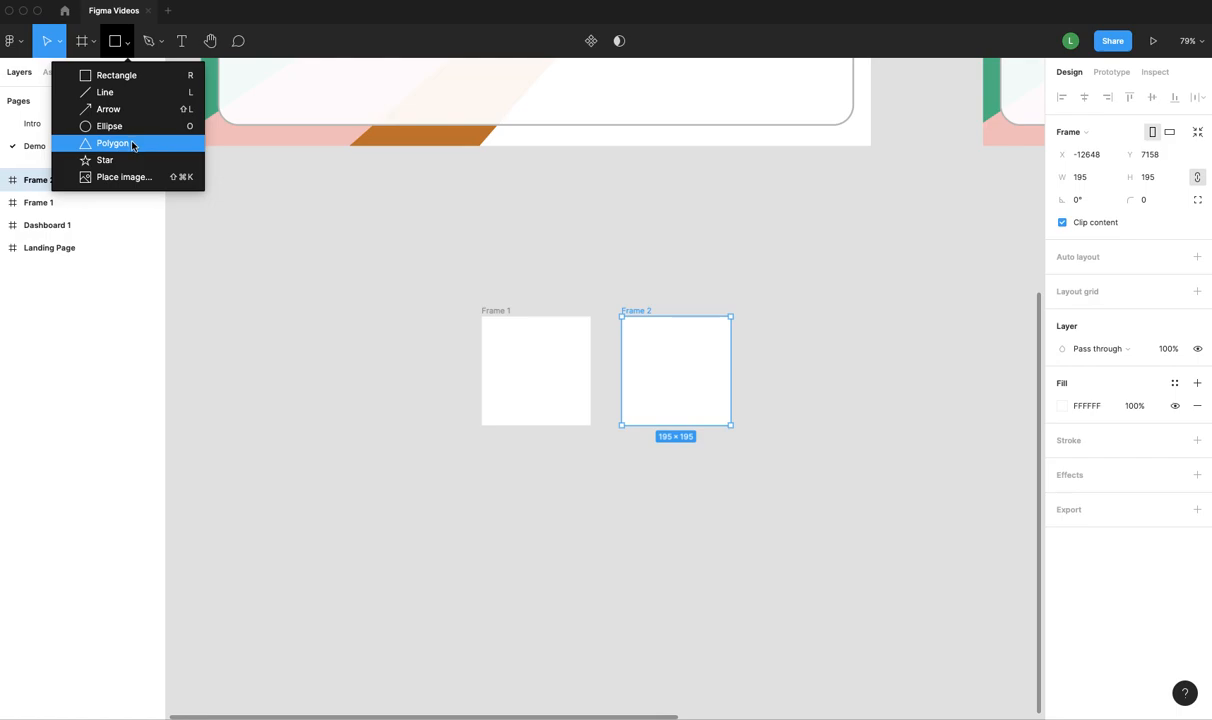
- Draw a seven-sided heptagon in Frame 1 and copy it into Frame 2 as a triangle
left_click(112, 144)
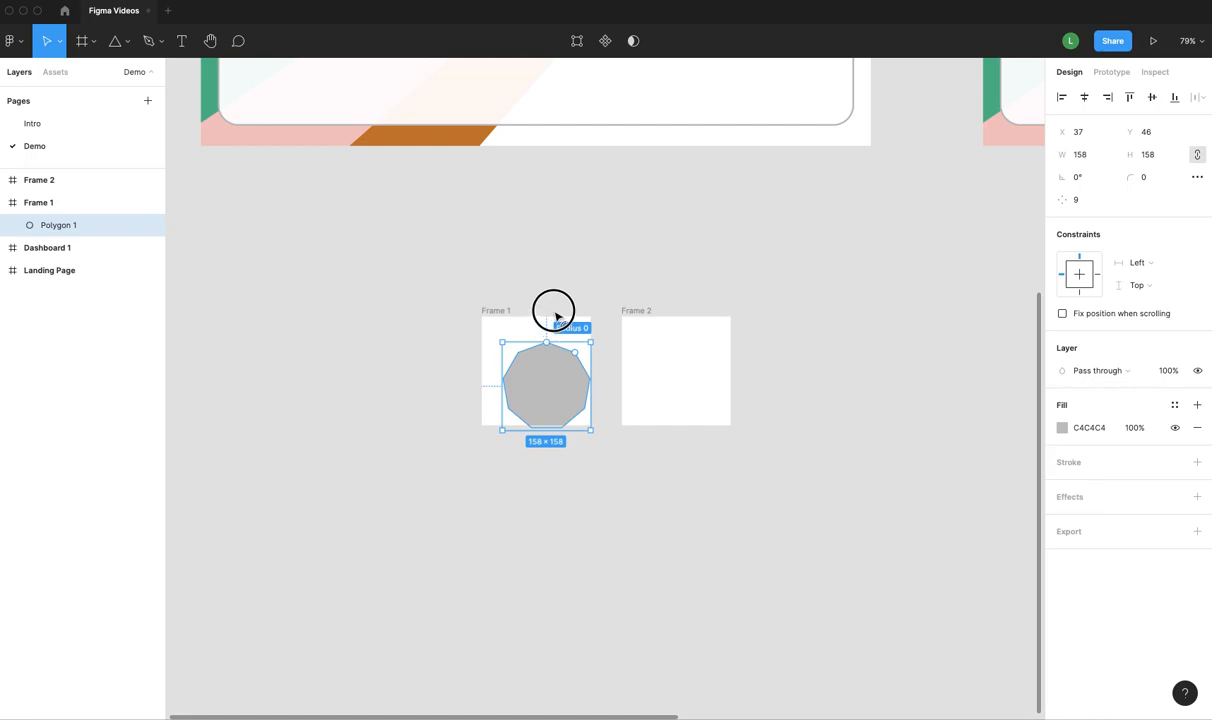
left_click_drag(556, 328, 578, 368)
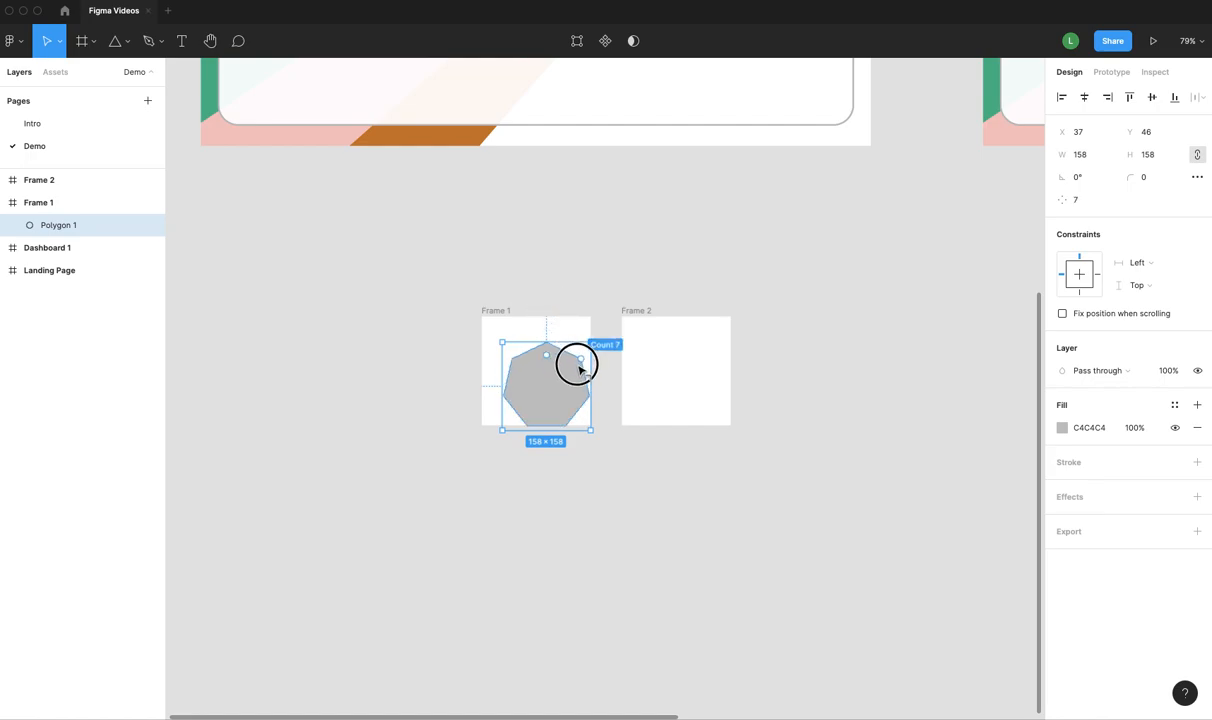
left_click_drag(544, 370, 536, 372)
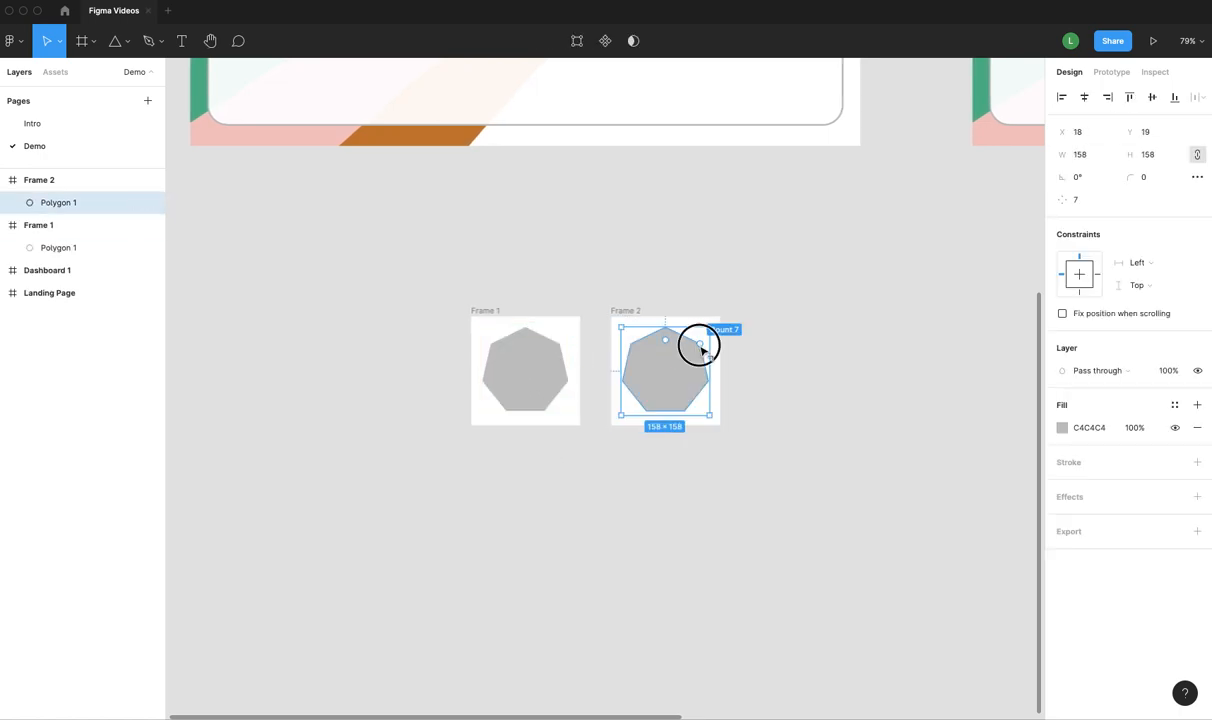
left_click_drag(700, 344, 660, 308)
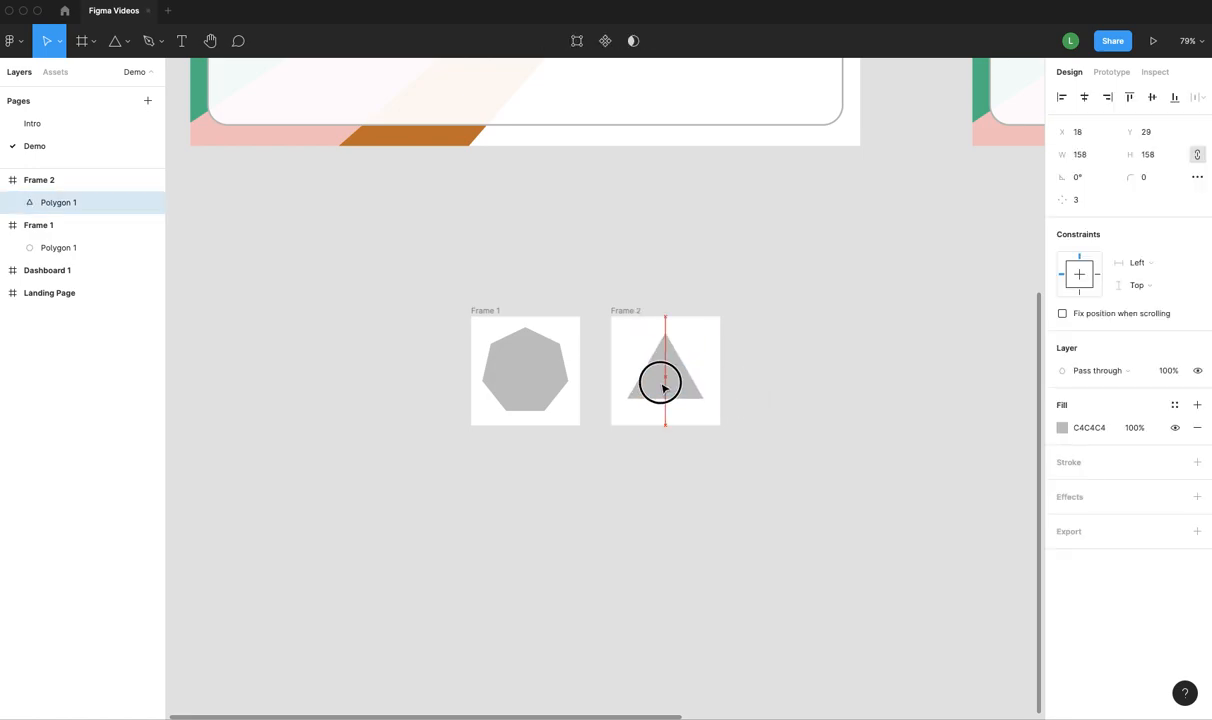
- Duplicate the triangle in Frame 2, shrink the copy and position it beside the large one
left_click(664, 370)
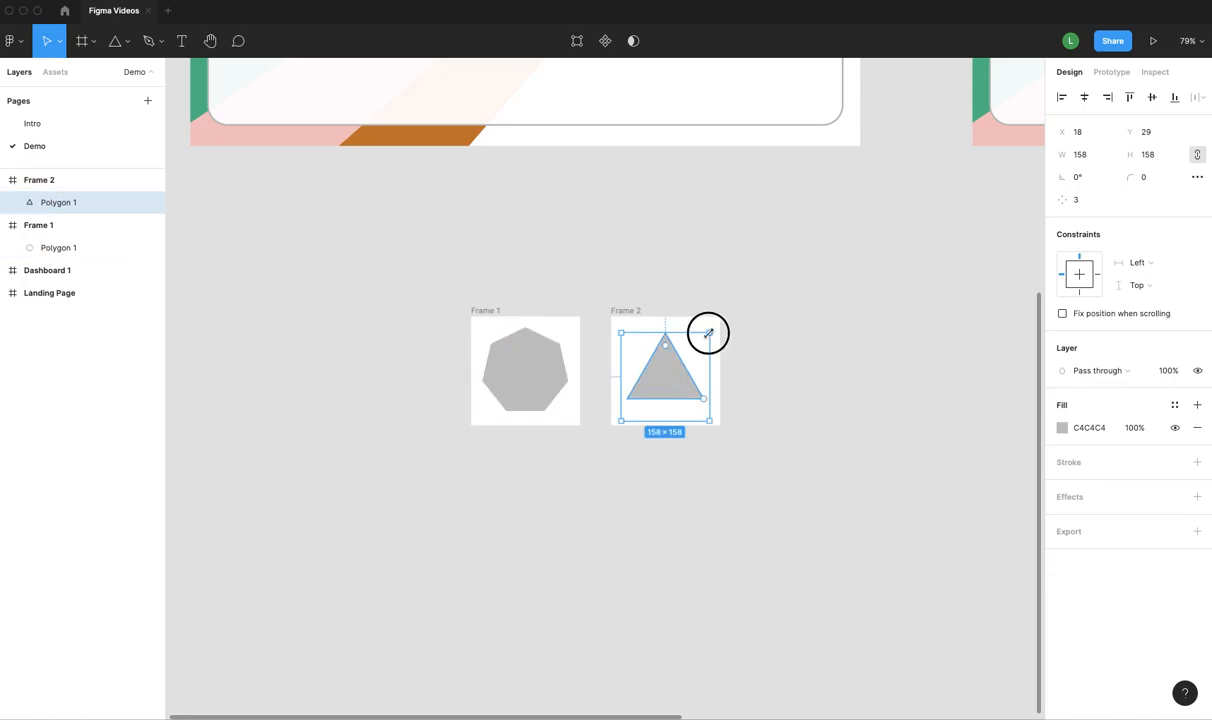
left_click_drag(708, 332, 660, 382)
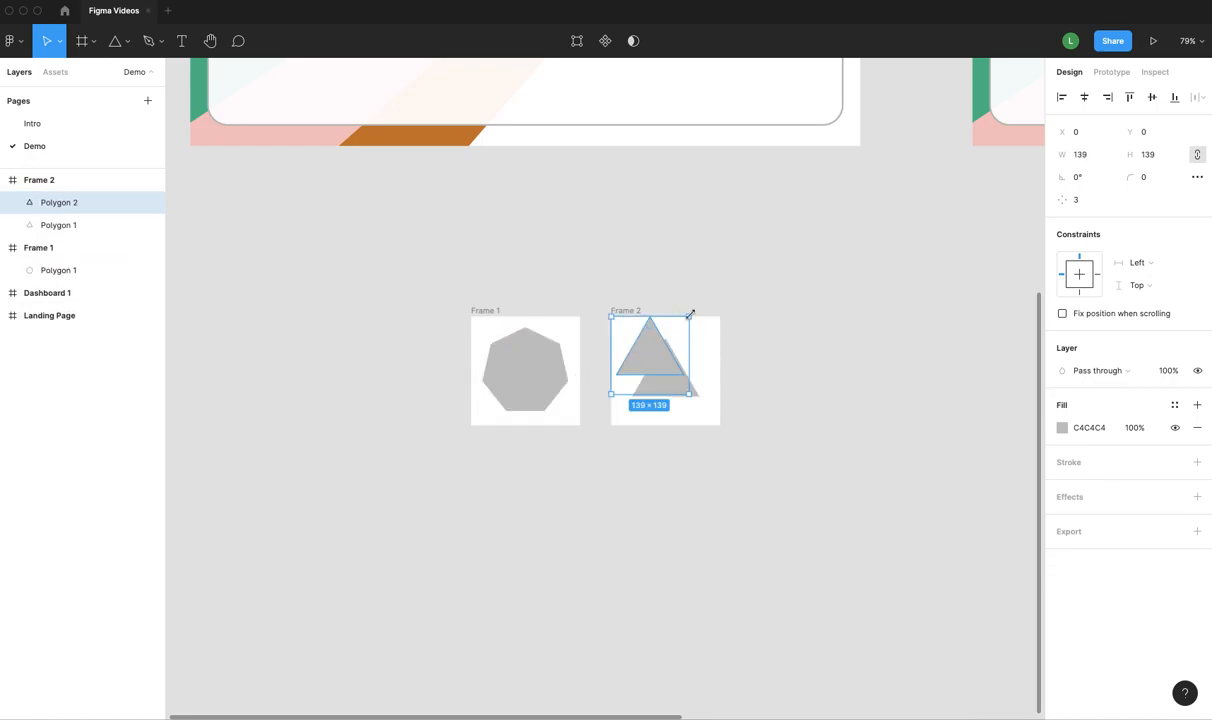
left_click_drag(690, 312, 634, 368)
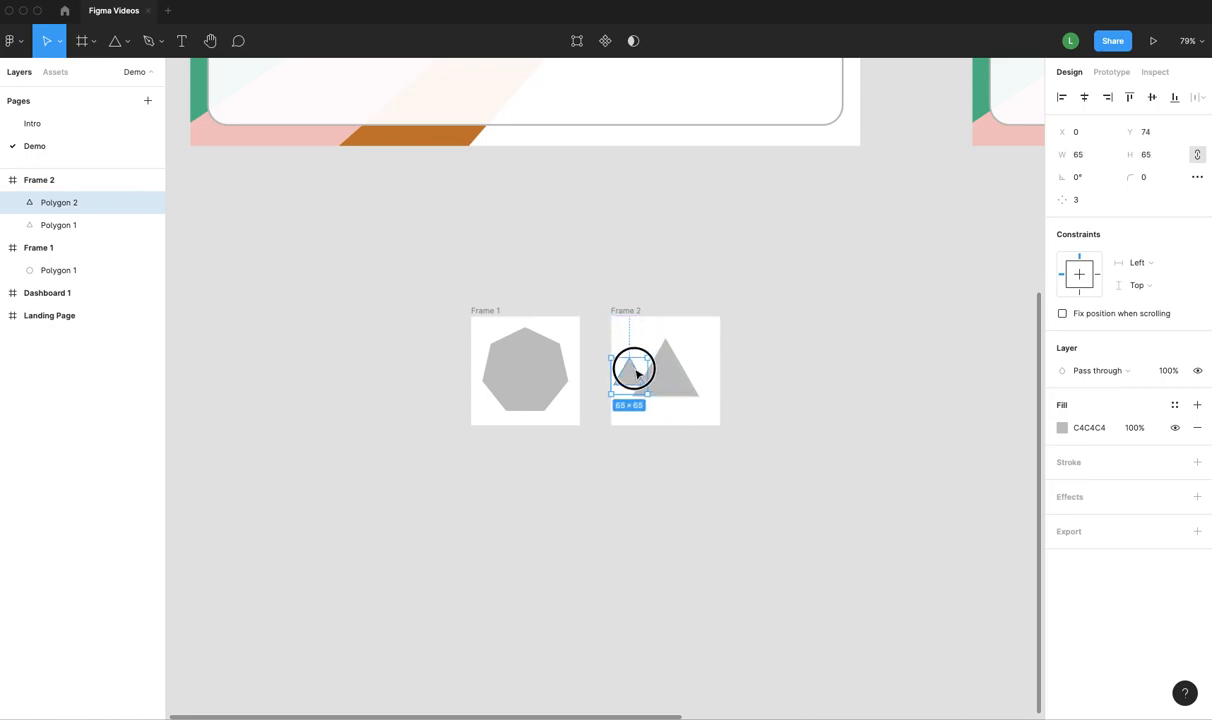
left_click_drag(632, 368, 644, 370)
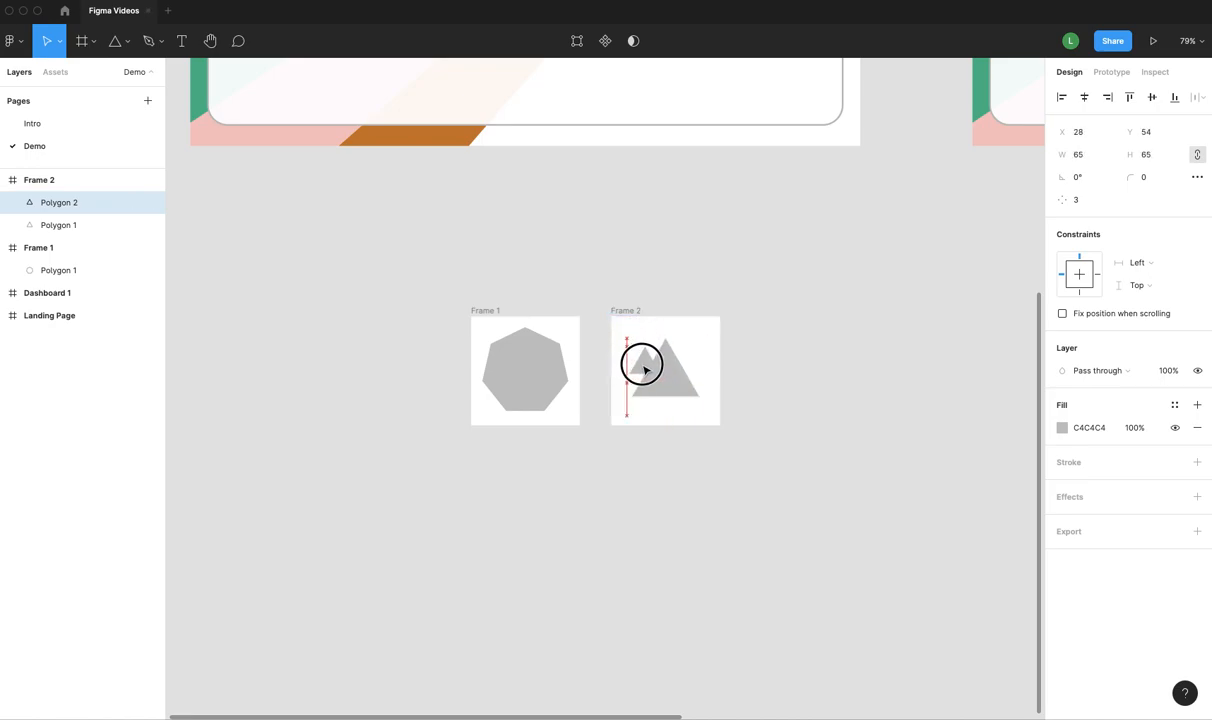
left_click_drag(644, 364, 680, 378)
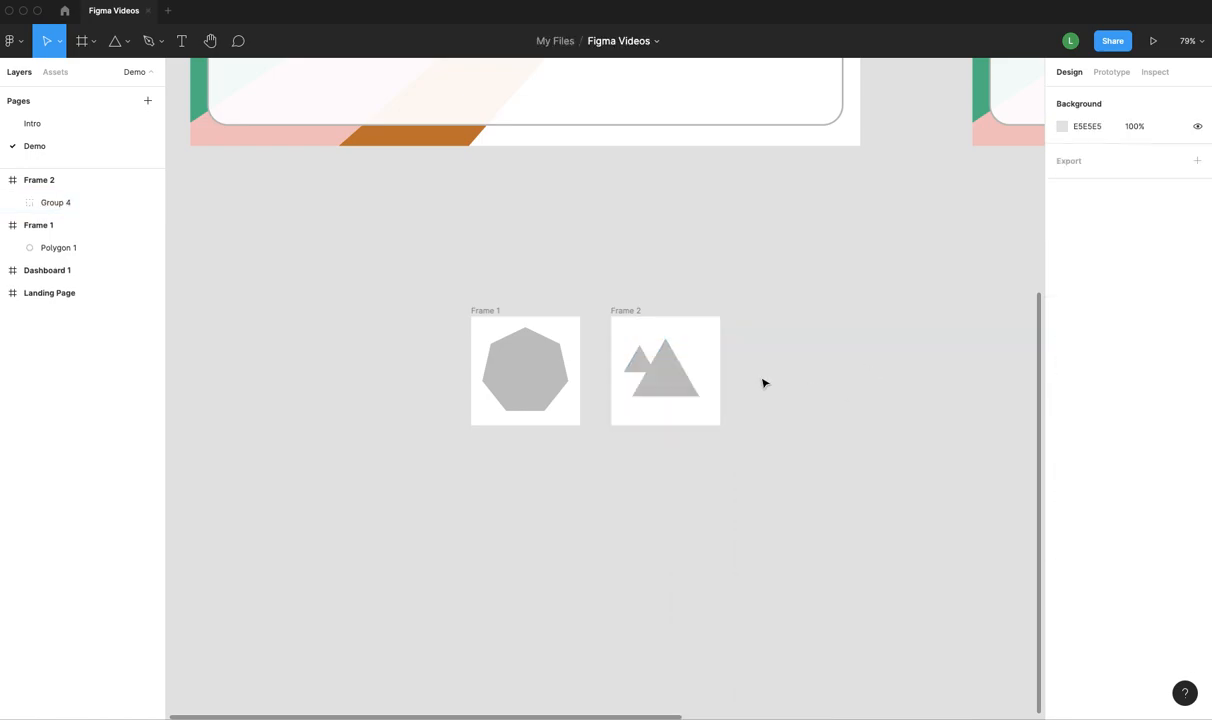
left_click(524, 370)
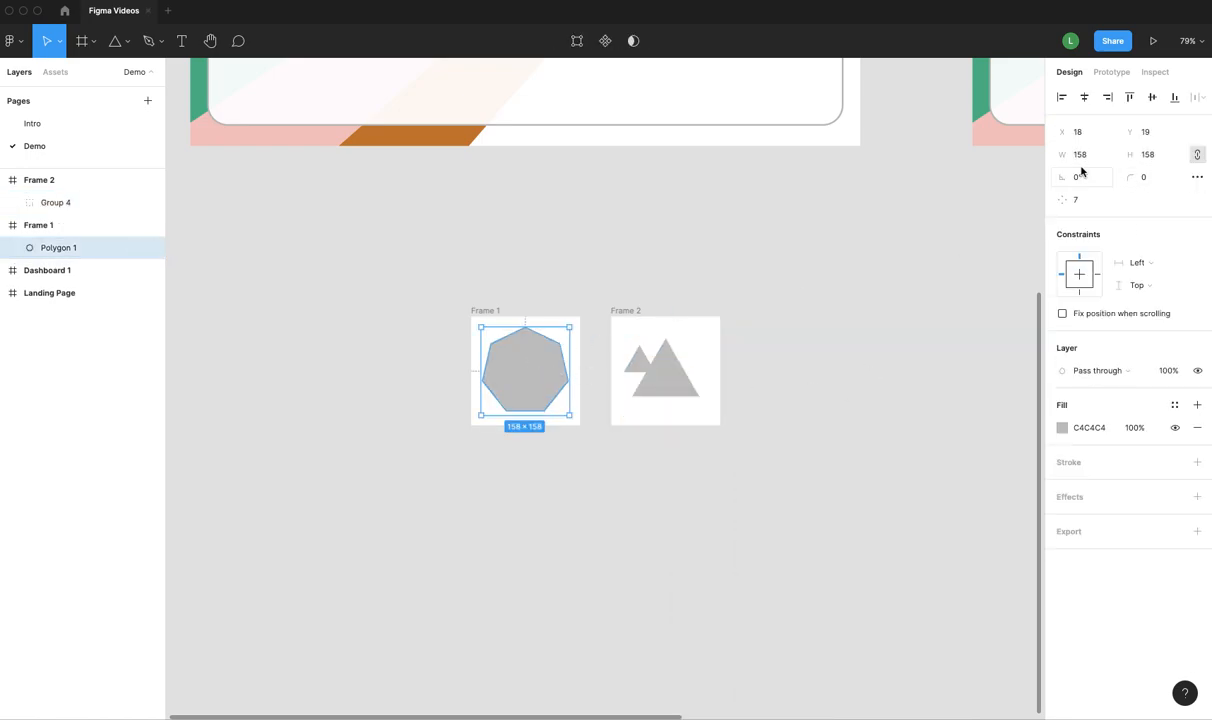
left_click(660, 370)
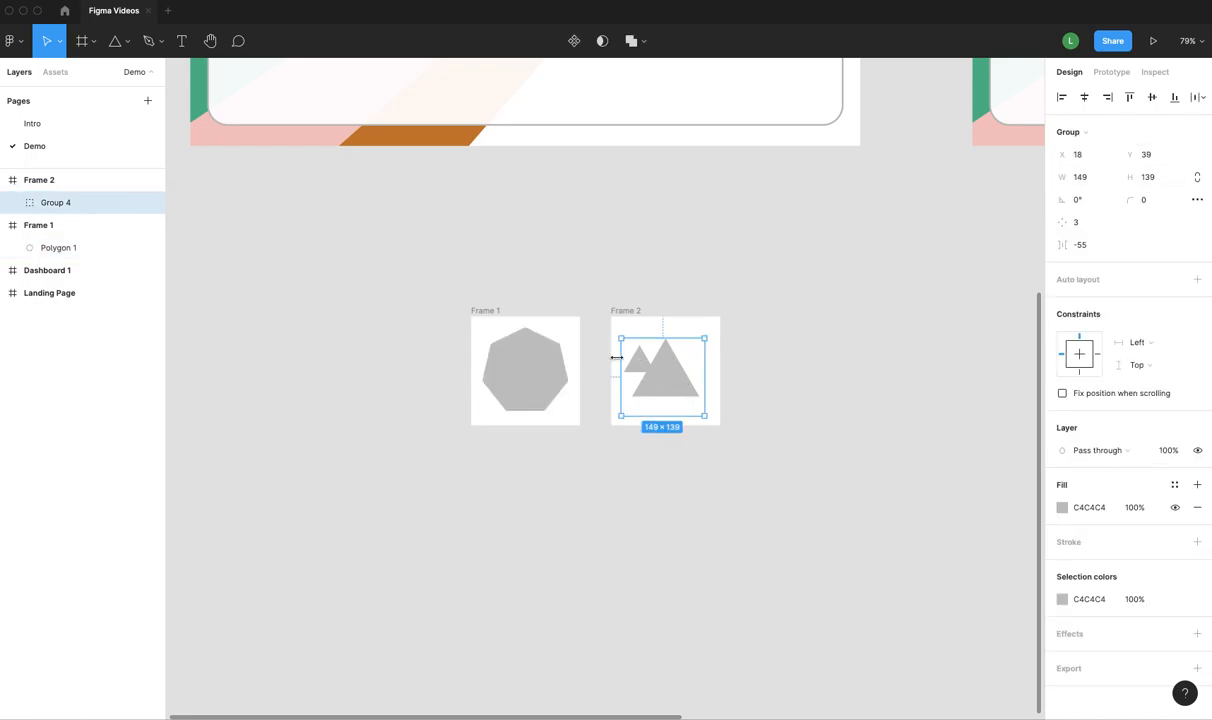
left_click(880, 384)
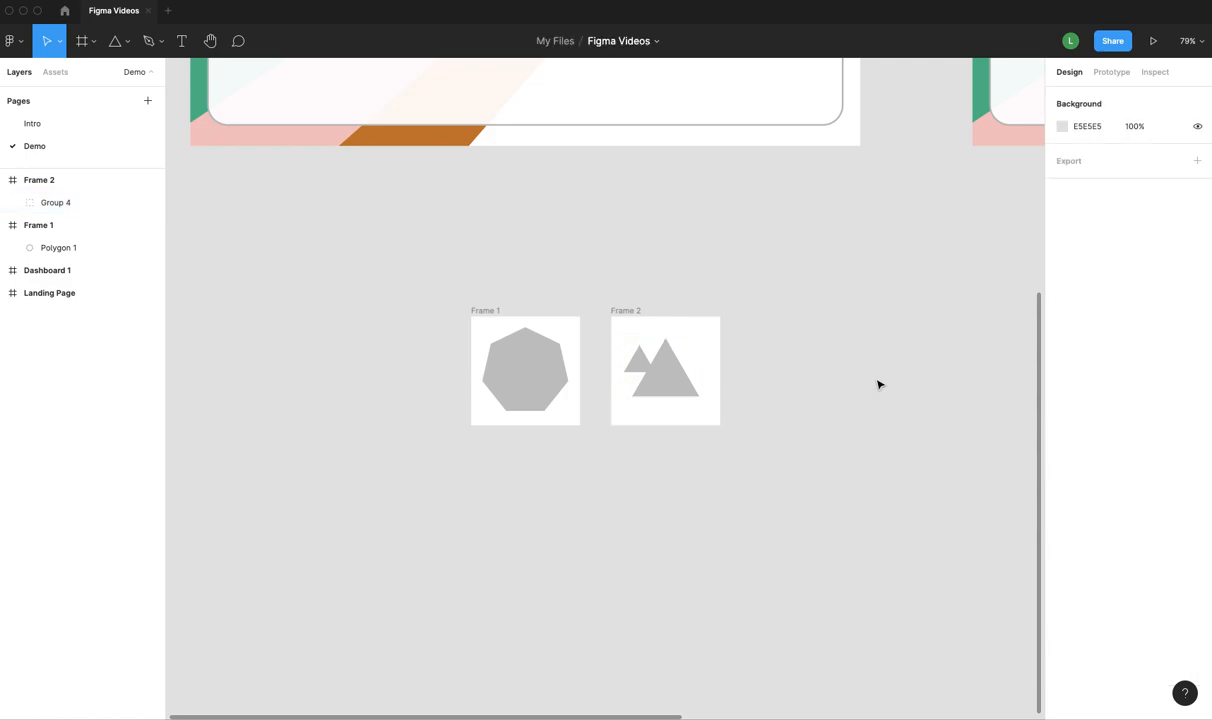
left_click(664, 370)
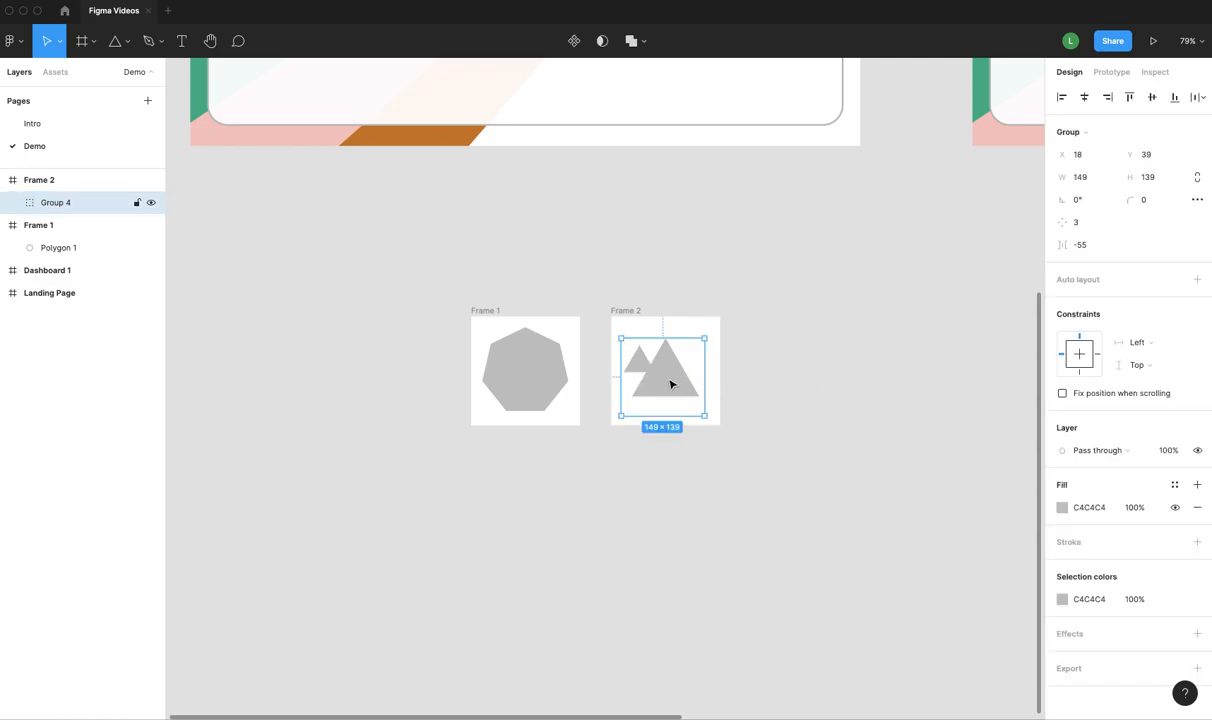
left_click(524, 370)
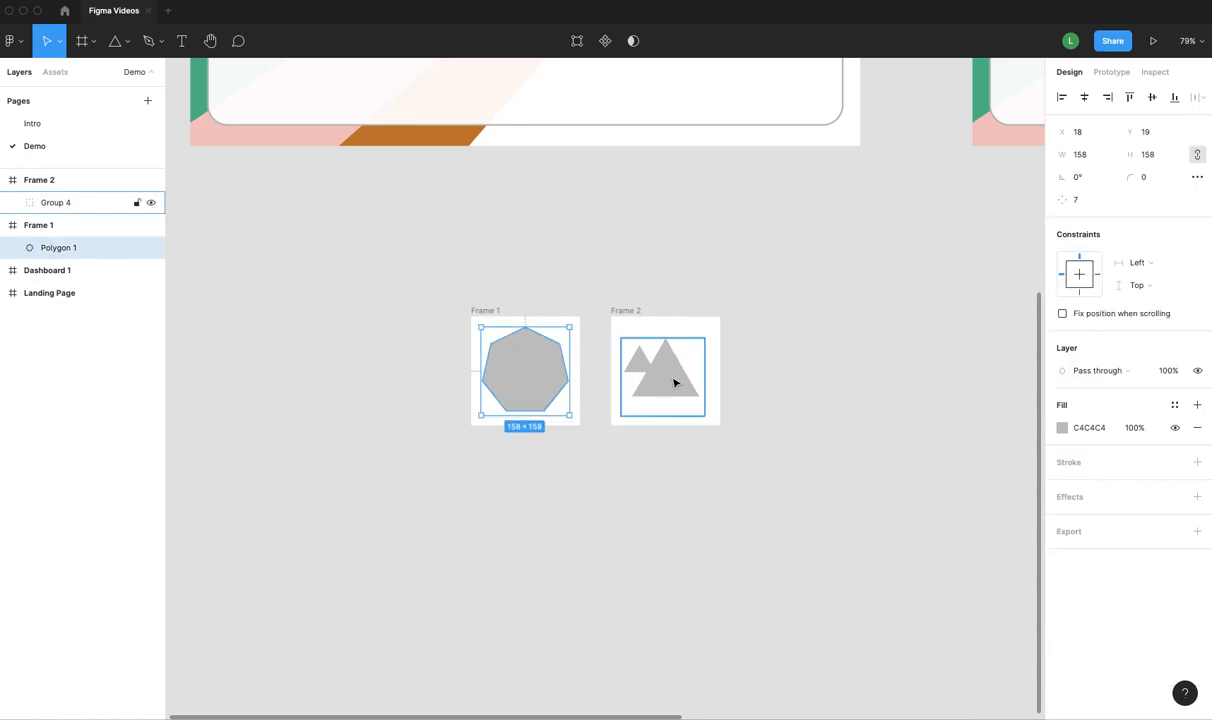
left_click(664, 370)
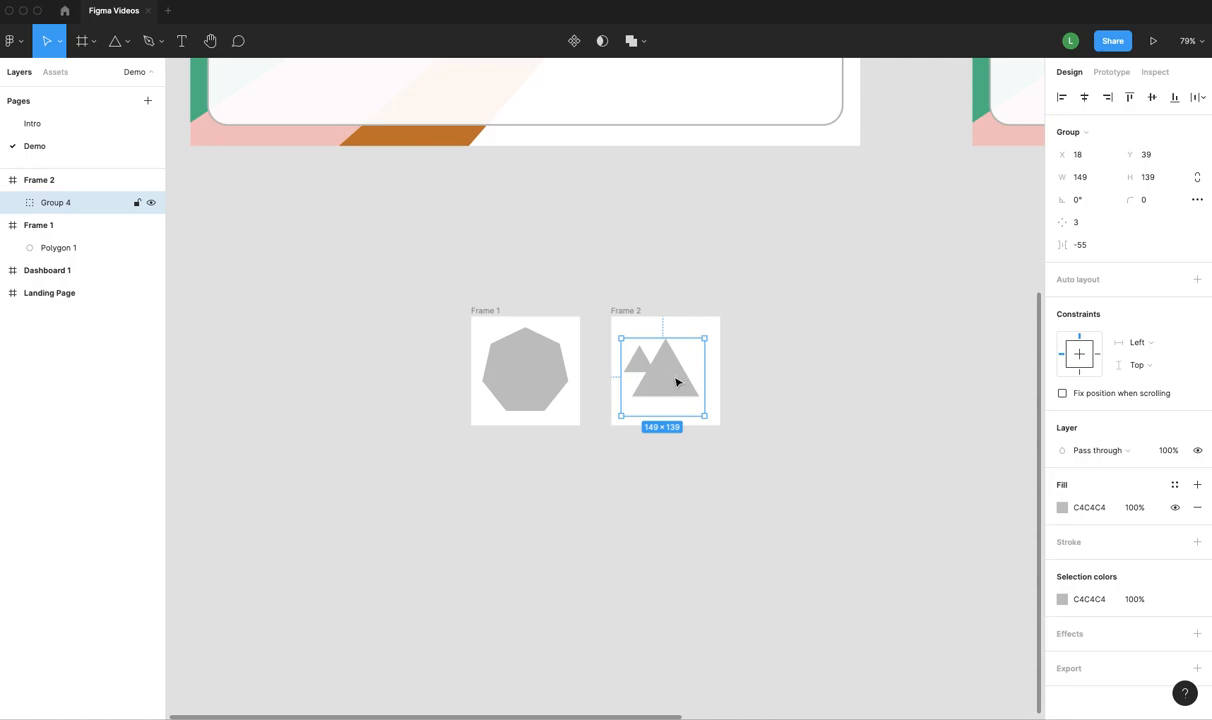
mouse_move(682, 388)
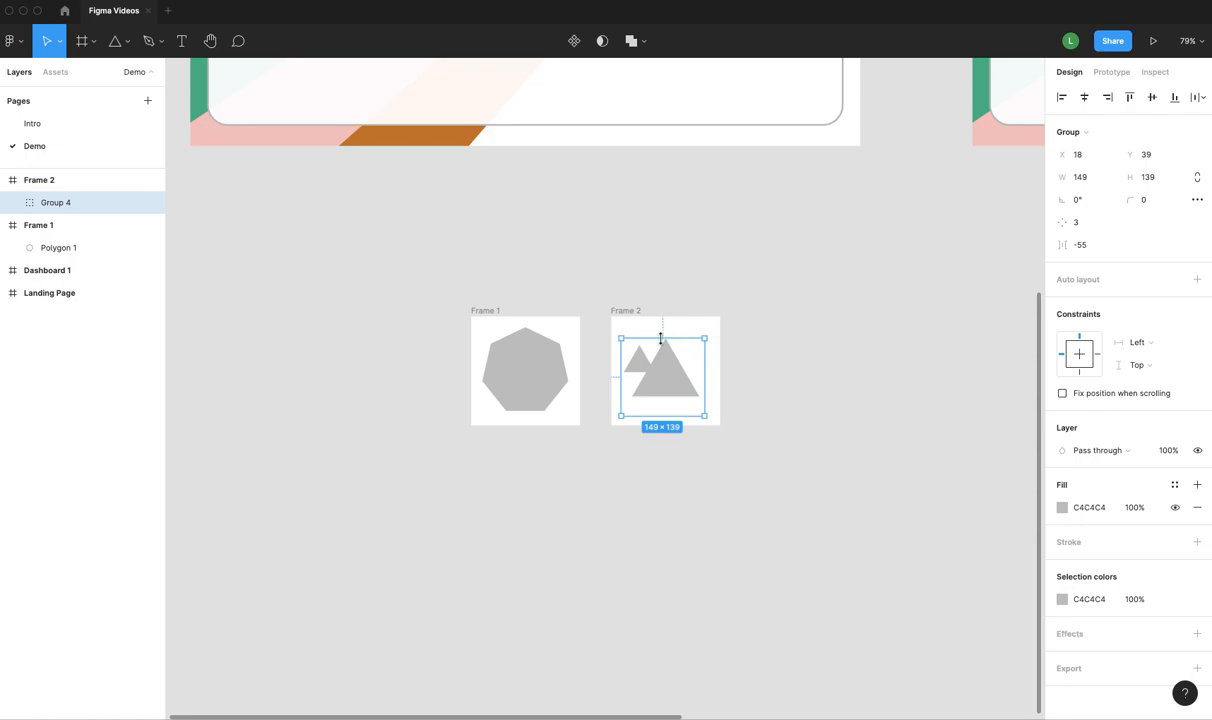
mouse_move(808, 440)
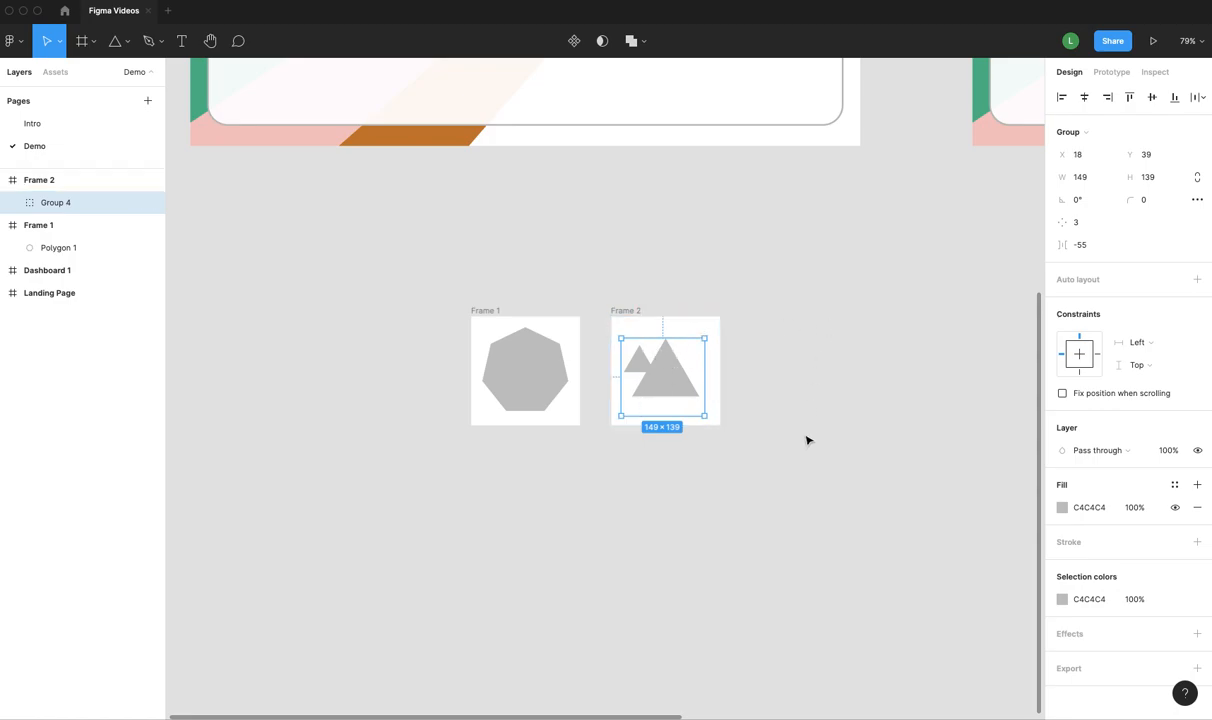
left_click(524, 370)
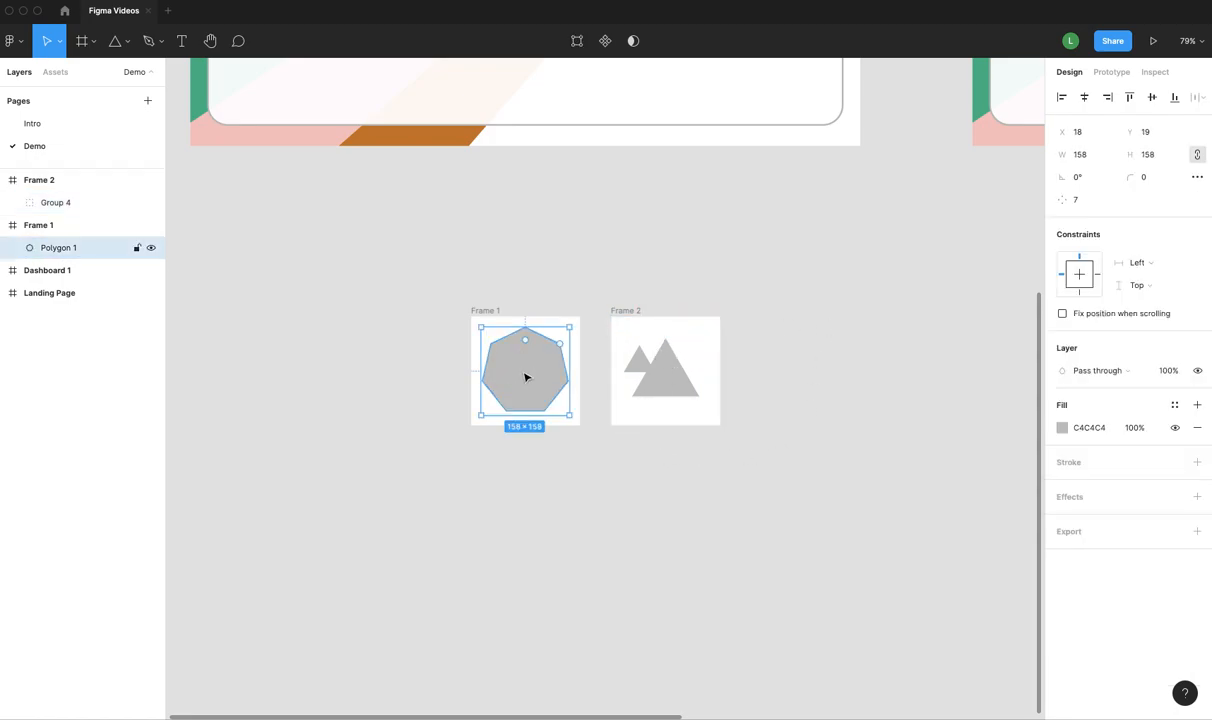
left_click(742, 348)
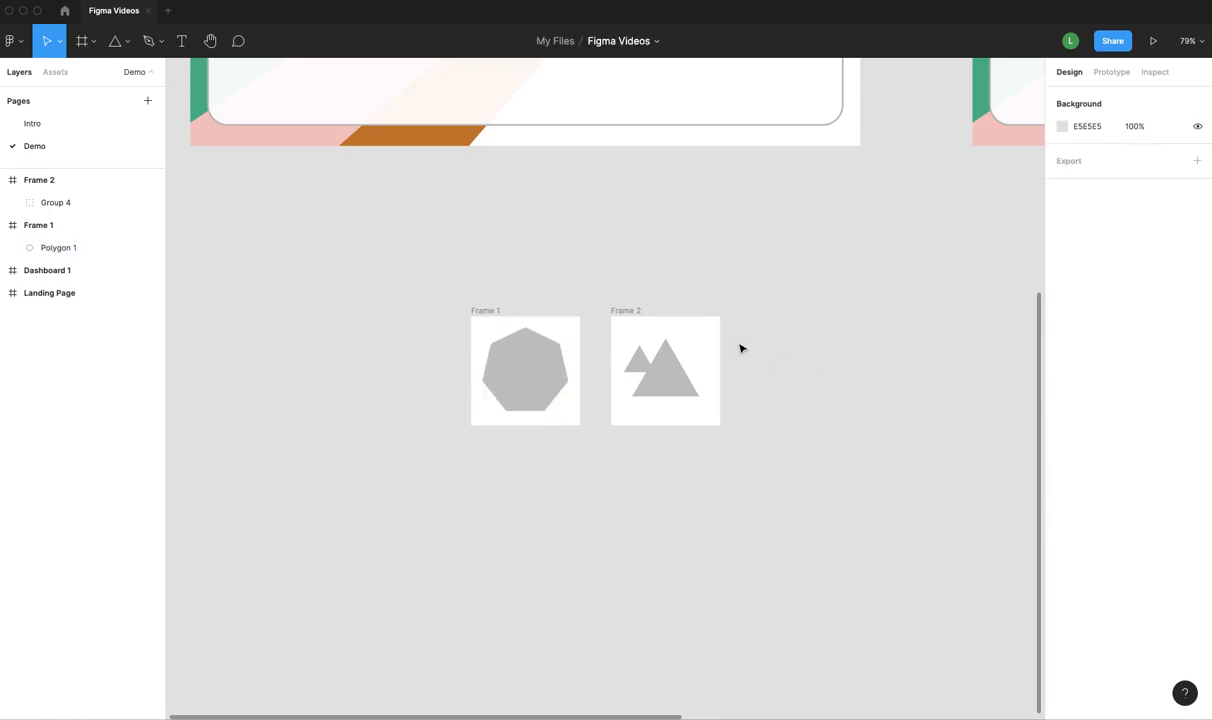
left_click(524, 370)
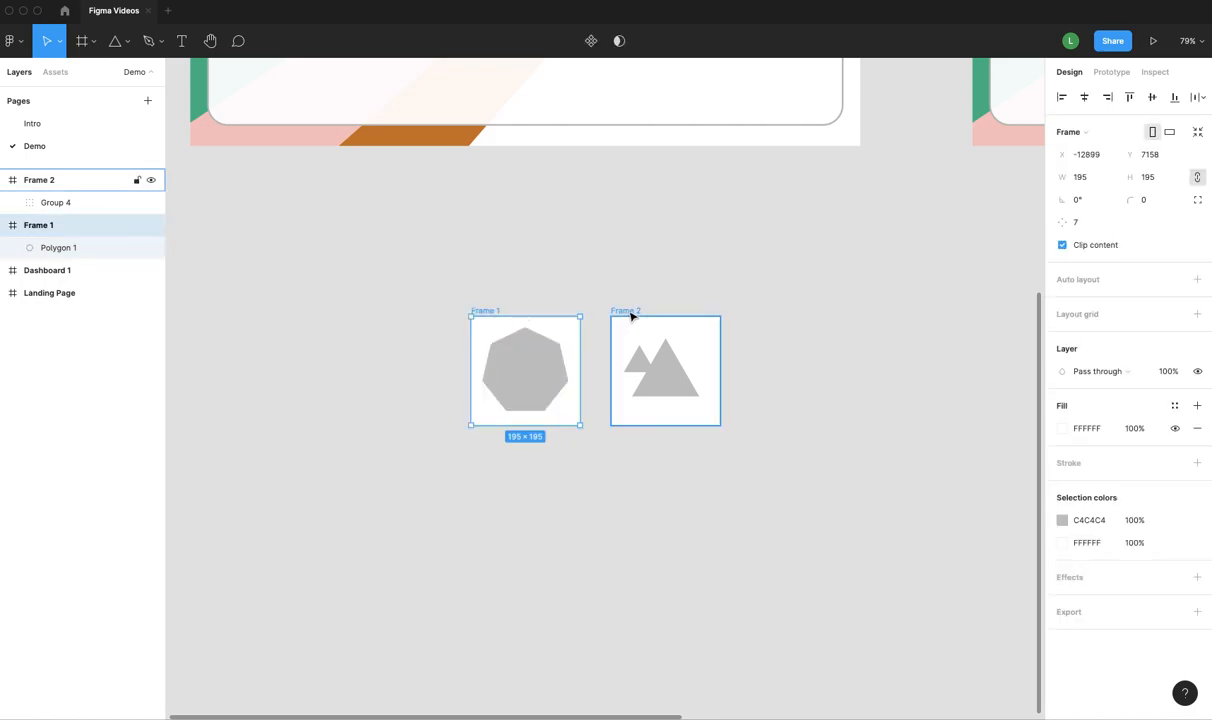